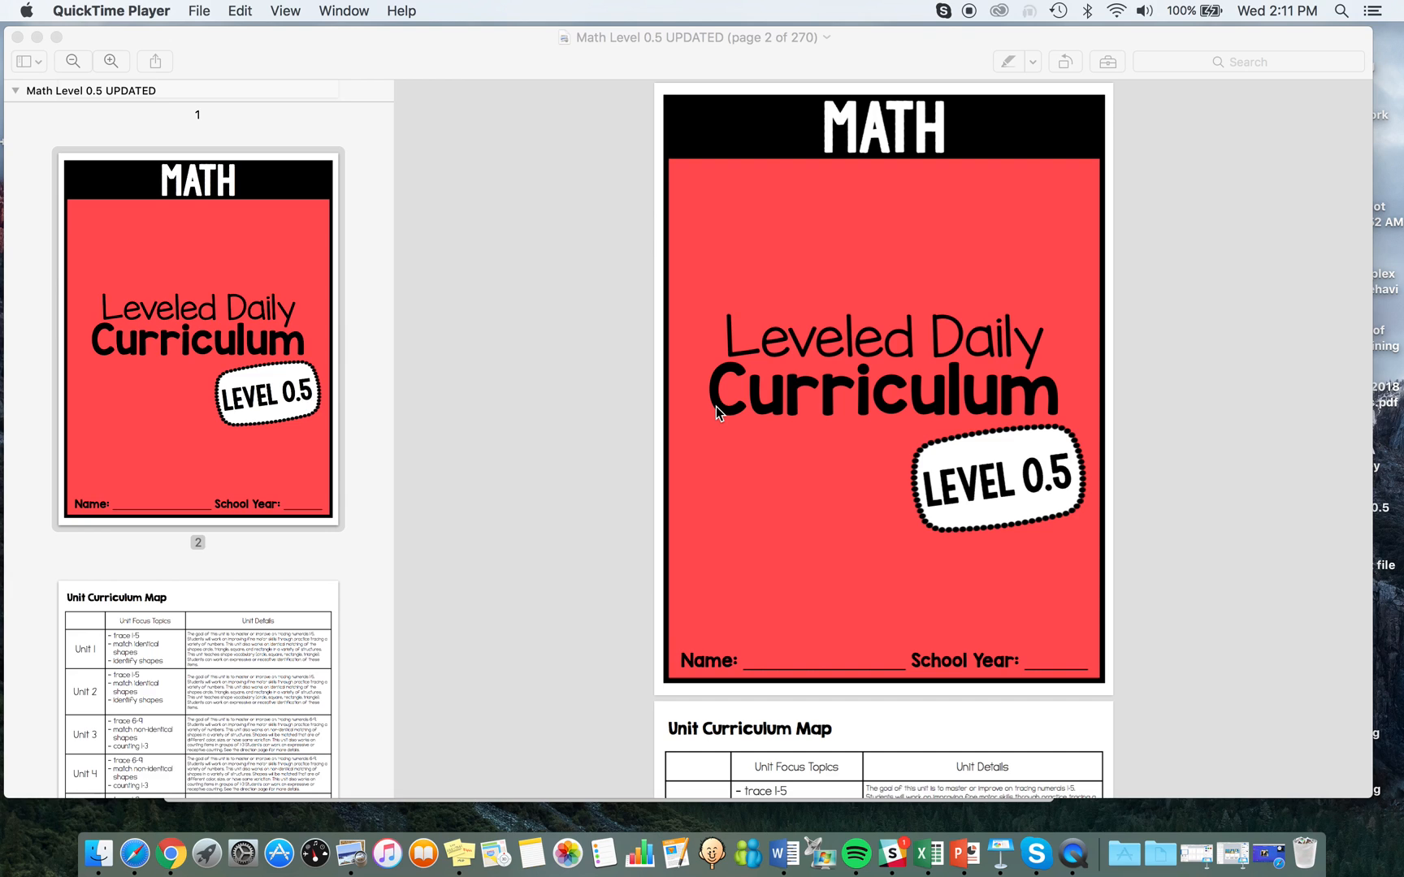
pyautogui.moveTo(313, 341)
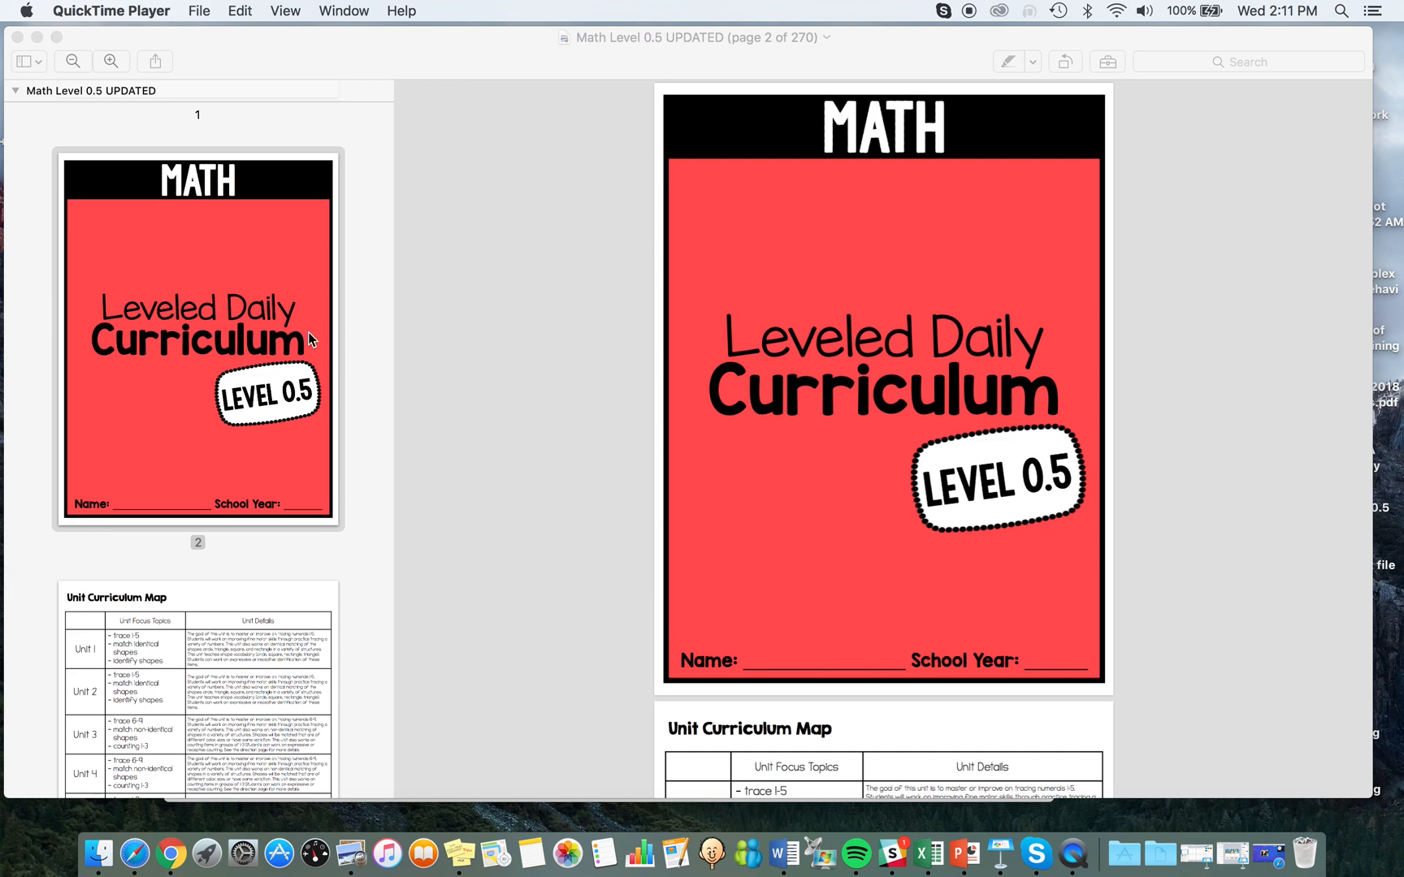
pyautogui.moveTo(310, 342)
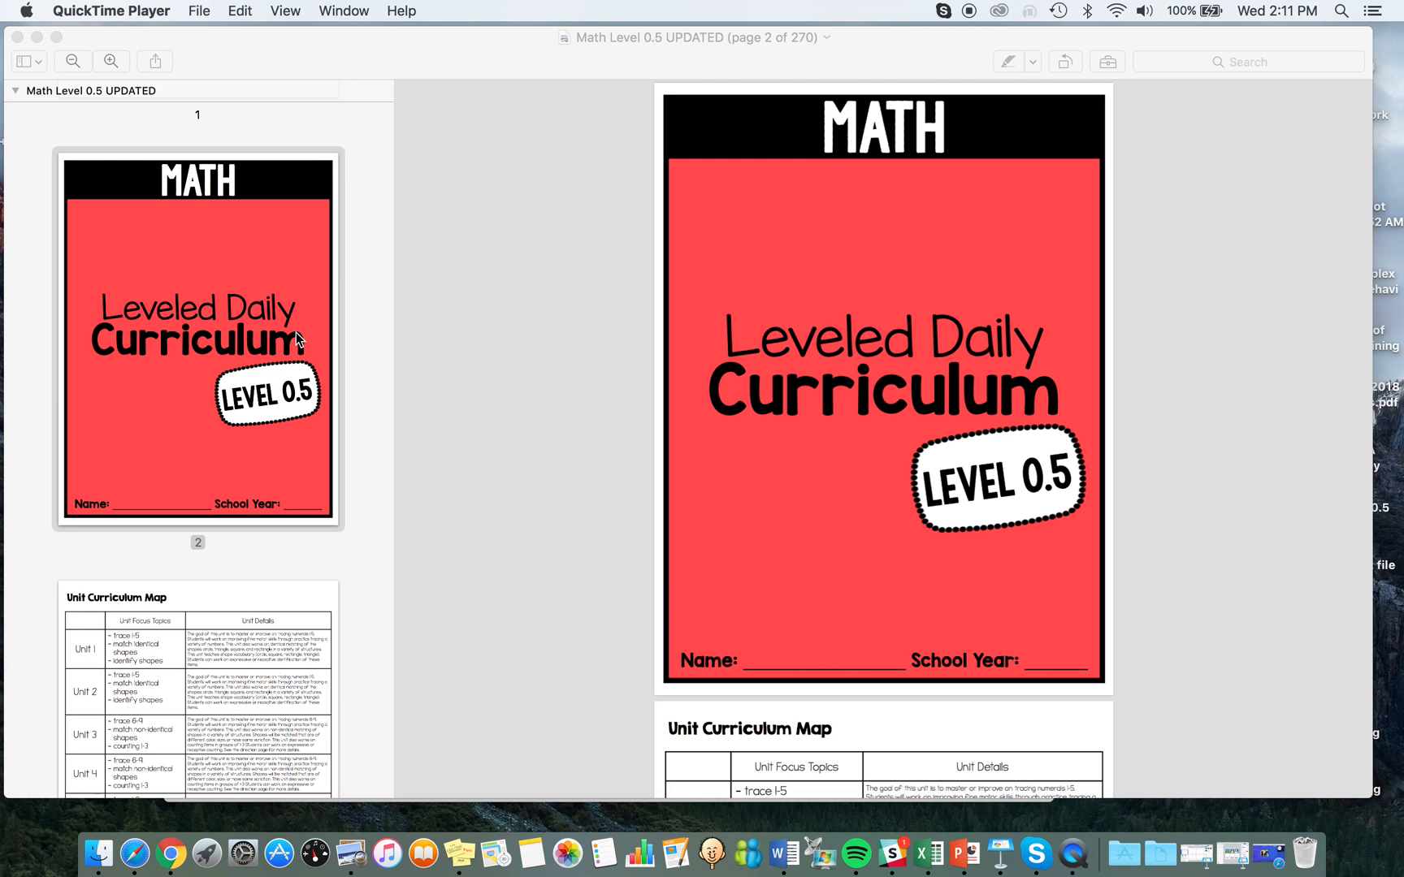
pyautogui.moveTo(234, 457)
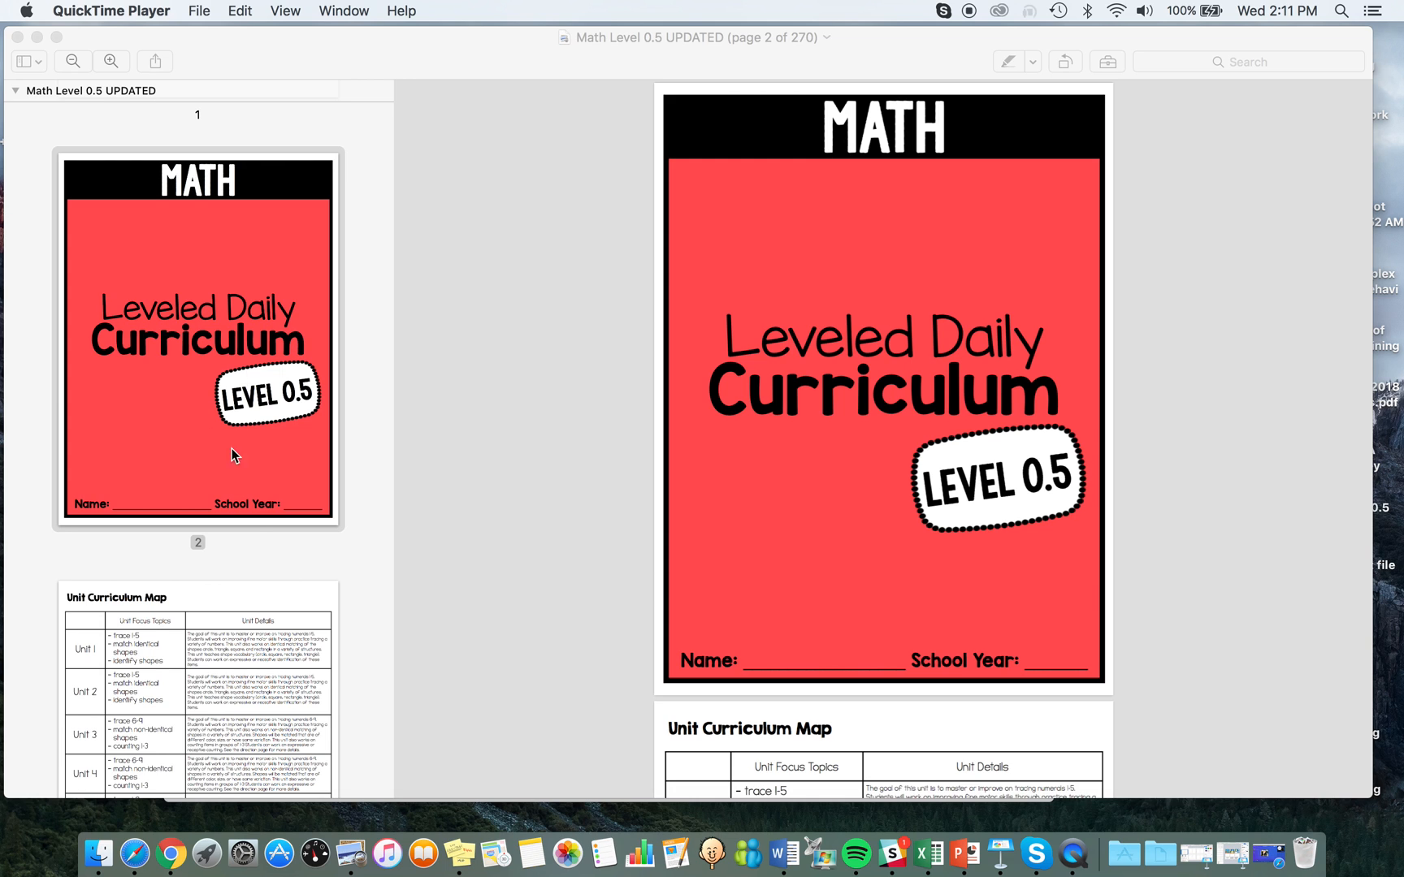
pyautogui.scroll(-3)
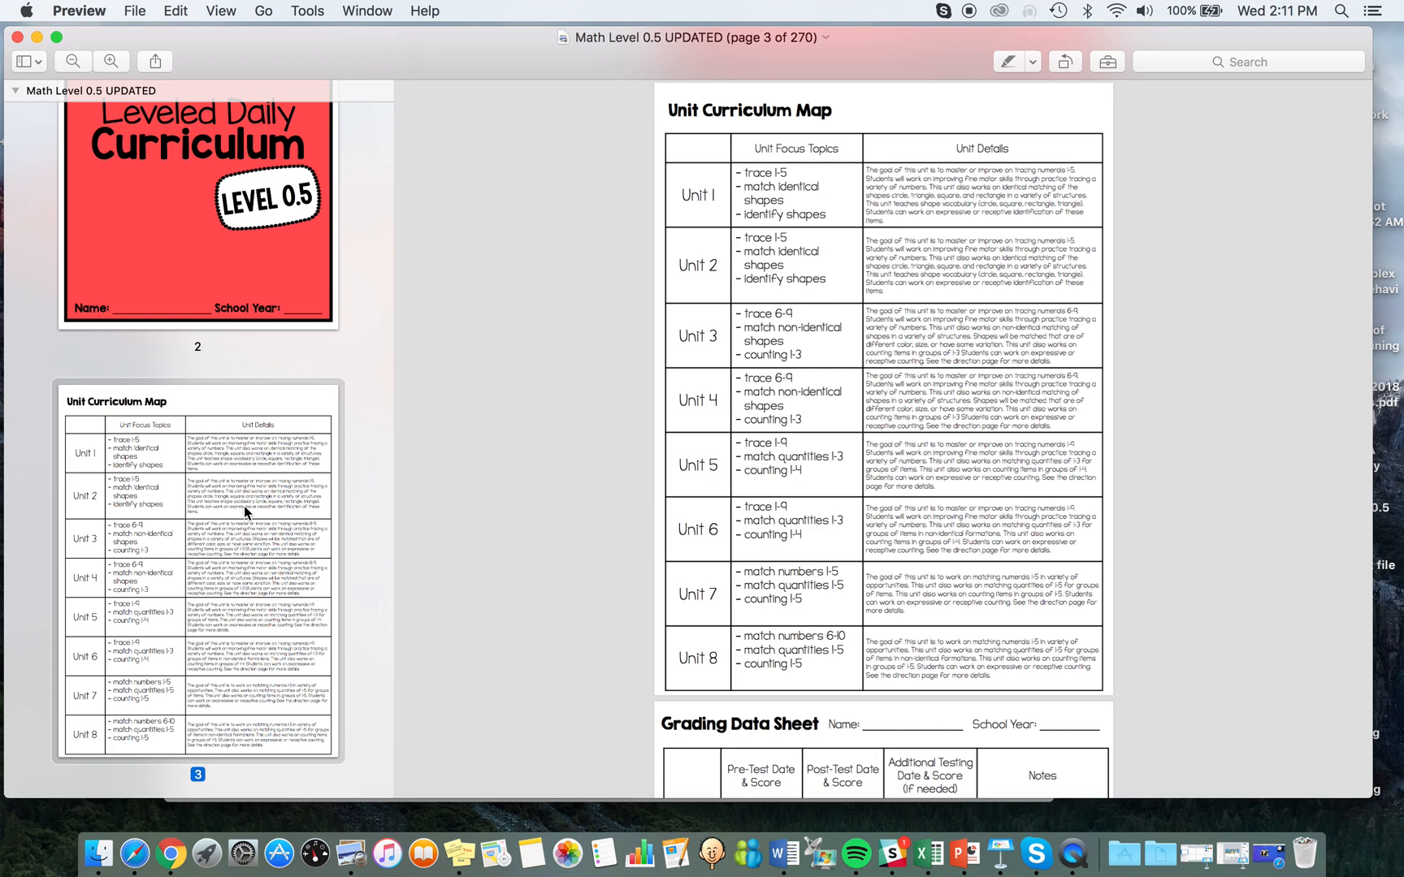
pyautogui.moveTo(239, 510)
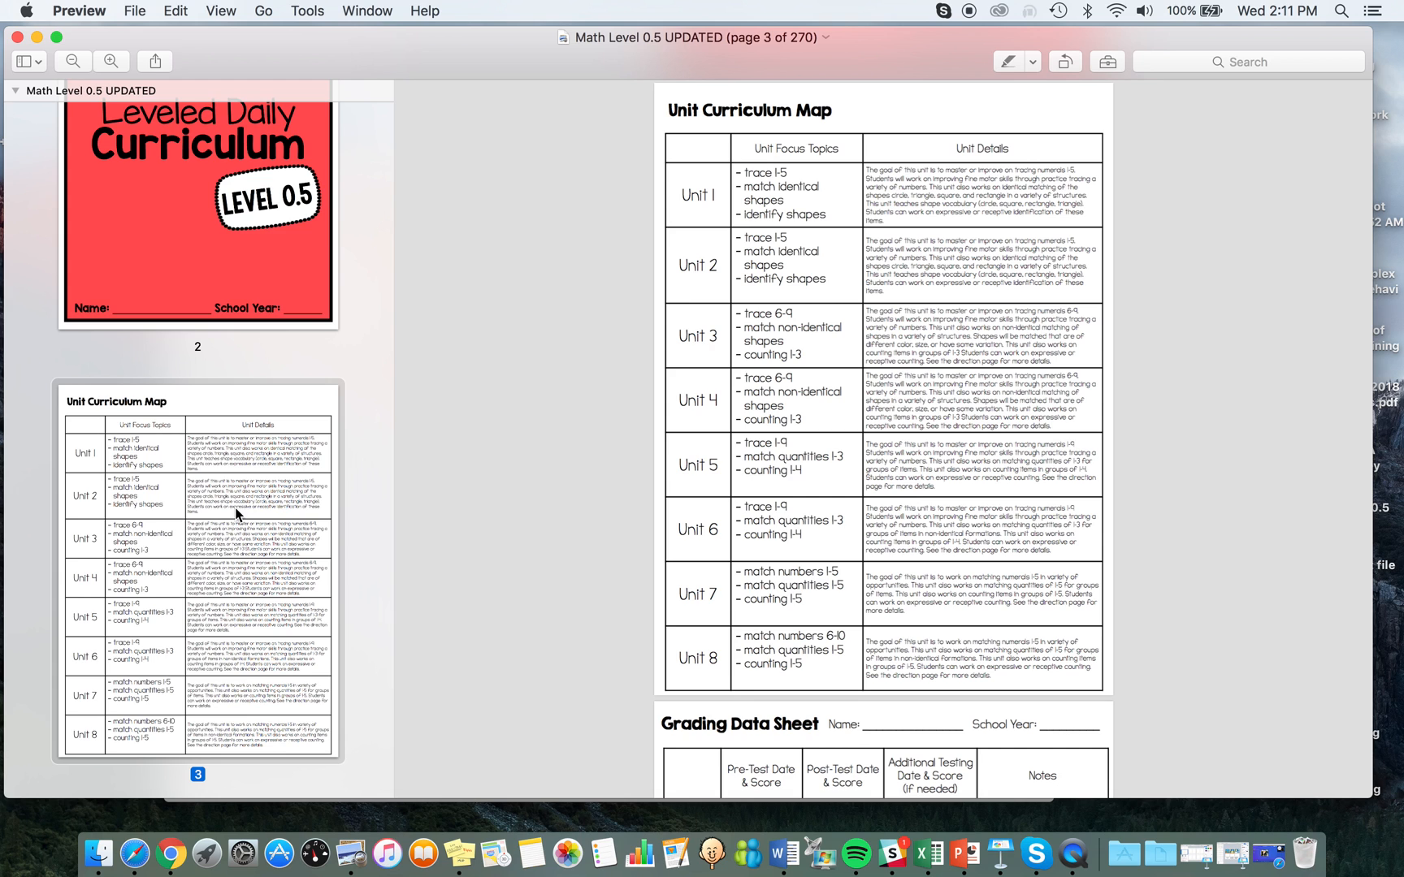
pyautogui.scroll(-3)
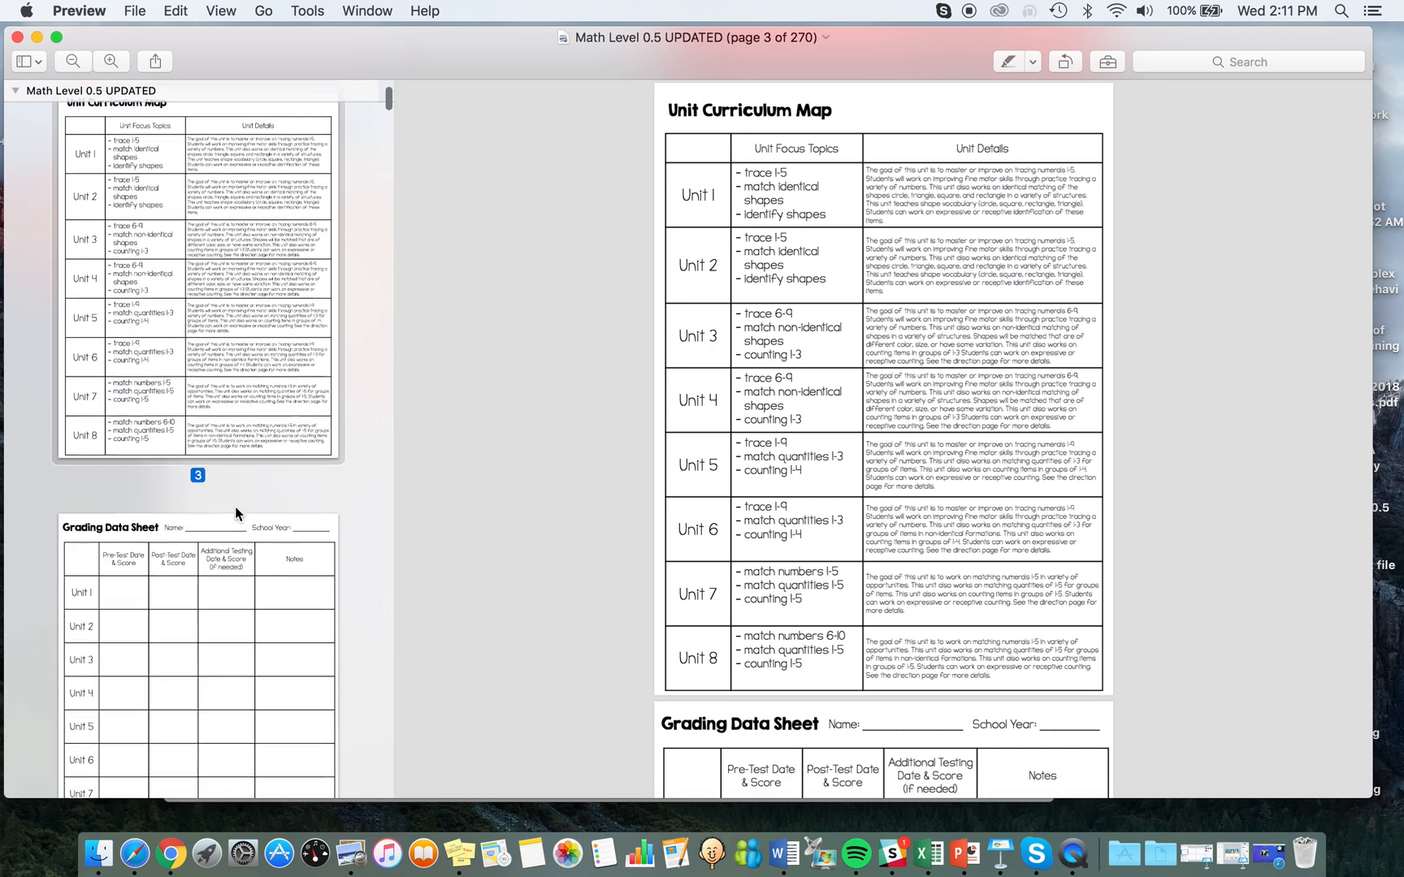
pyautogui.scroll(-3)
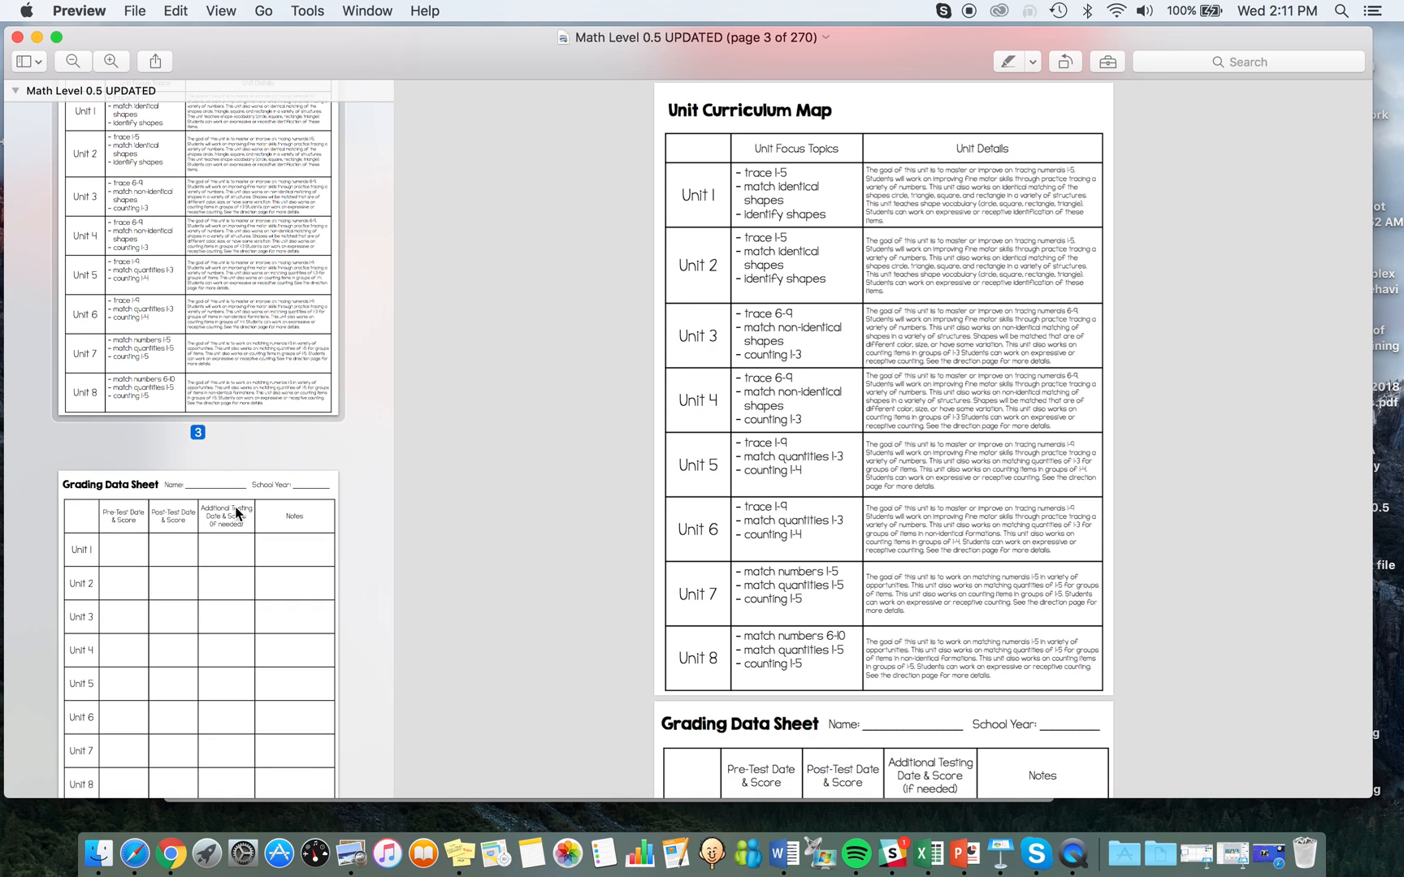
pyautogui.scroll(3)
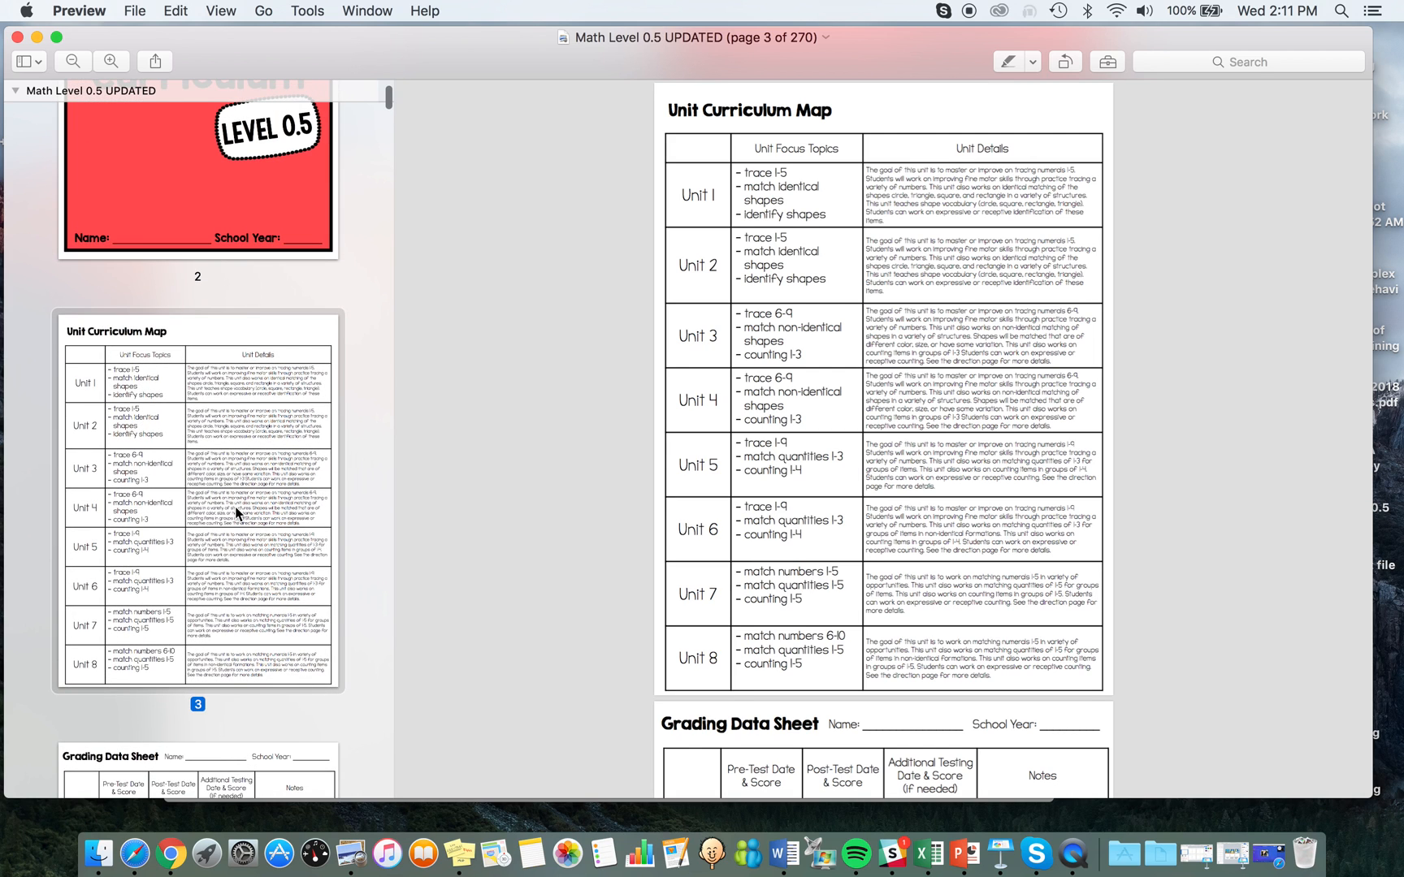
pyautogui.moveTo(831, 373)
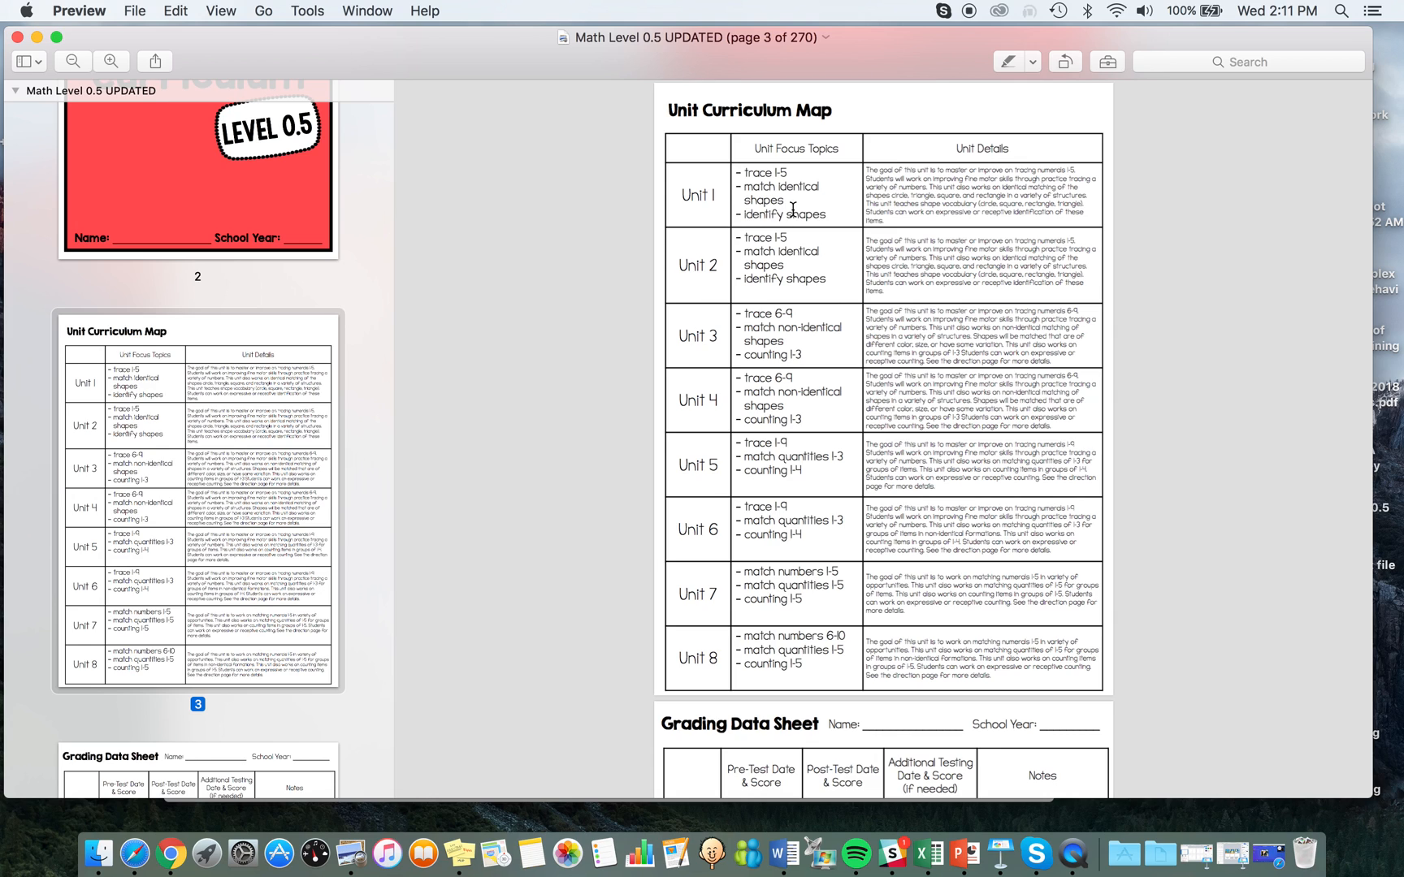
pyautogui.moveTo(687, 176)
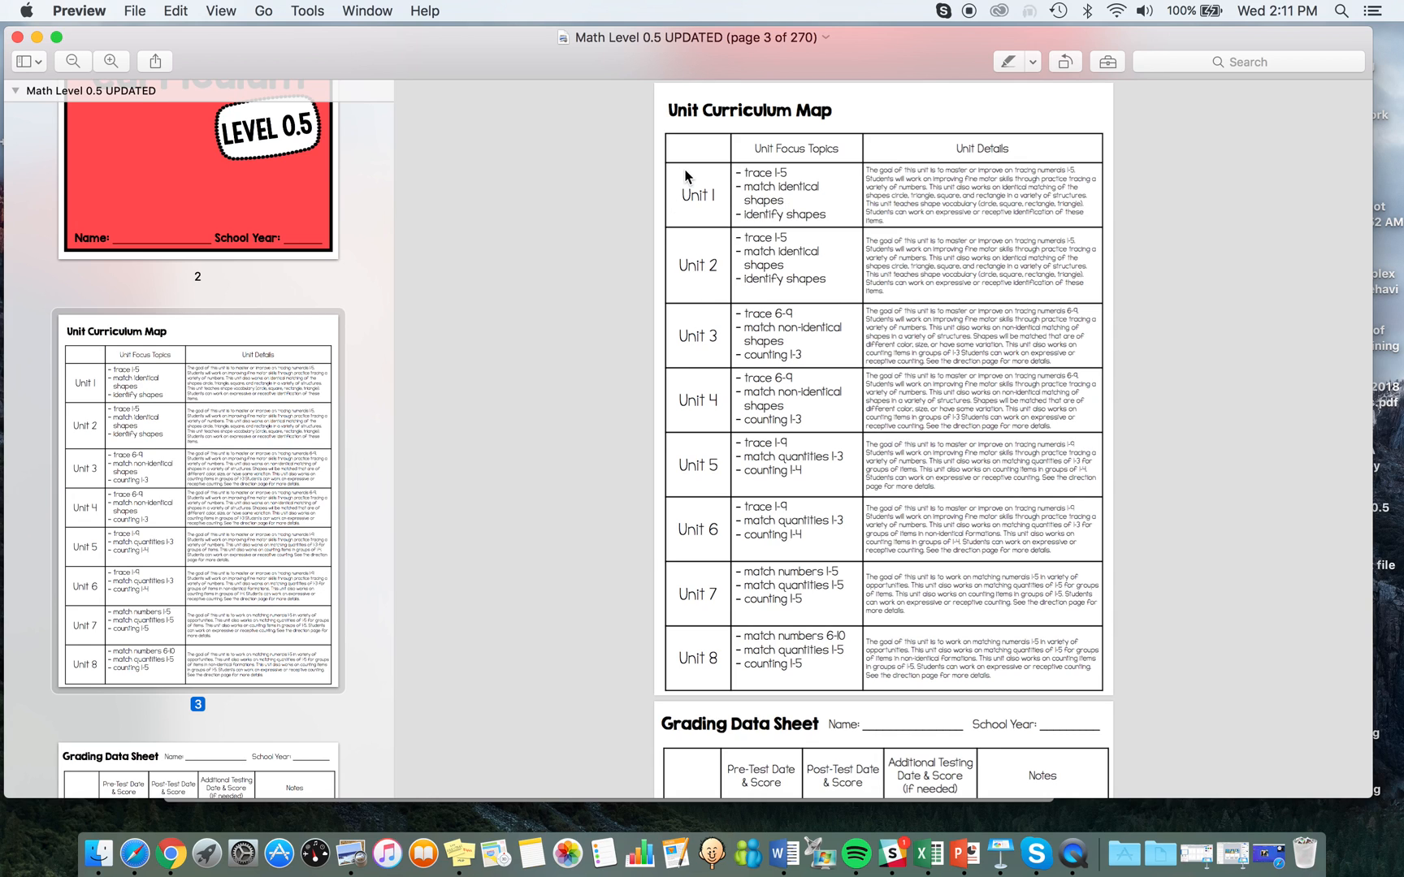
pyautogui.moveTo(721, 196)
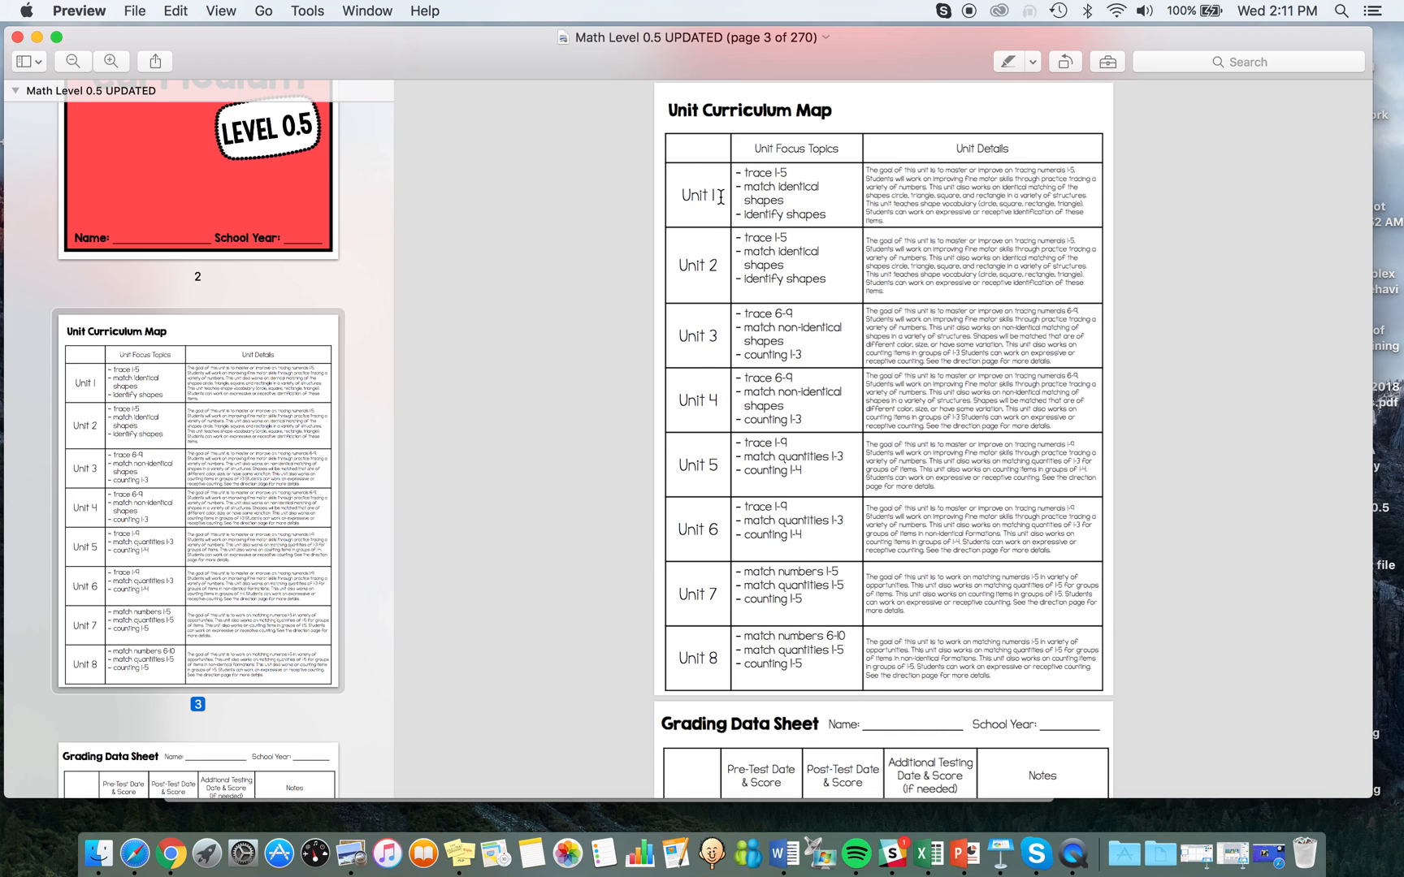
pyautogui.moveTo(730, 312)
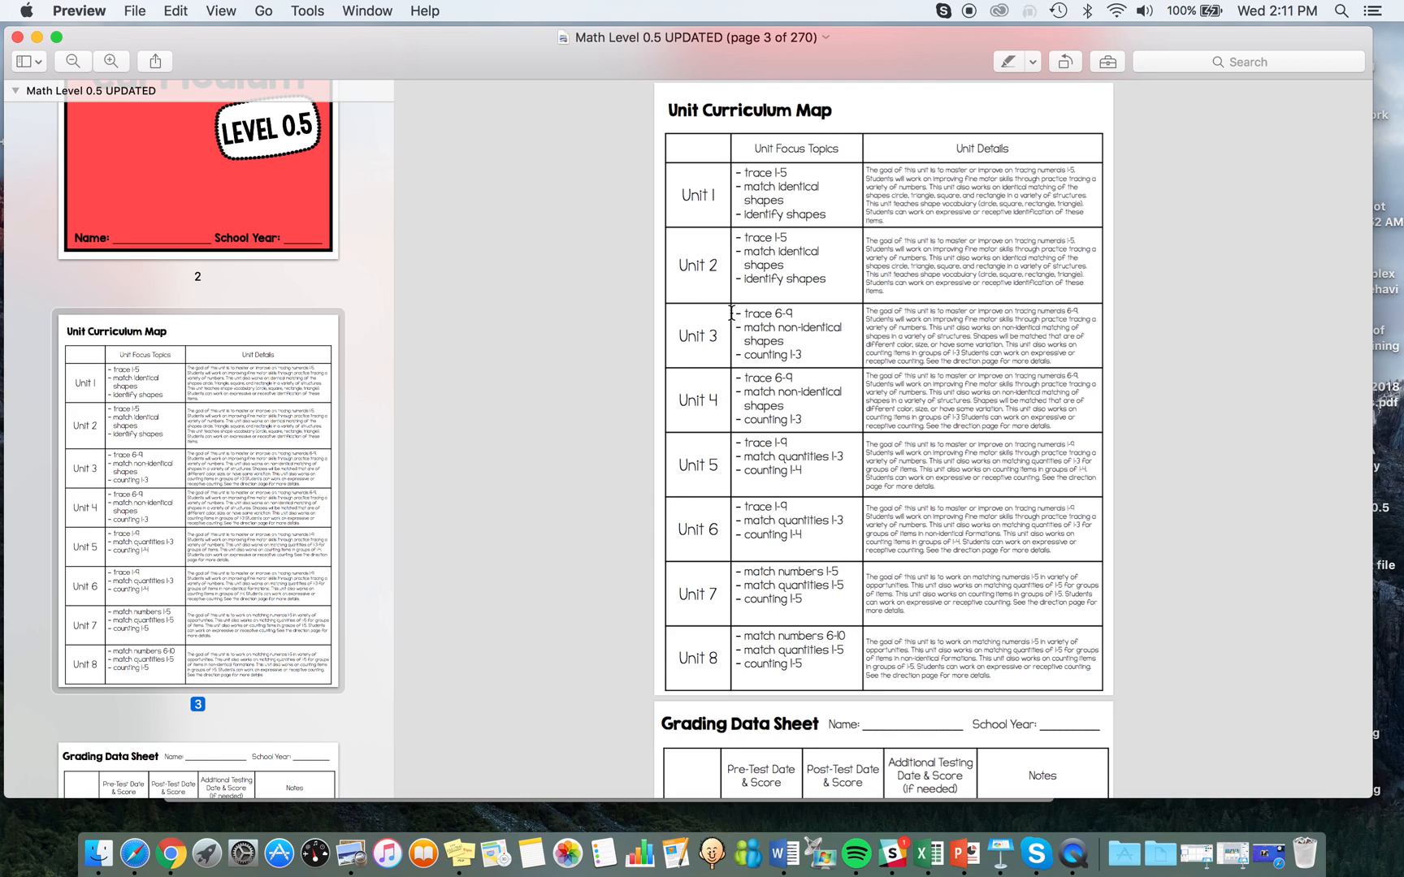
pyautogui.moveTo(814, 203)
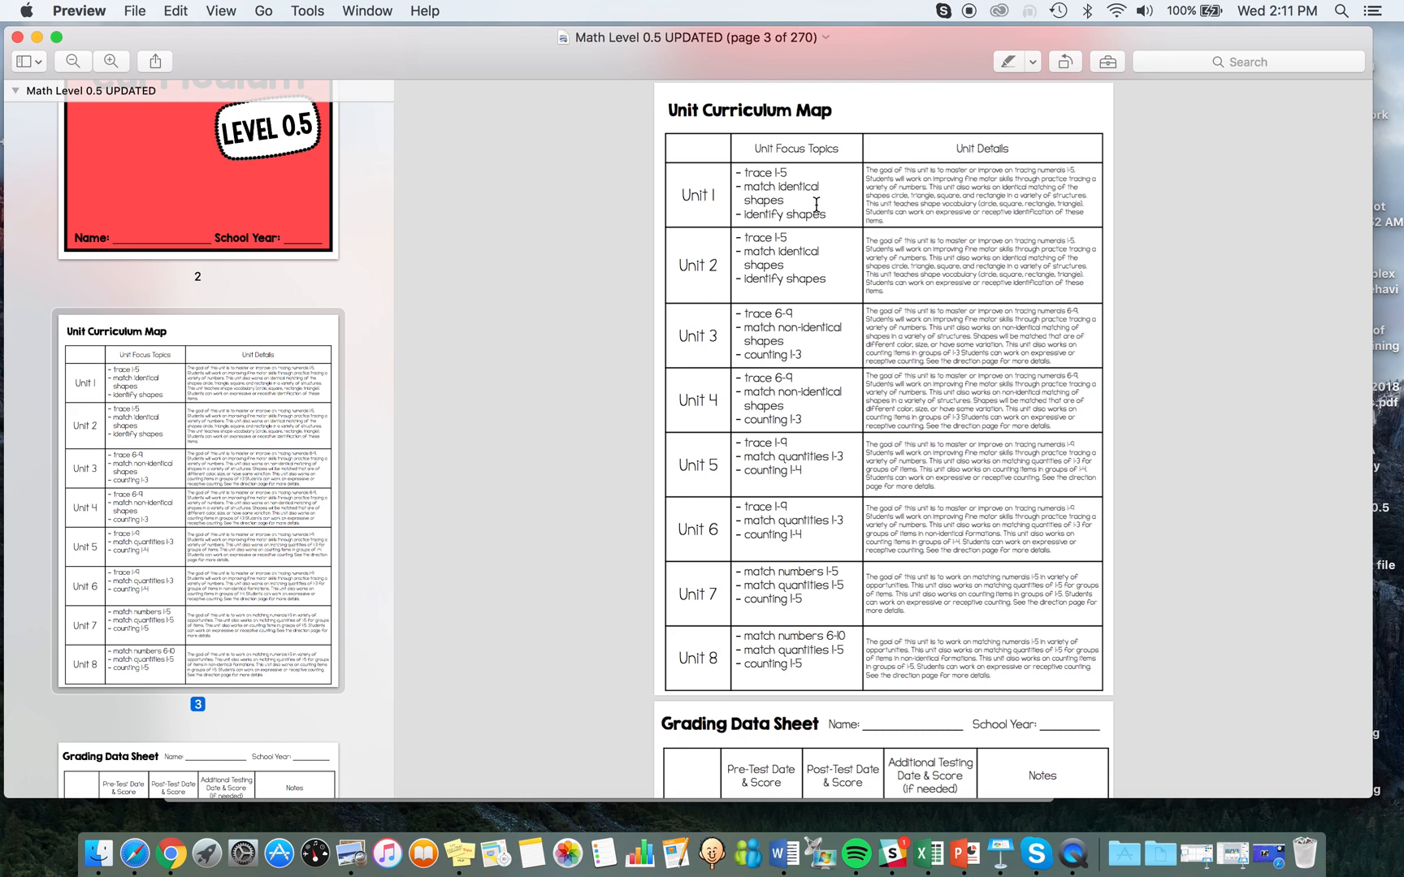
pyautogui.moveTo(787, 352)
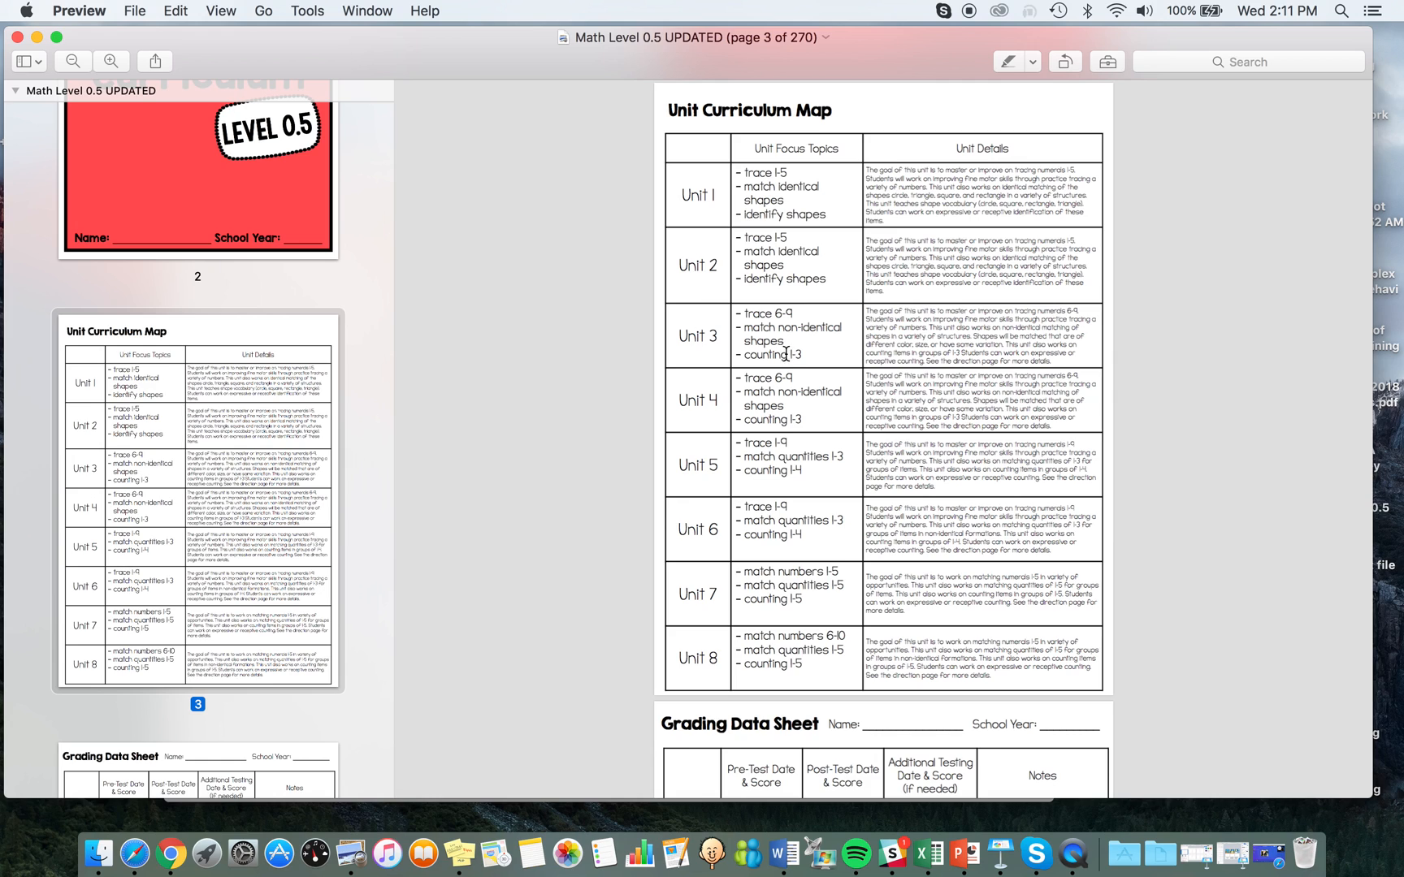
pyautogui.moveTo(340, 675)
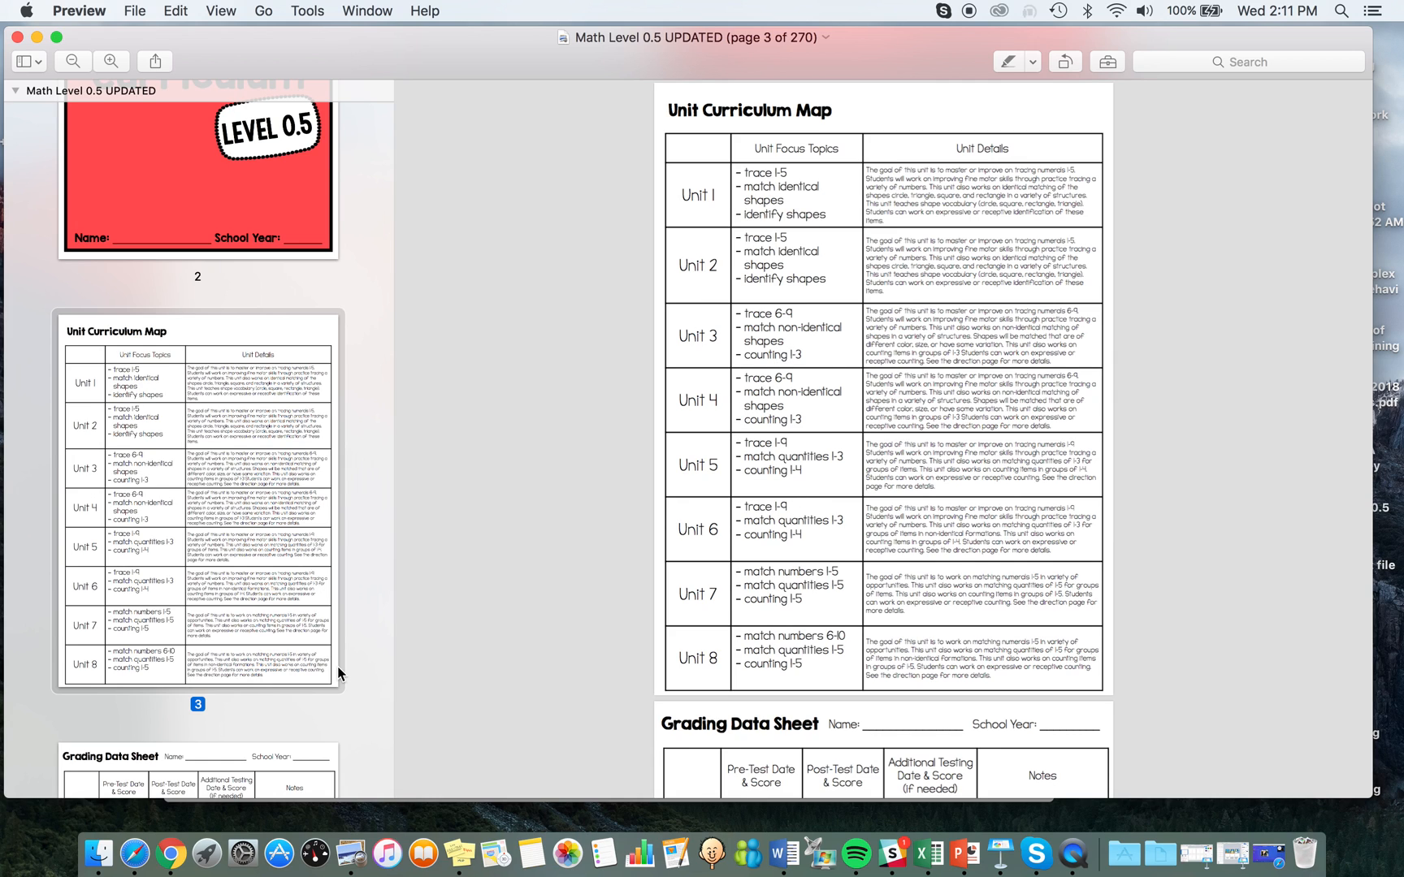
pyautogui.moveTo(340, 631)
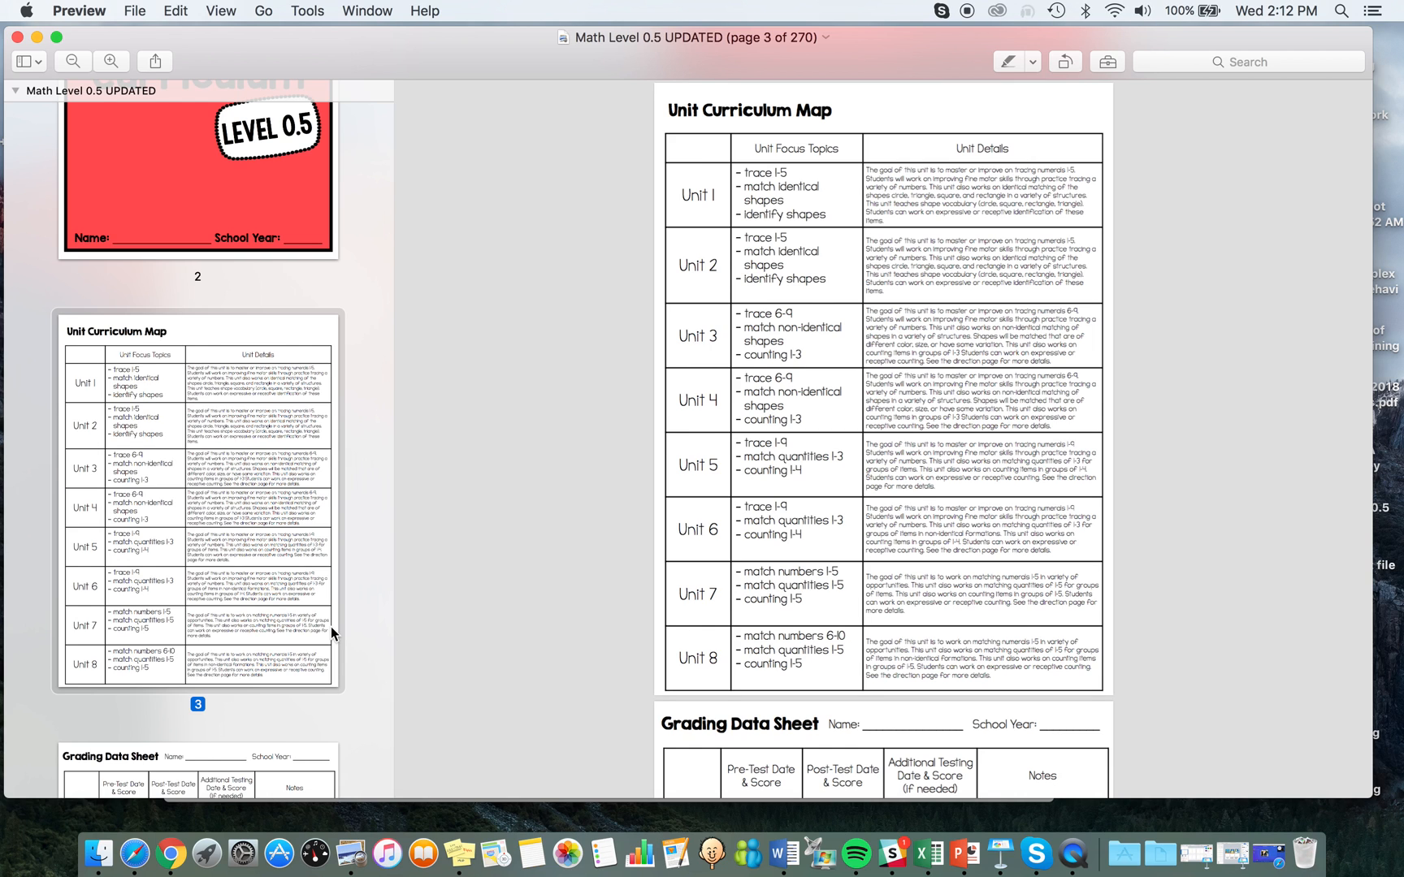
pyautogui.scroll(-3)
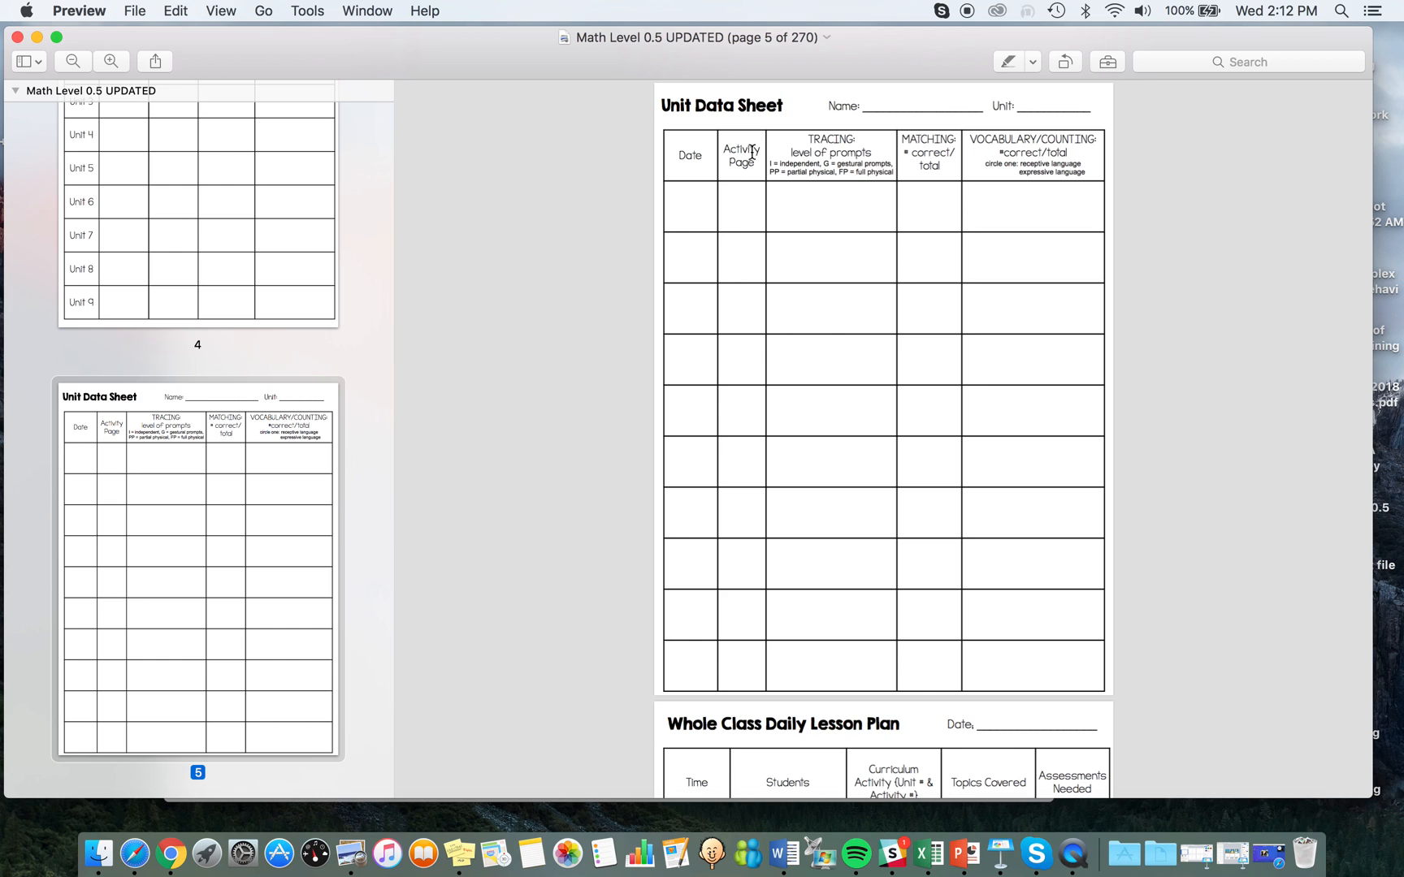
pyautogui.moveTo(914, 157)
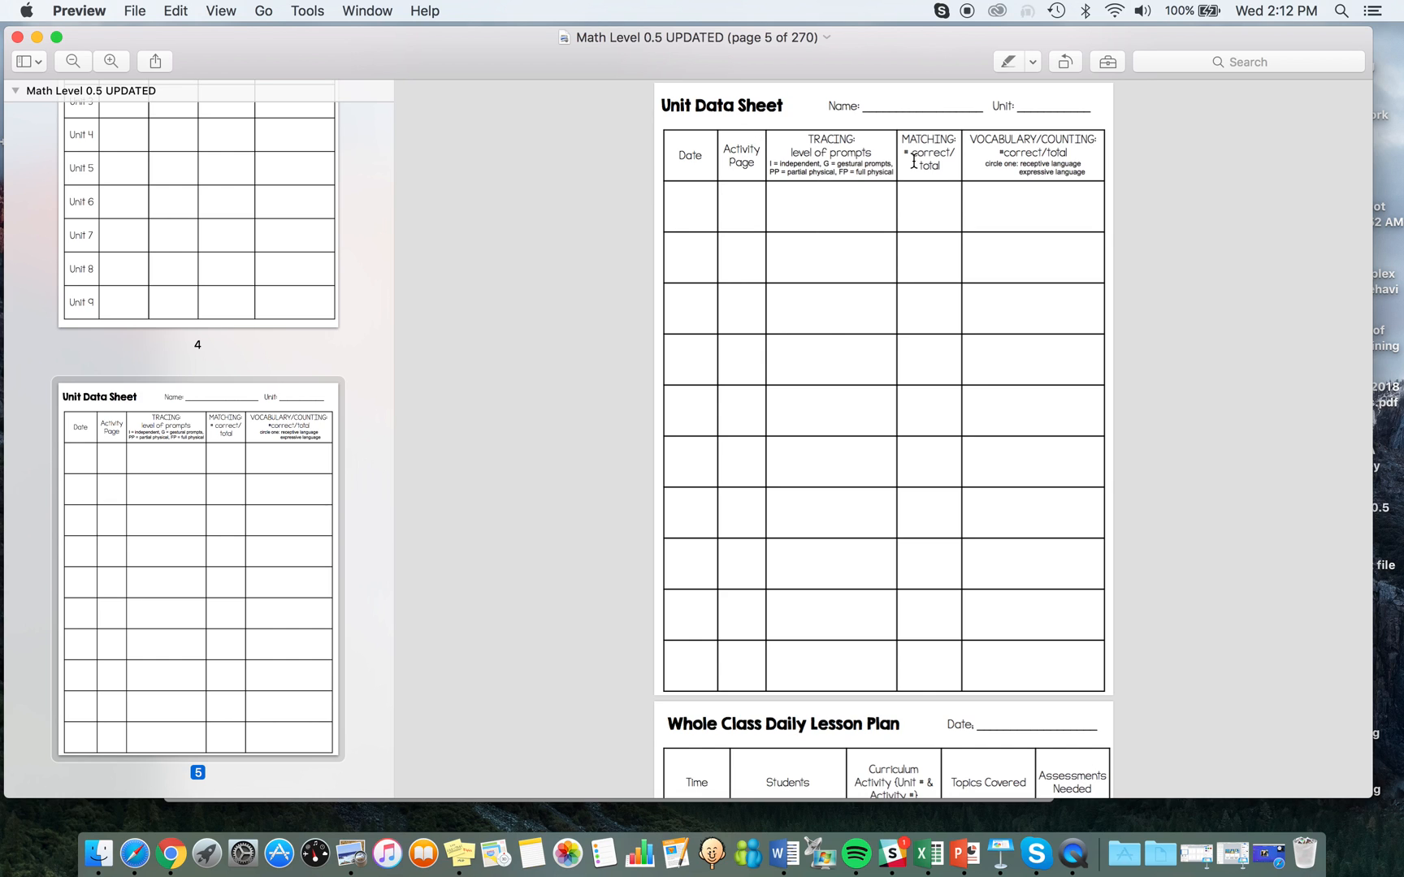
pyautogui.moveTo(944, 216)
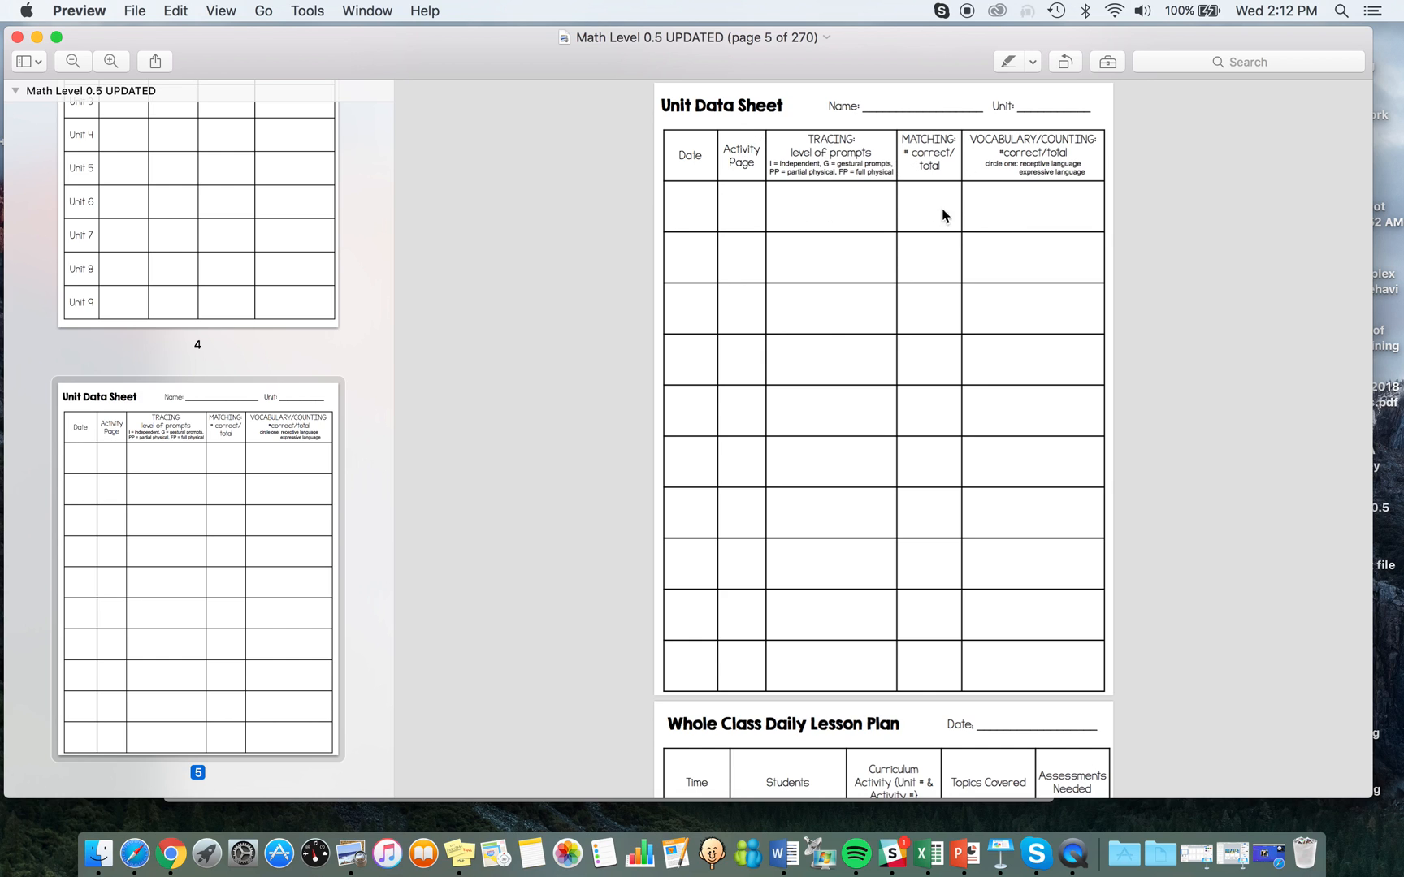
pyautogui.moveTo(815, 209)
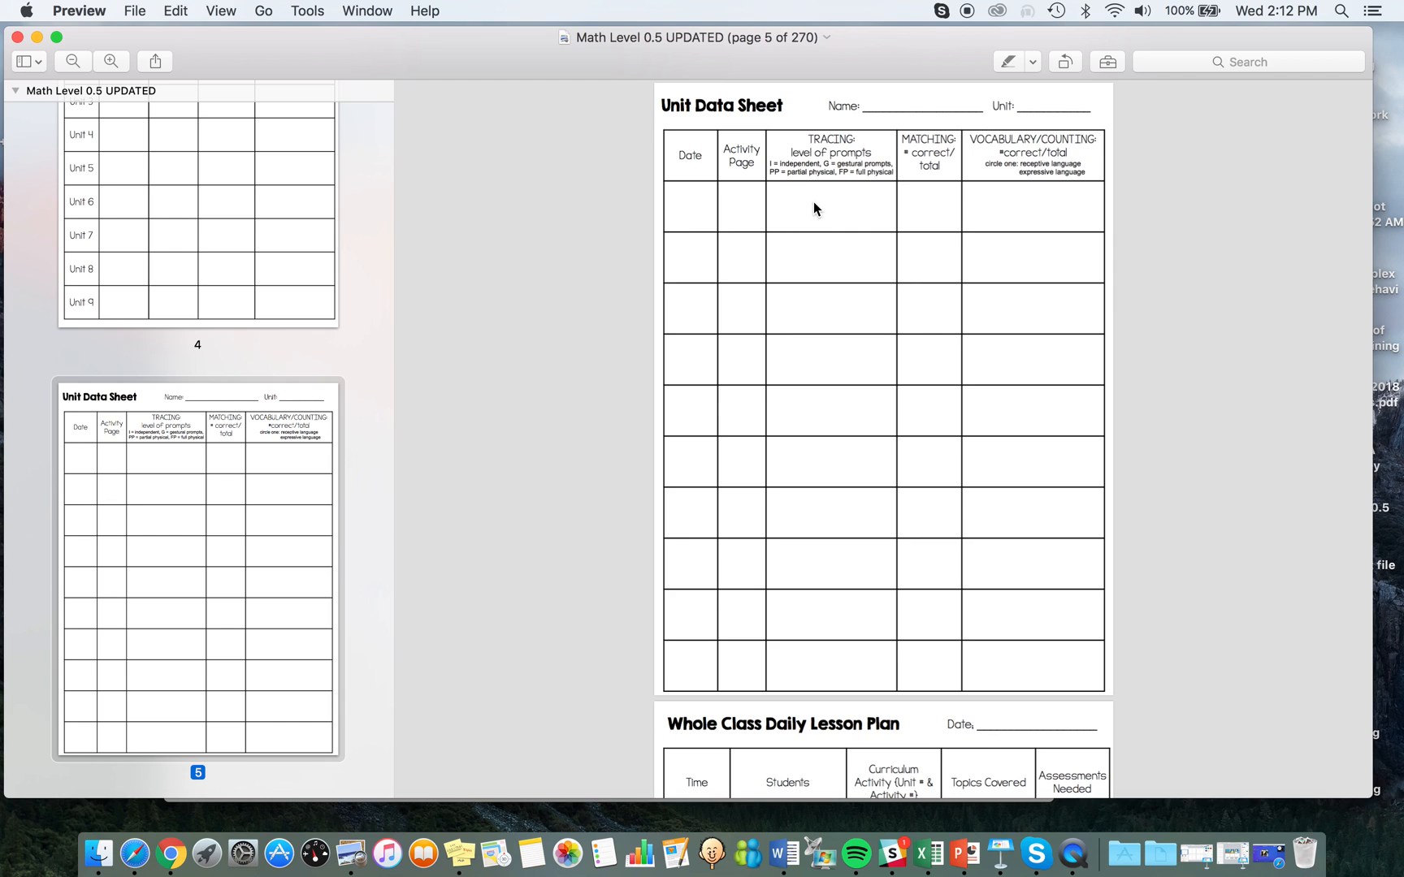
pyautogui.moveTo(942, 199)
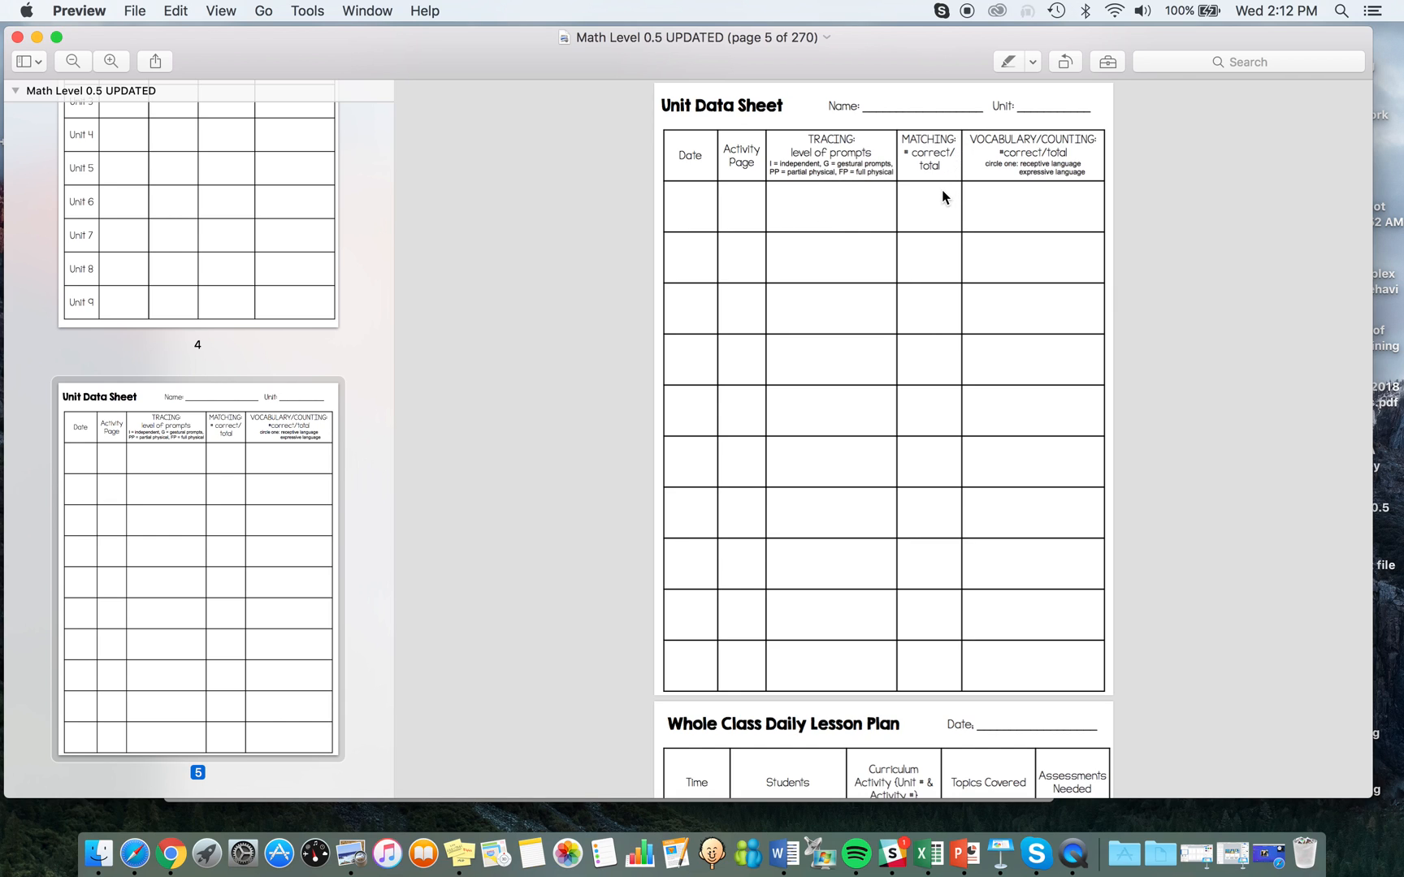
pyautogui.moveTo(875, 248)
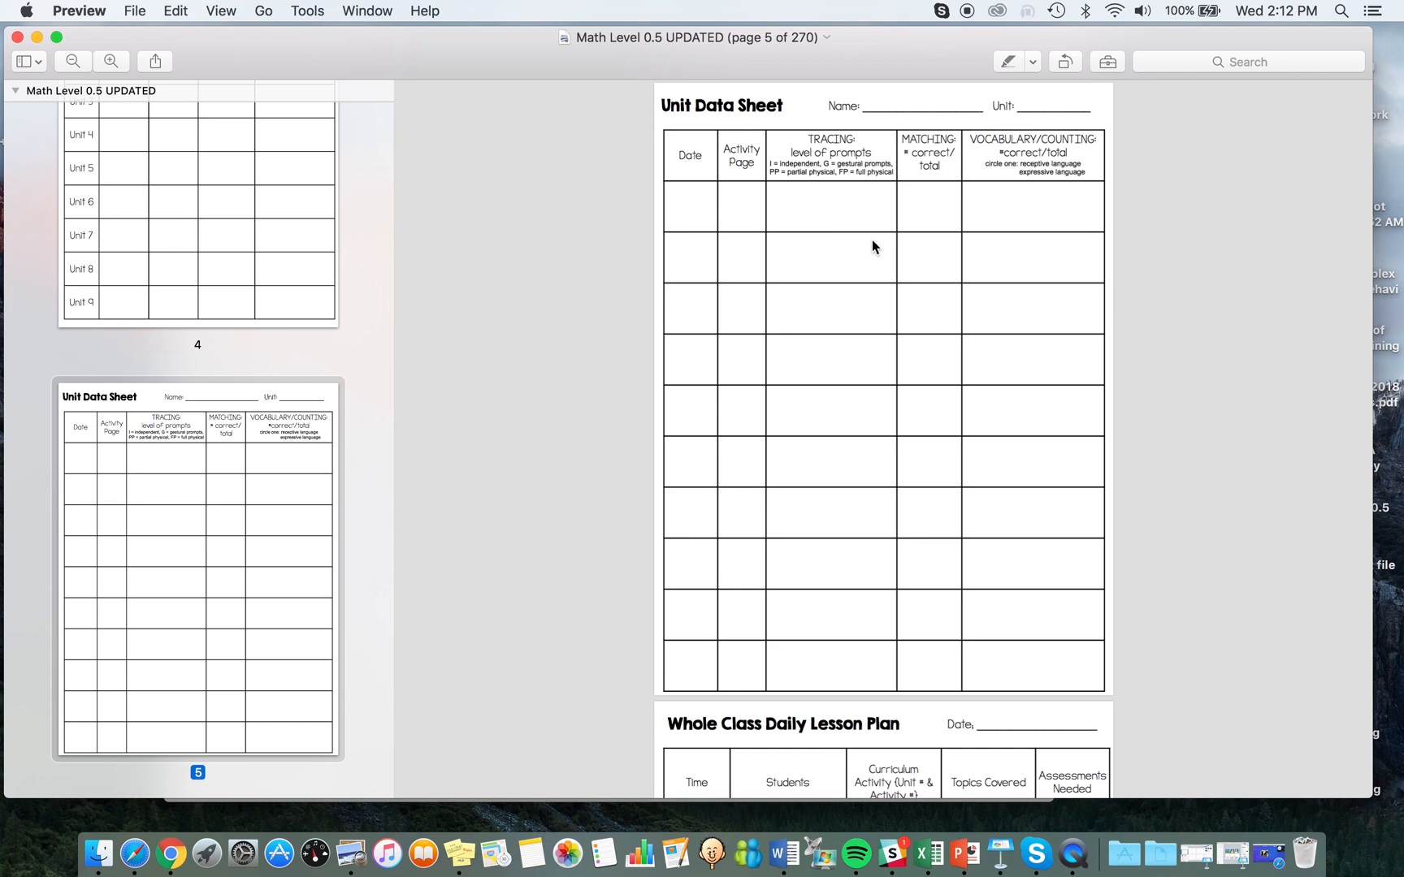
pyautogui.moveTo(1139, 242)
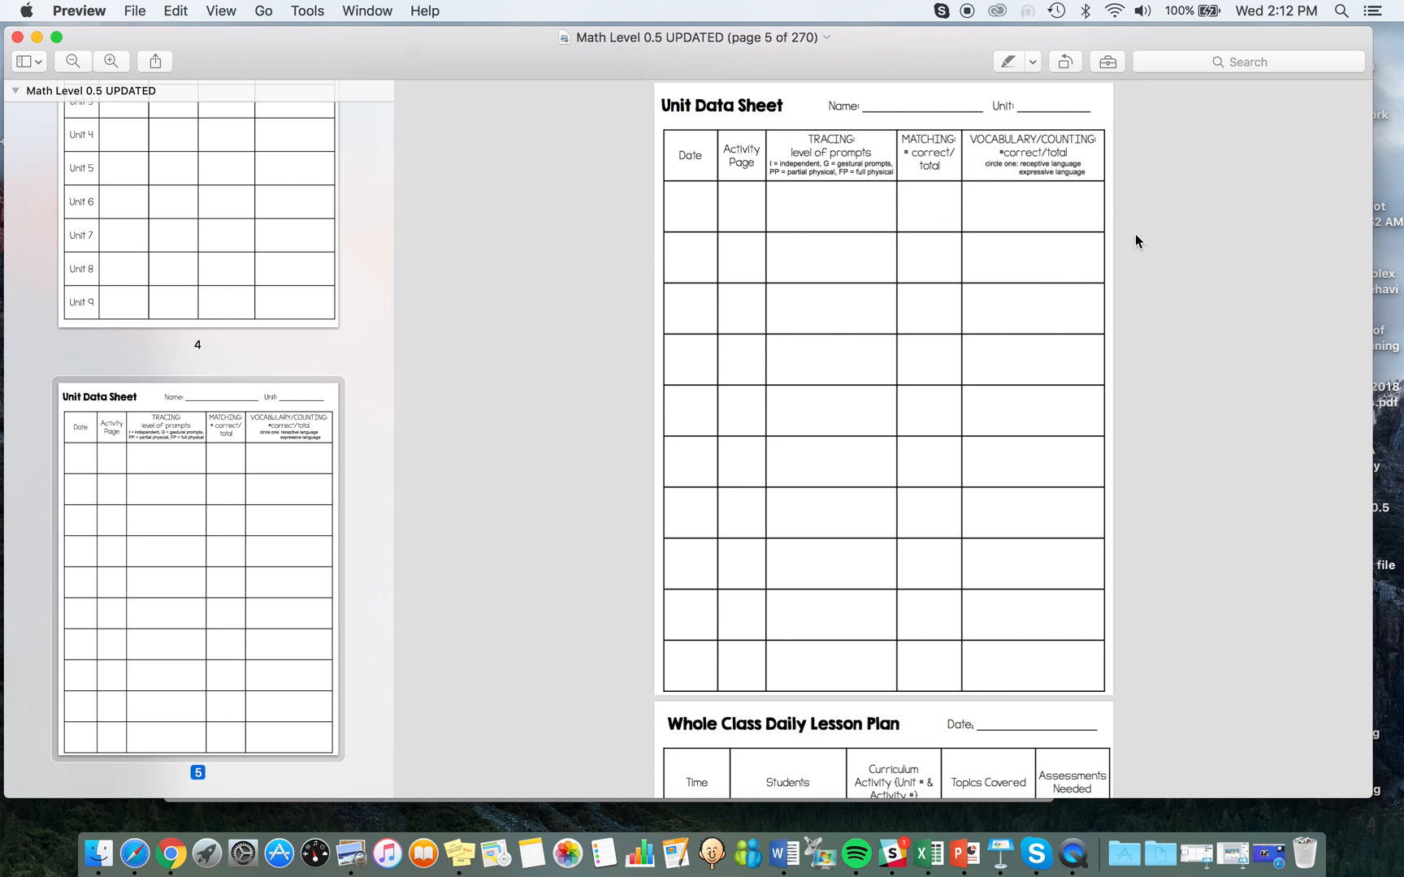
pyautogui.moveTo(1056, 266)
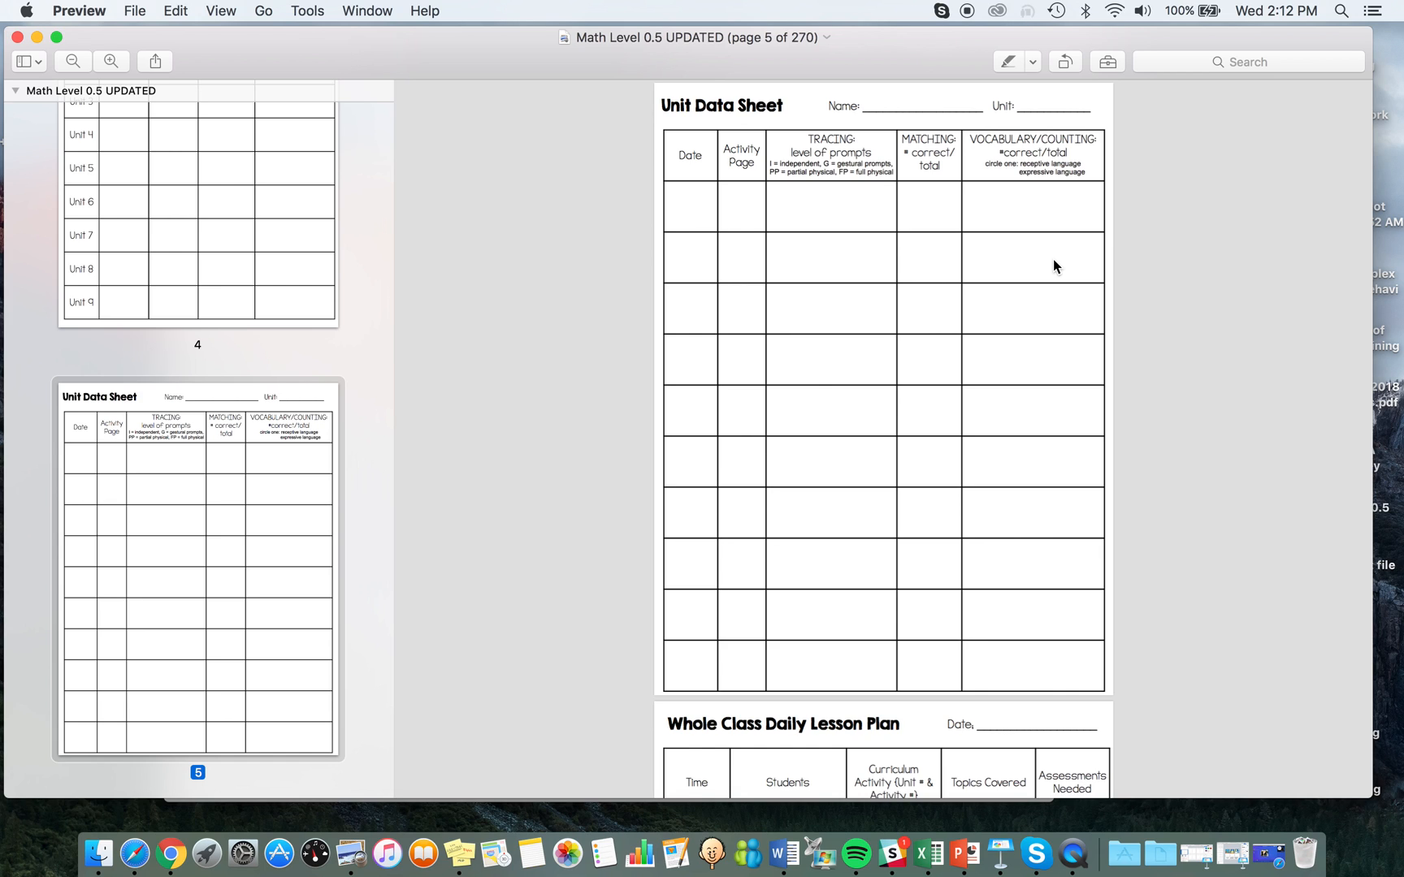
pyautogui.moveTo(839, 544)
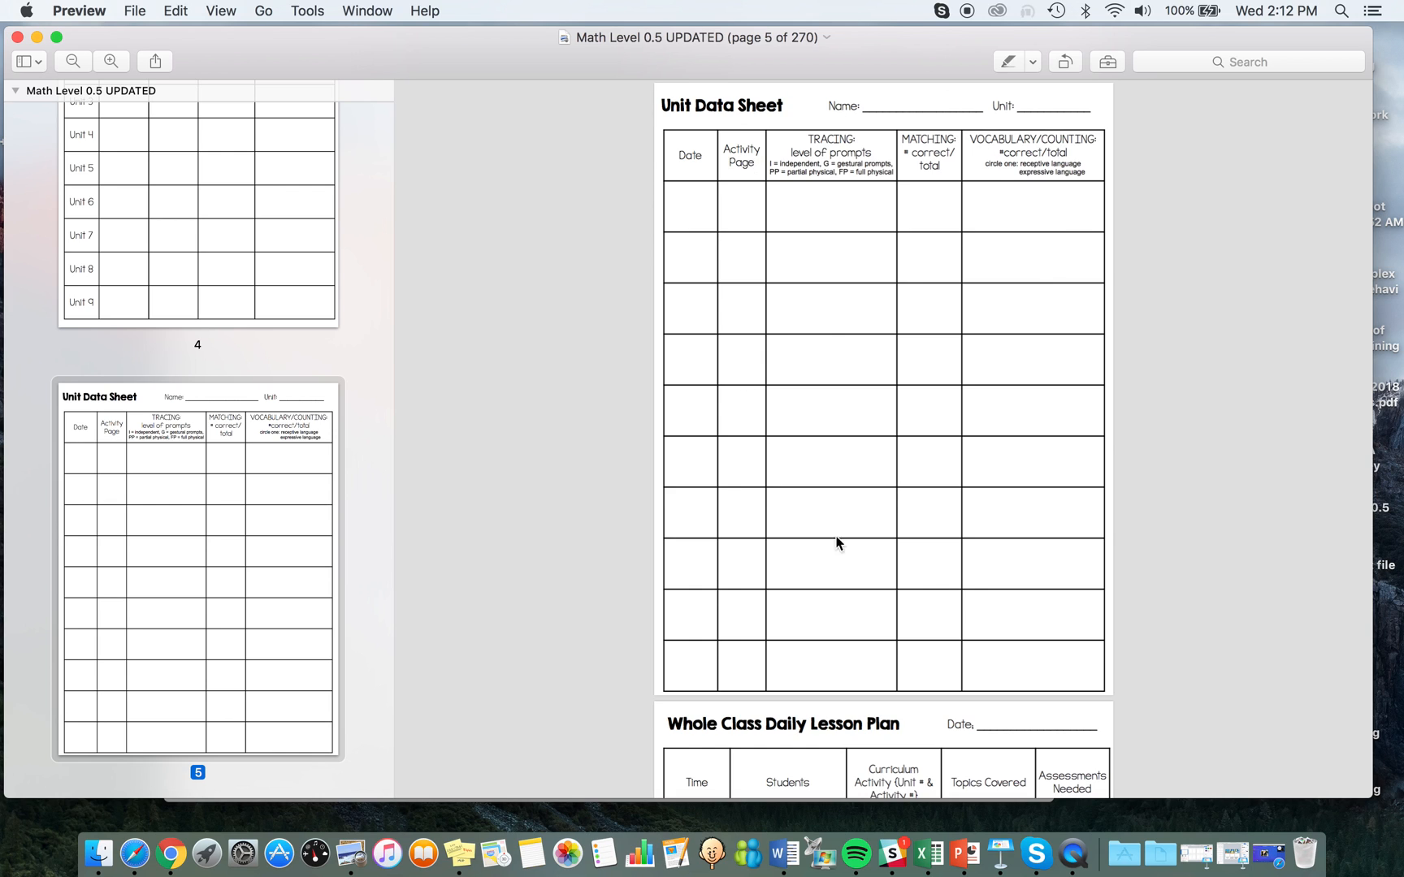
pyautogui.moveTo(1066, 178)
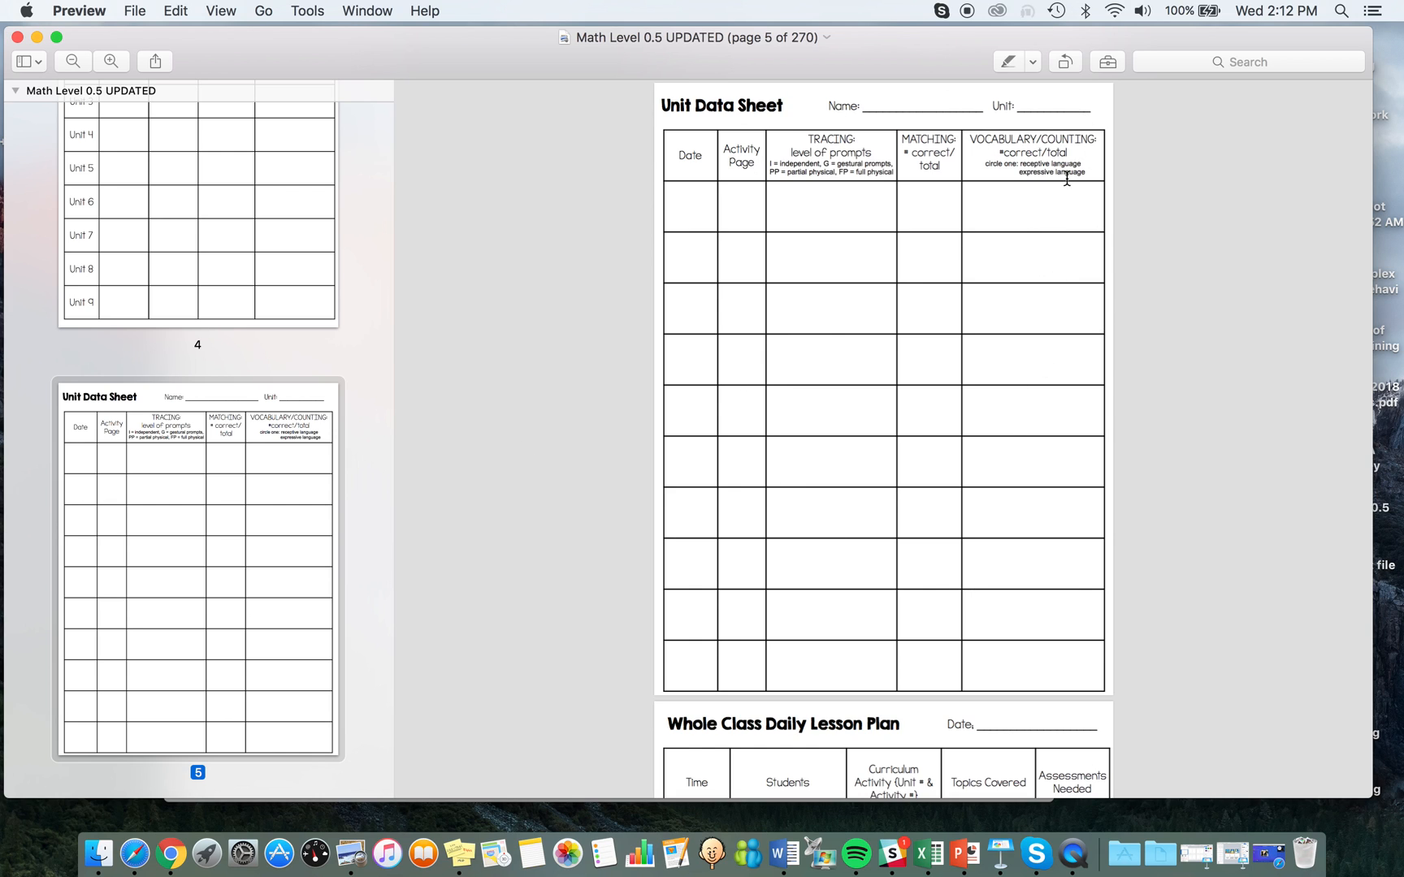
pyautogui.moveTo(1076, 298)
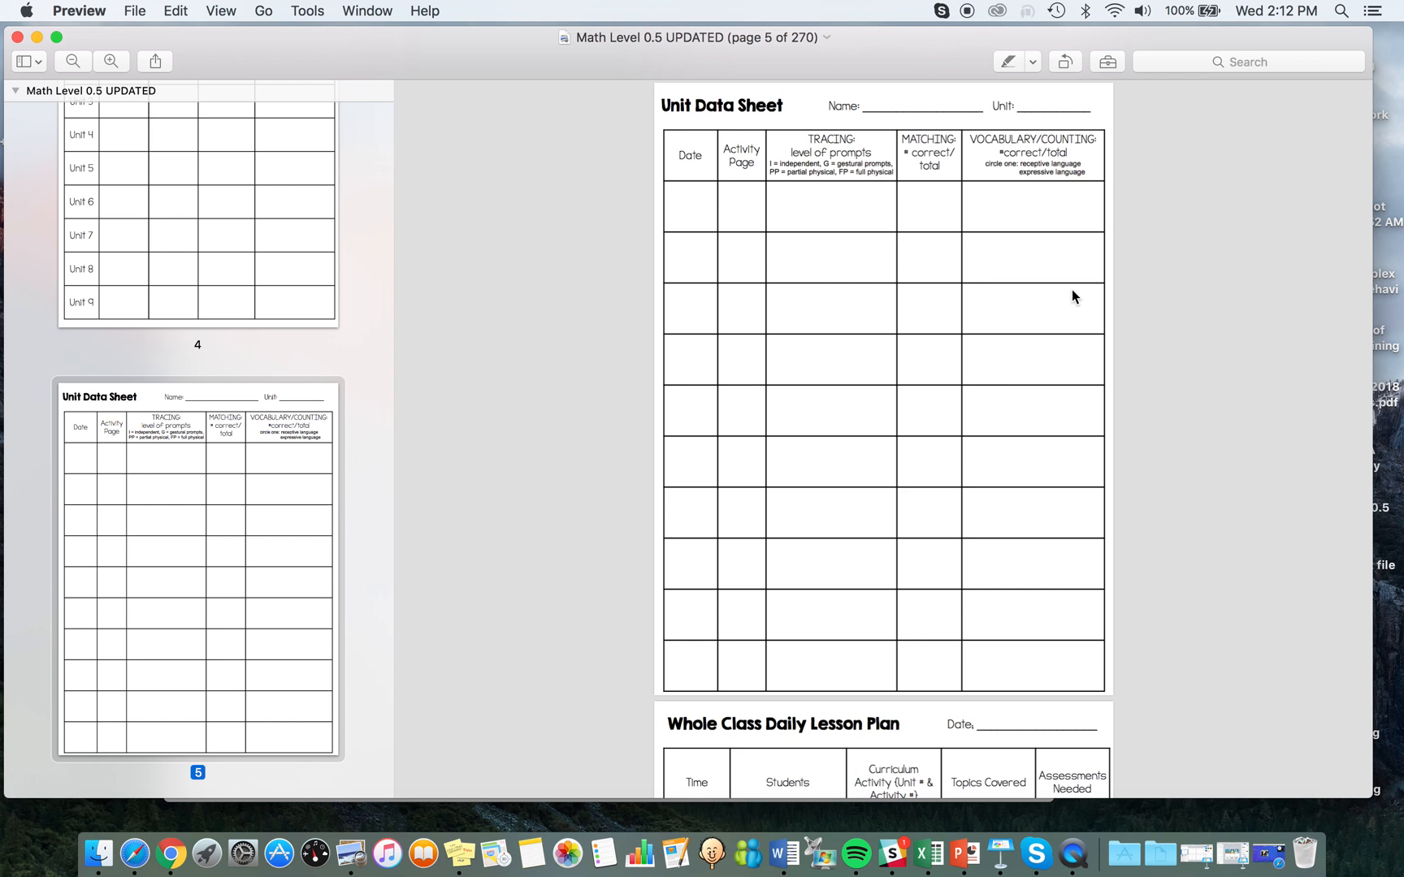
pyautogui.scroll(-3)
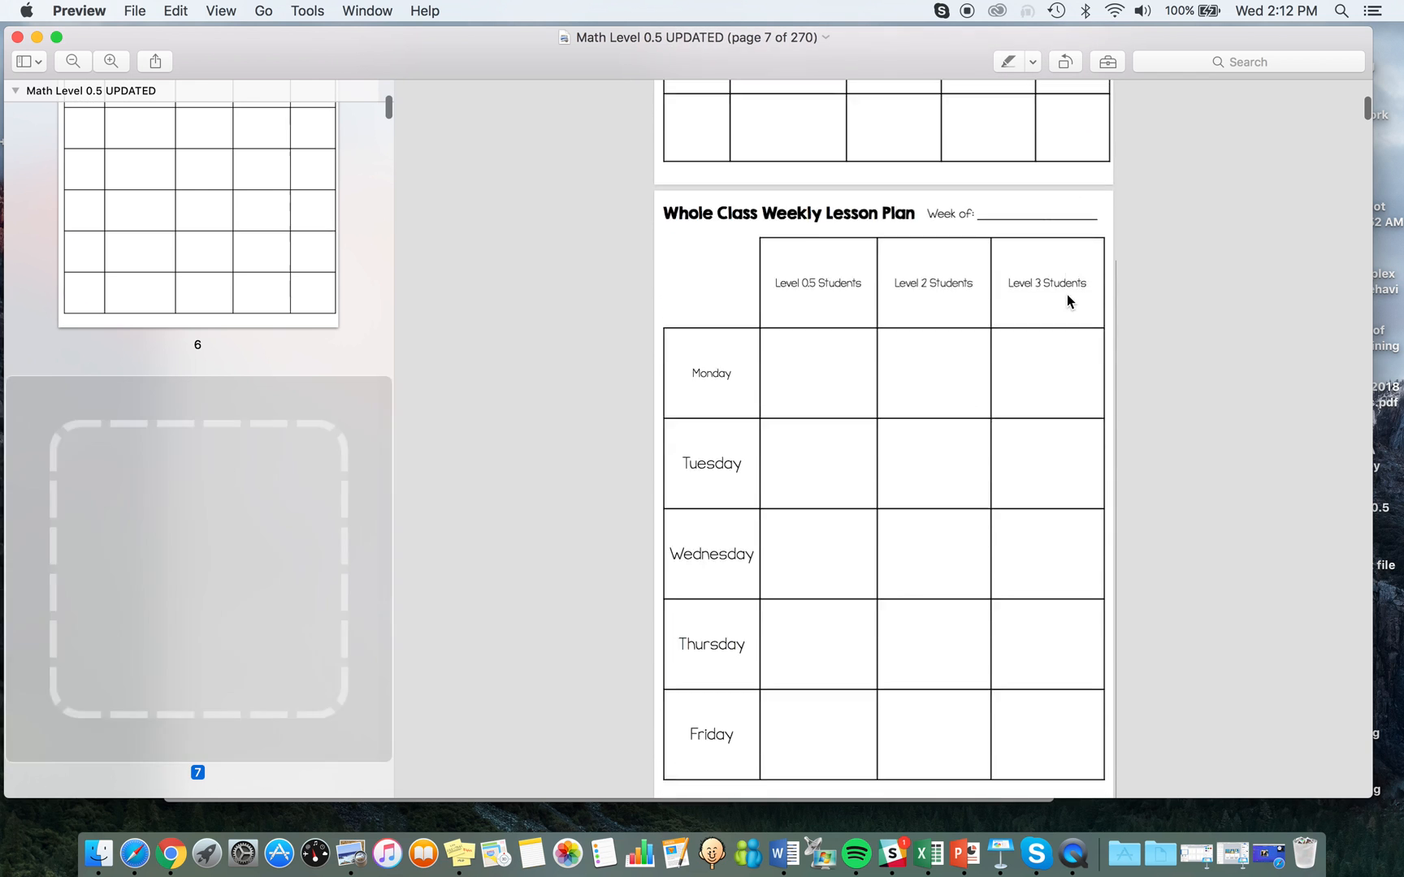
pyautogui.scroll(-3)
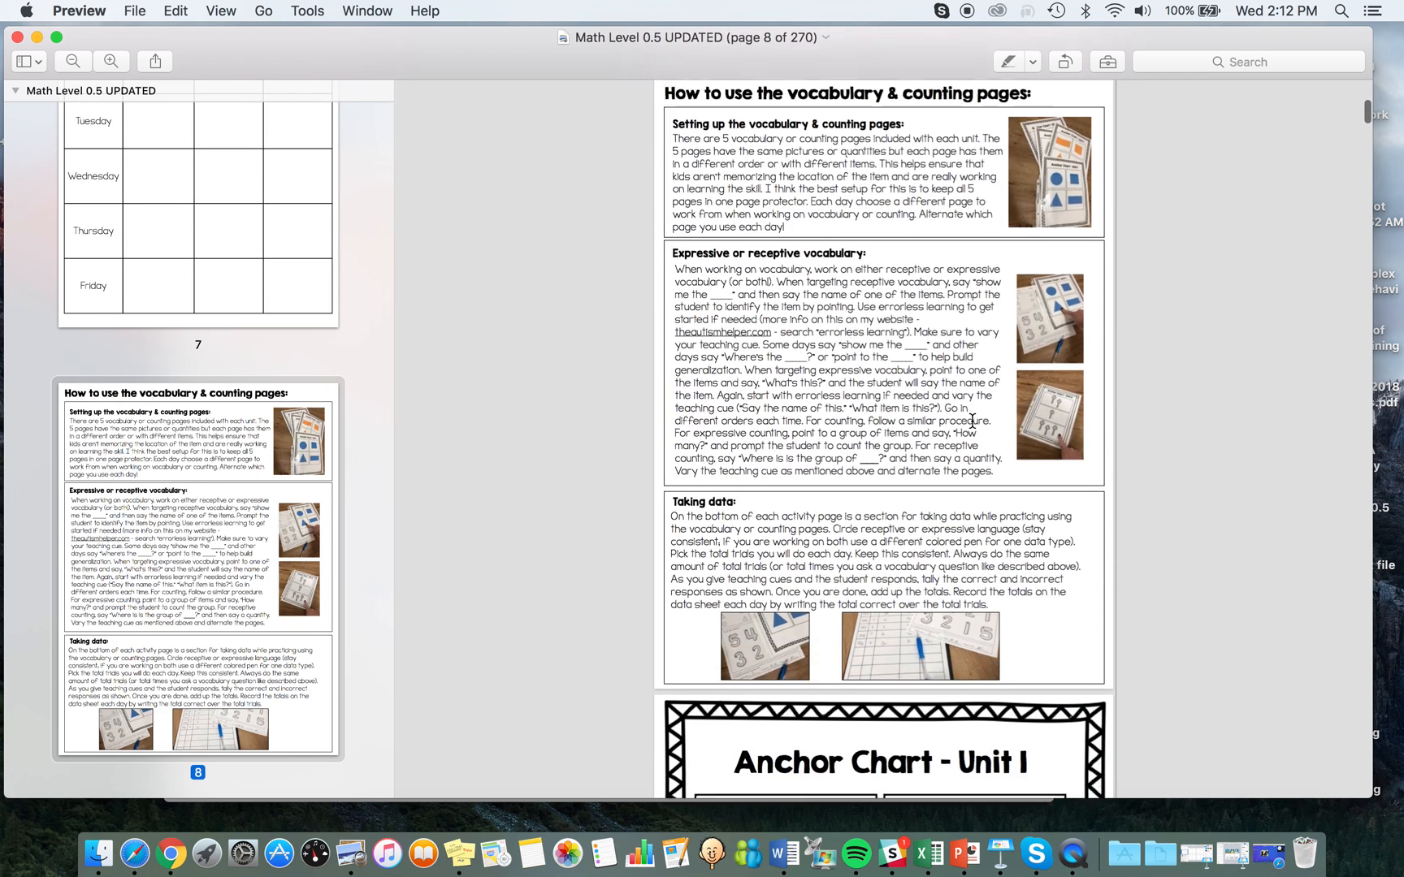
pyautogui.scroll(-3)
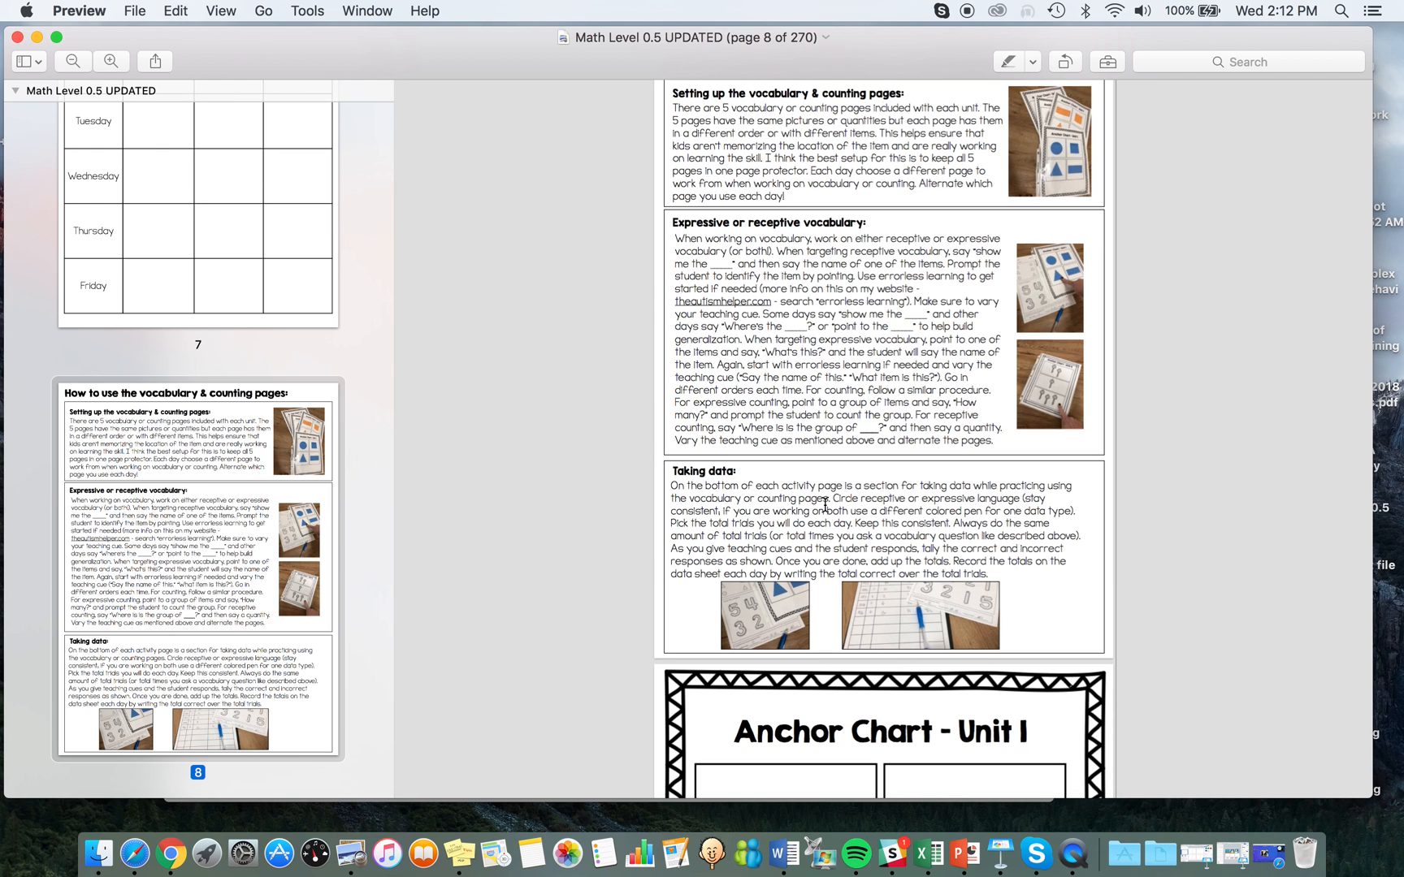
pyautogui.scroll(-3)
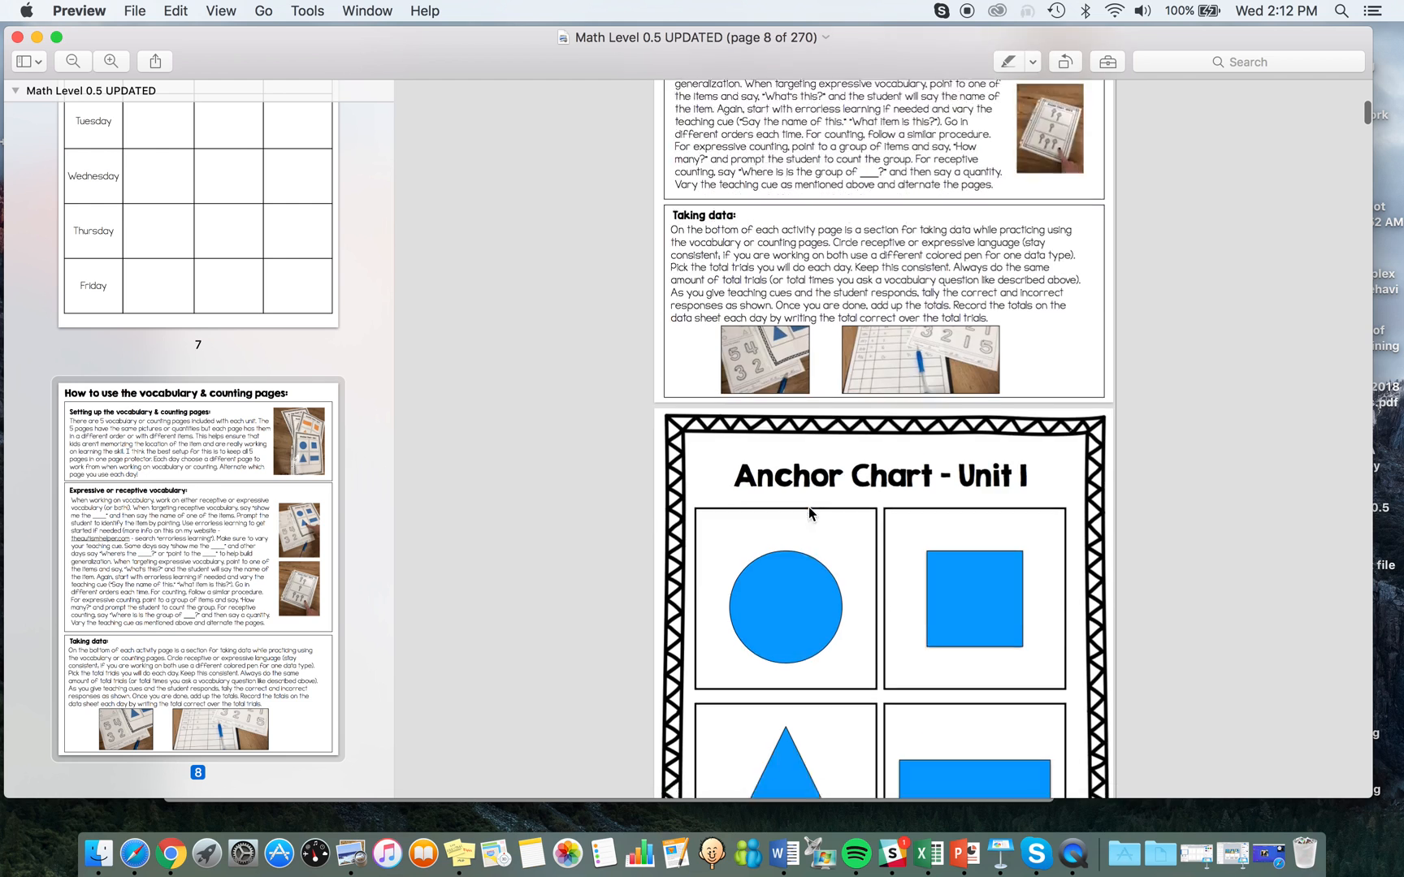
pyautogui.scroll(-3)
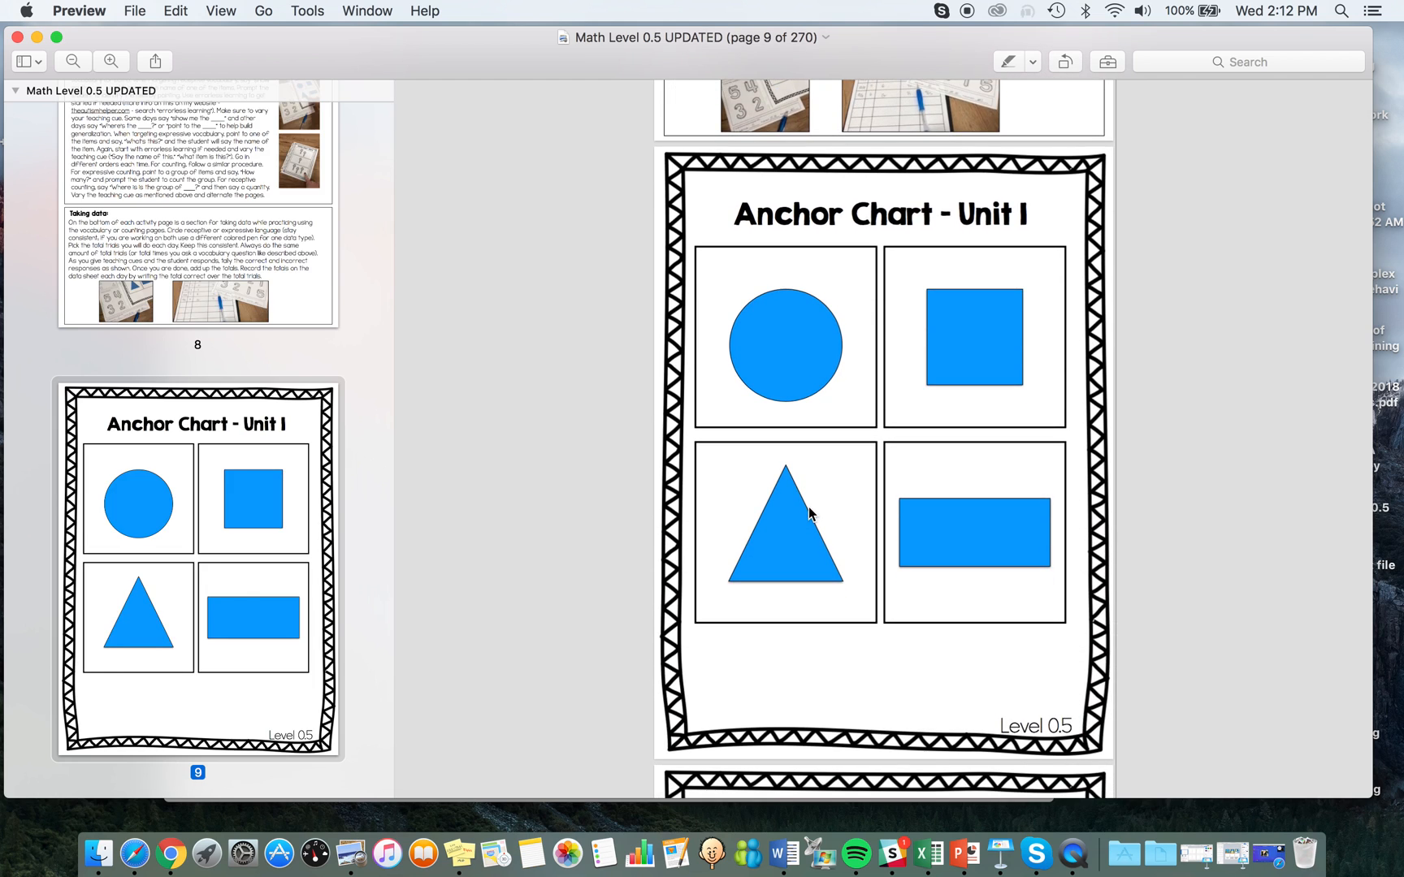
pyautogui.scroll(-3)
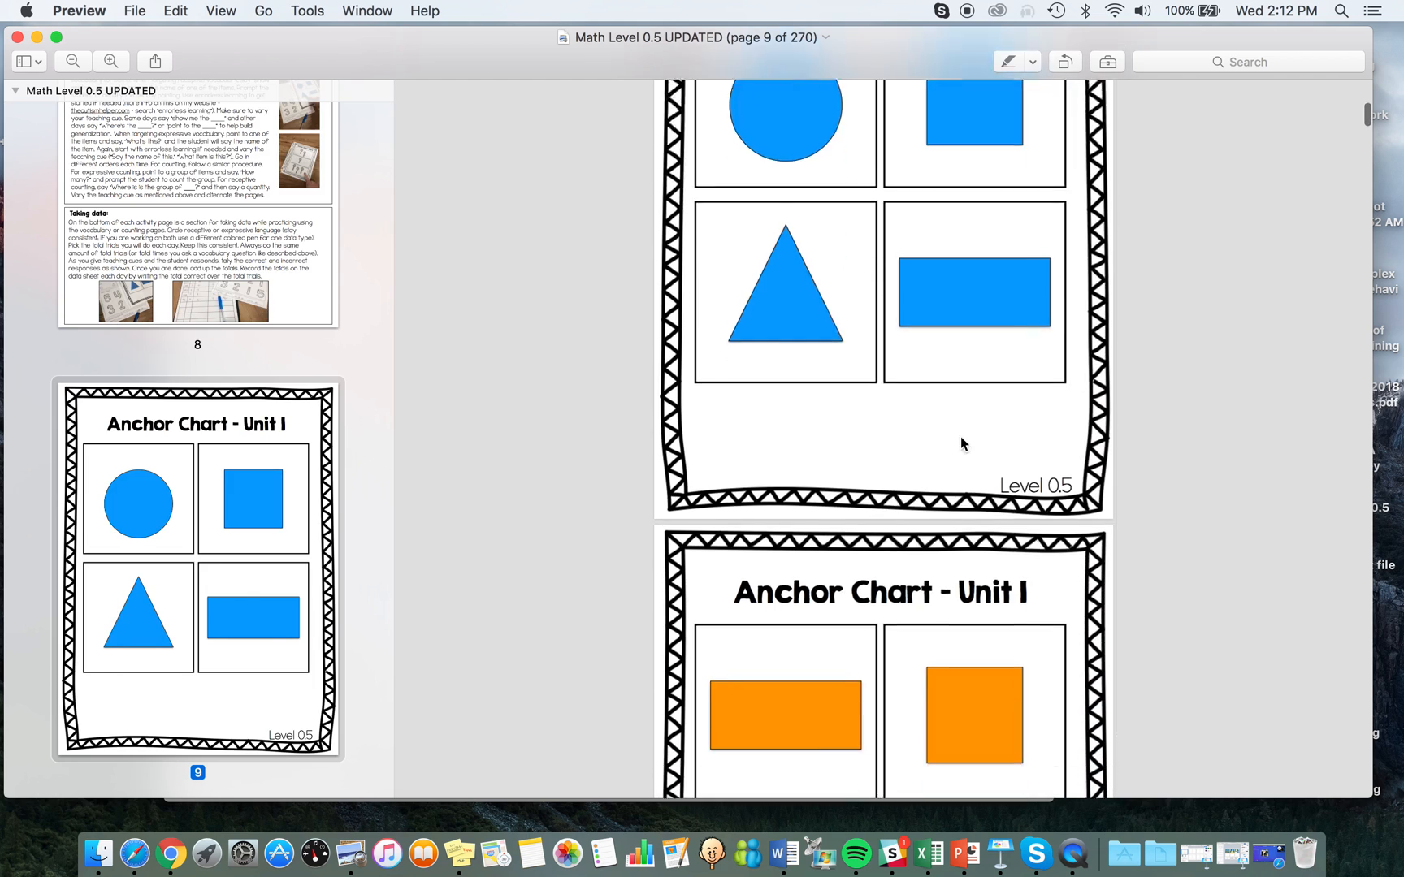
pyautogui.scroll(-3)
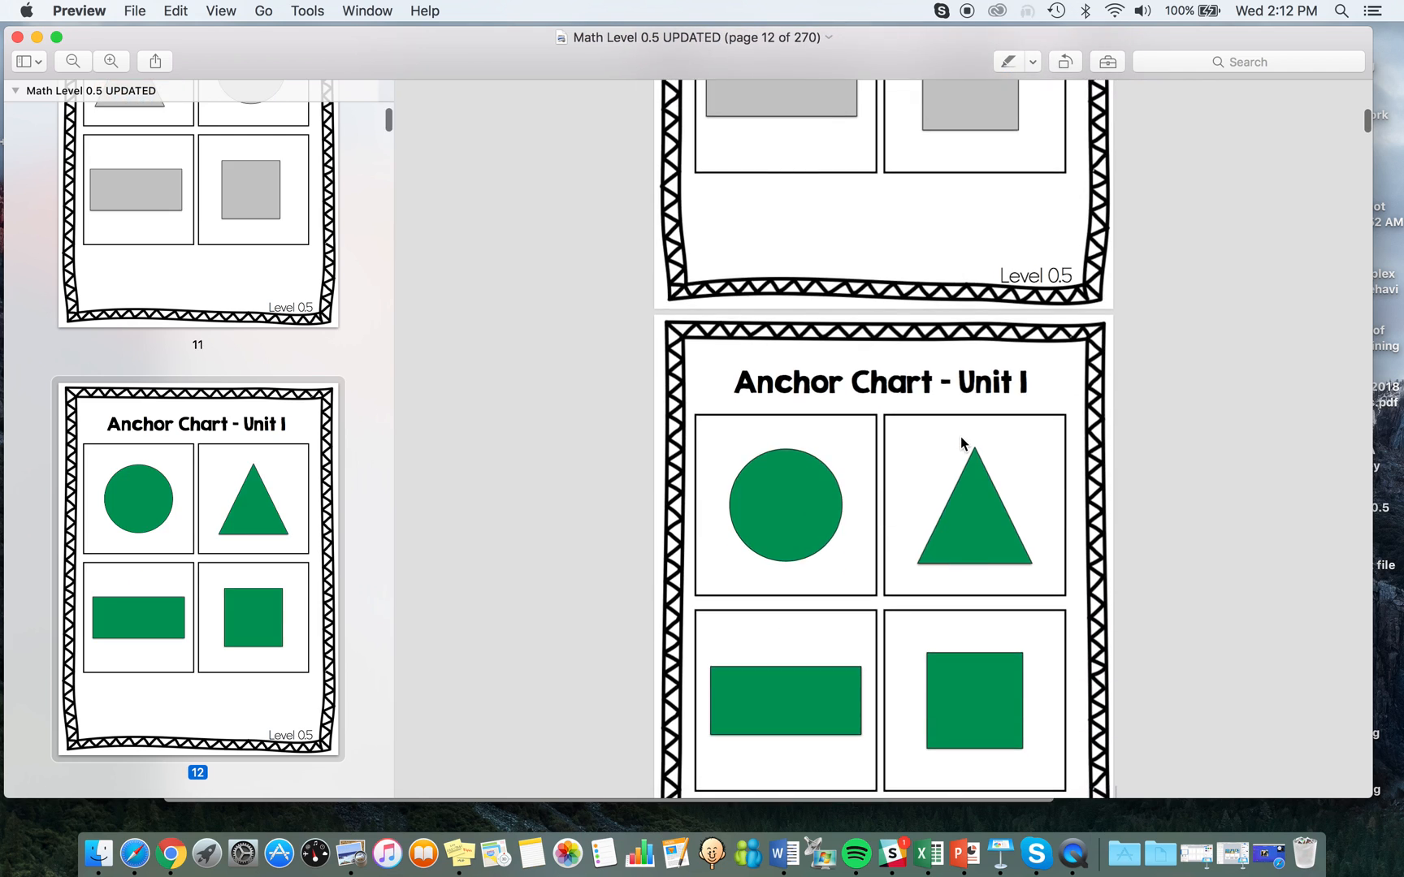
pyautogui.scroll(-3)
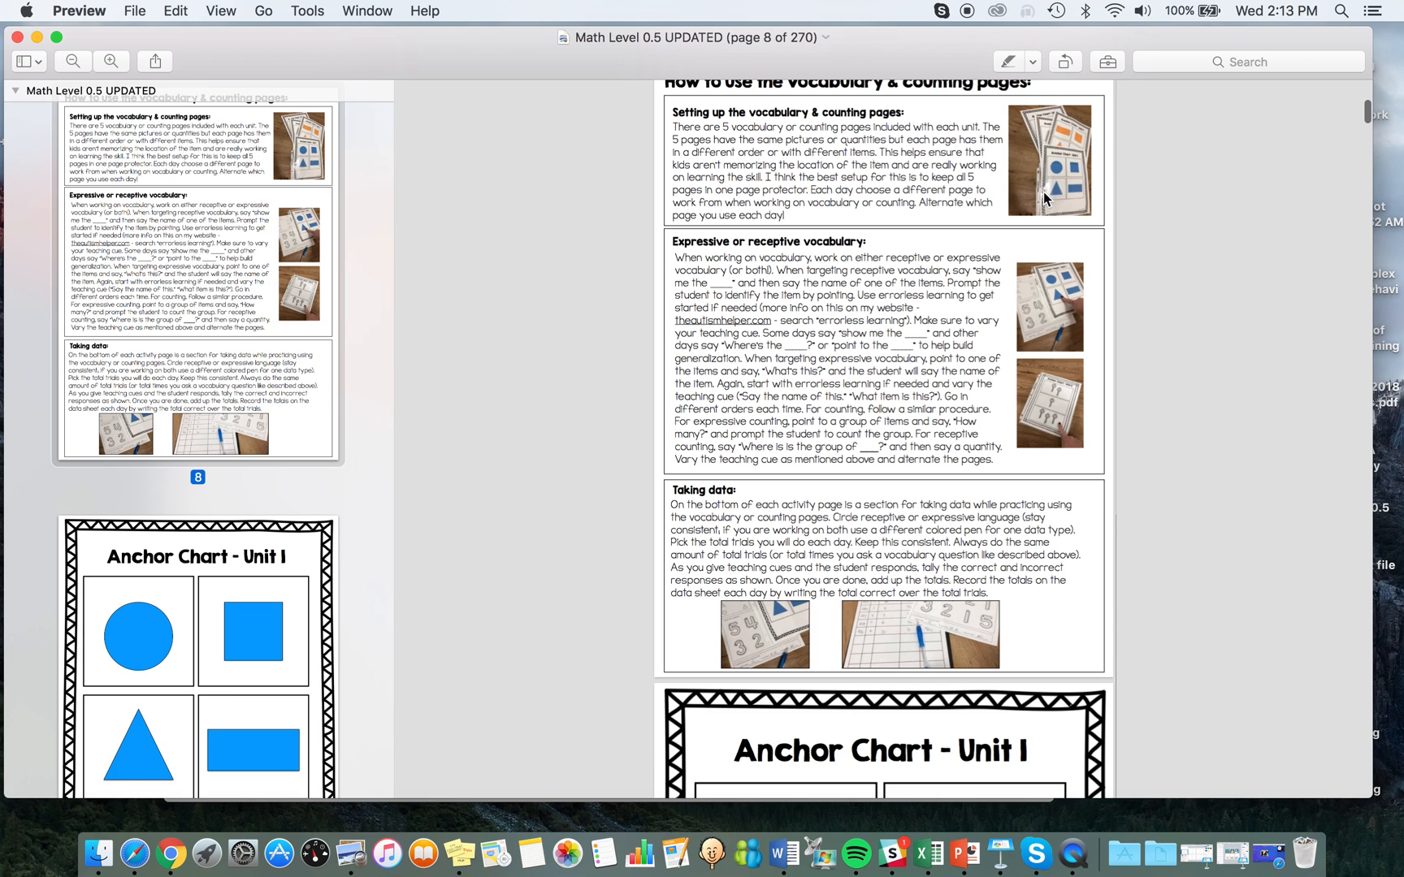
pyautogui.moveTo(1047, 236)
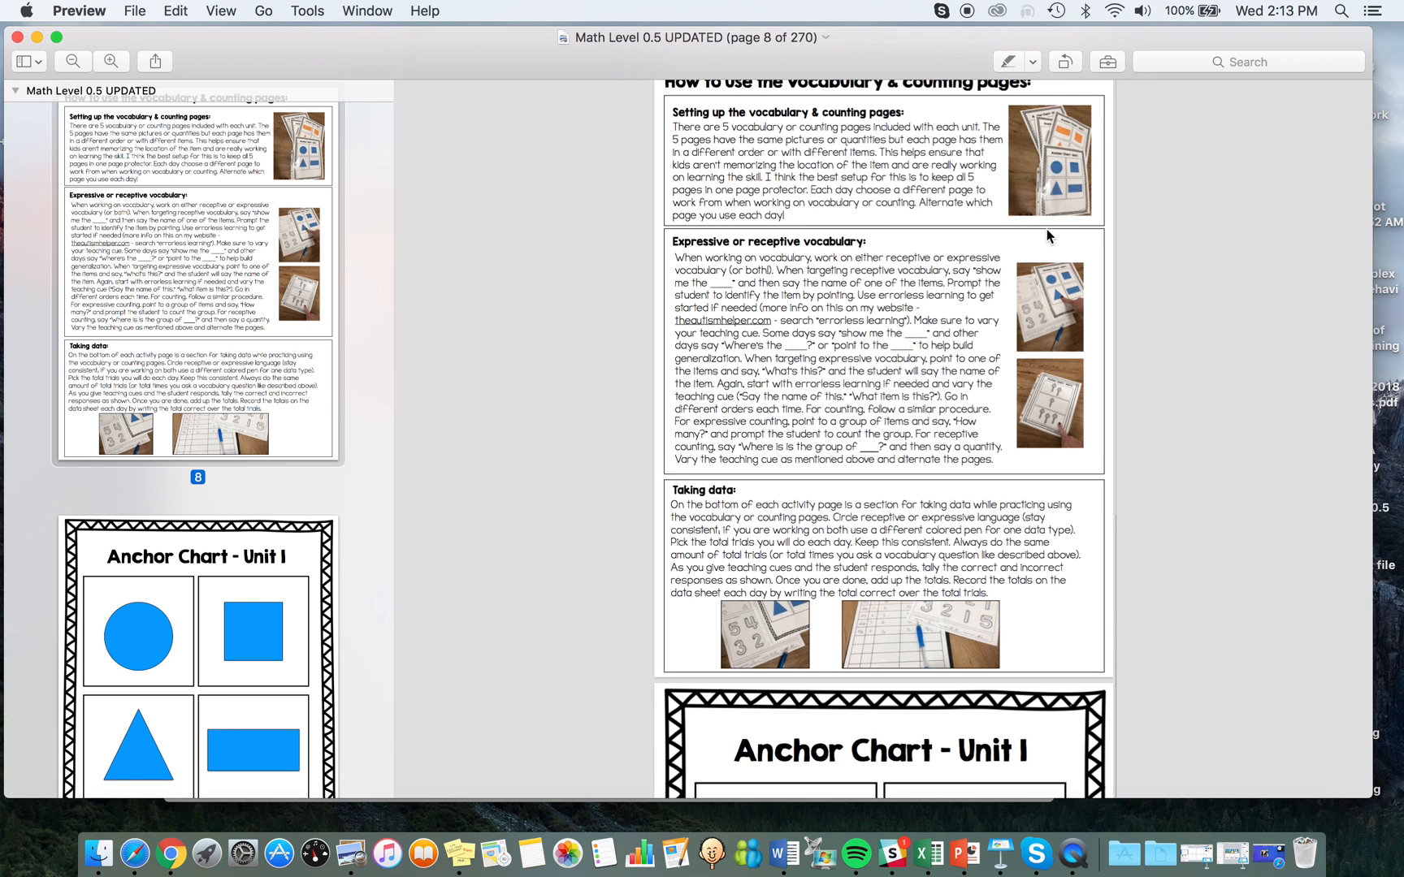
pyautogui.scroll(-3)
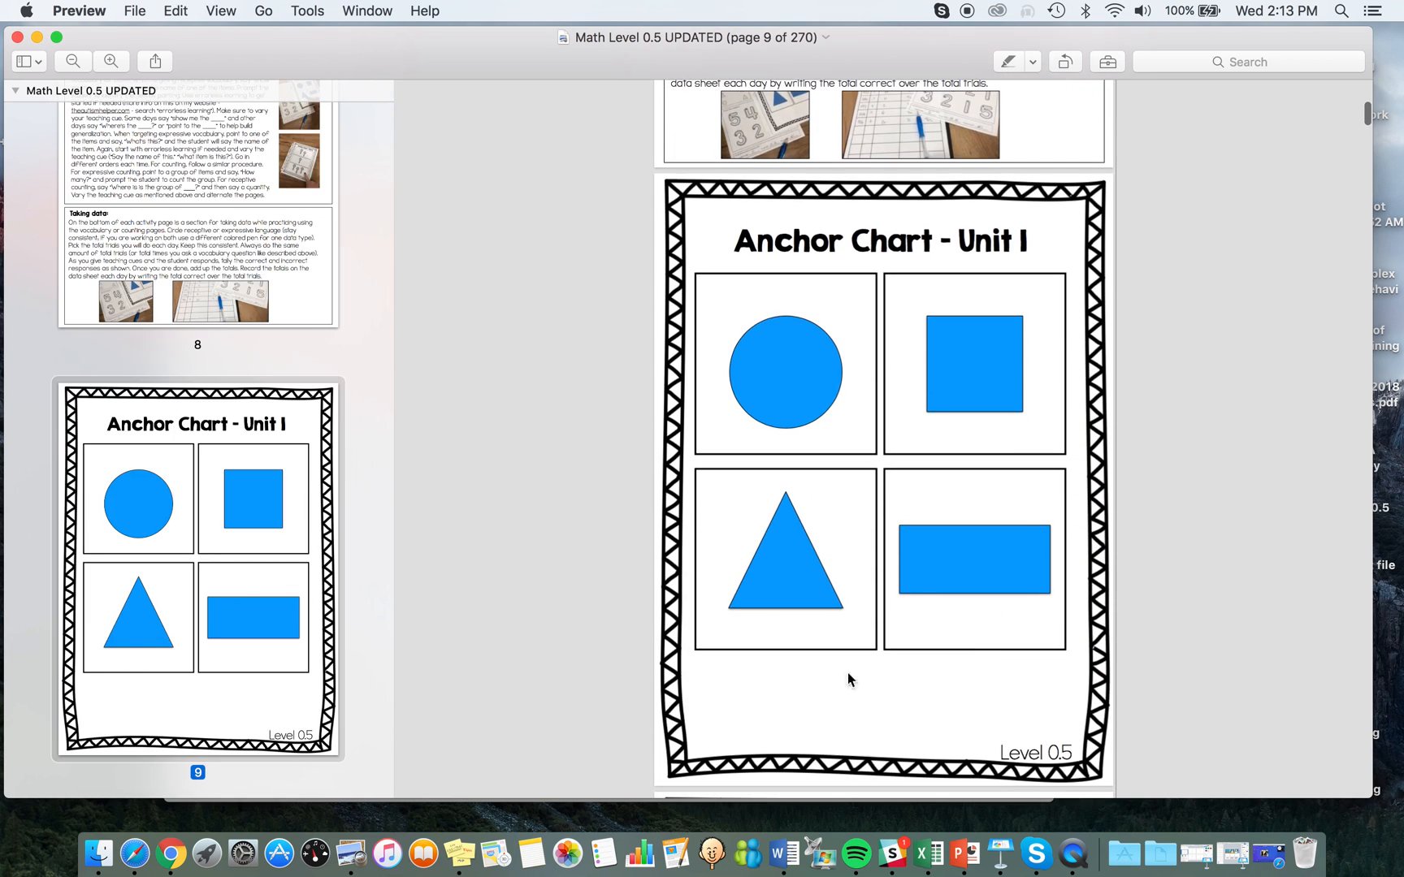
pyautogui.scroll(-3)
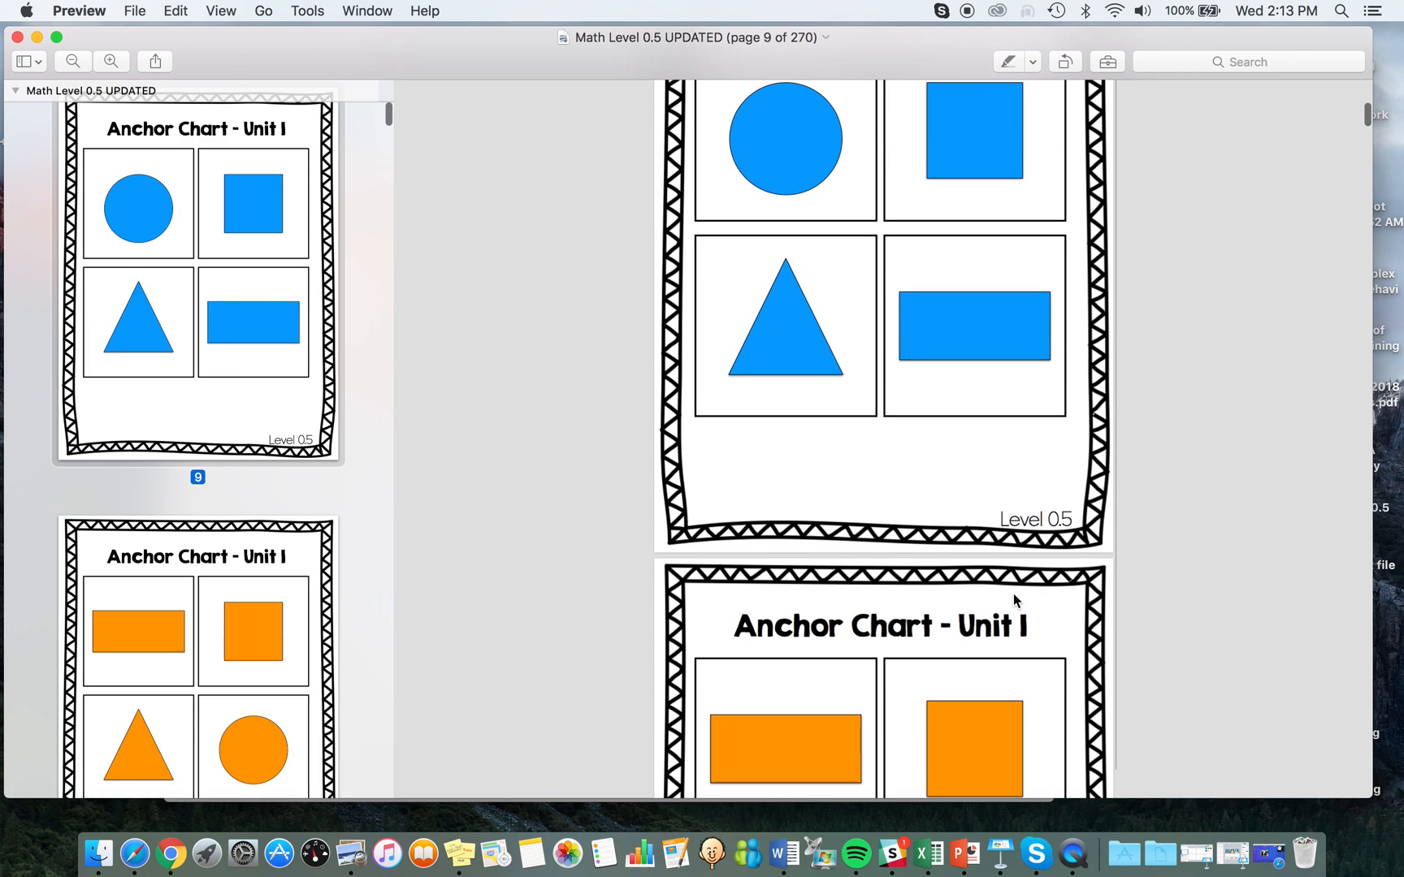
pyautogui.moveTo(799, 151)
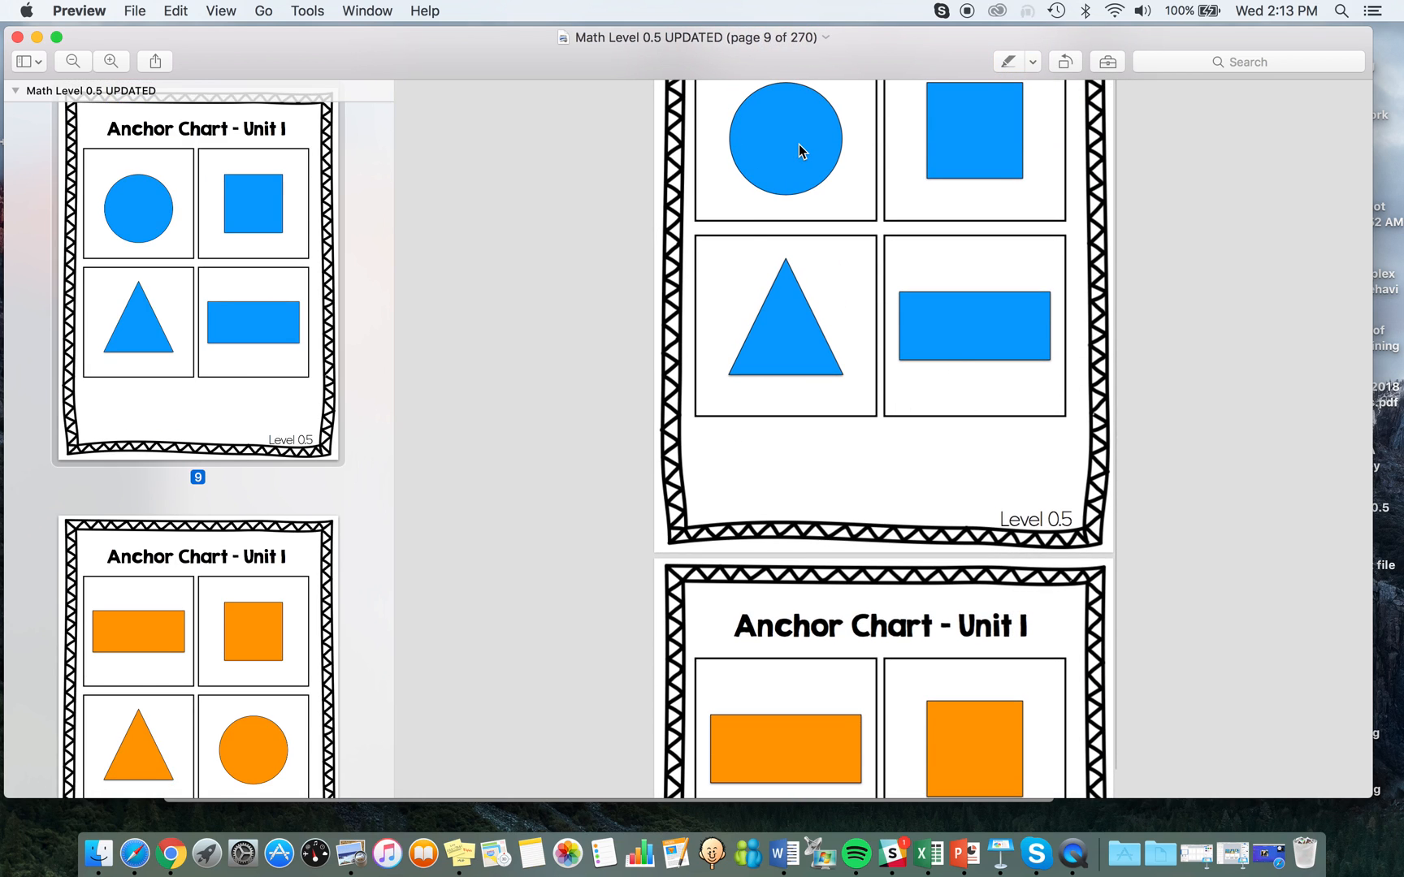
pyautogui.moveTo(826, 444)
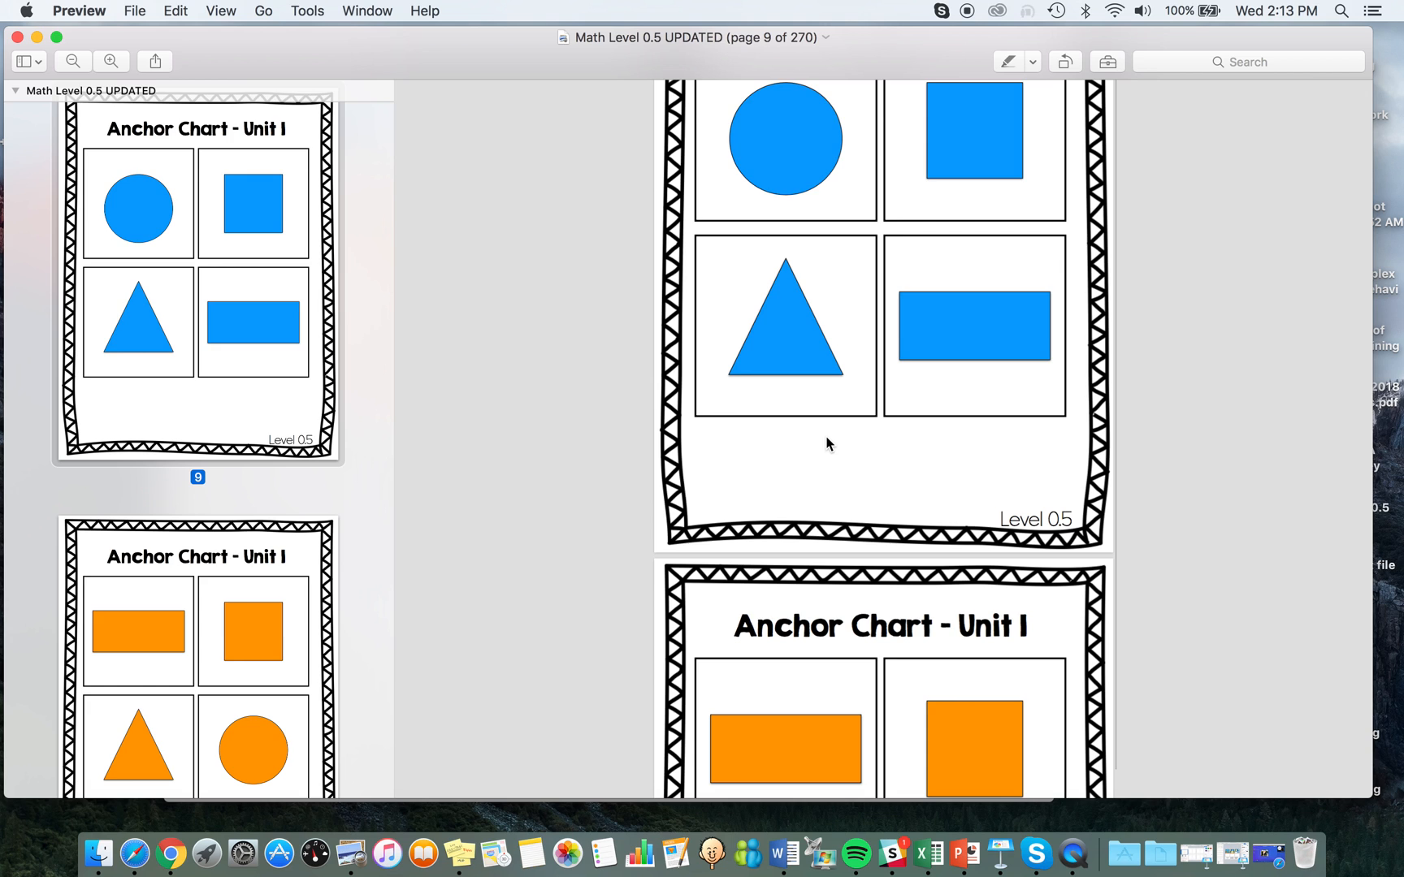
pyautogui.scroll(3)
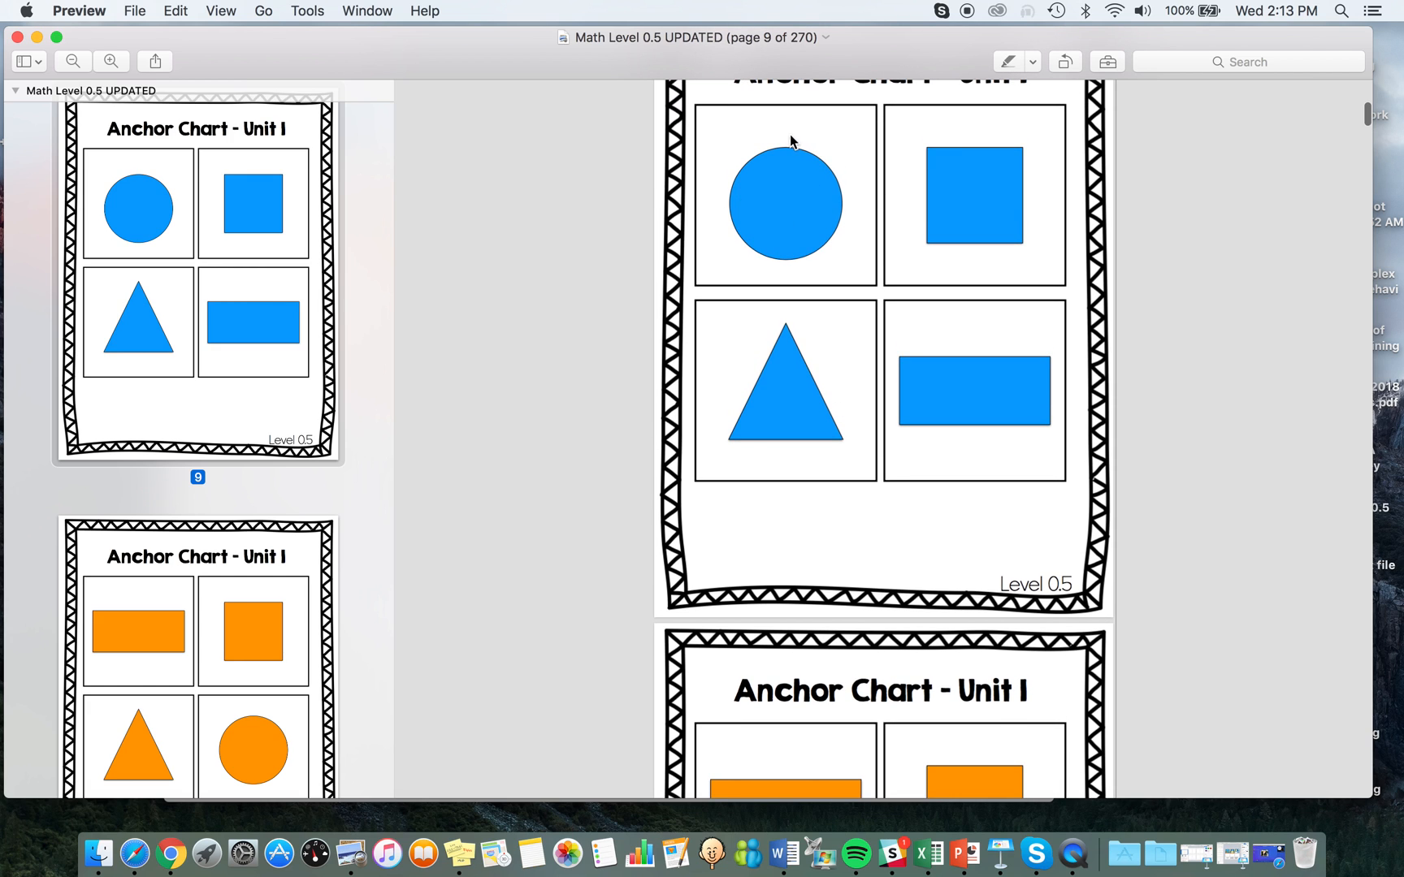
pyautogui.moveTo(763, 356)
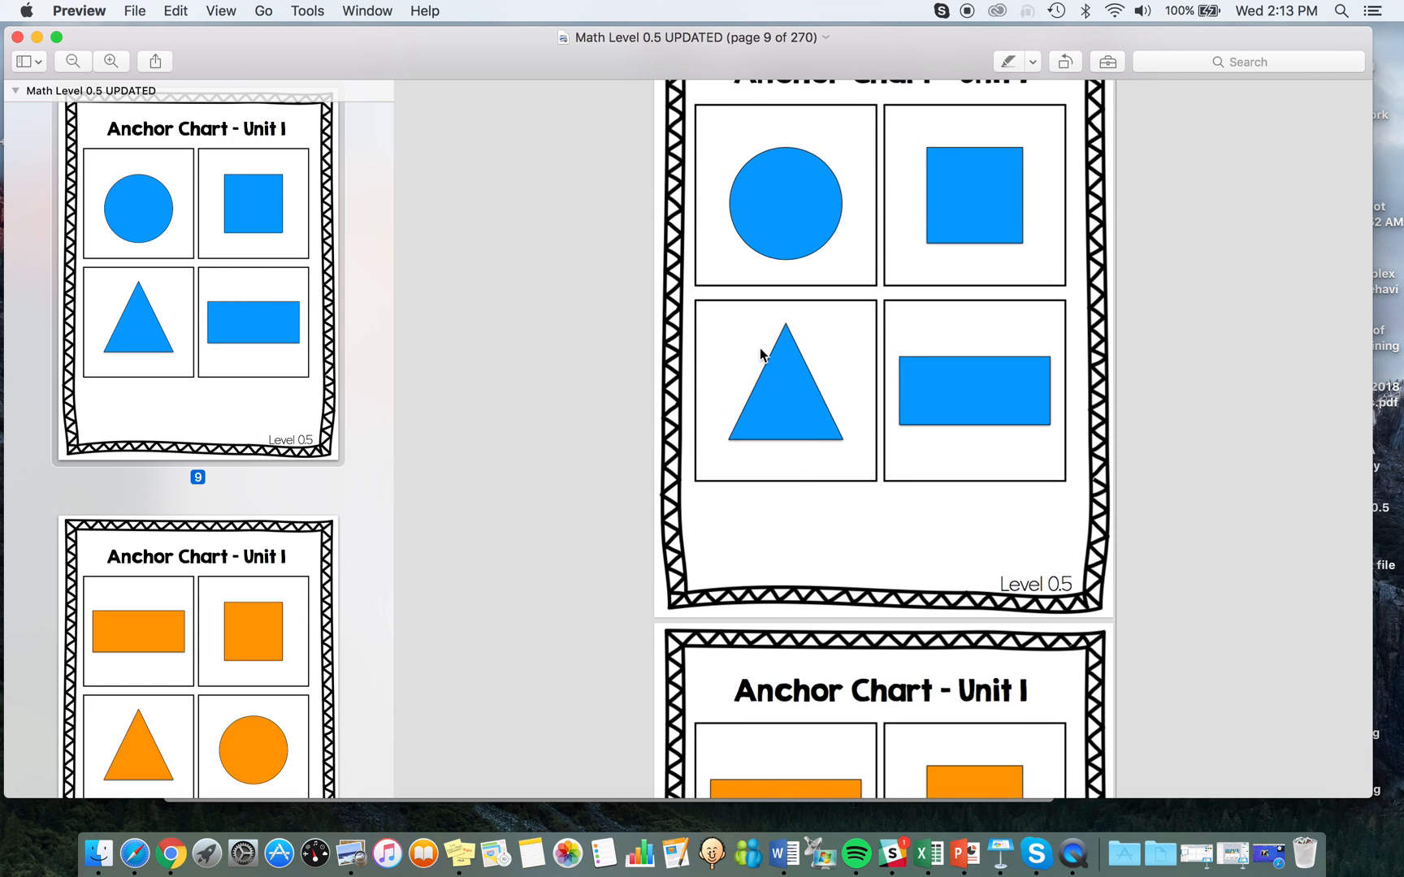
pyautogui.scroll(-3)
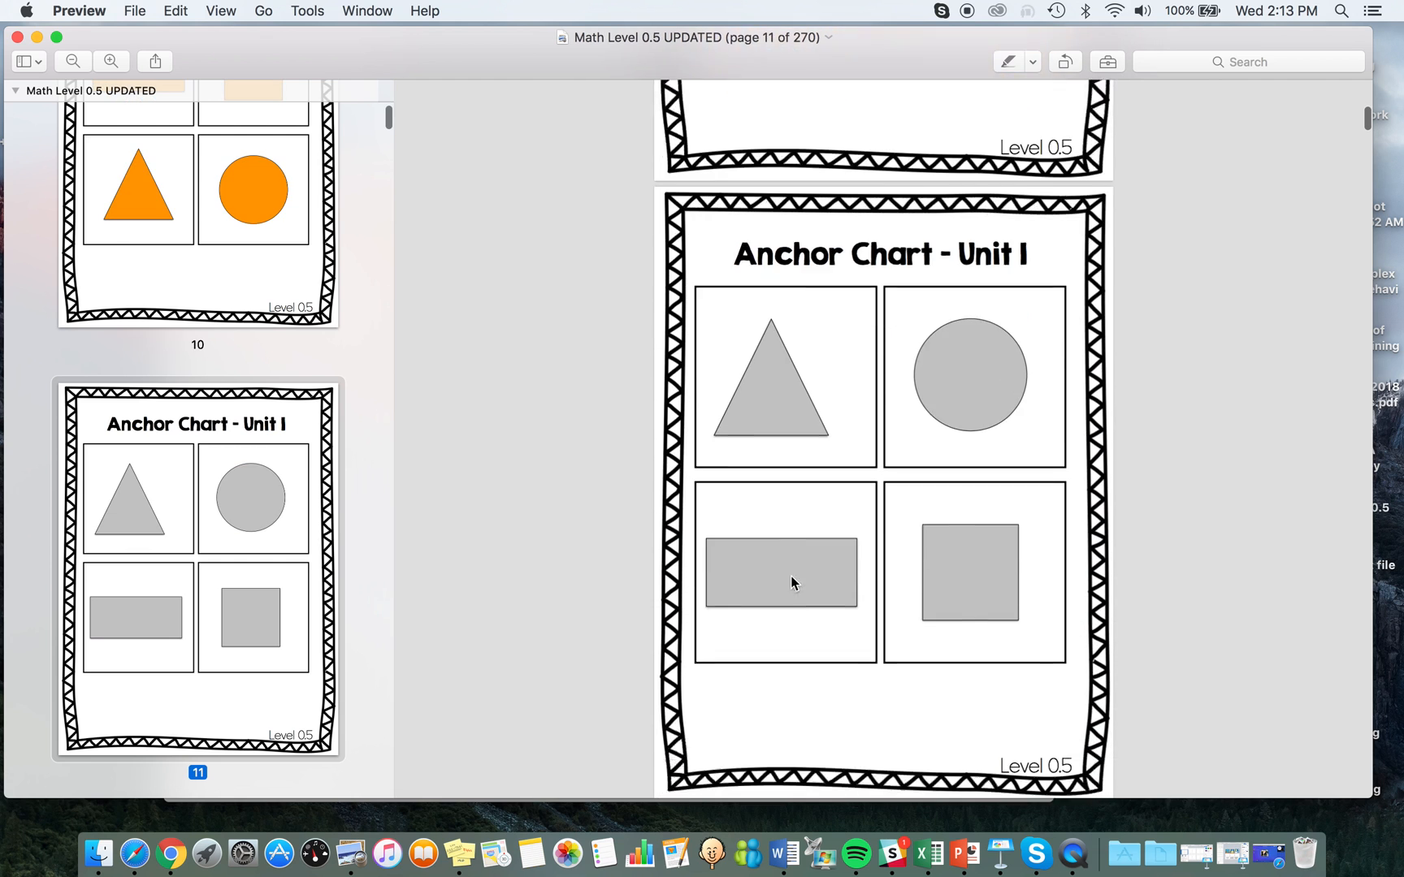
pyautogui.scroll(-3)
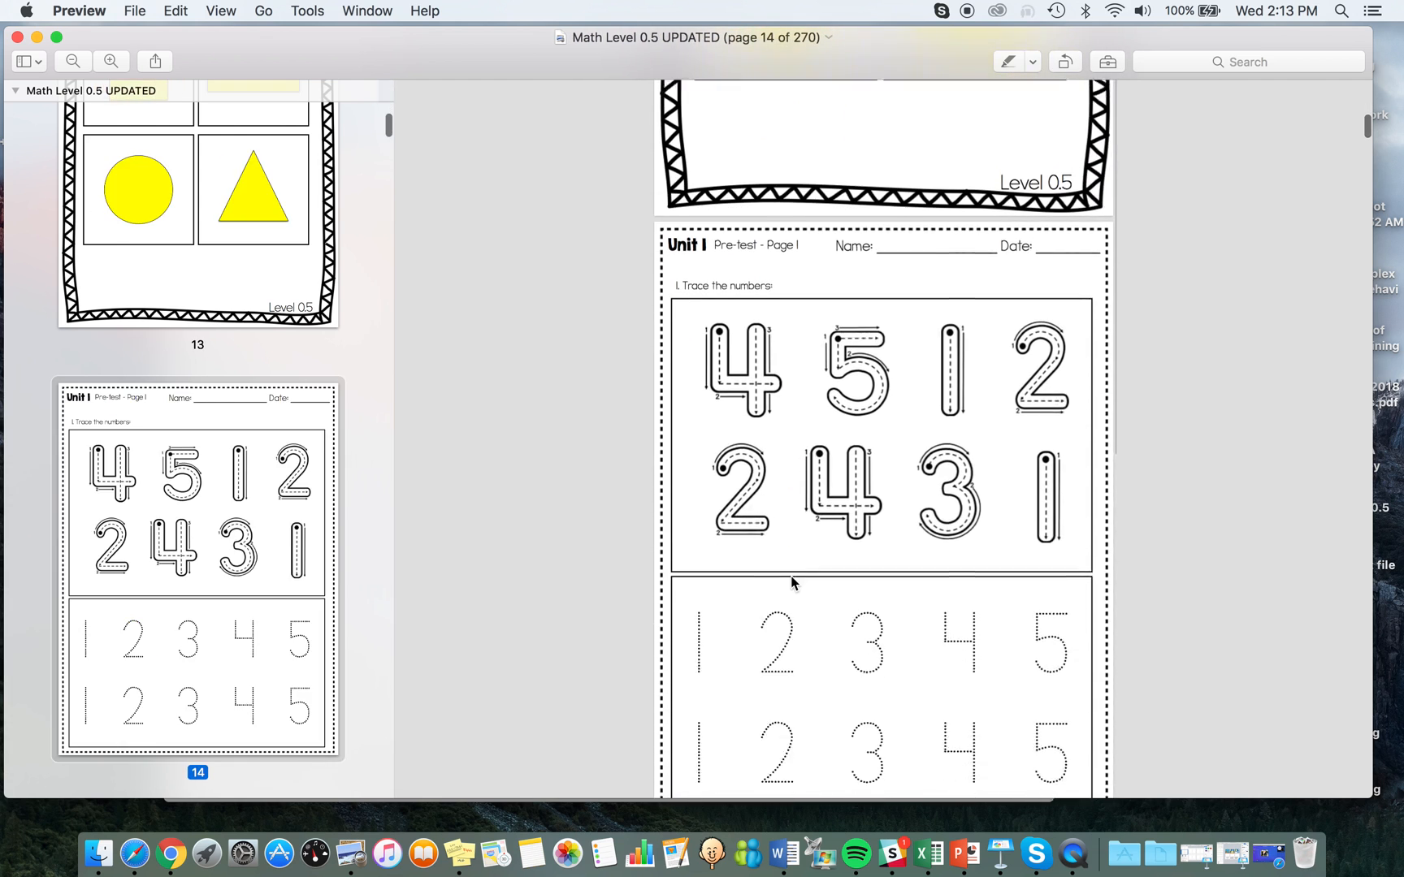
pyautogui.scroll(-3)
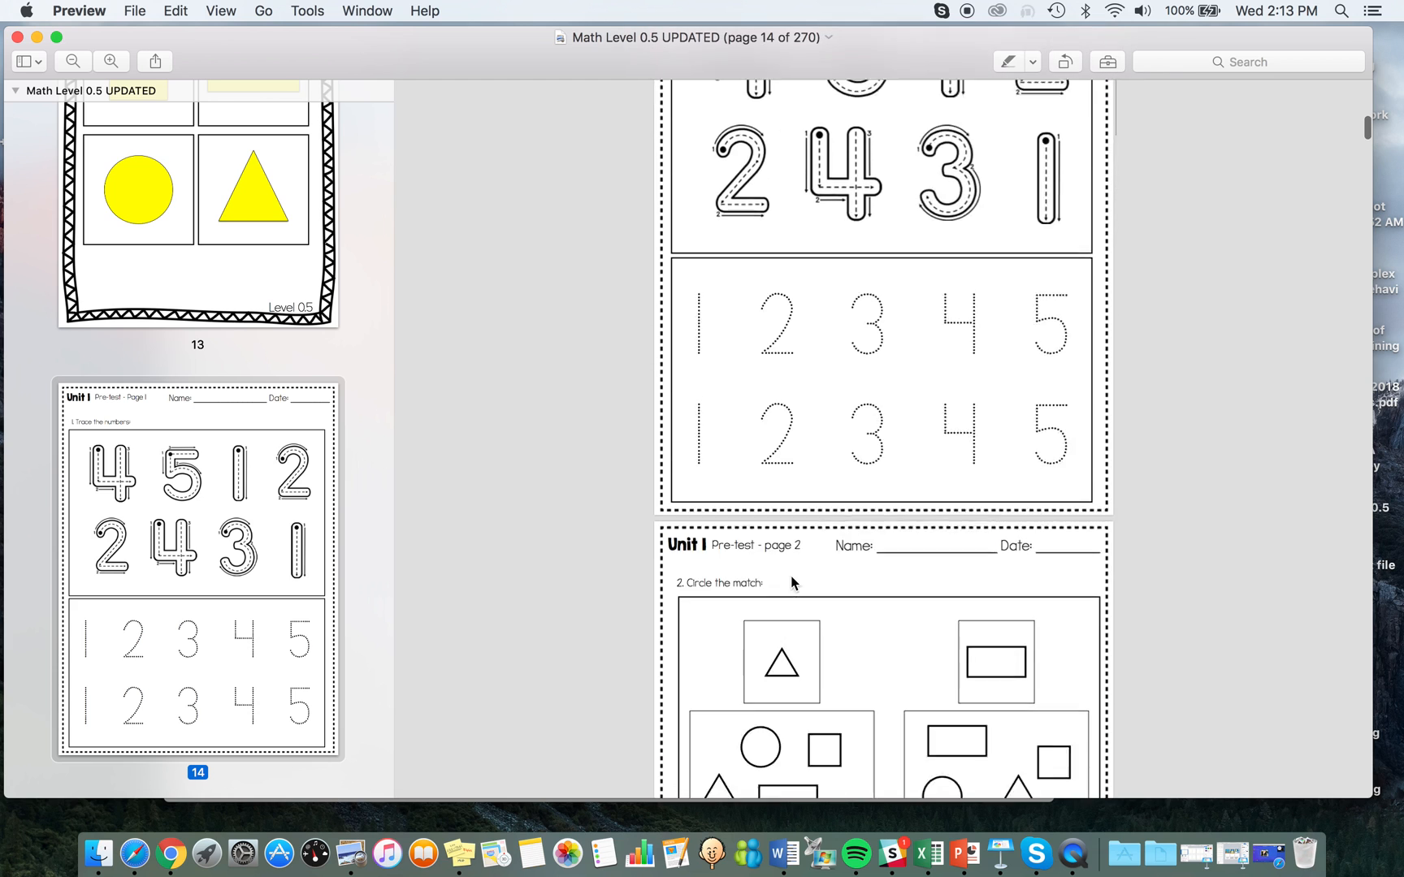
pyautogui.scroll(-3)
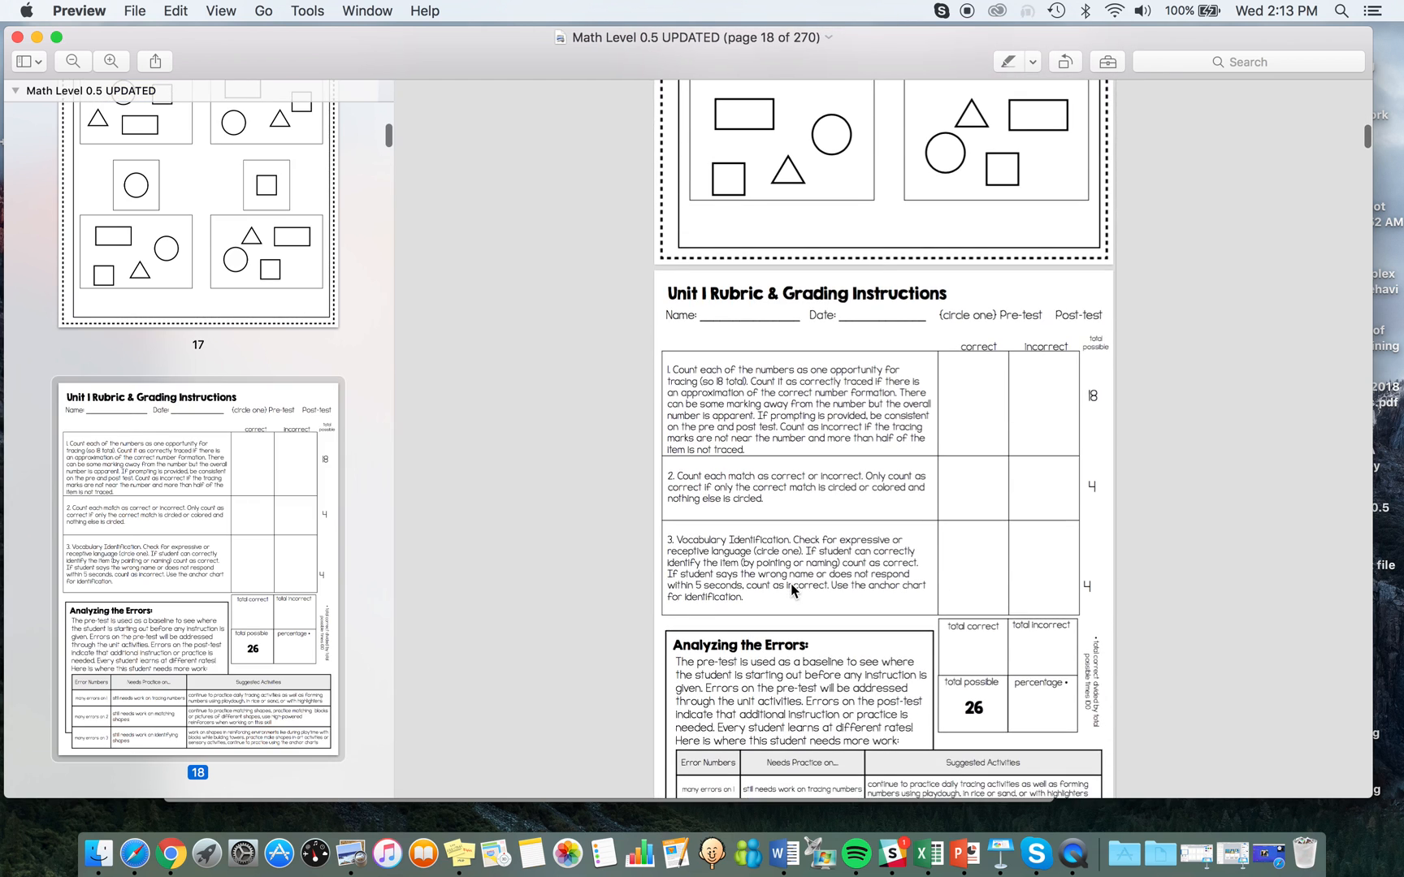
pyautogui.scroll(-3)
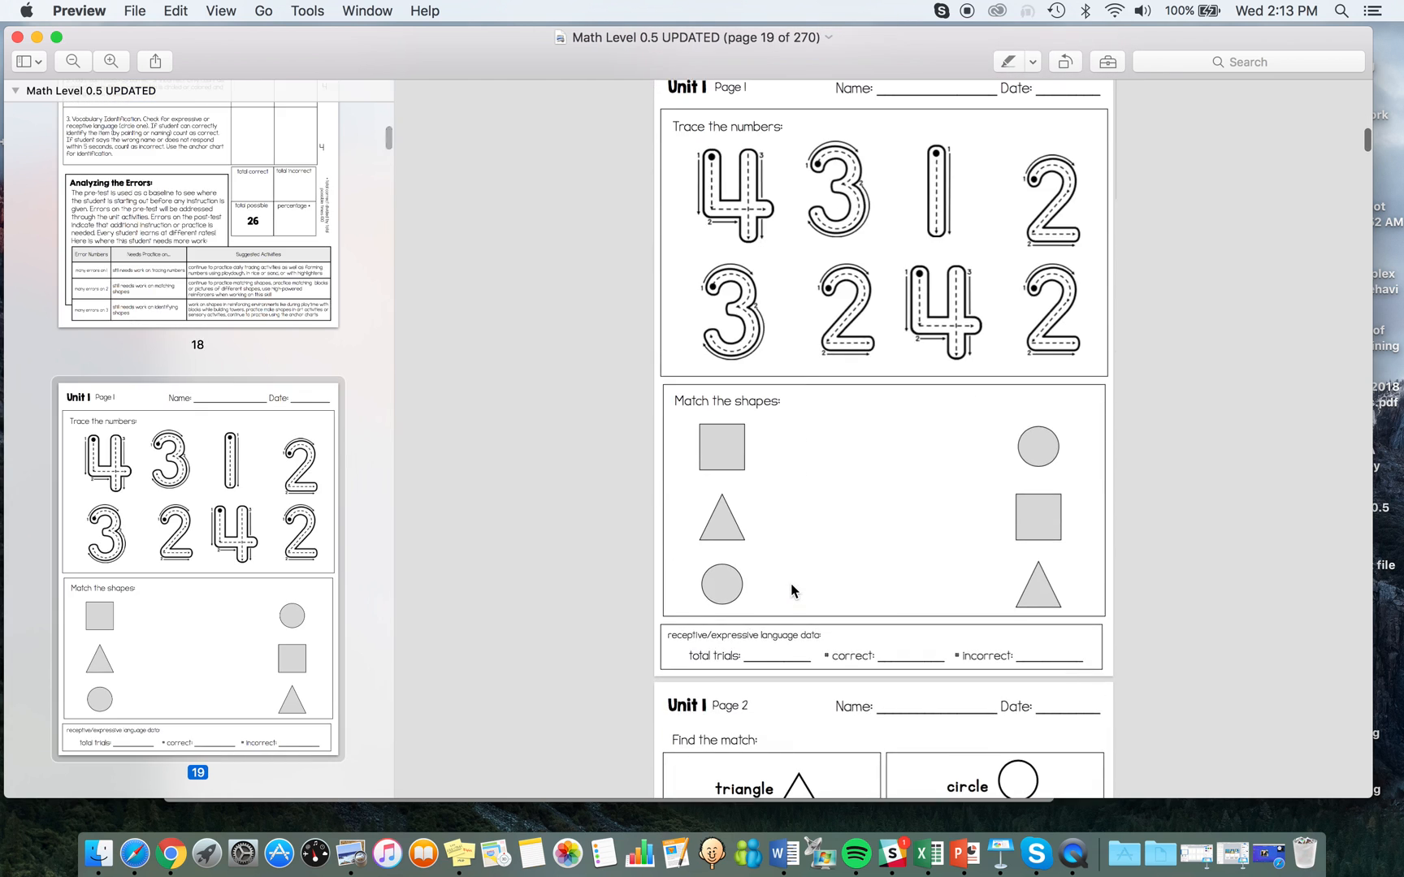
pyautogui.moveTo(963, 275)
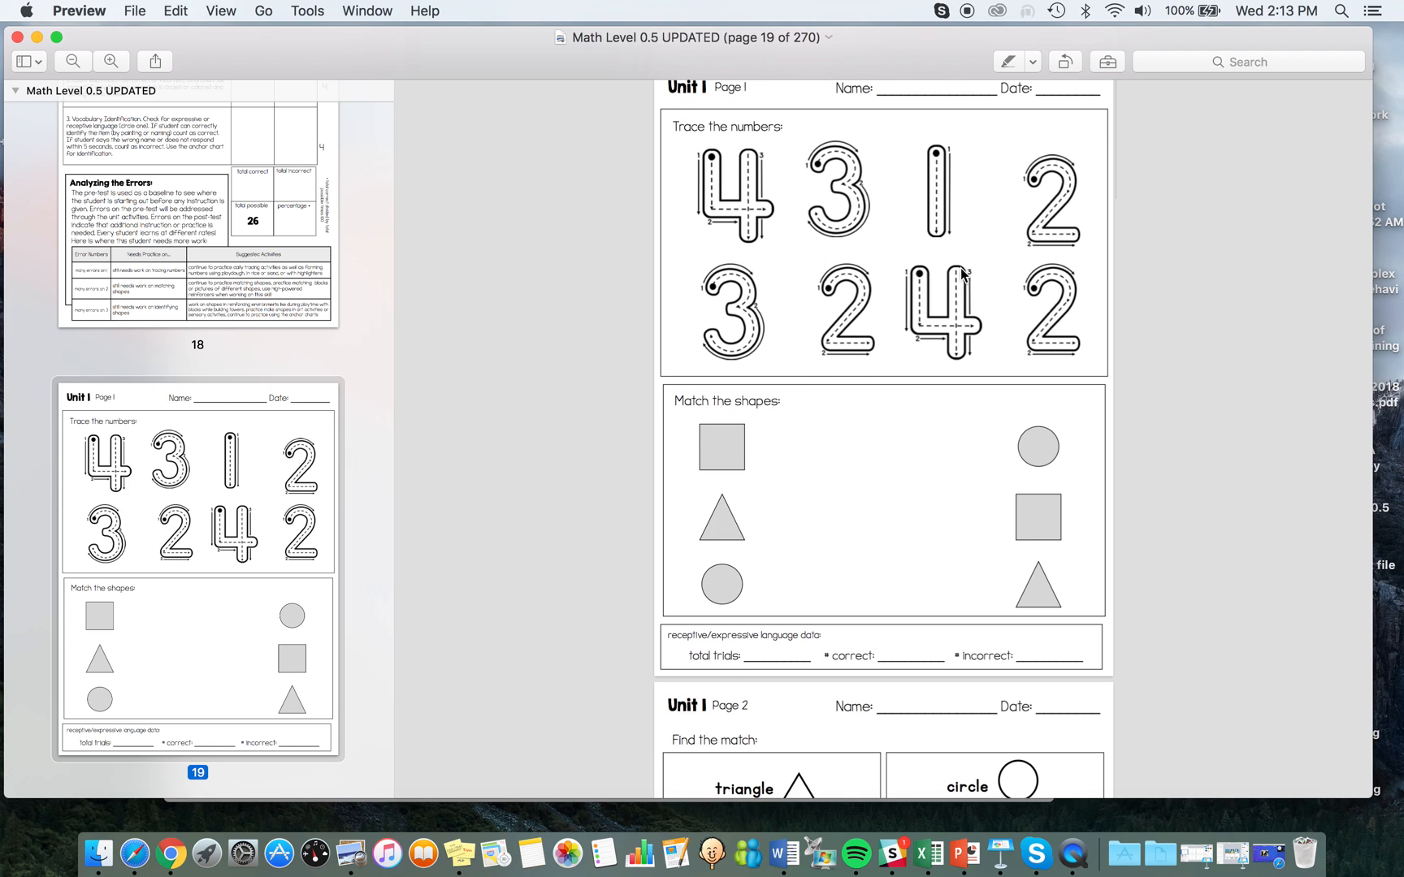
pyautogui.moveTo(853, 615)
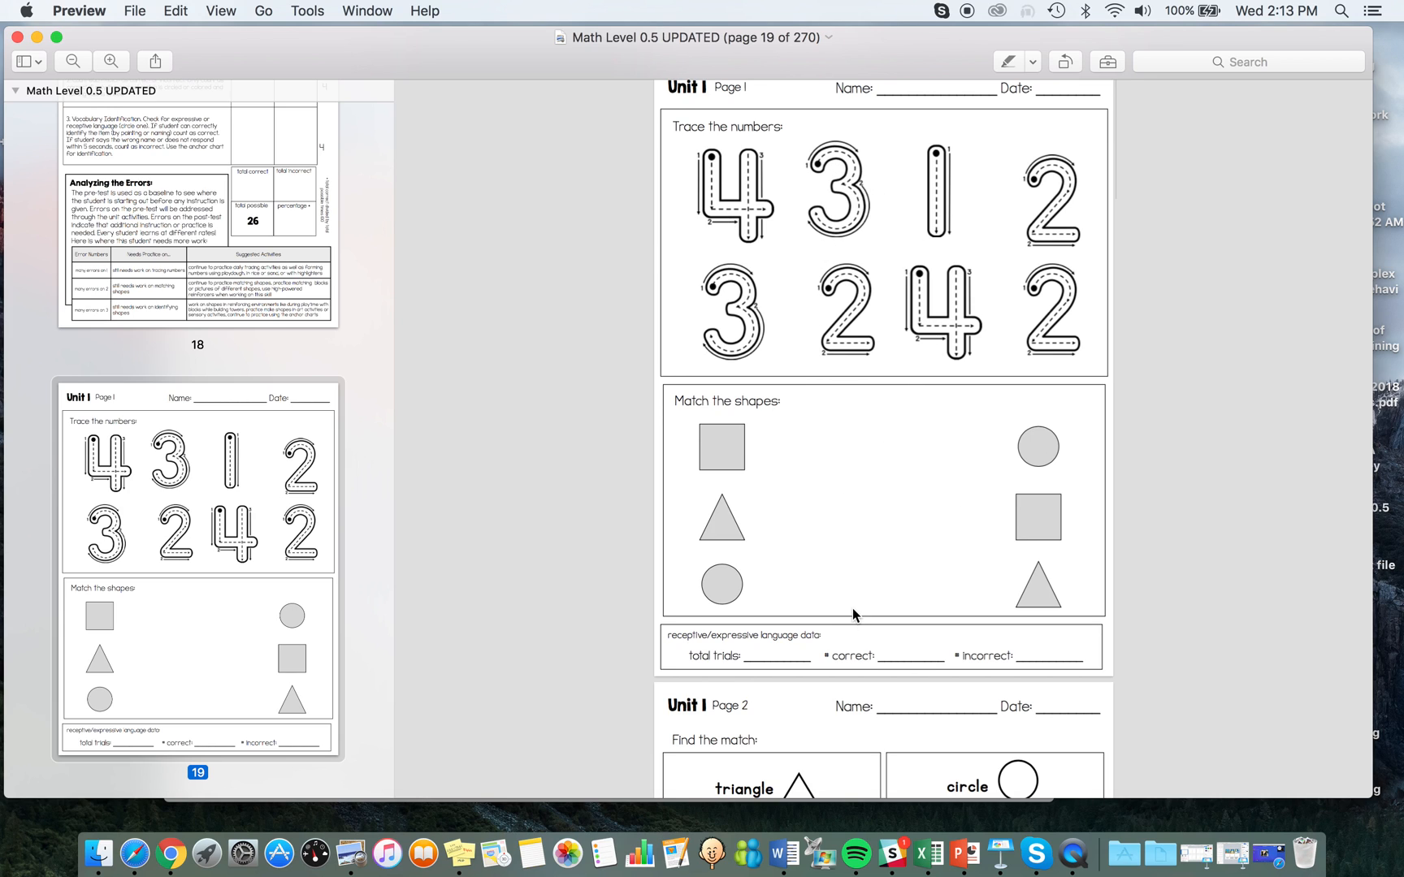
pyautogui.moveTo(1036, 622)
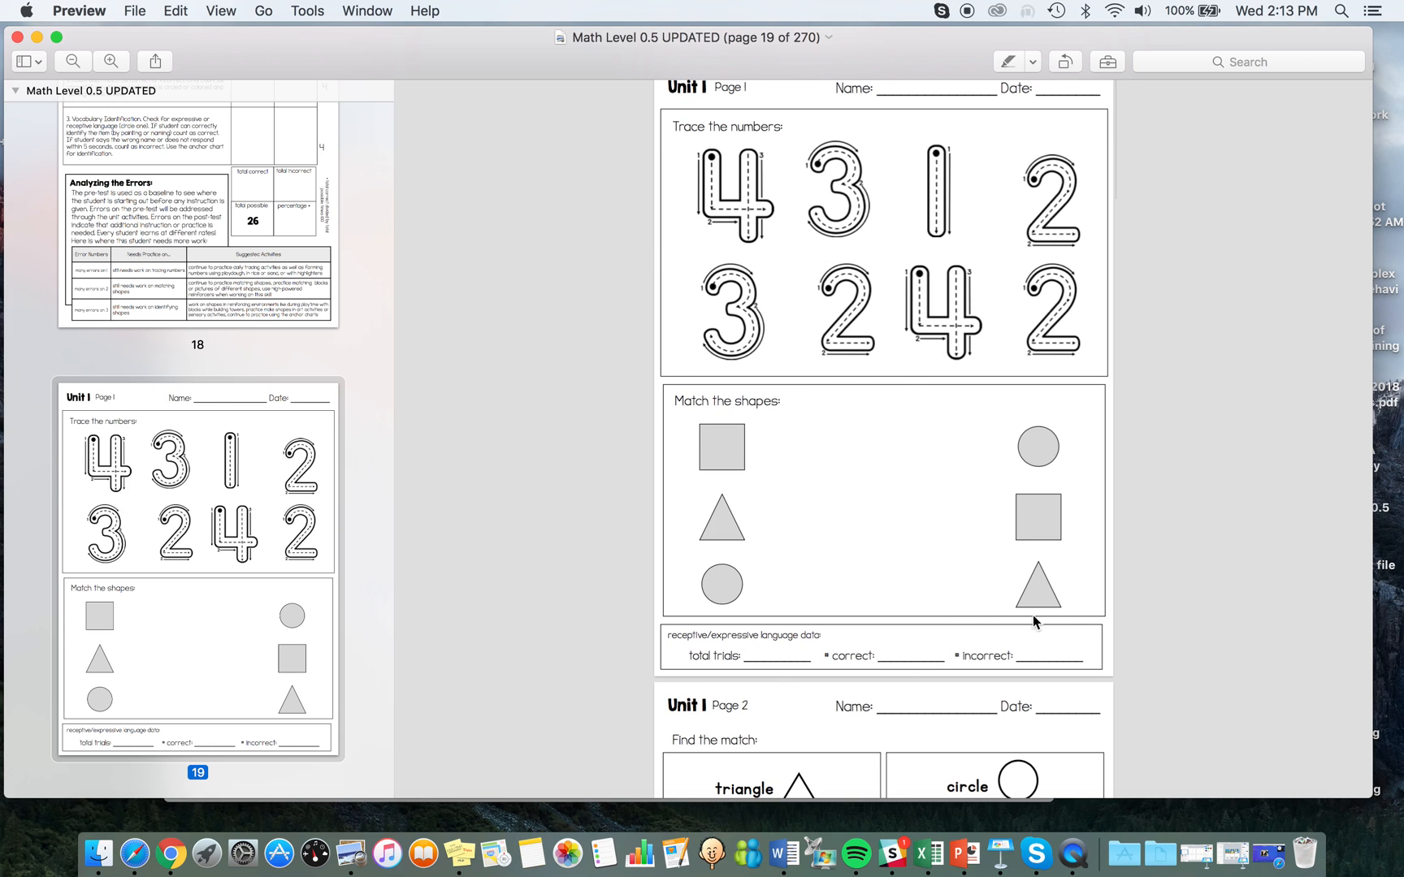
pyautogui.moveTo(632, 638)
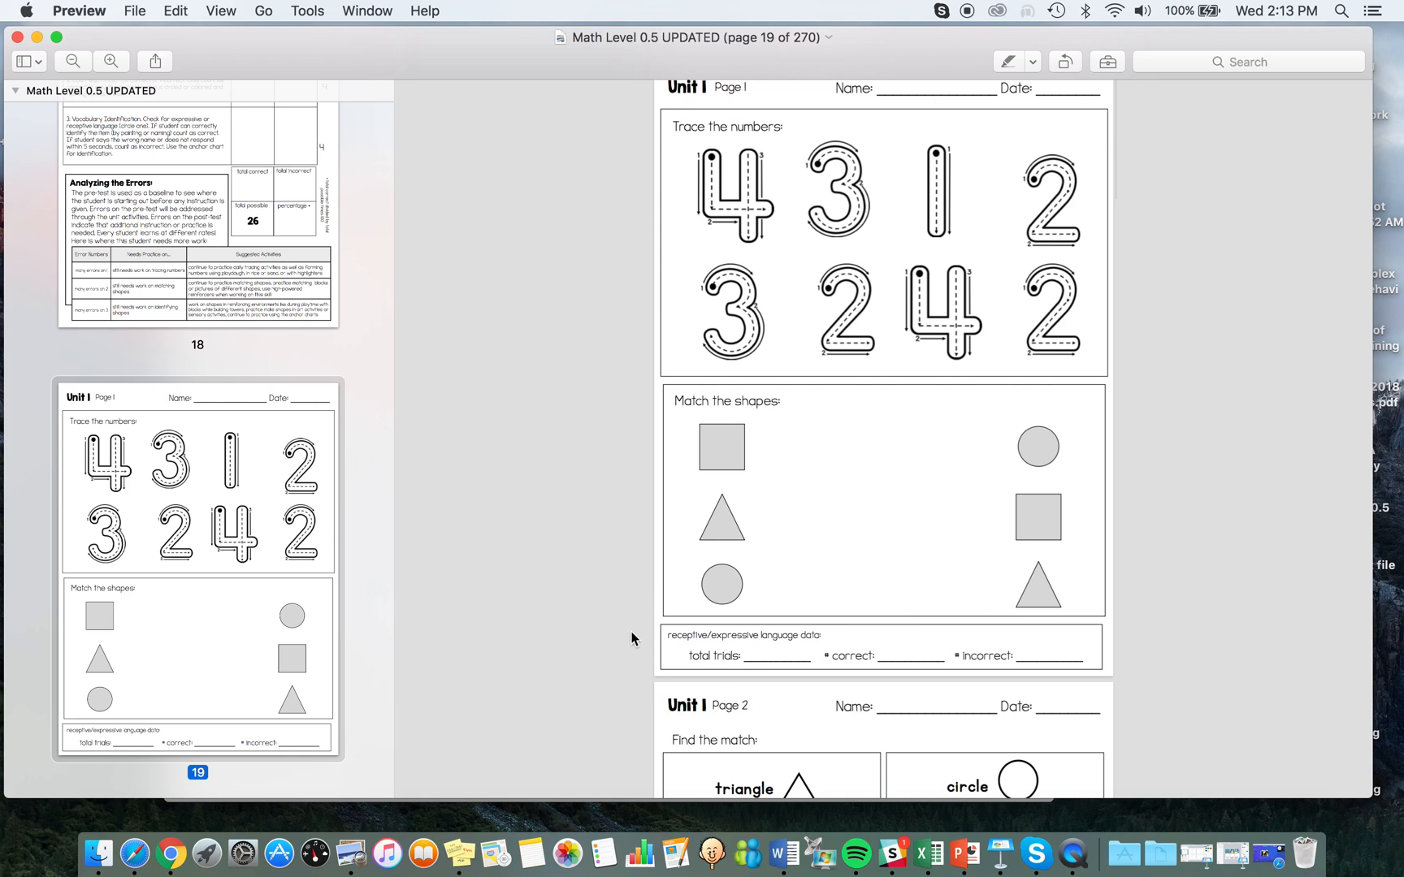
pyautogui.moveTo(781, 643)
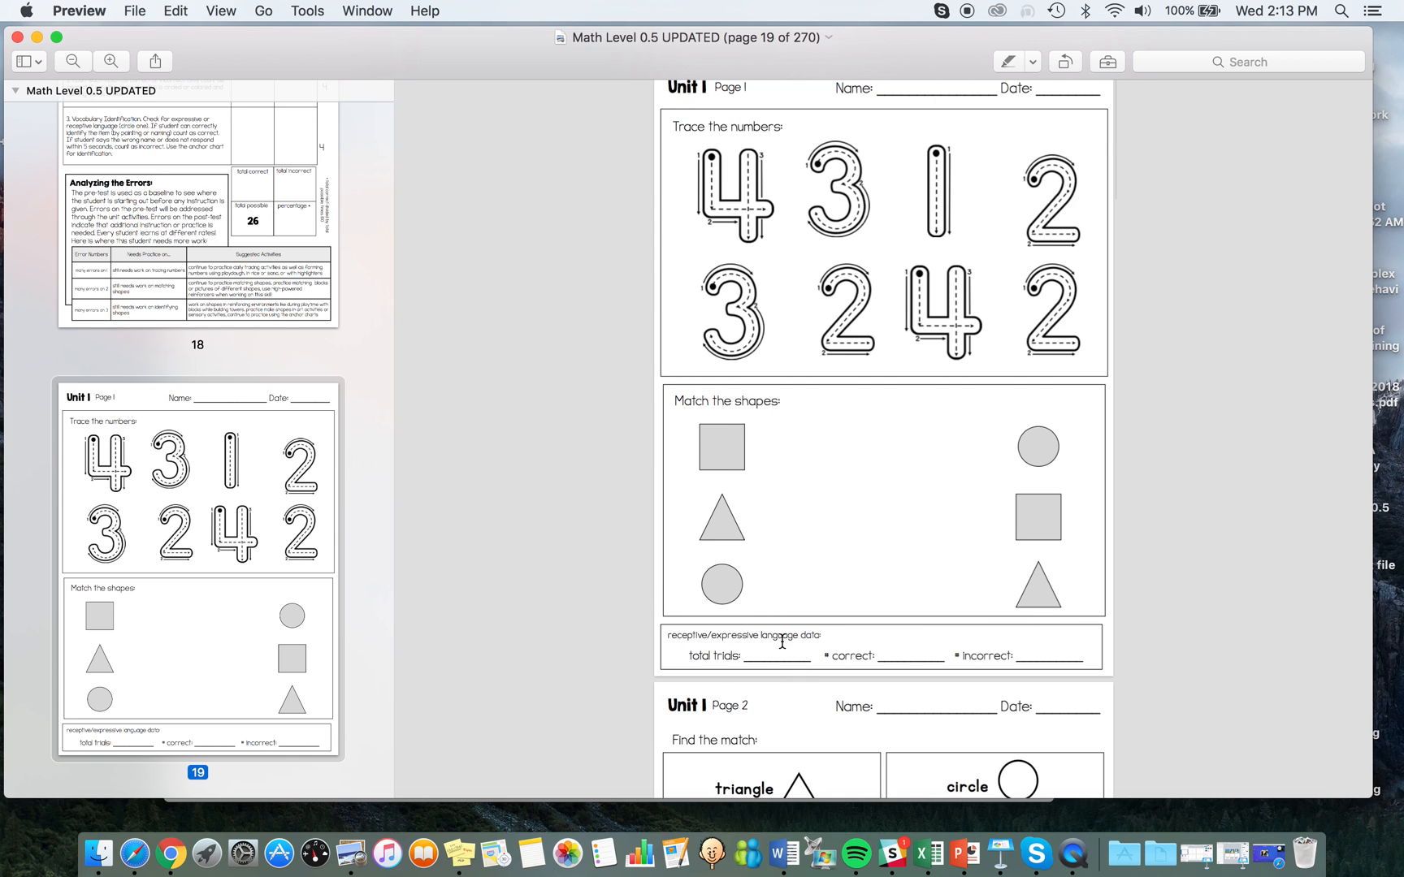
pyautogui.moveTo(70, 408)
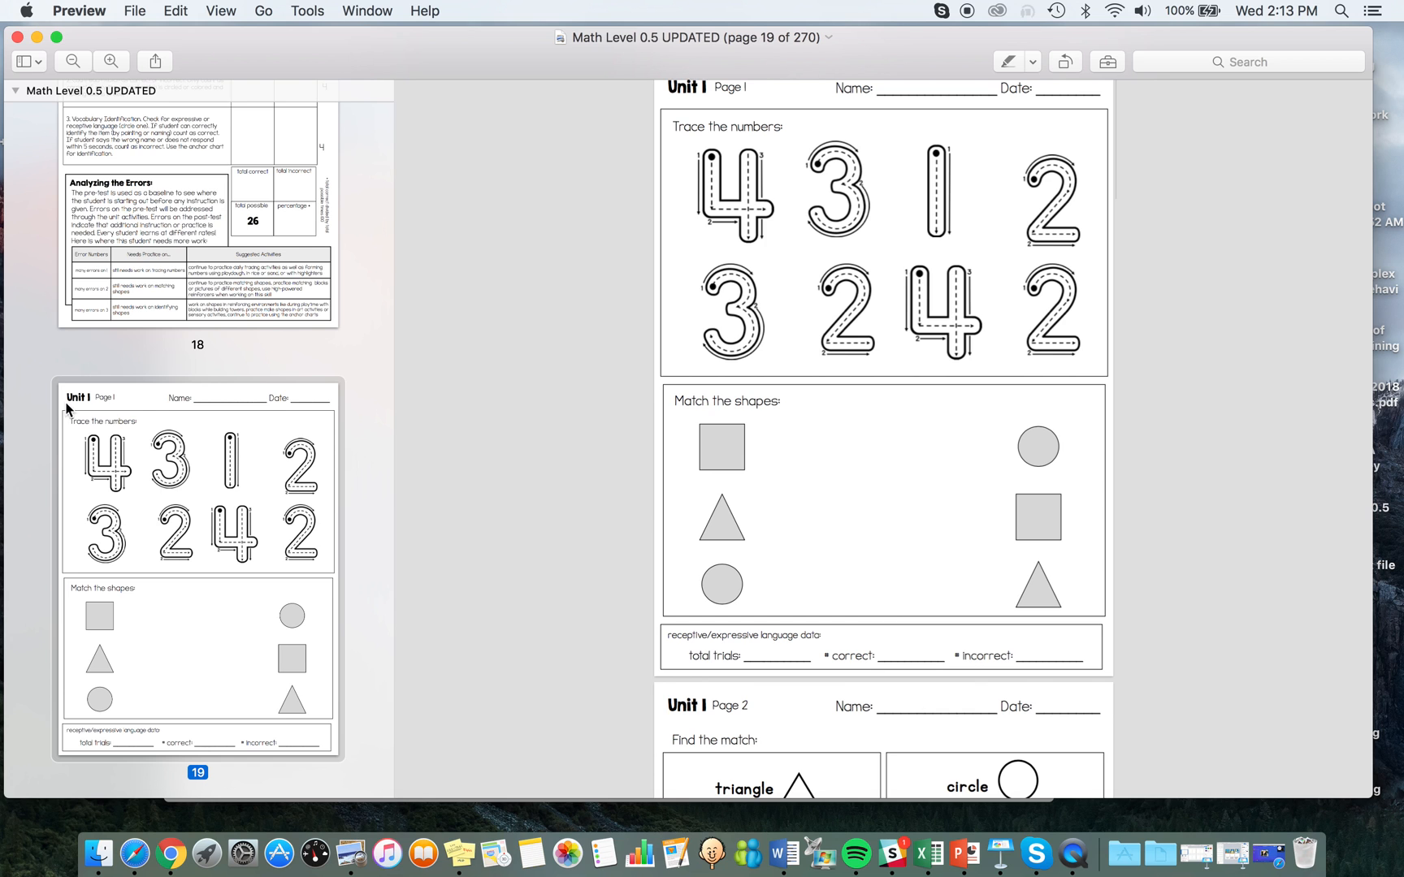
pyautogui.scroll(3)
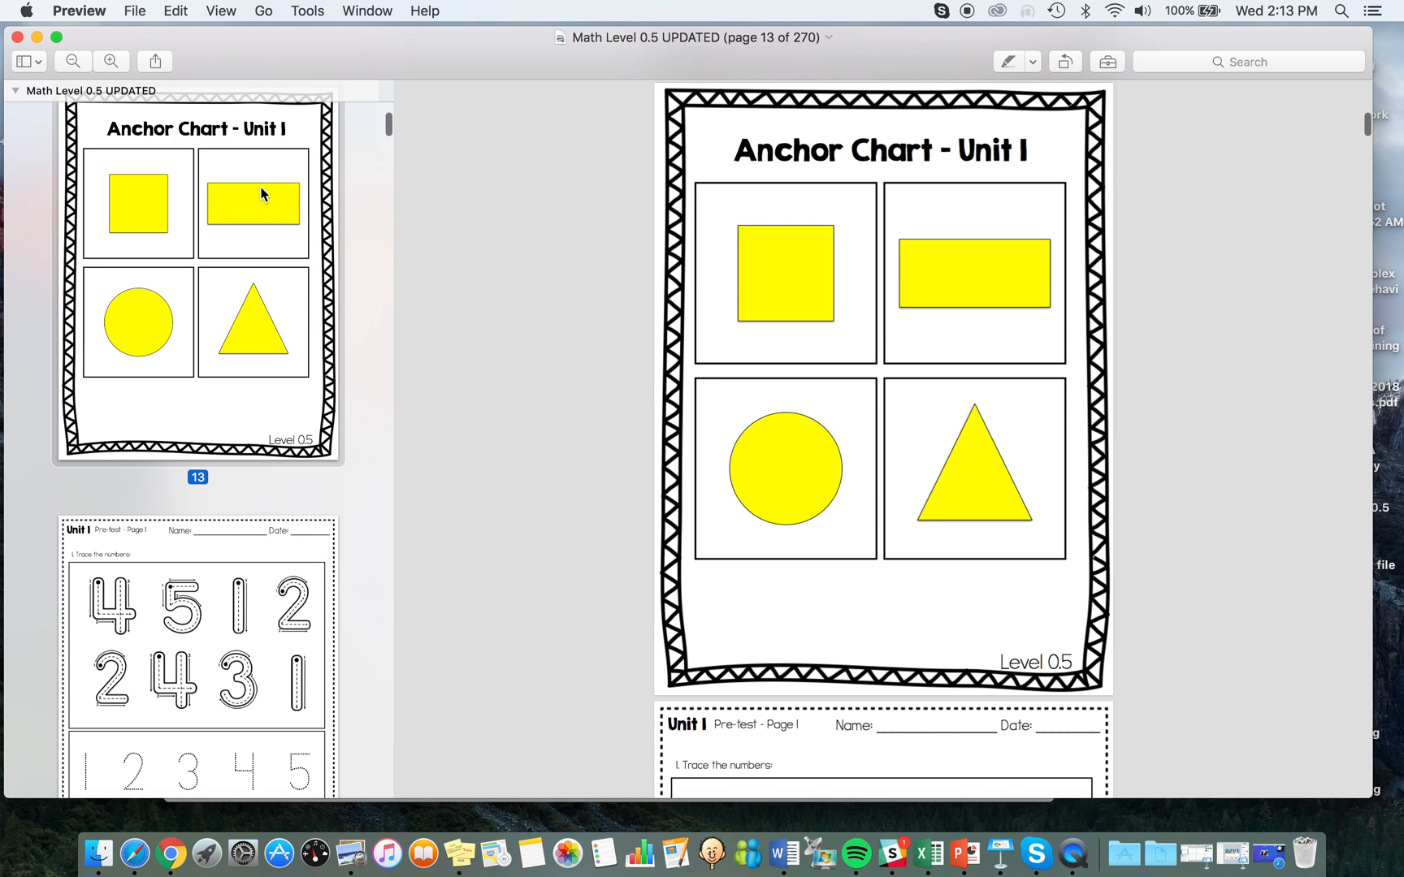
pyautogui.scroll(-3)
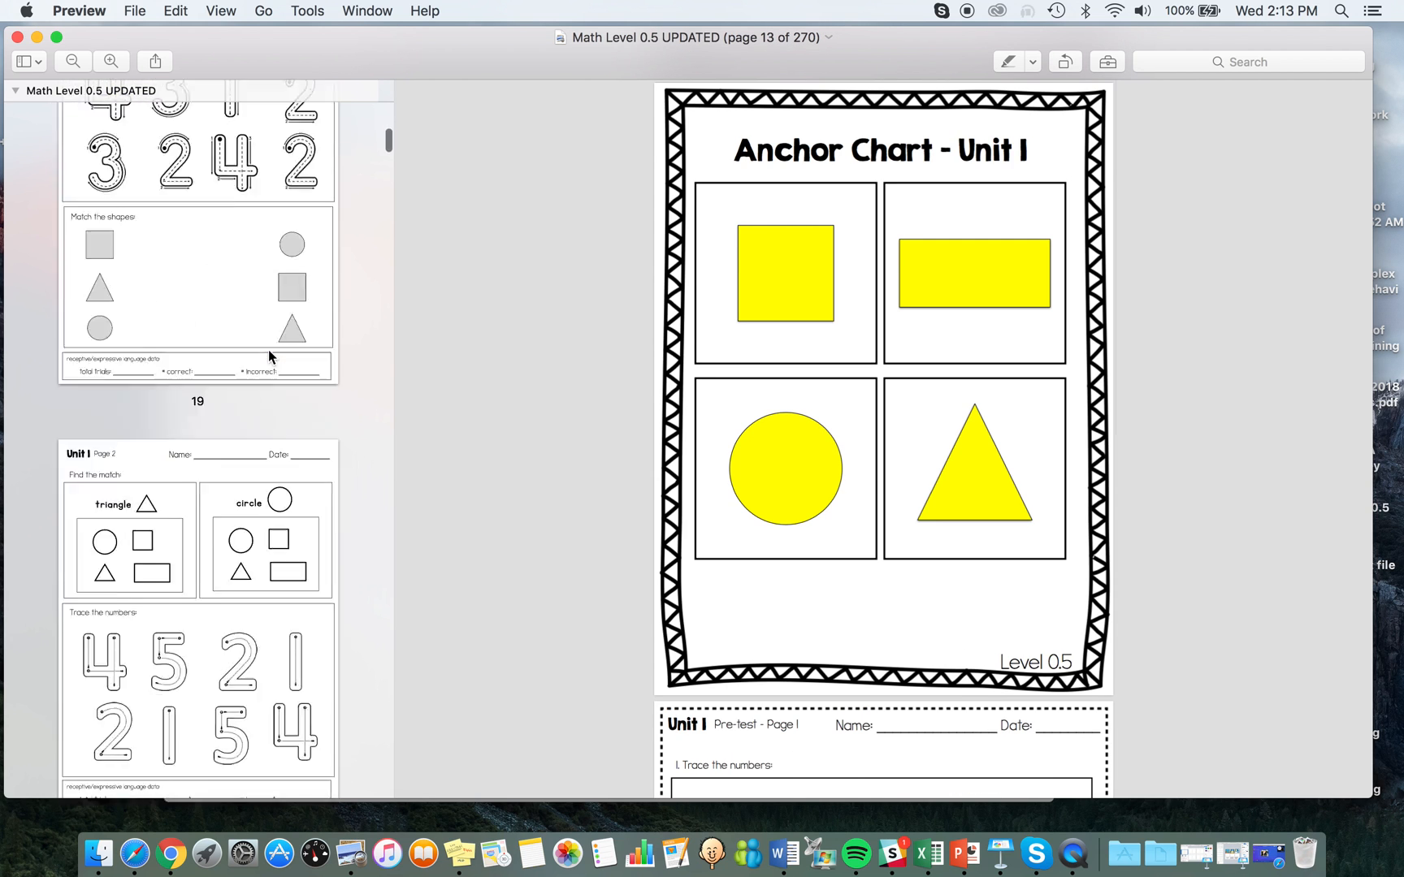
pyautogui.scroll(-3)
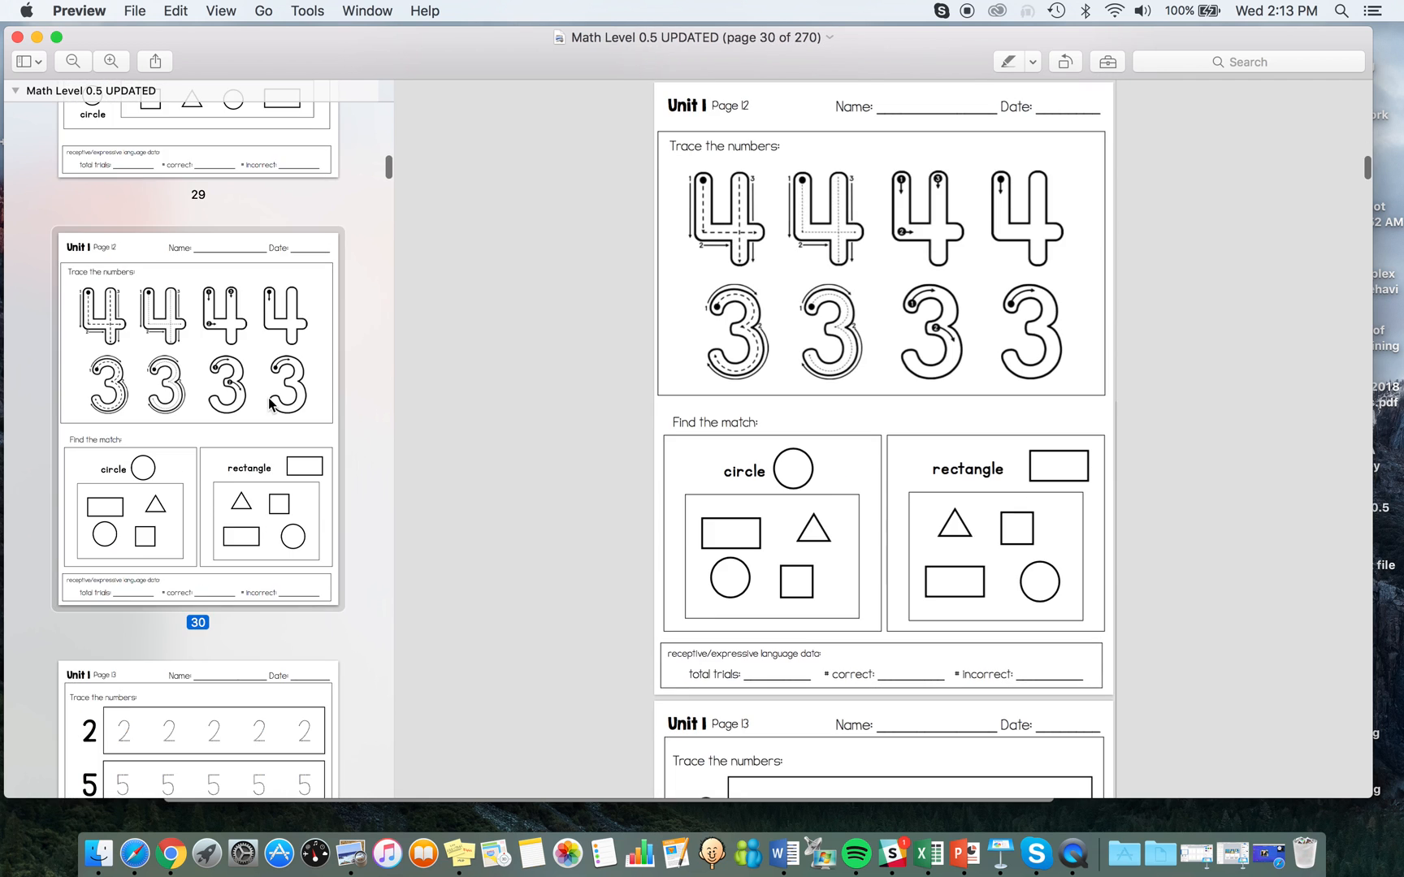
pyautogui.scroll(-3)
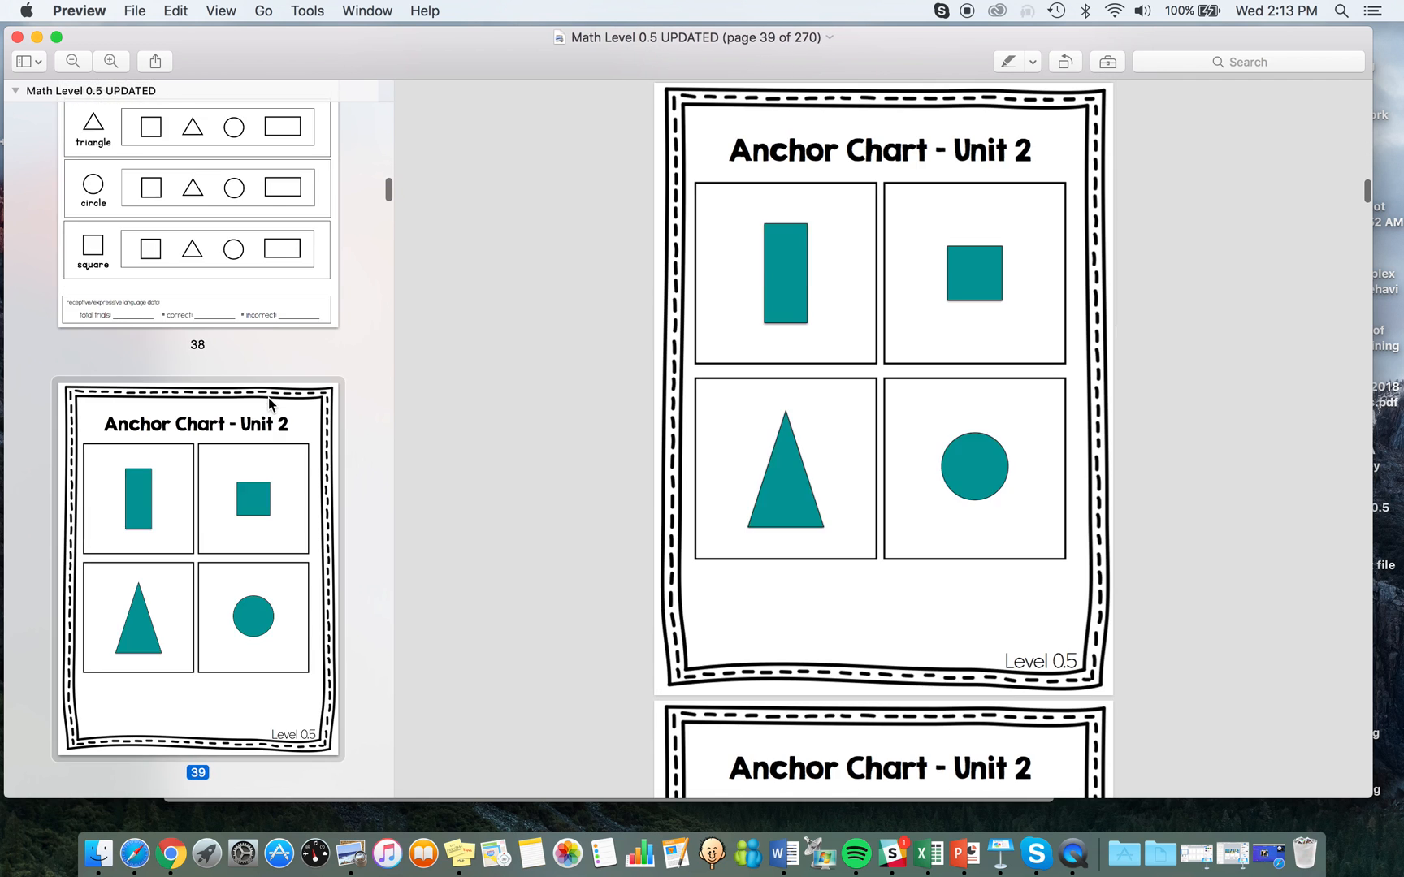
pyautogui.scroll(-3)
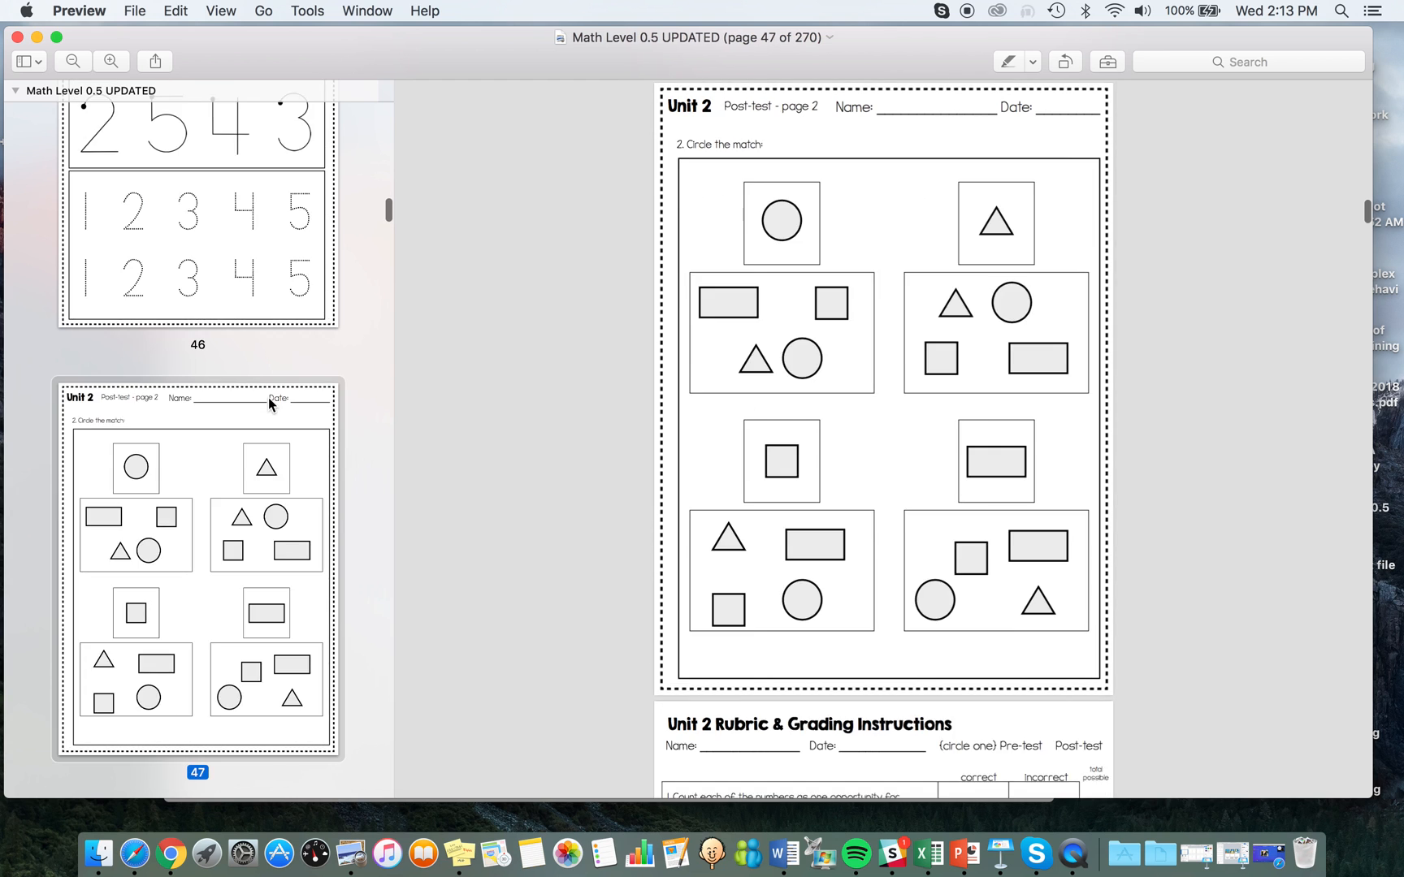
pyautogui.scroll(-3)
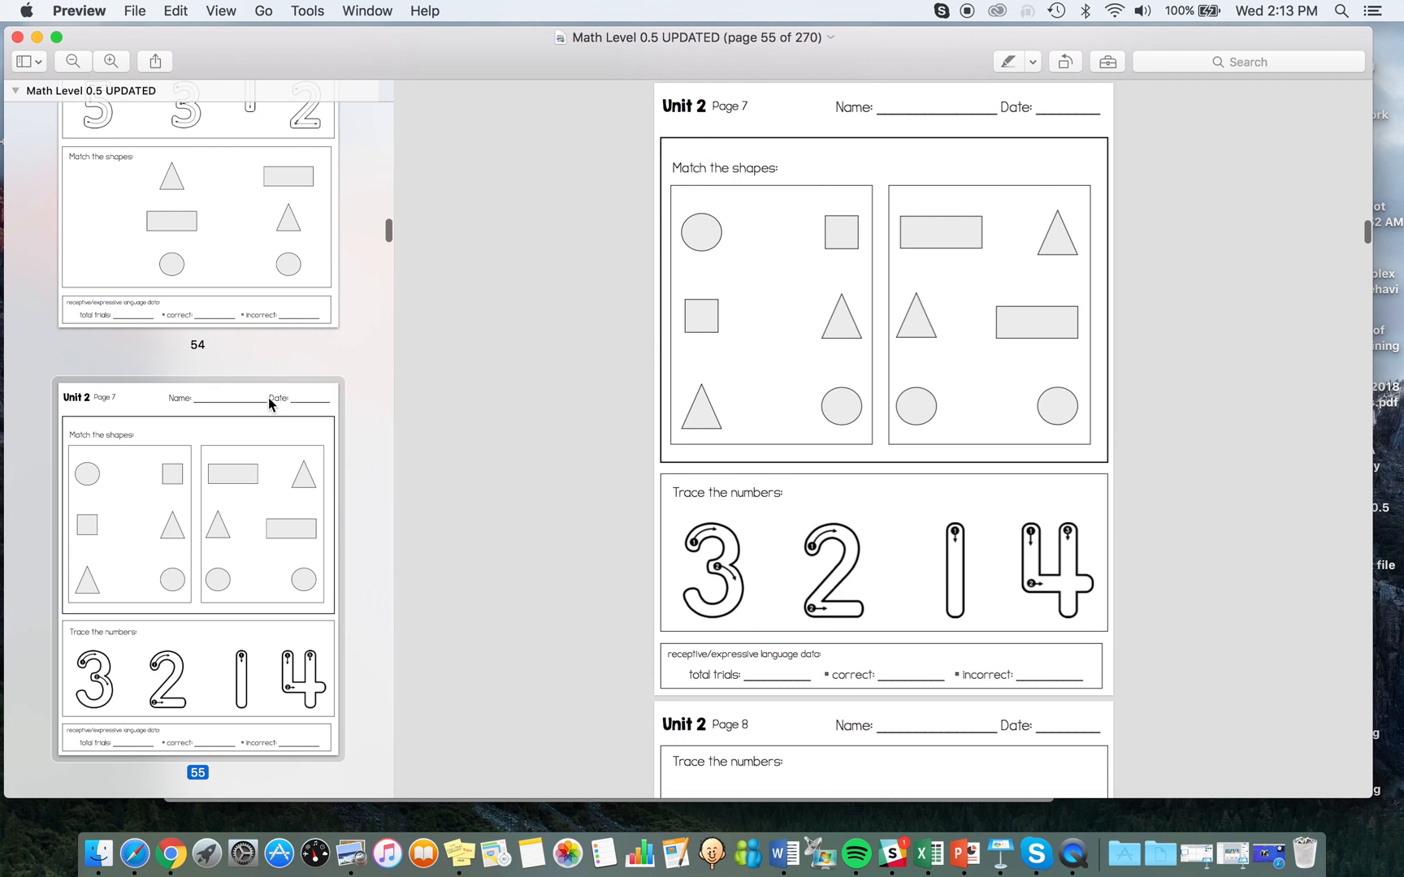
pyautogui.scroll(-3)
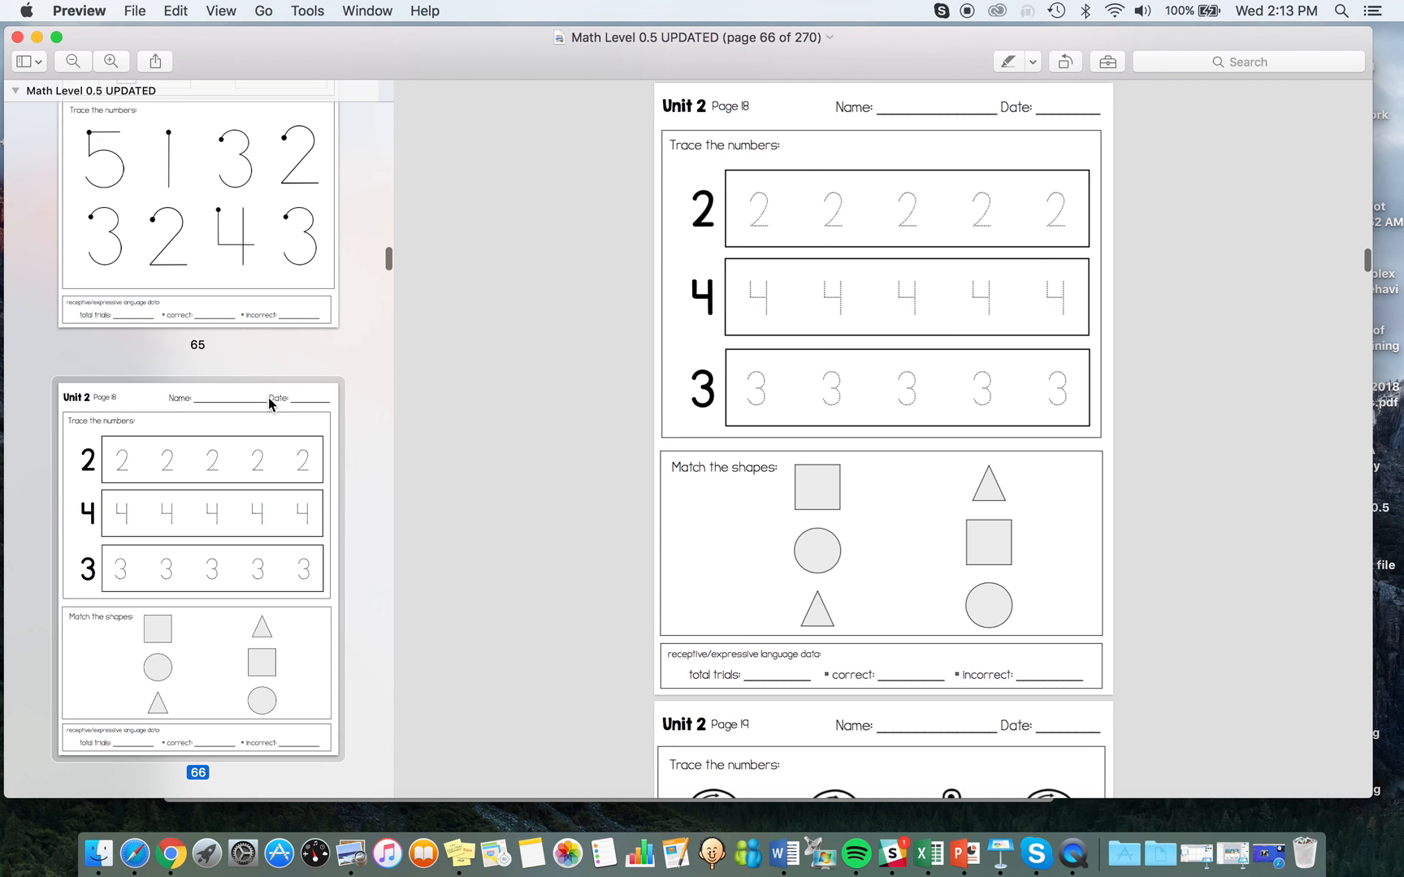
pyautogui.scroll(-3)
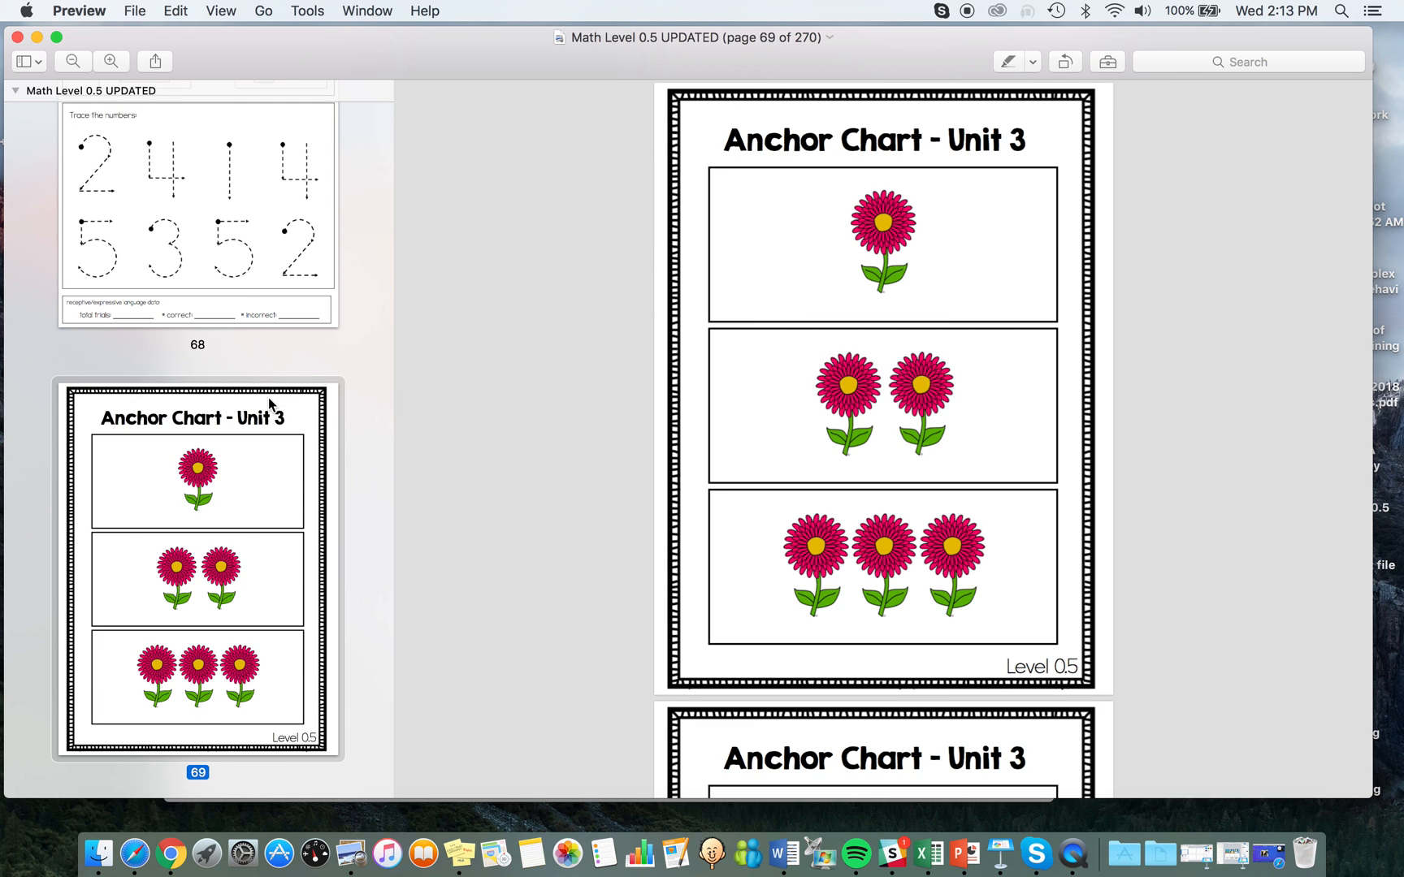
pyautogui.scroll(-3)
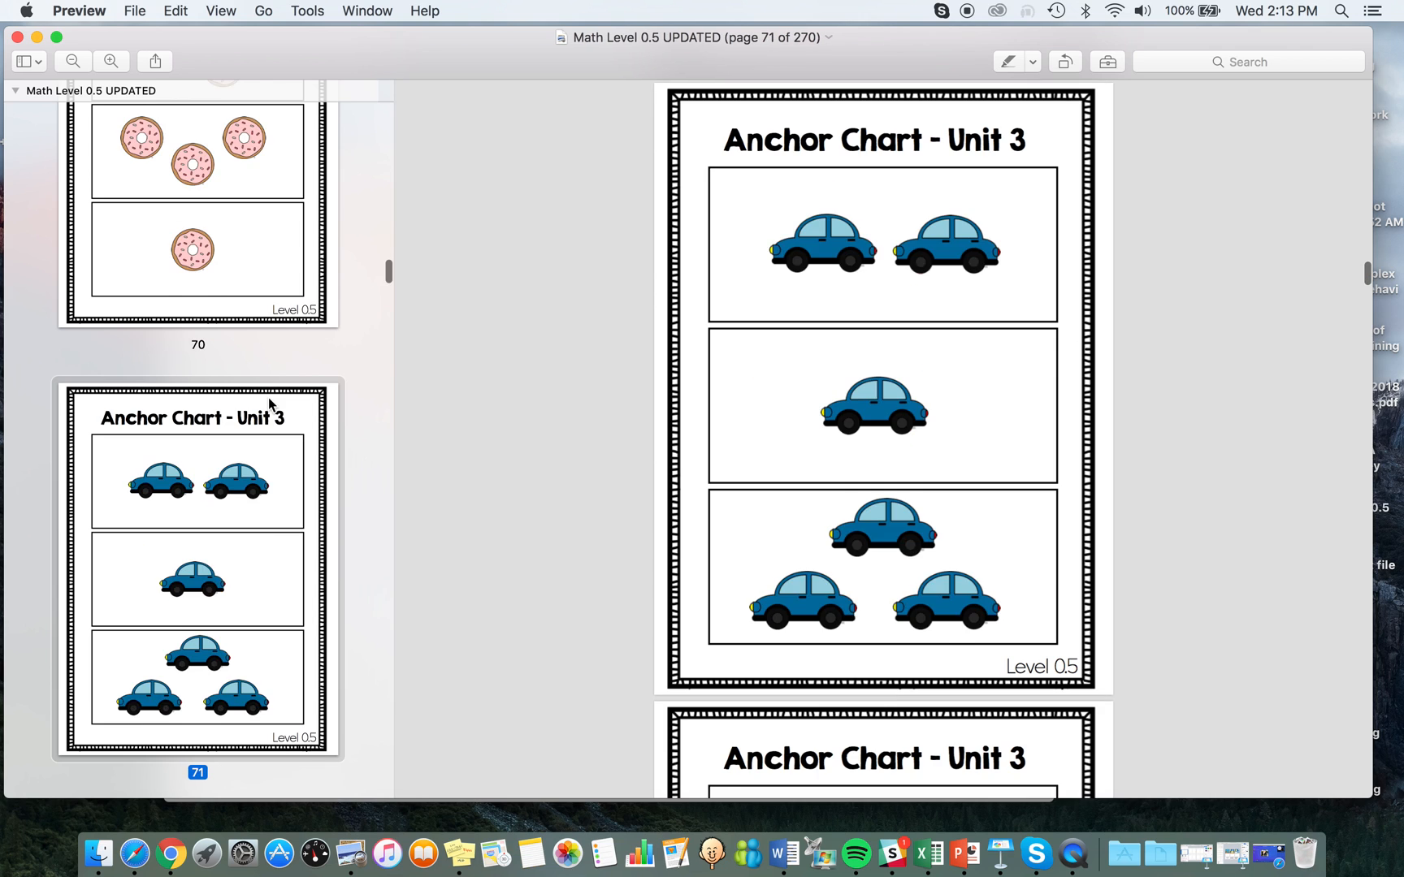
pyautogui.scroll(-3)
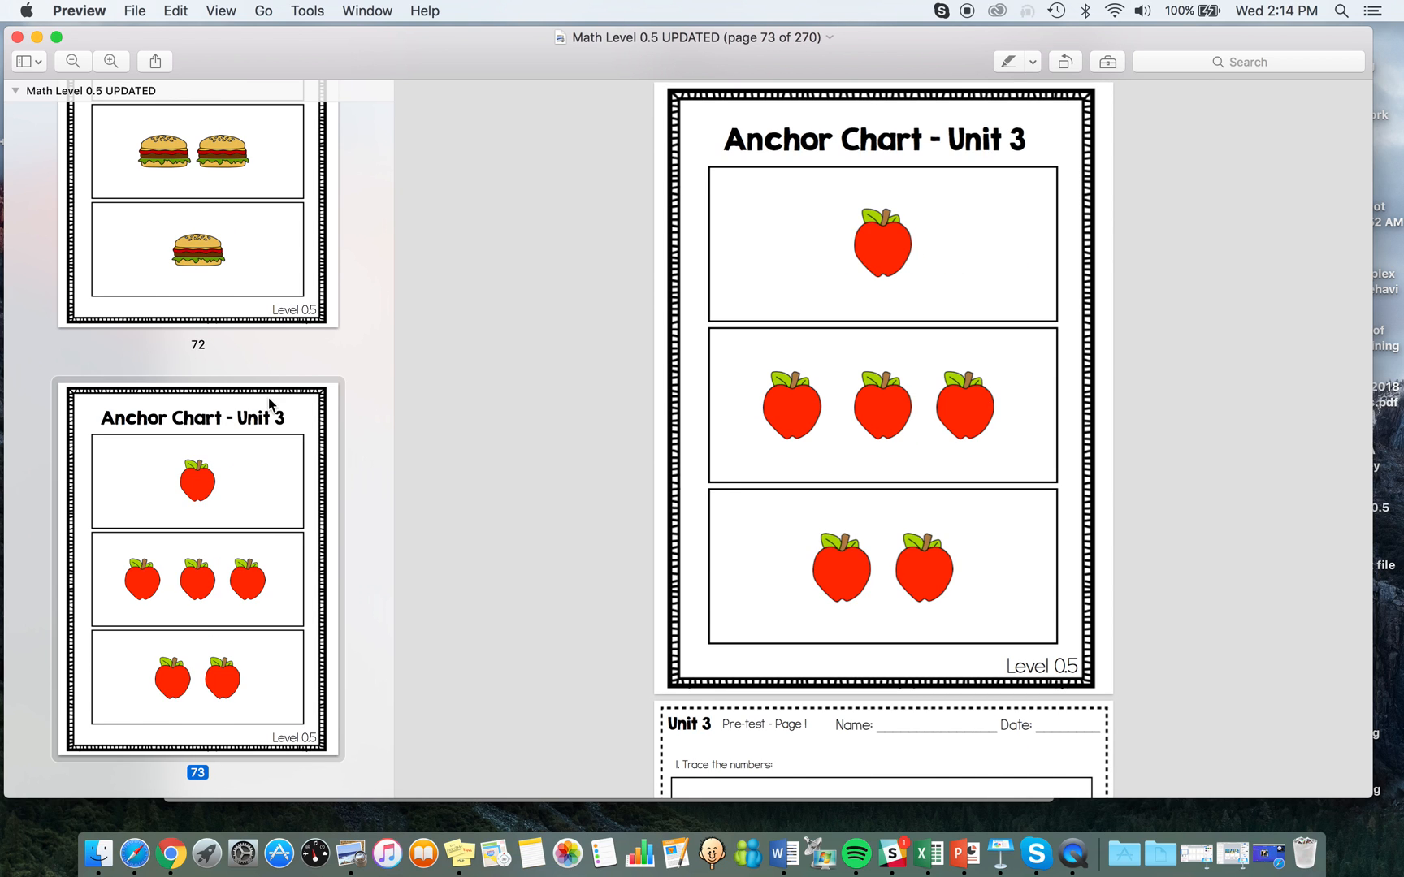
pyautogui.scroll(3)
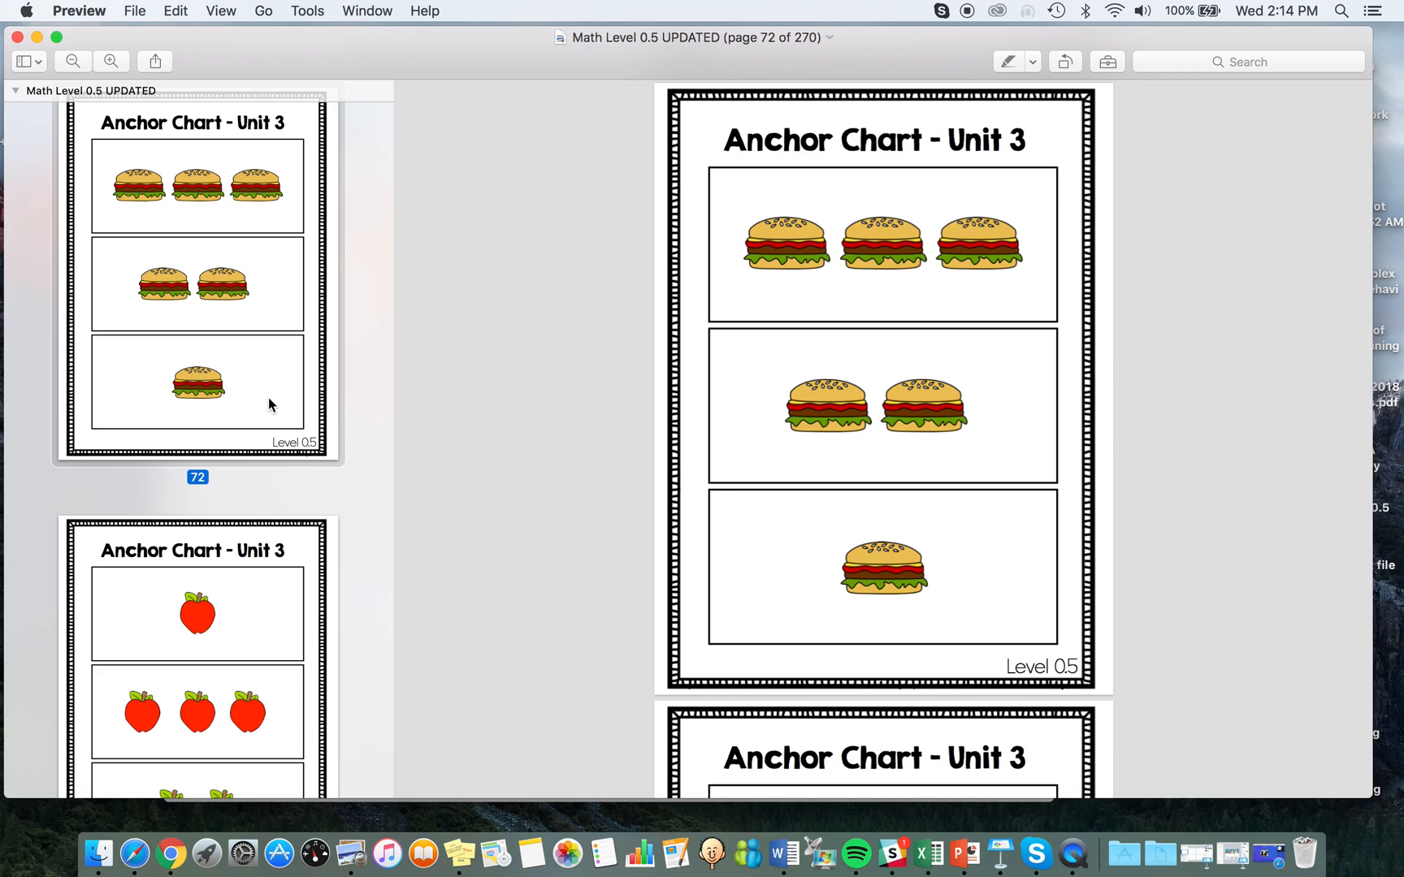
pyautogui.scroll(-3)
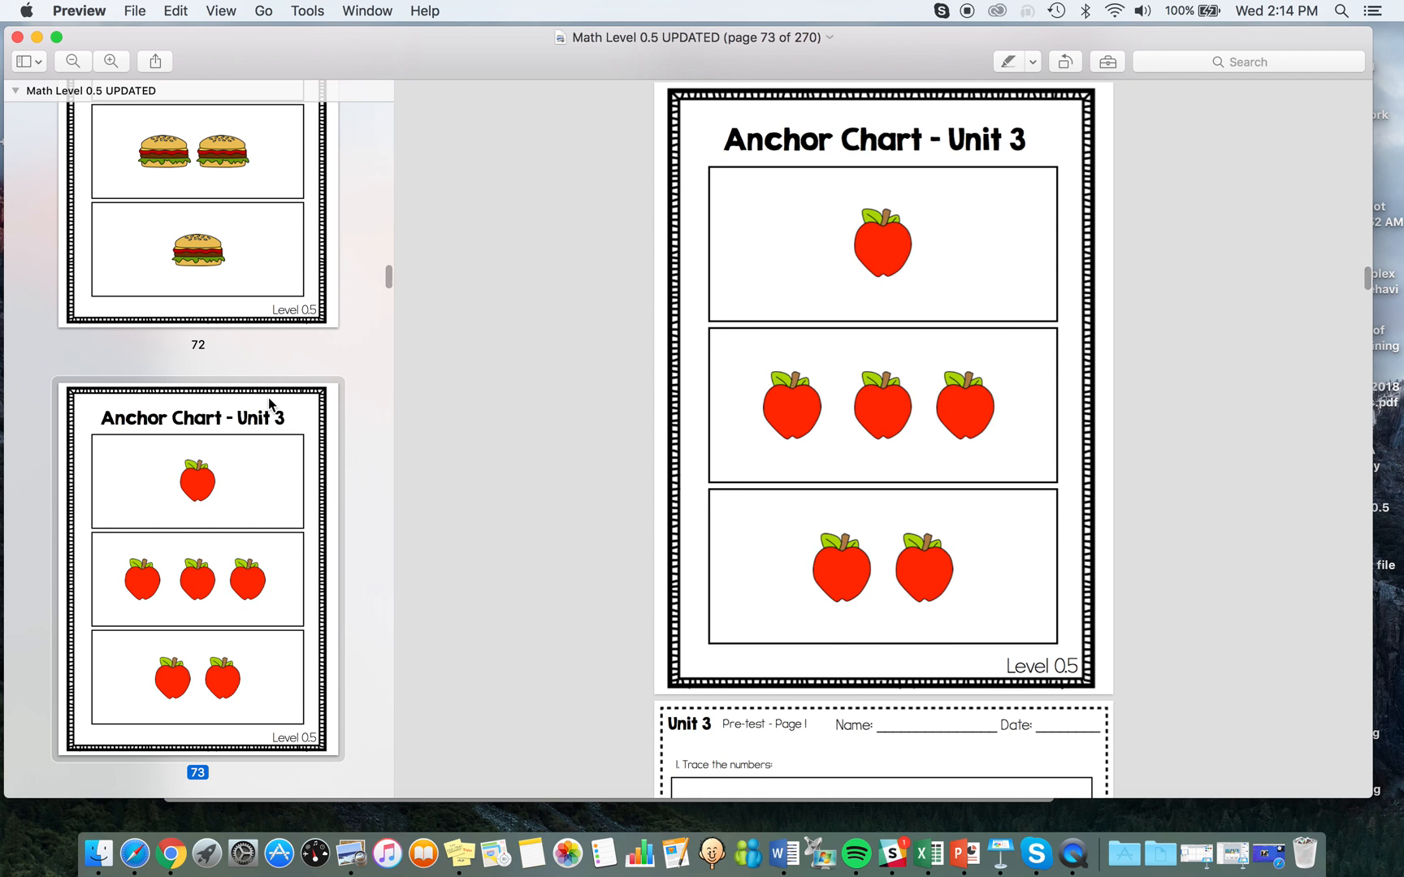
pyautogui.scroll(-3)
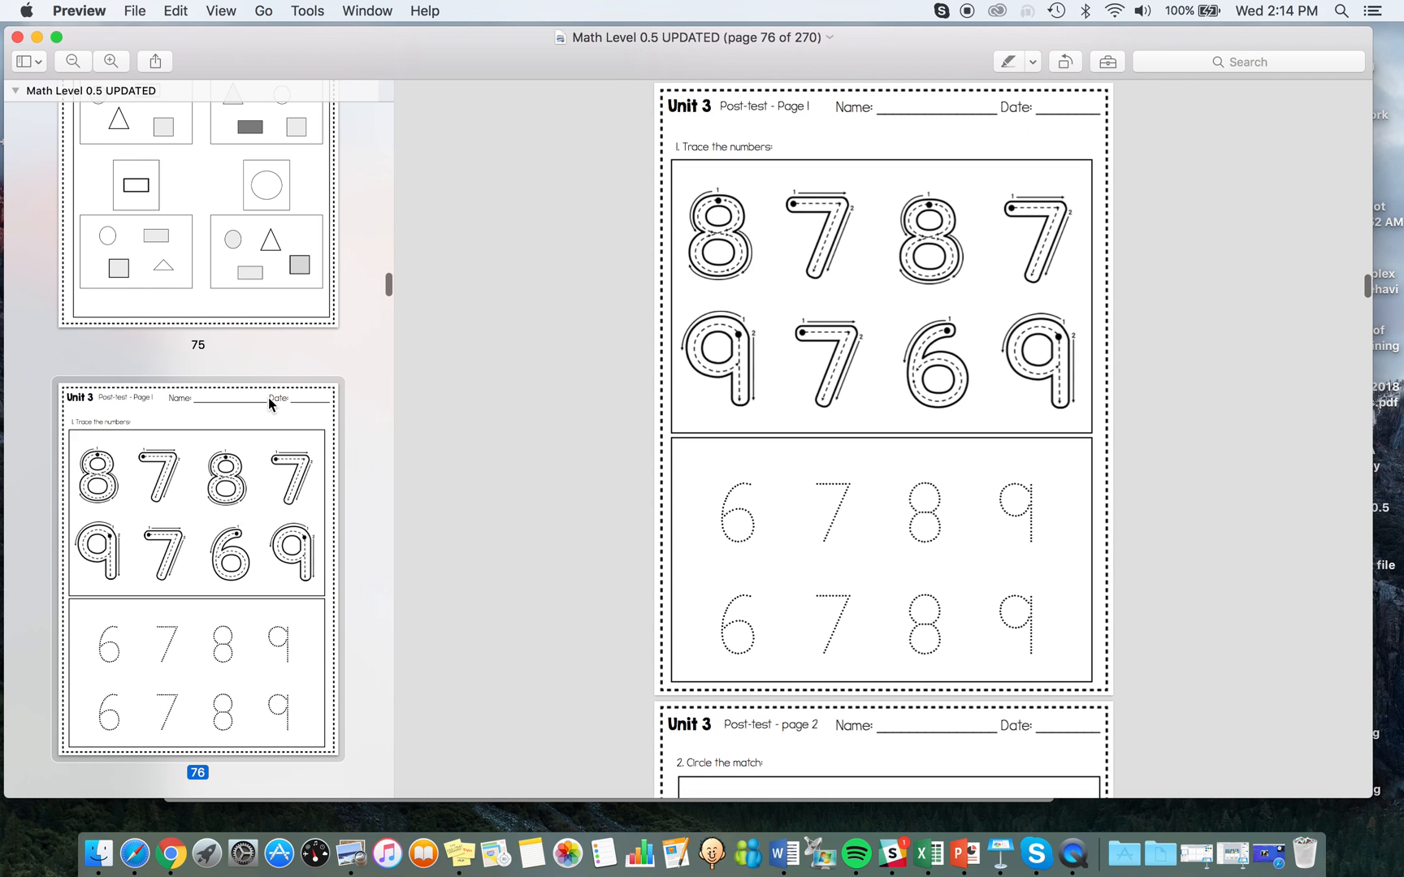
pyautogui.scroll(-3)
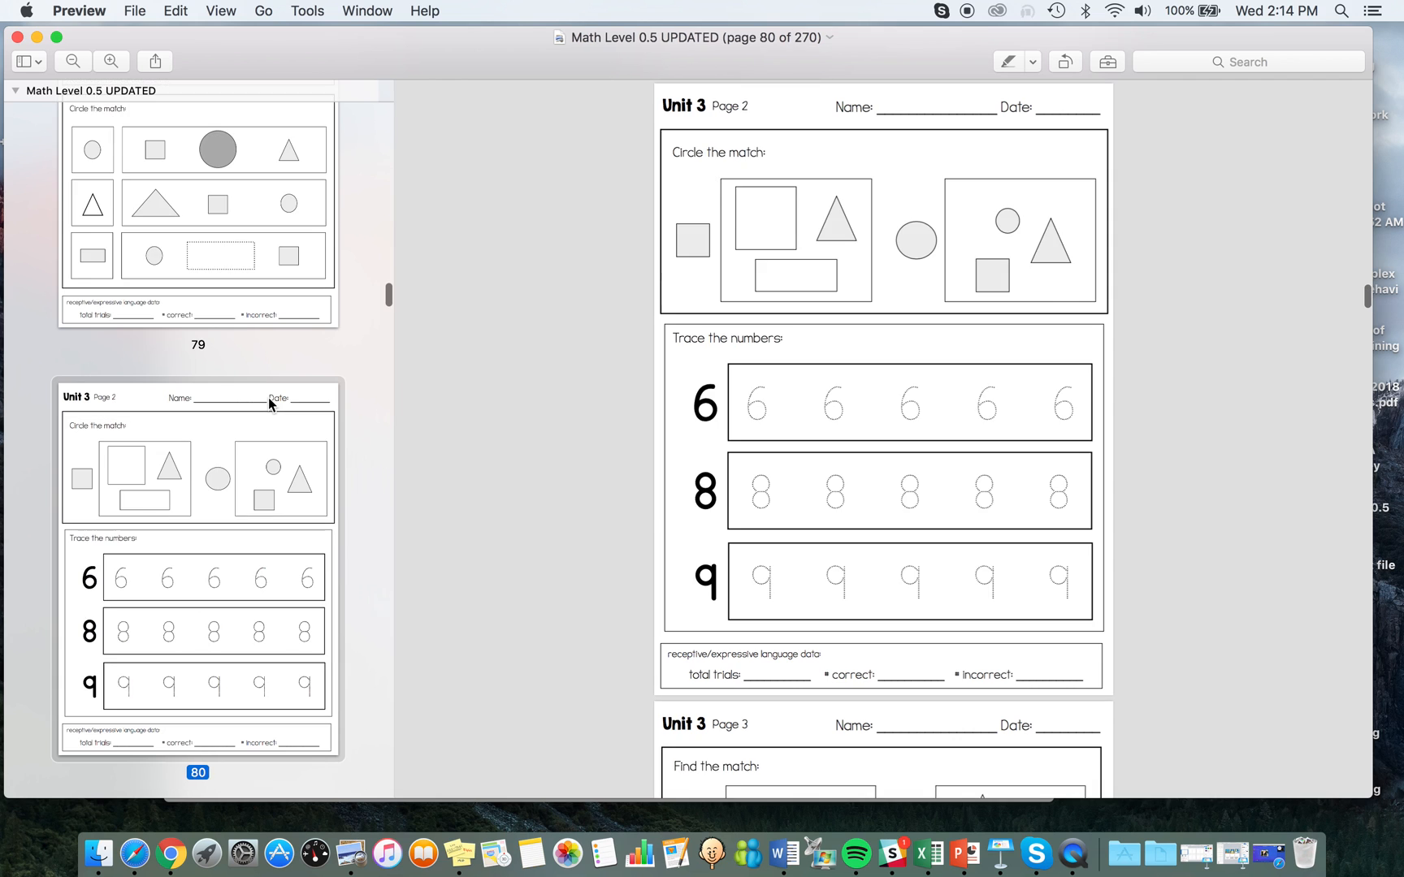
pyautogui.scroll(-3)
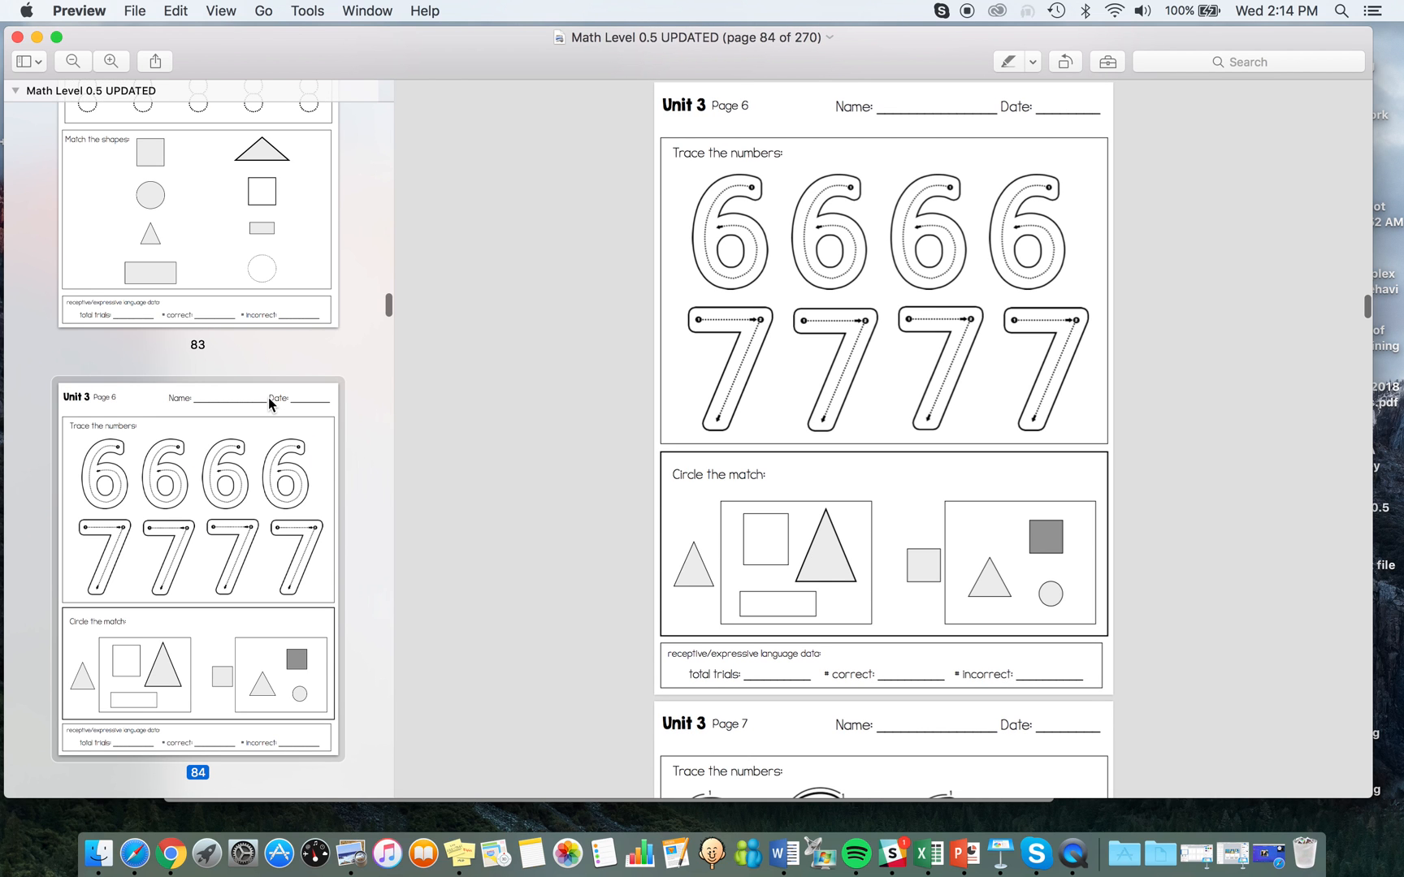
pyautogui.scroll(-3)
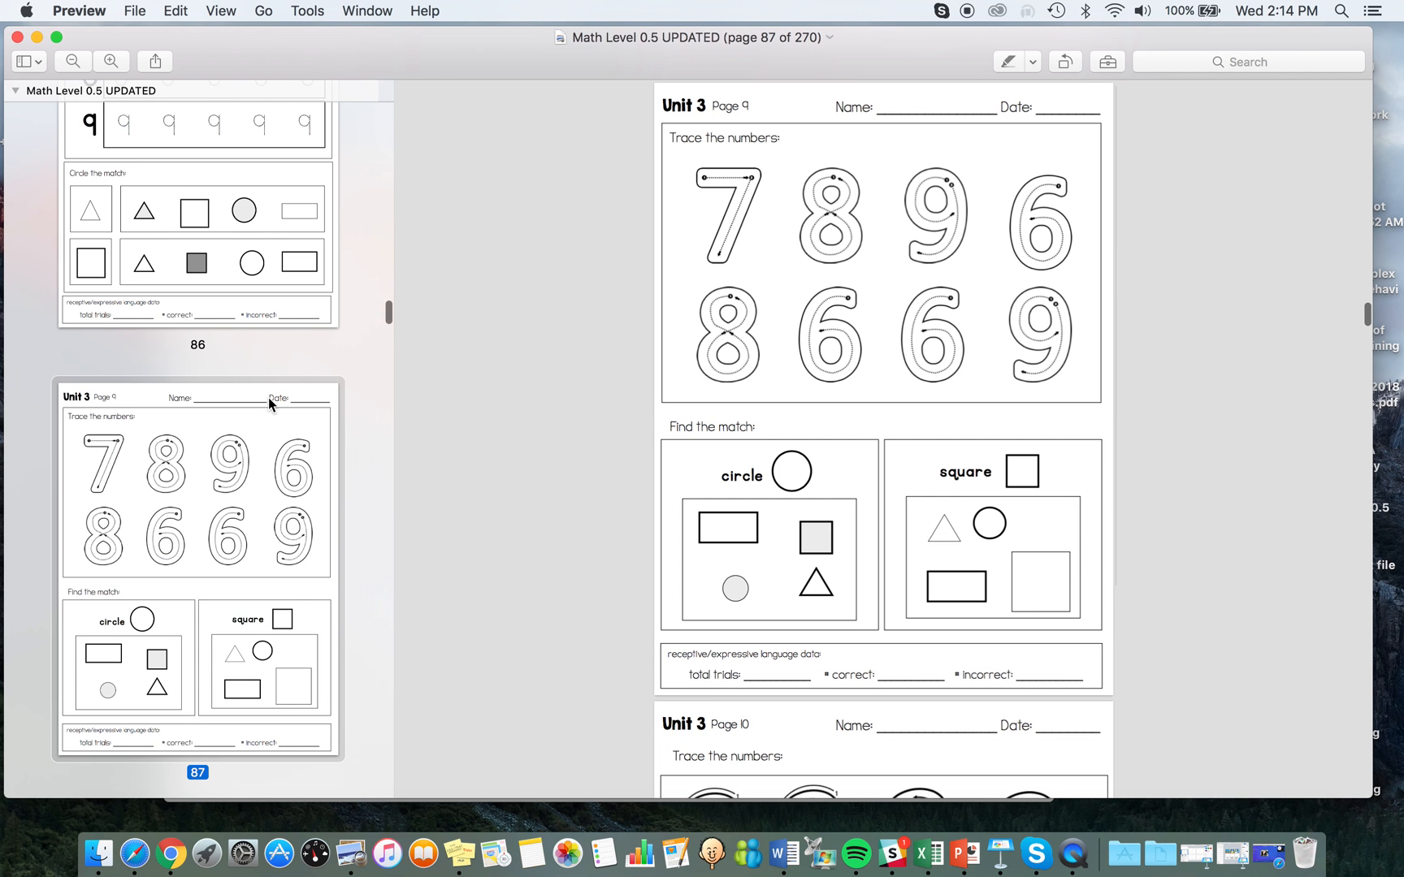
pyautogui.scroll(-3)
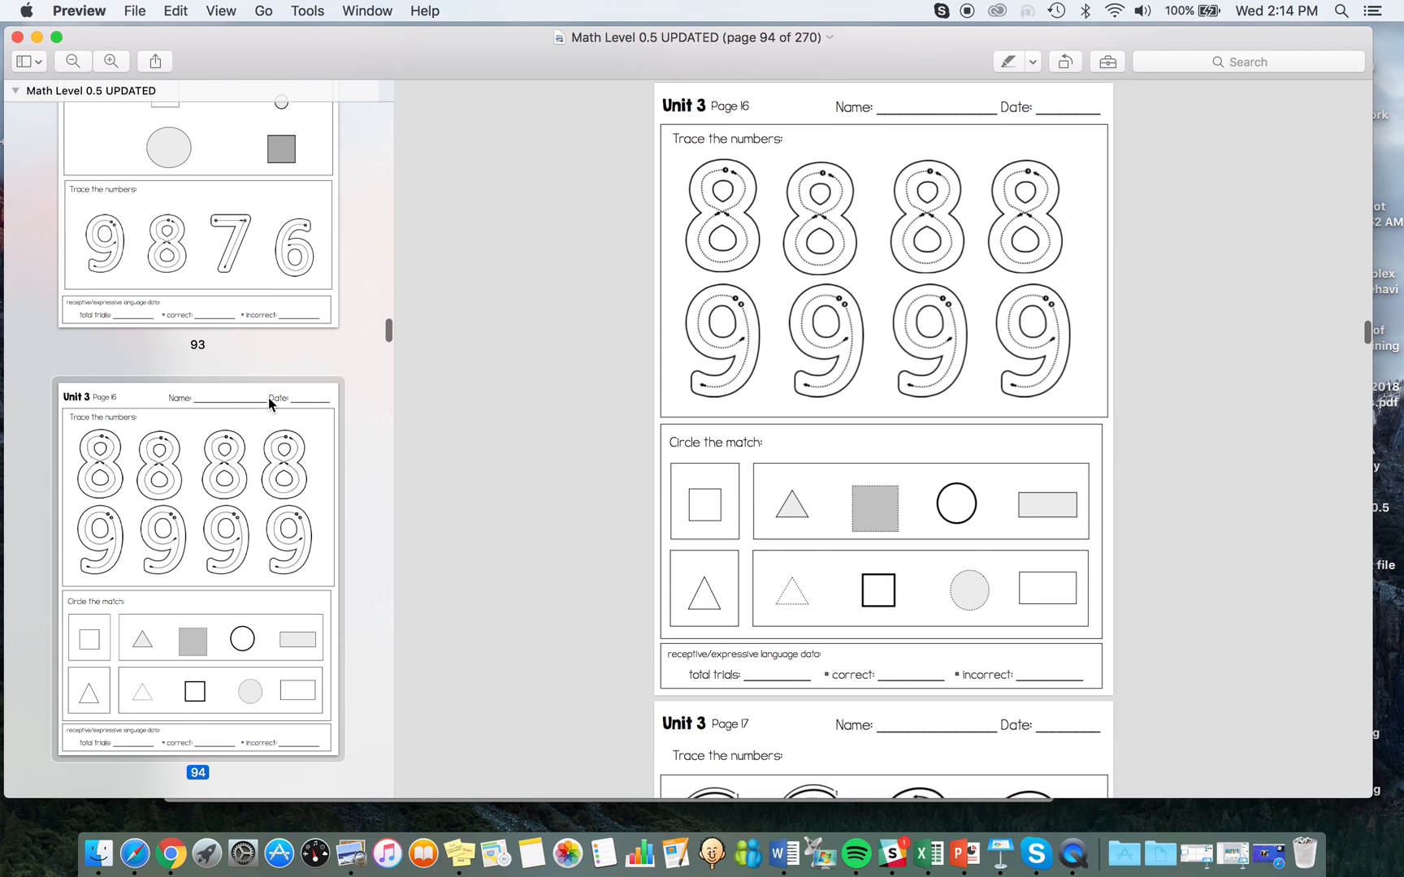
pyautogui.scroll(-3)
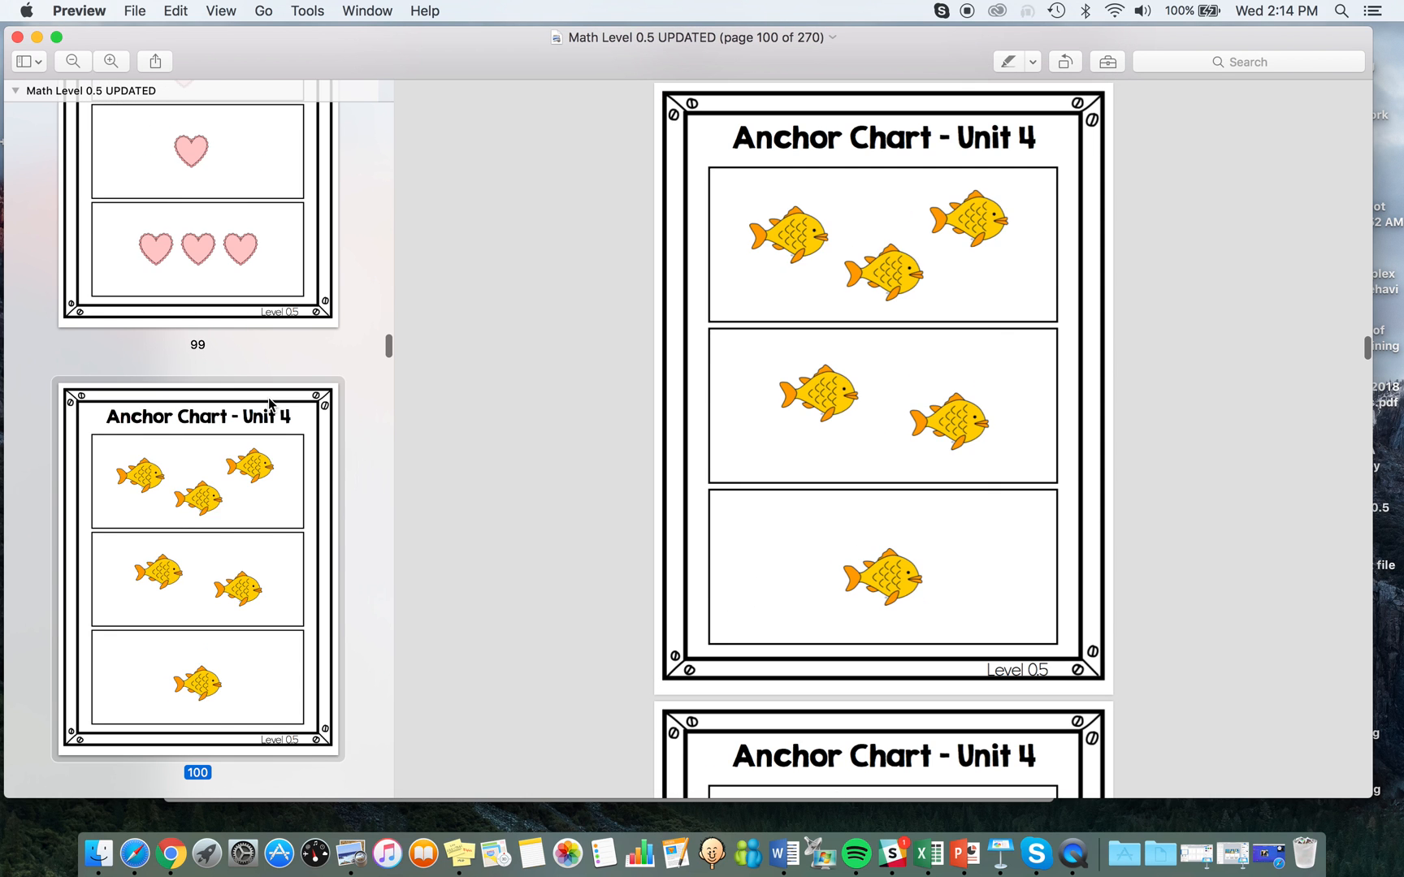
pyautogui.scroll(-3)
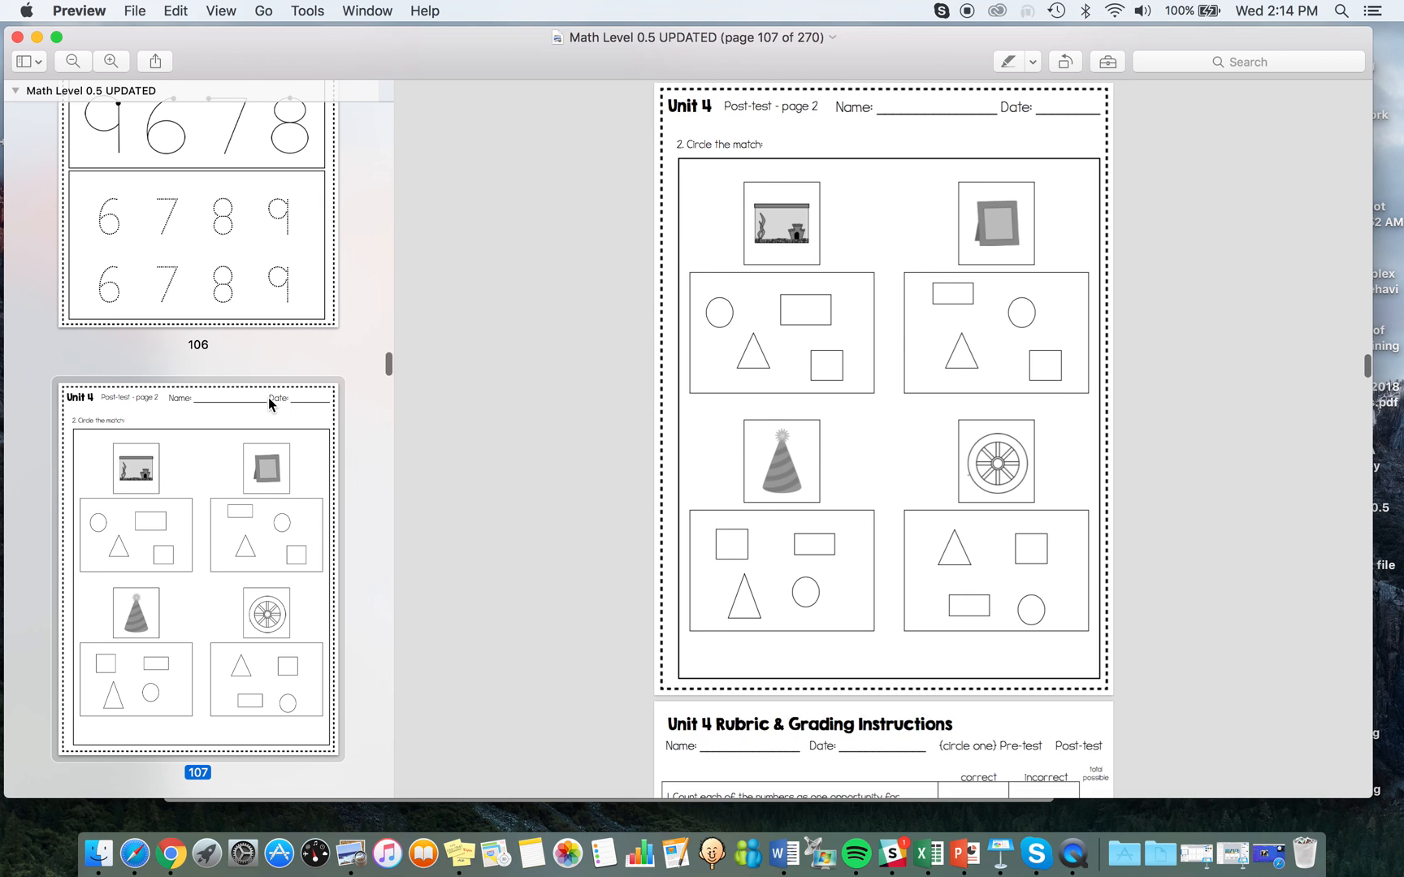
pyautogui.scroll(-3)
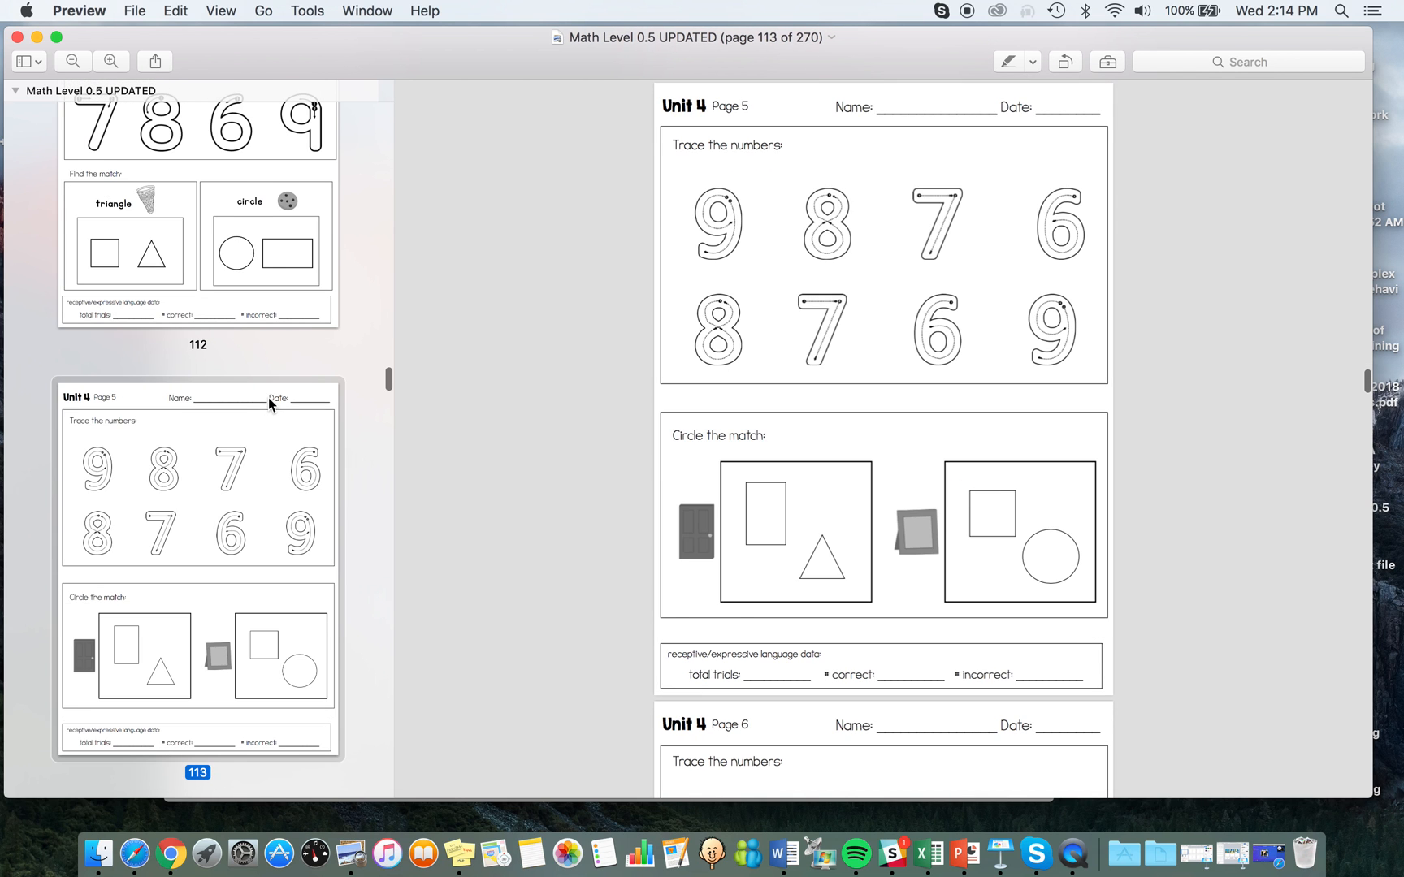
pyautogui.scroll(-3)
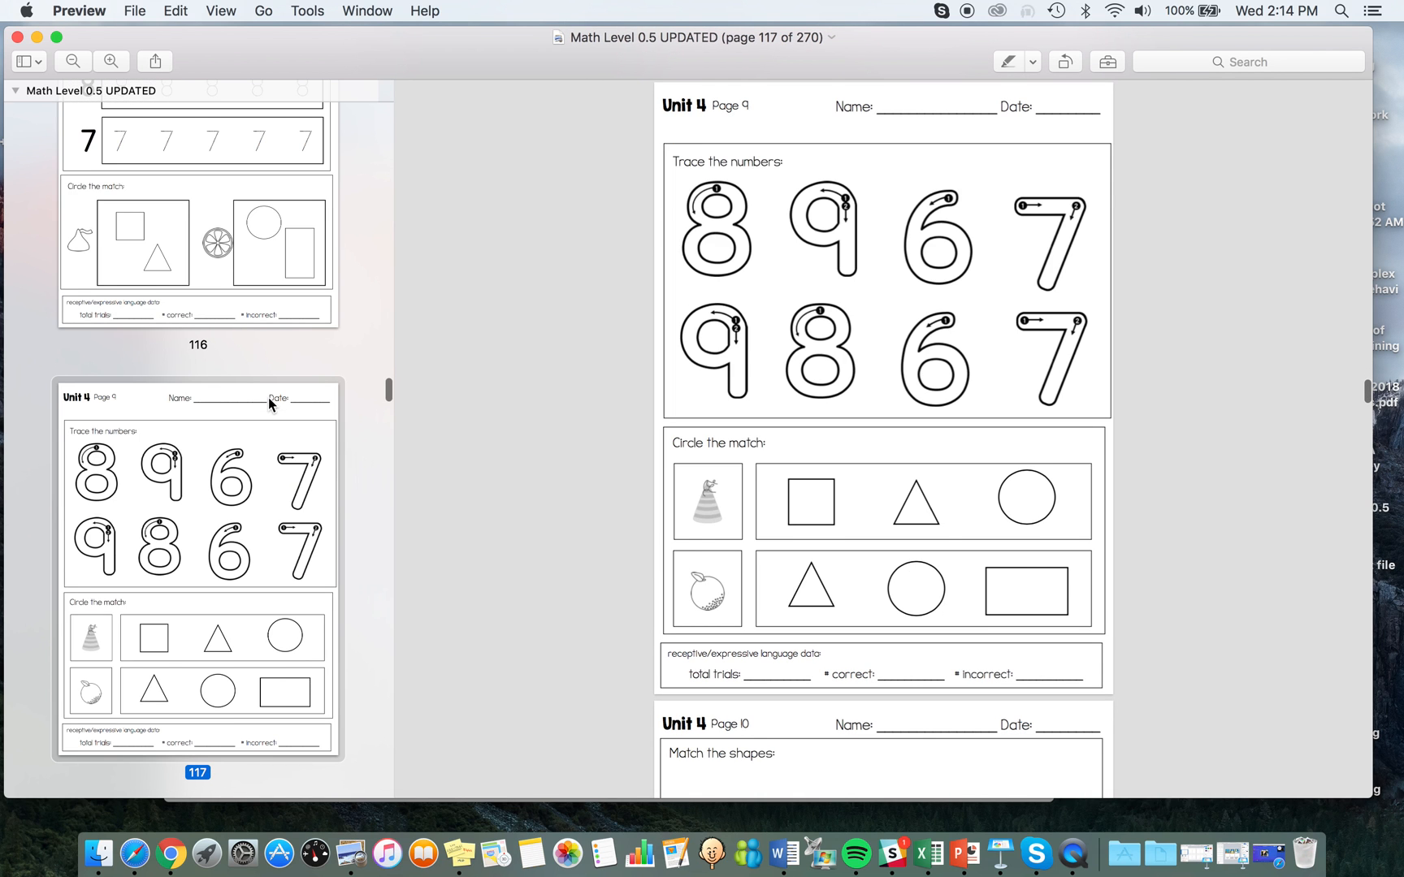
pyautogui.scroll(-3)
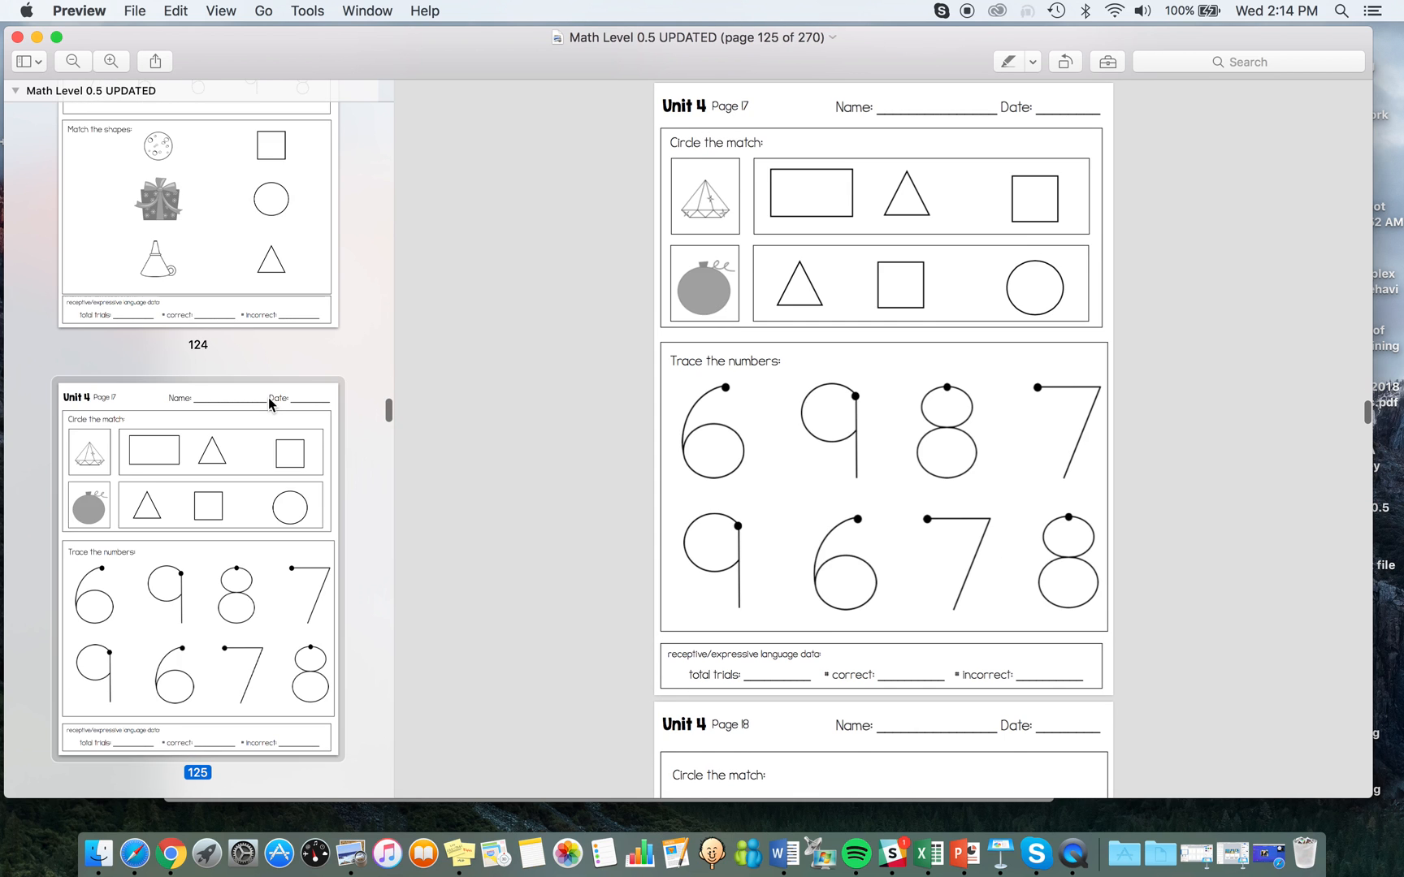
pyautogui.scroll(-3)
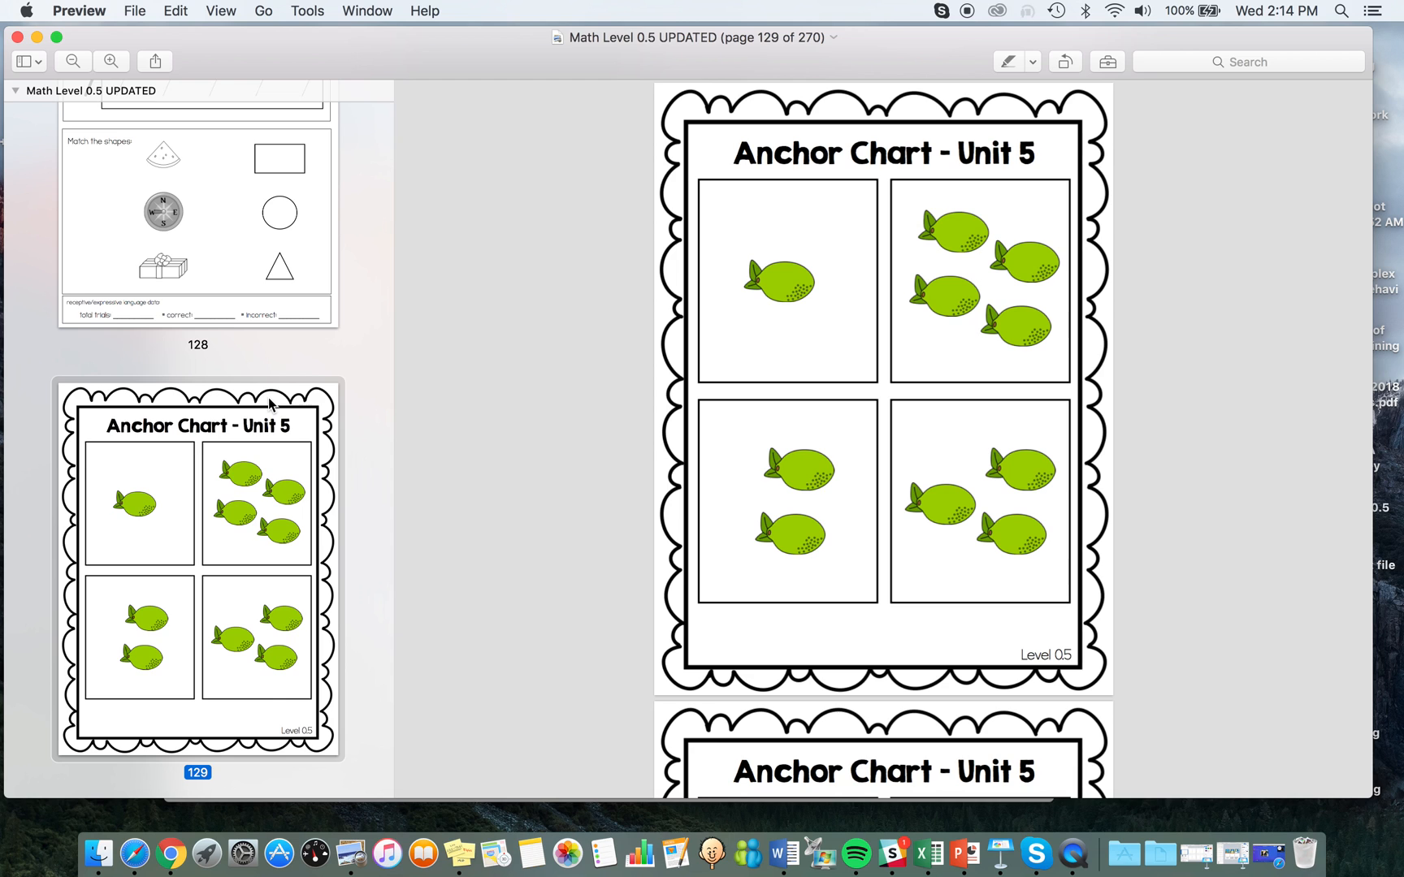
pyautogui.scroll(-3)
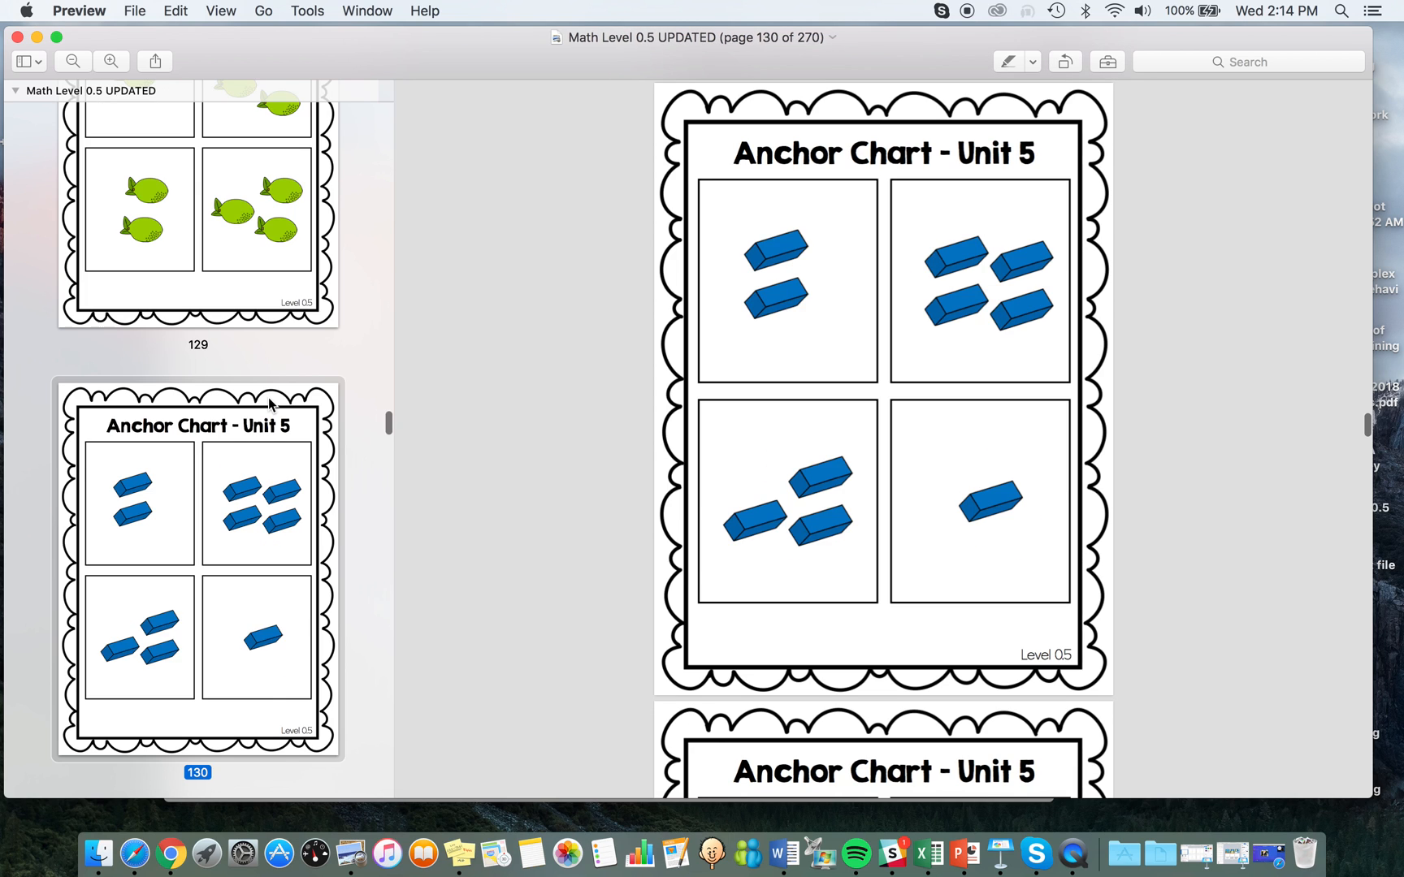
pyautogui.scroll(-3)
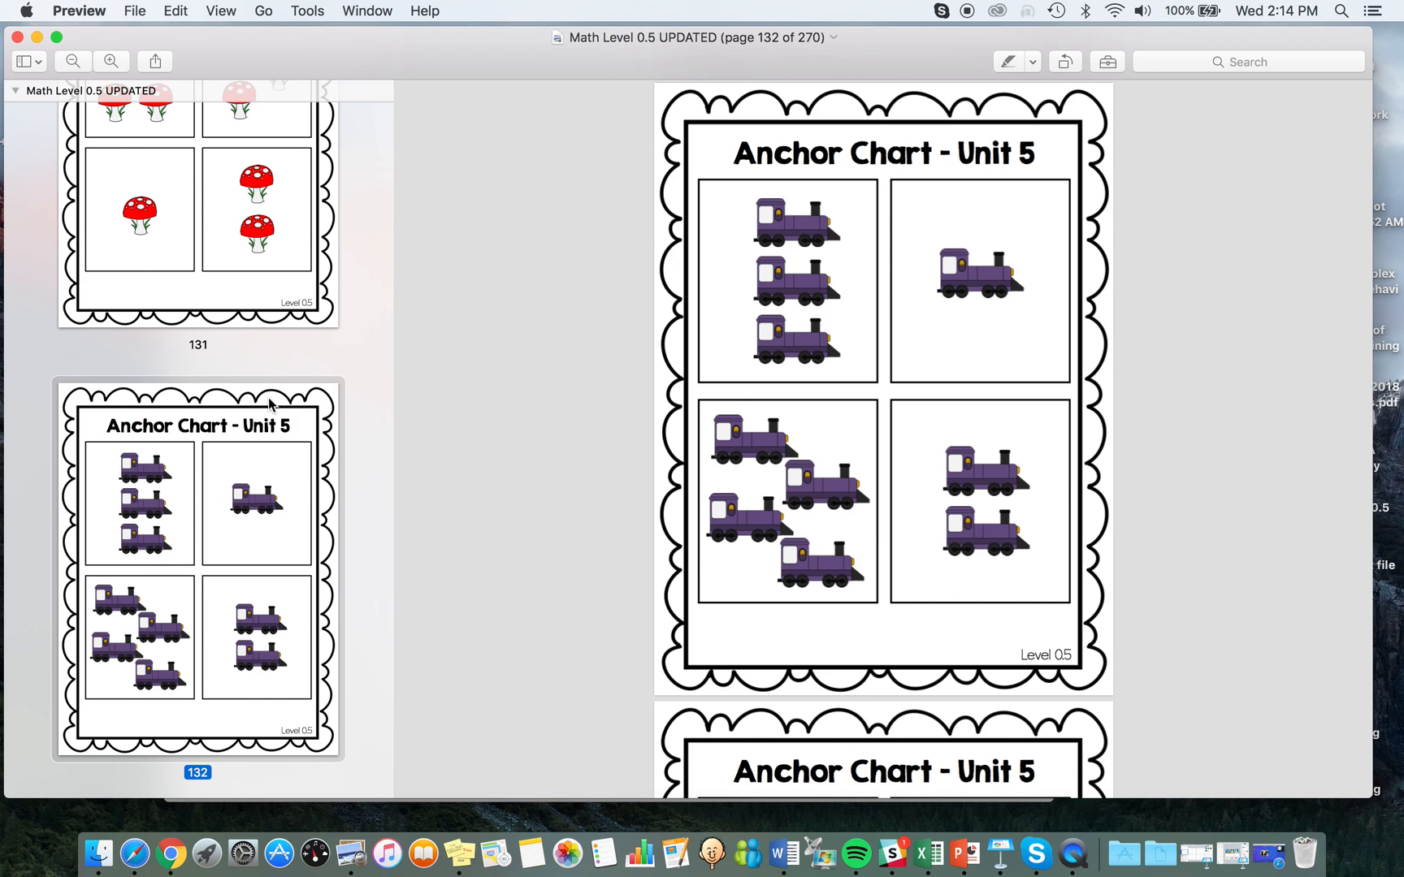
pyautogui.scroll(-3)
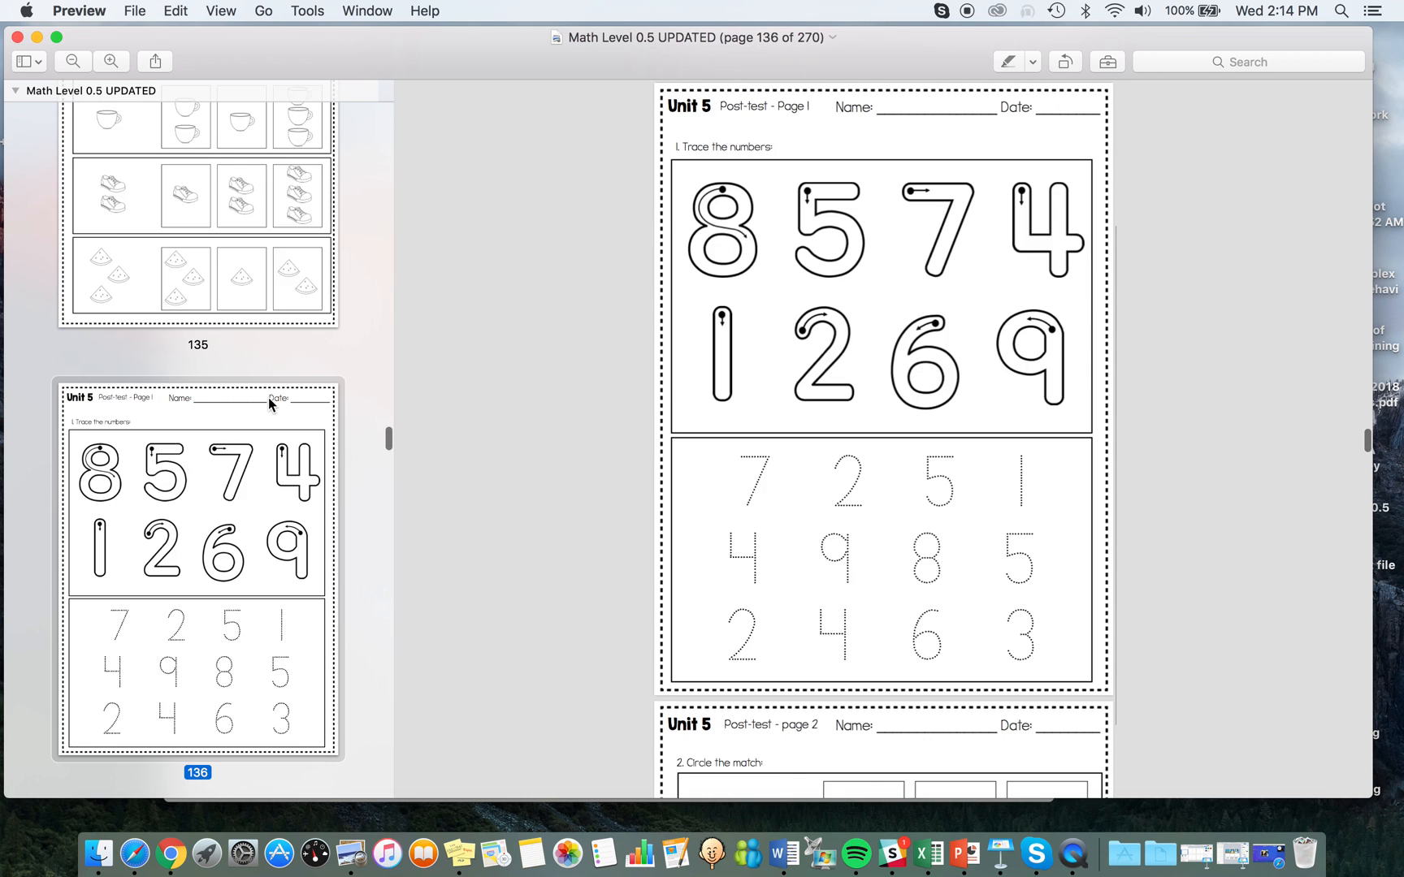
pyautogui.scroll(-3)
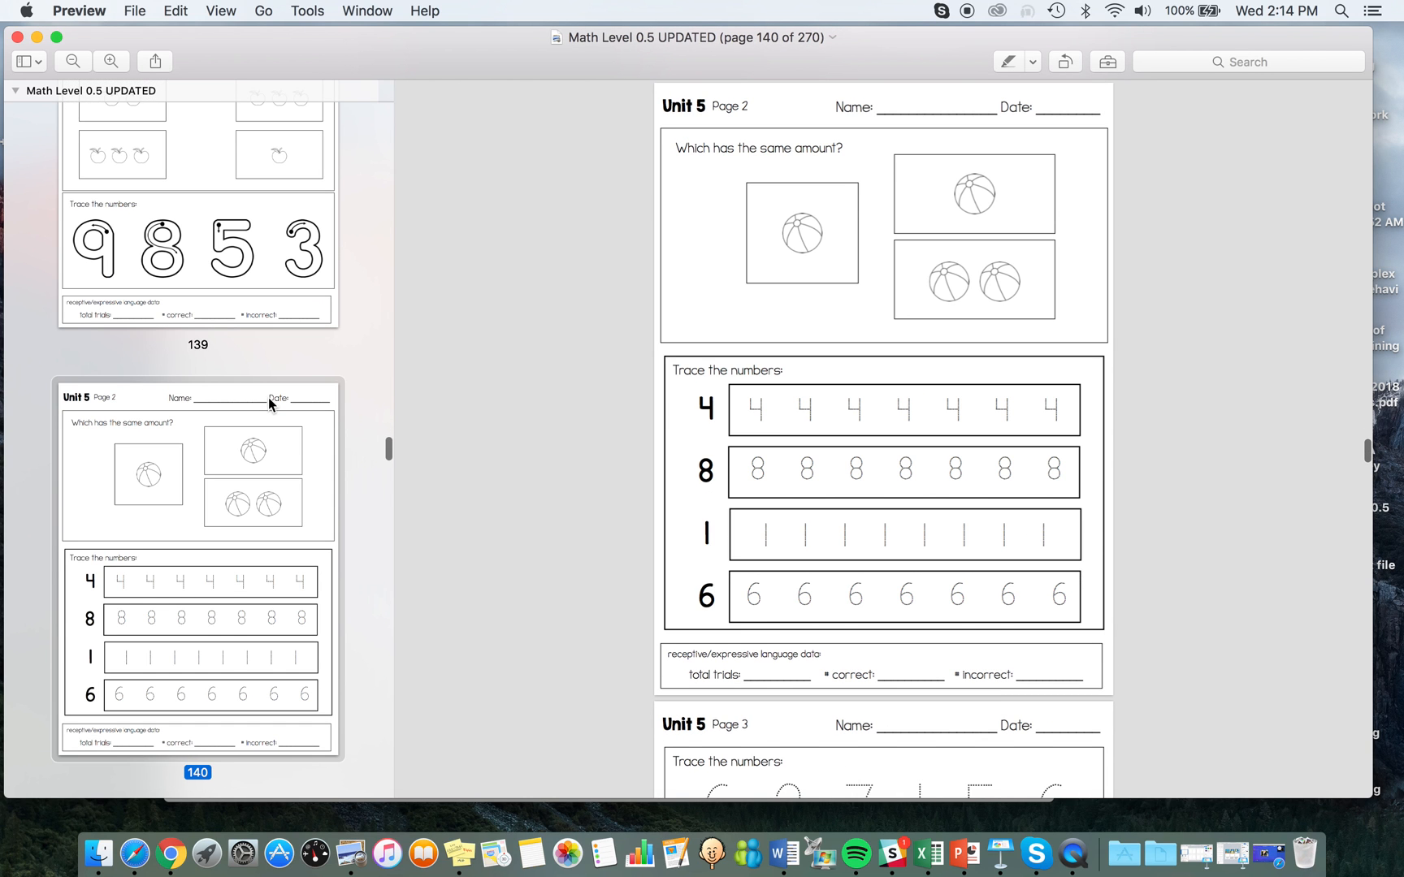
pyautogui.scroll(-3)
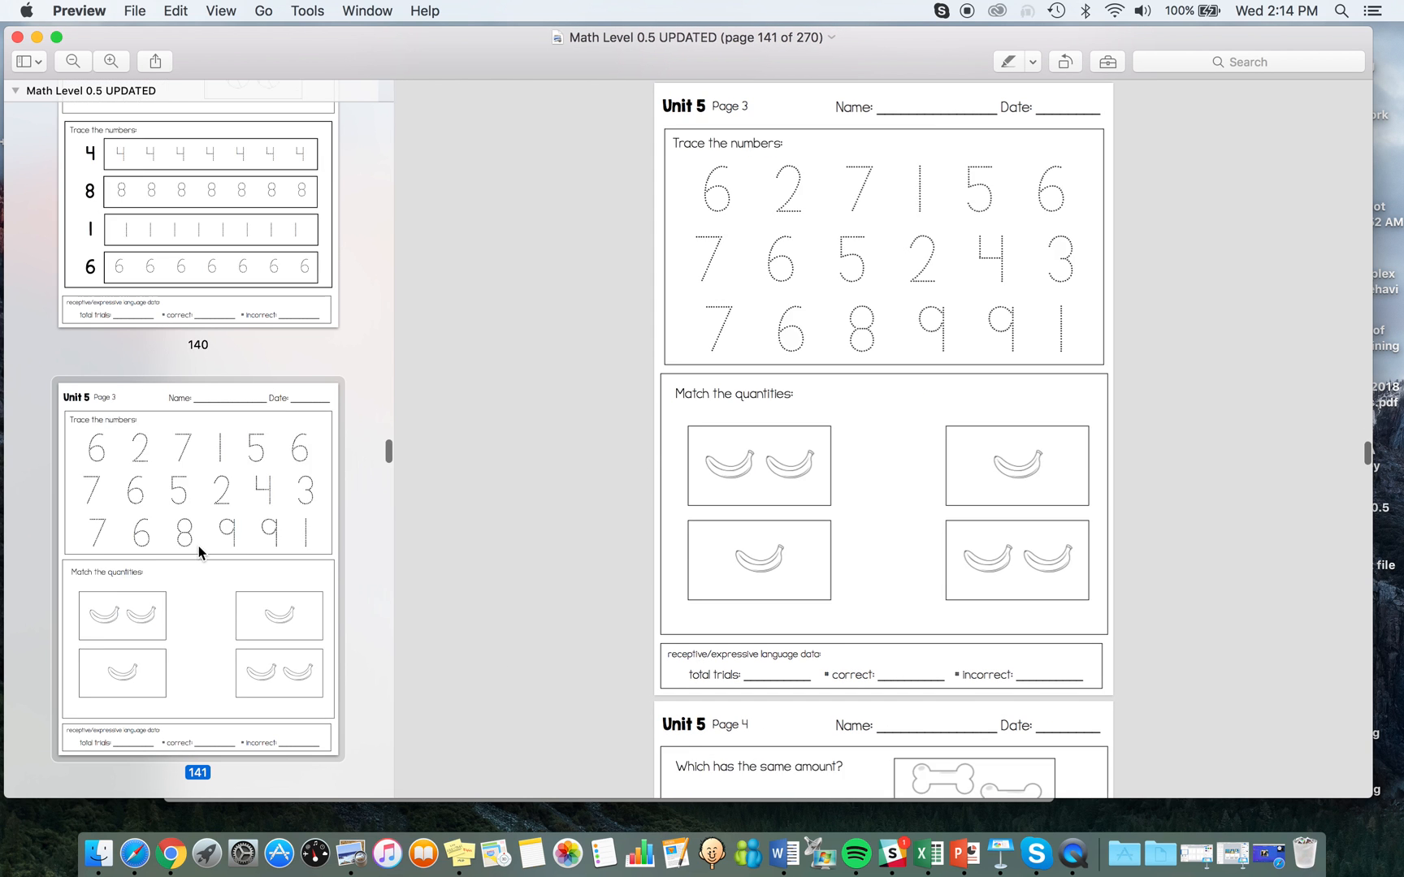
pyautogui.scroll(-3)
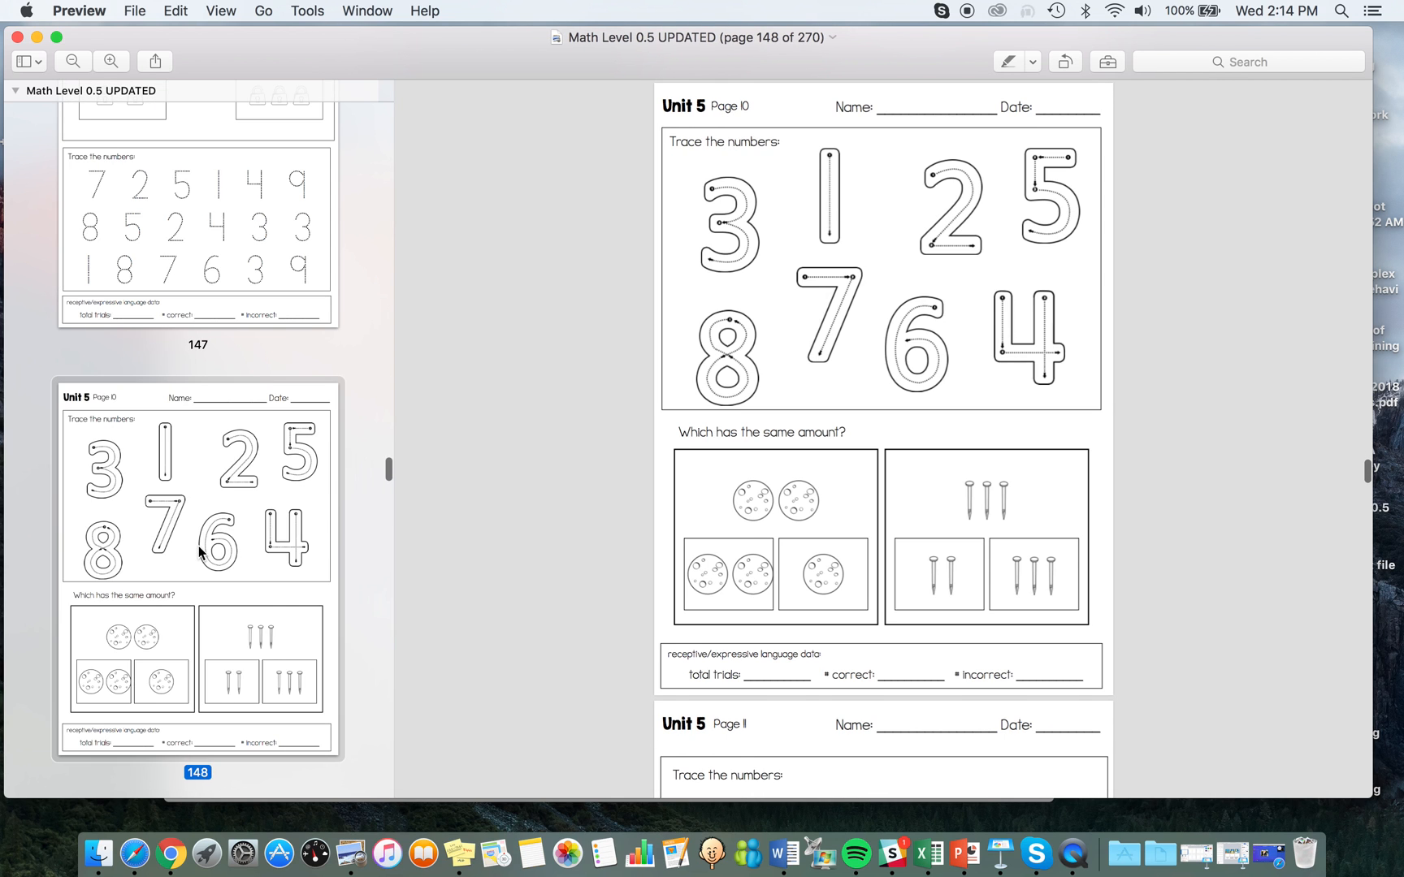
pyautogui.scroll(-3)
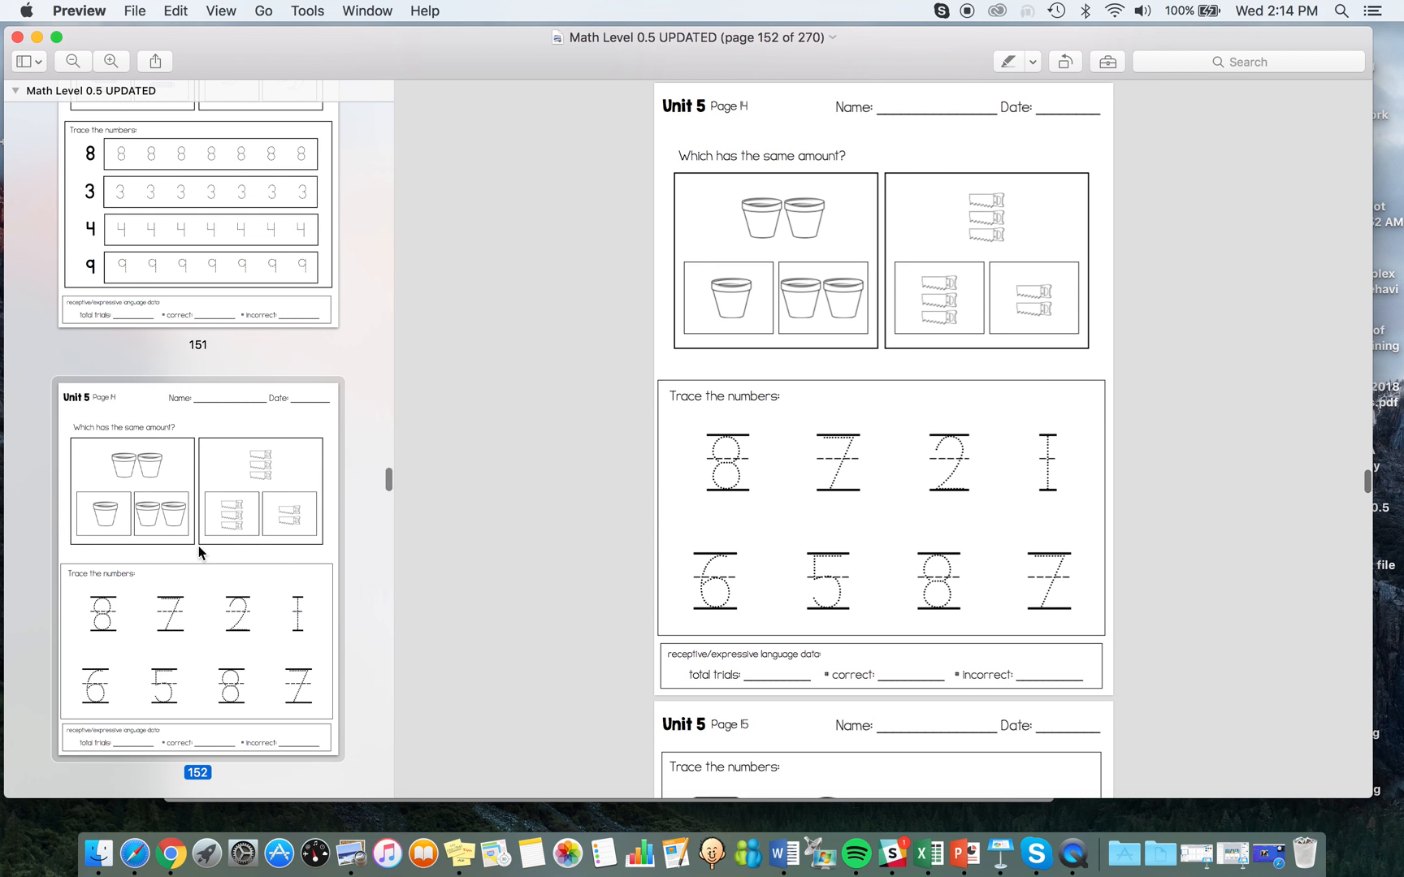
pyautogui.scroll(-3)
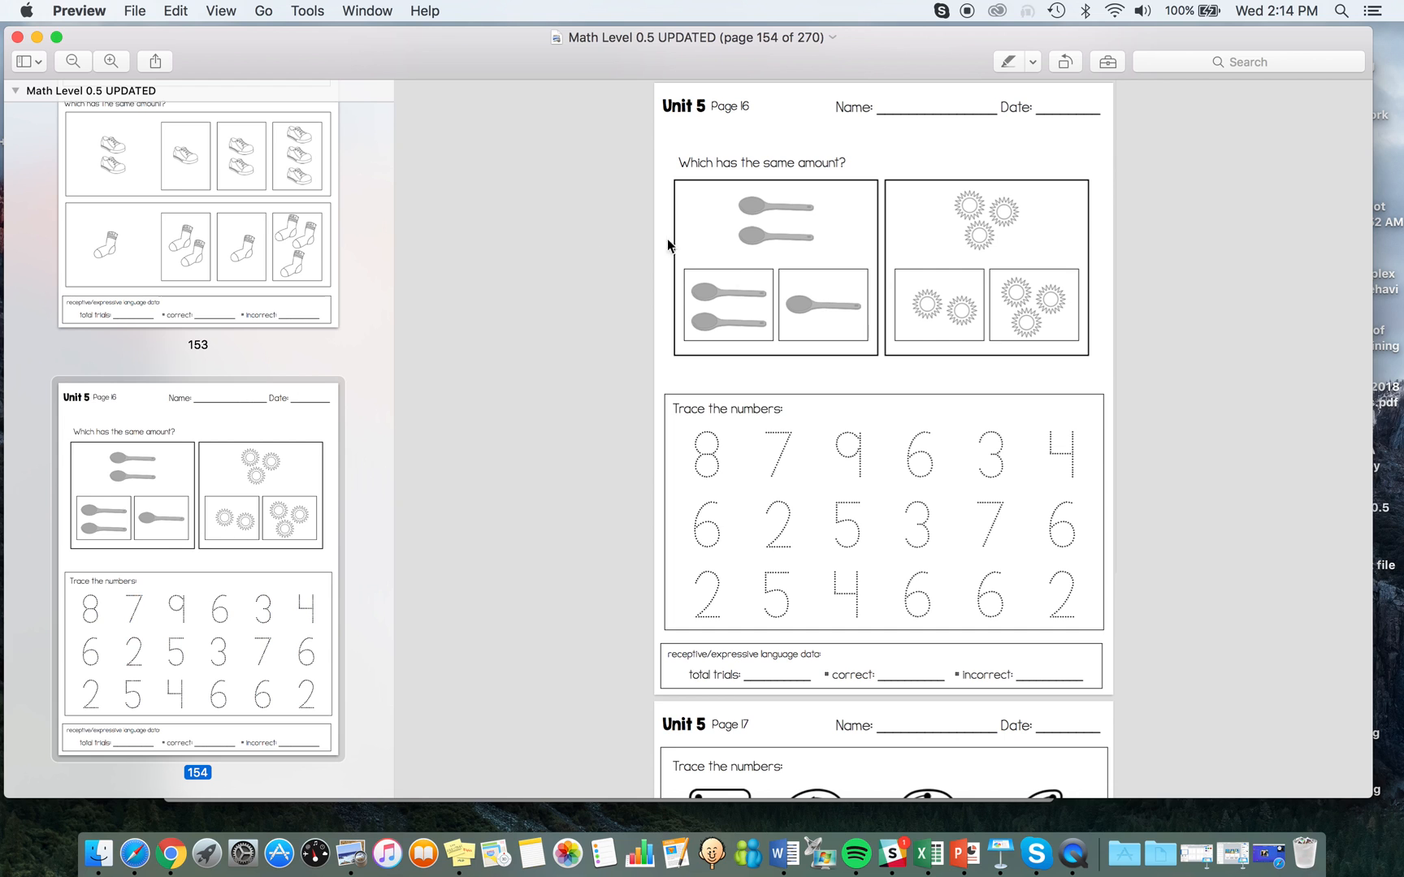
pyautogui.scroll(-3)
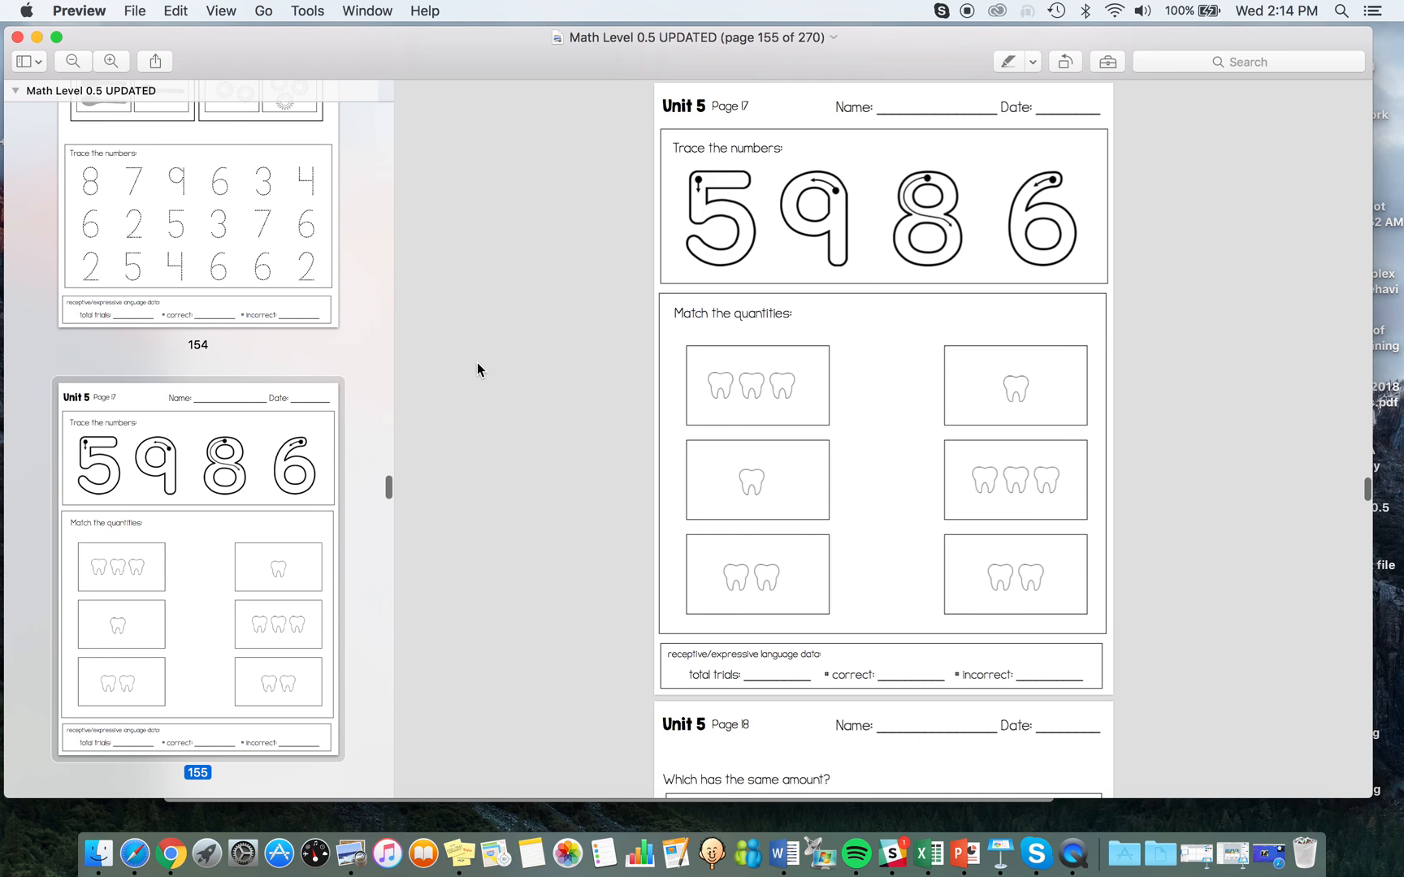
pyautogui.scroll(-3)
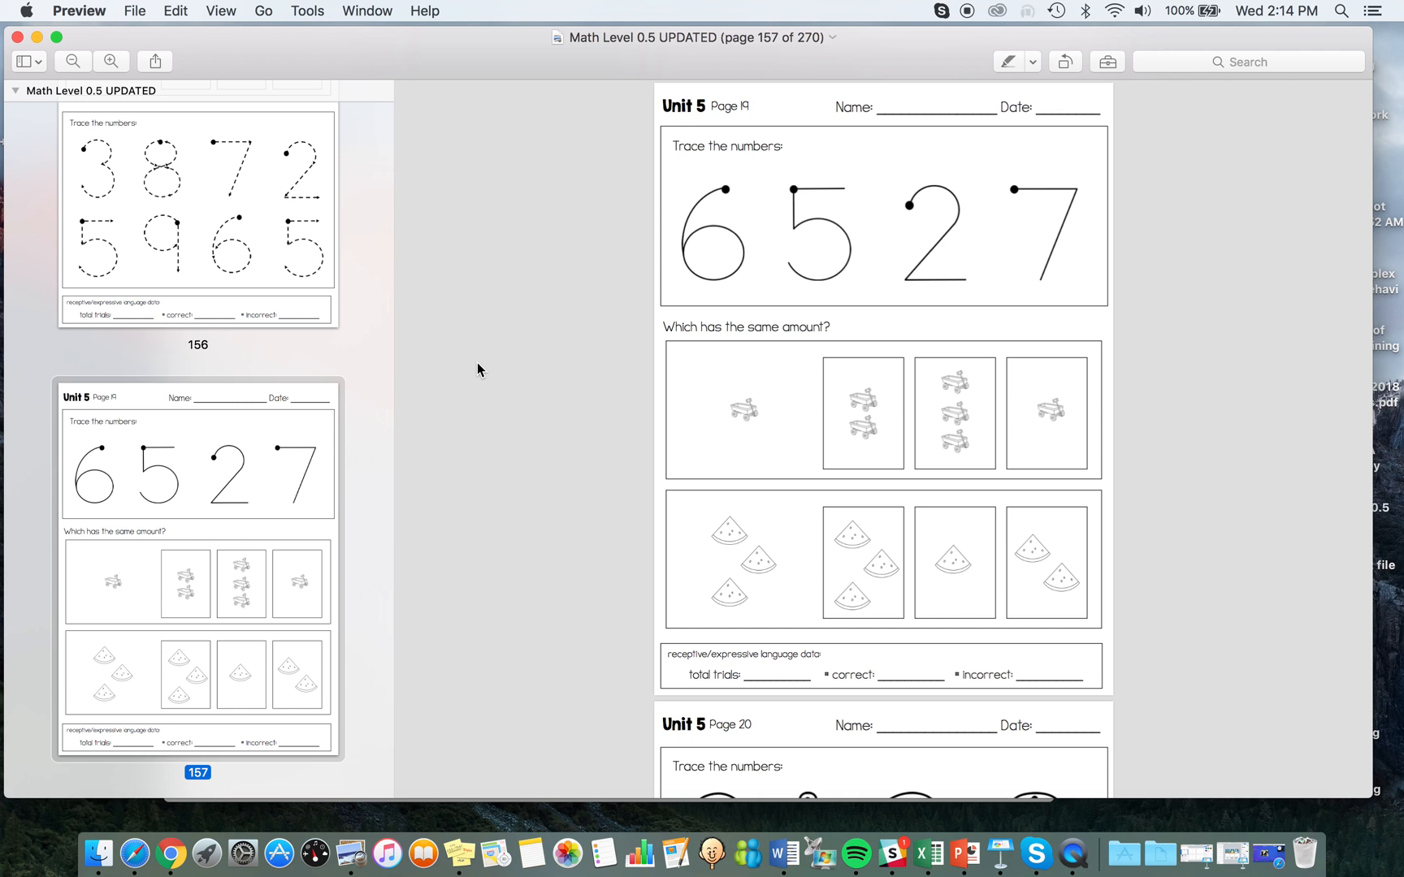
pyautogui.scroll(-3)
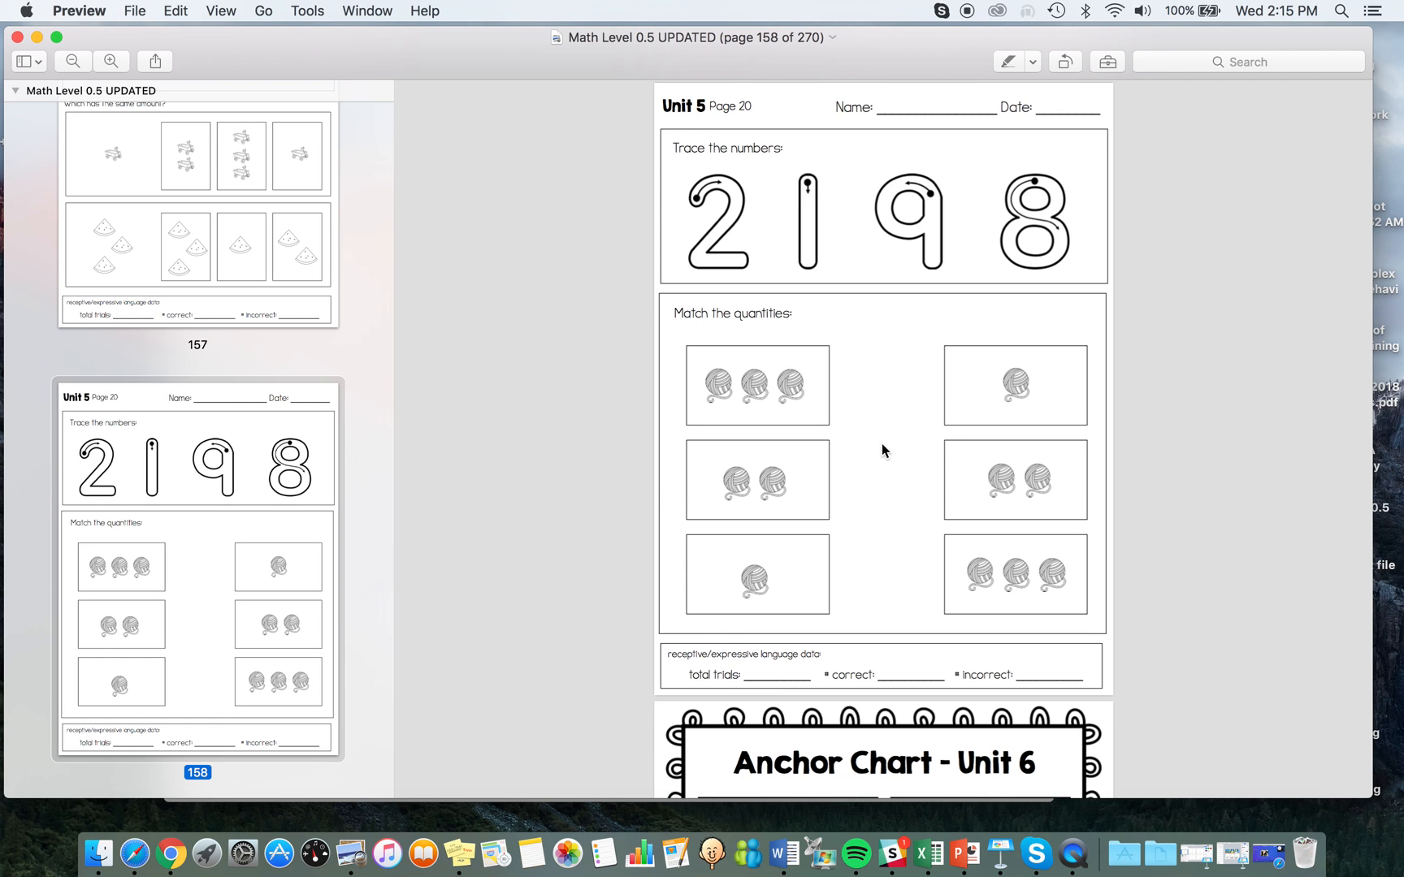
pyautogui.moveTo(783, 530)
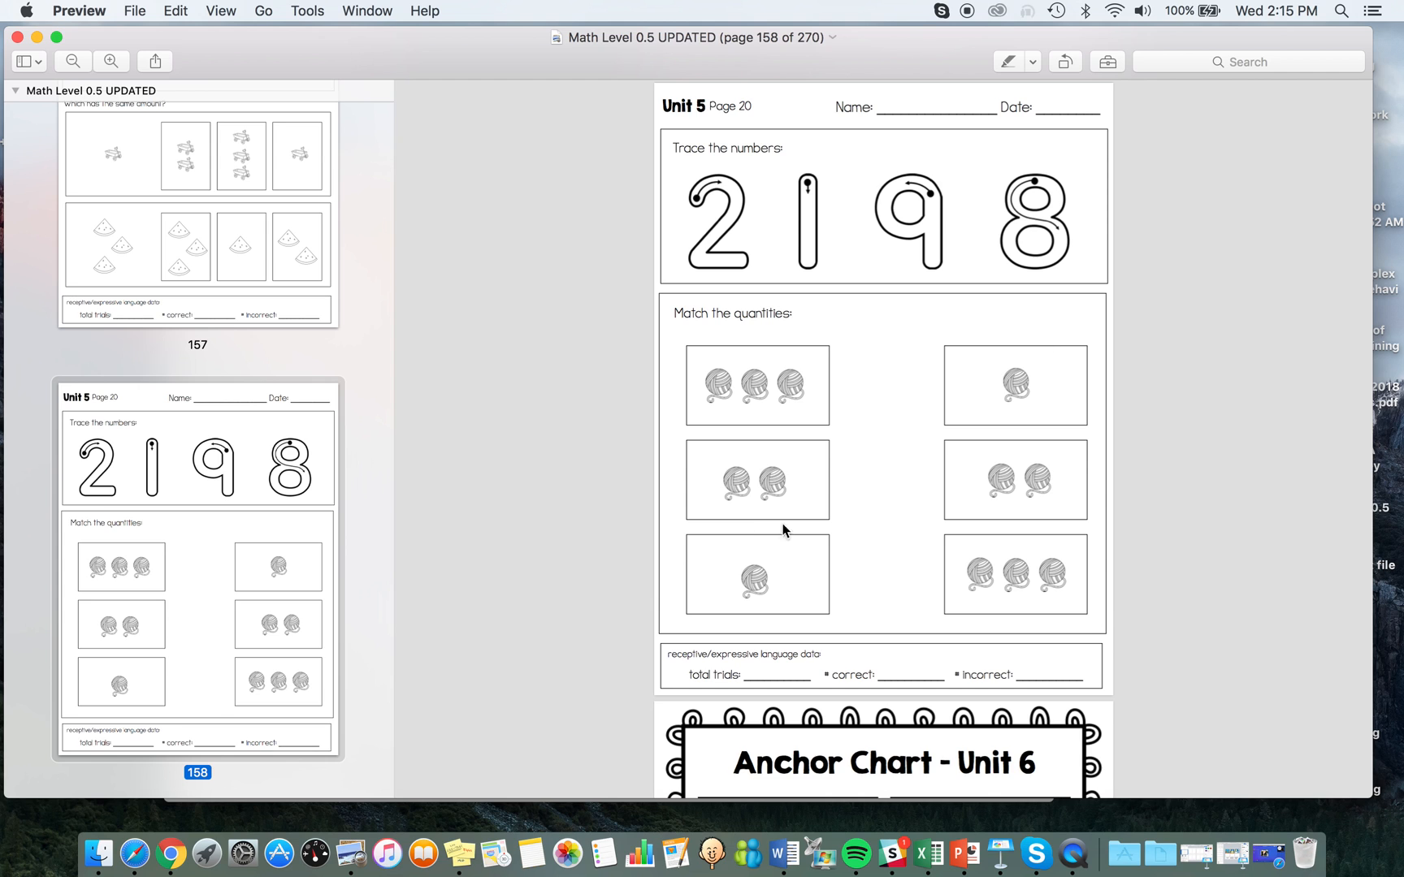
pyautogui.moveTo(913, 535)
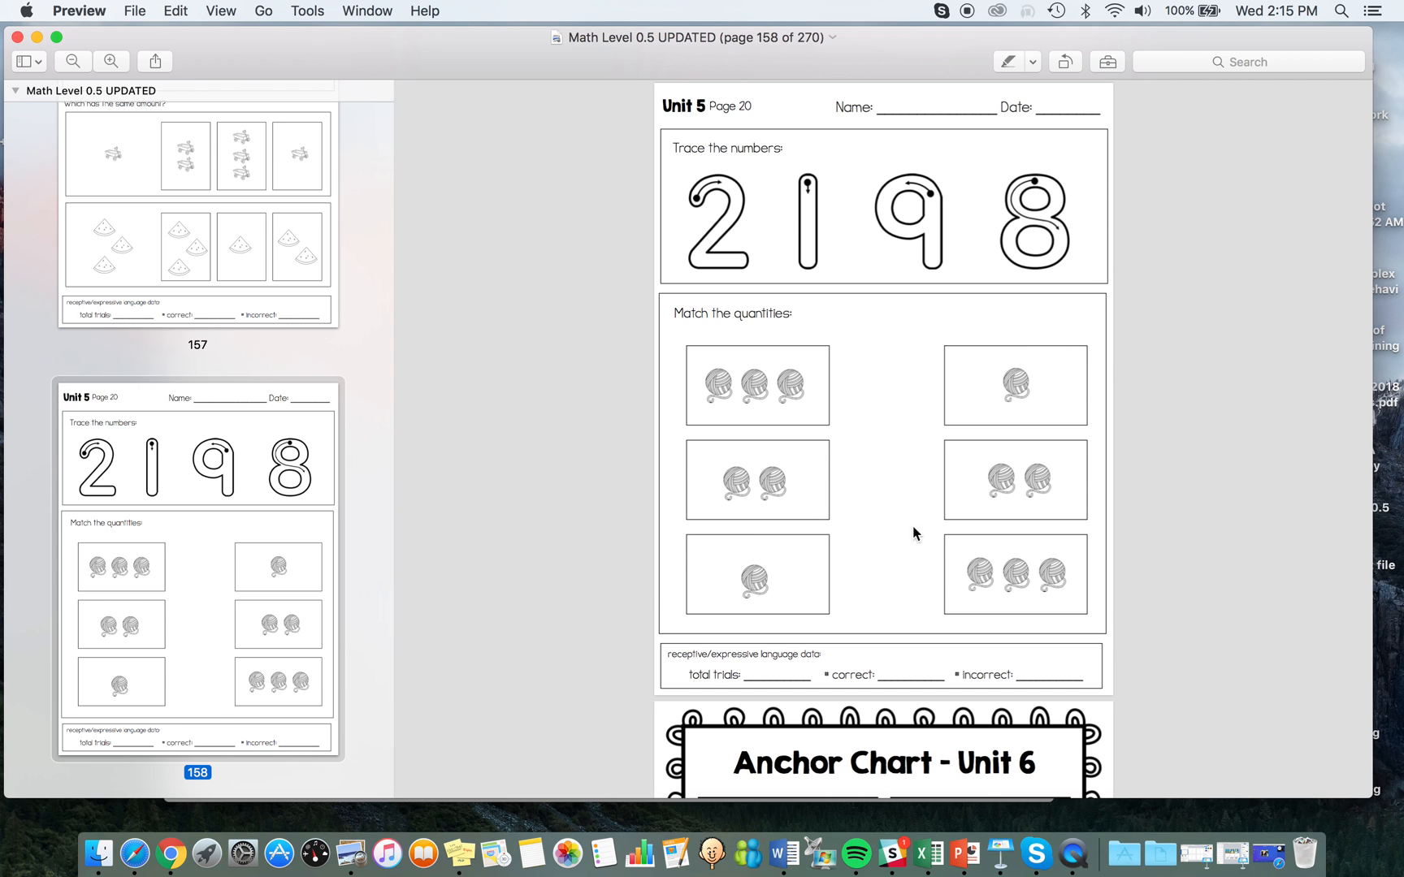
pyautogui.scroll(3)
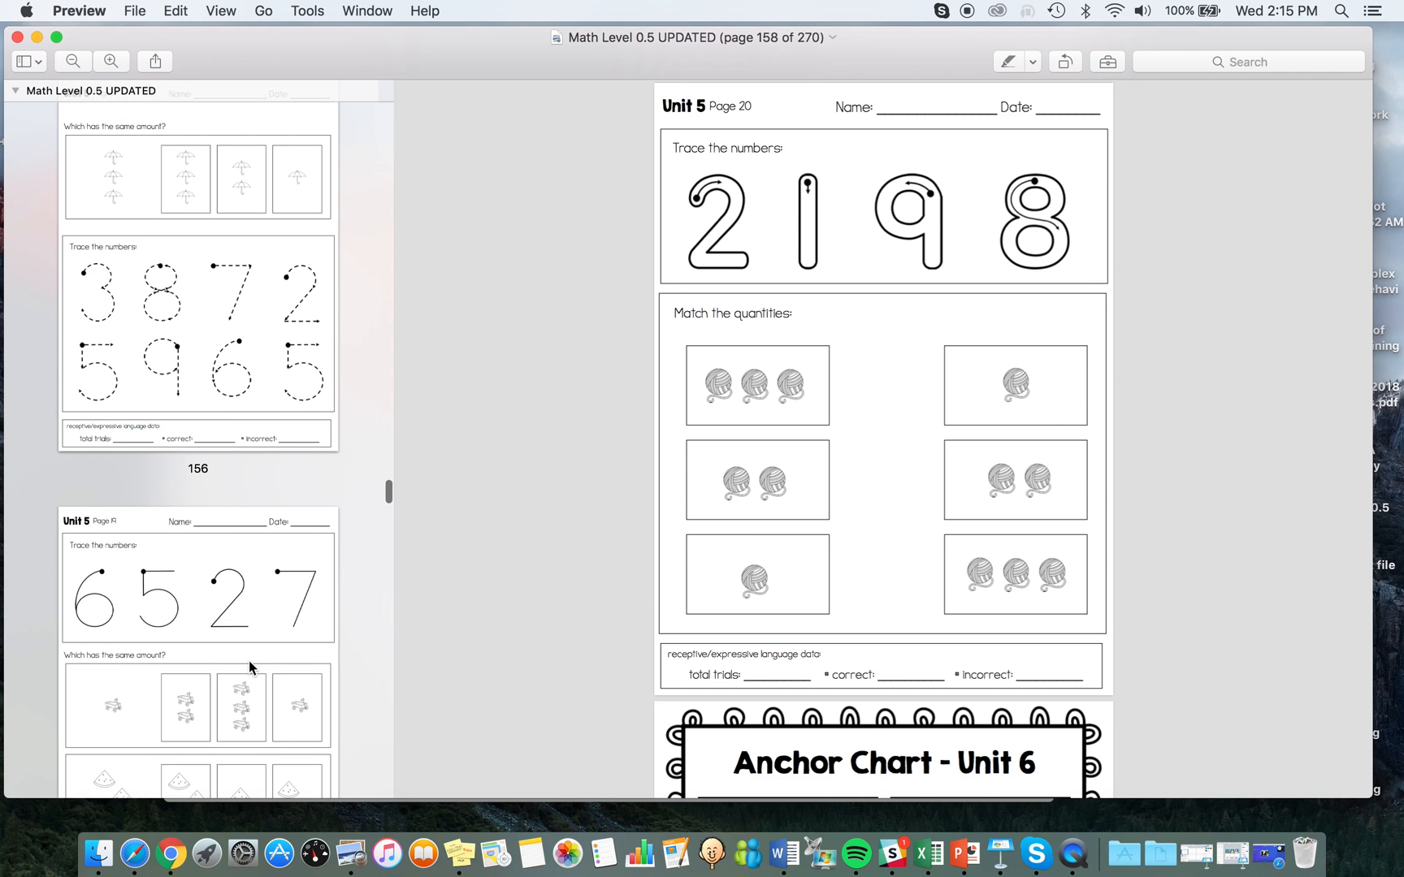
pyautogui.scroll(3)
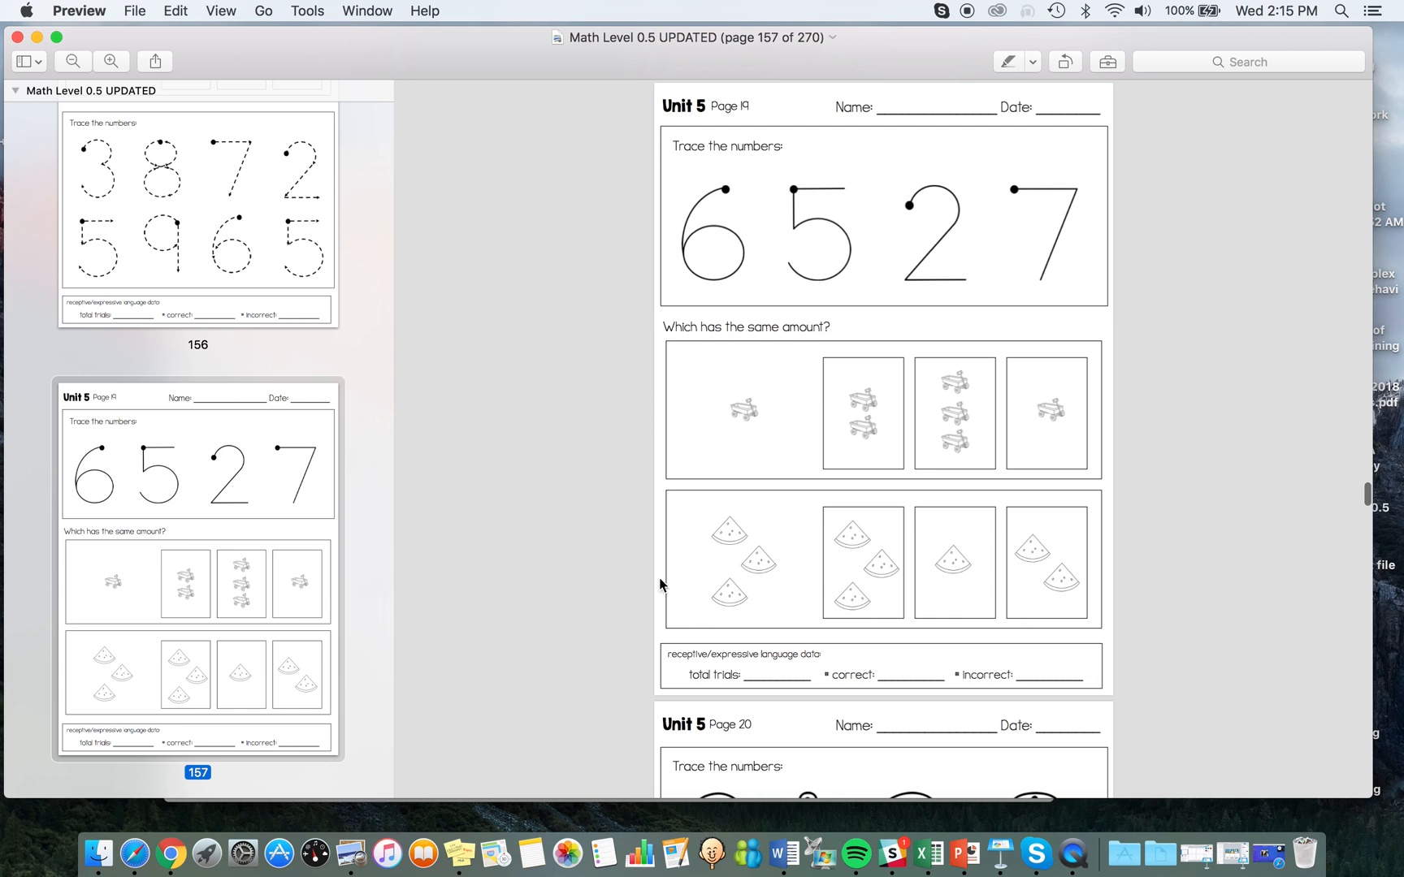
pyautogui.moveTo(696, 642)
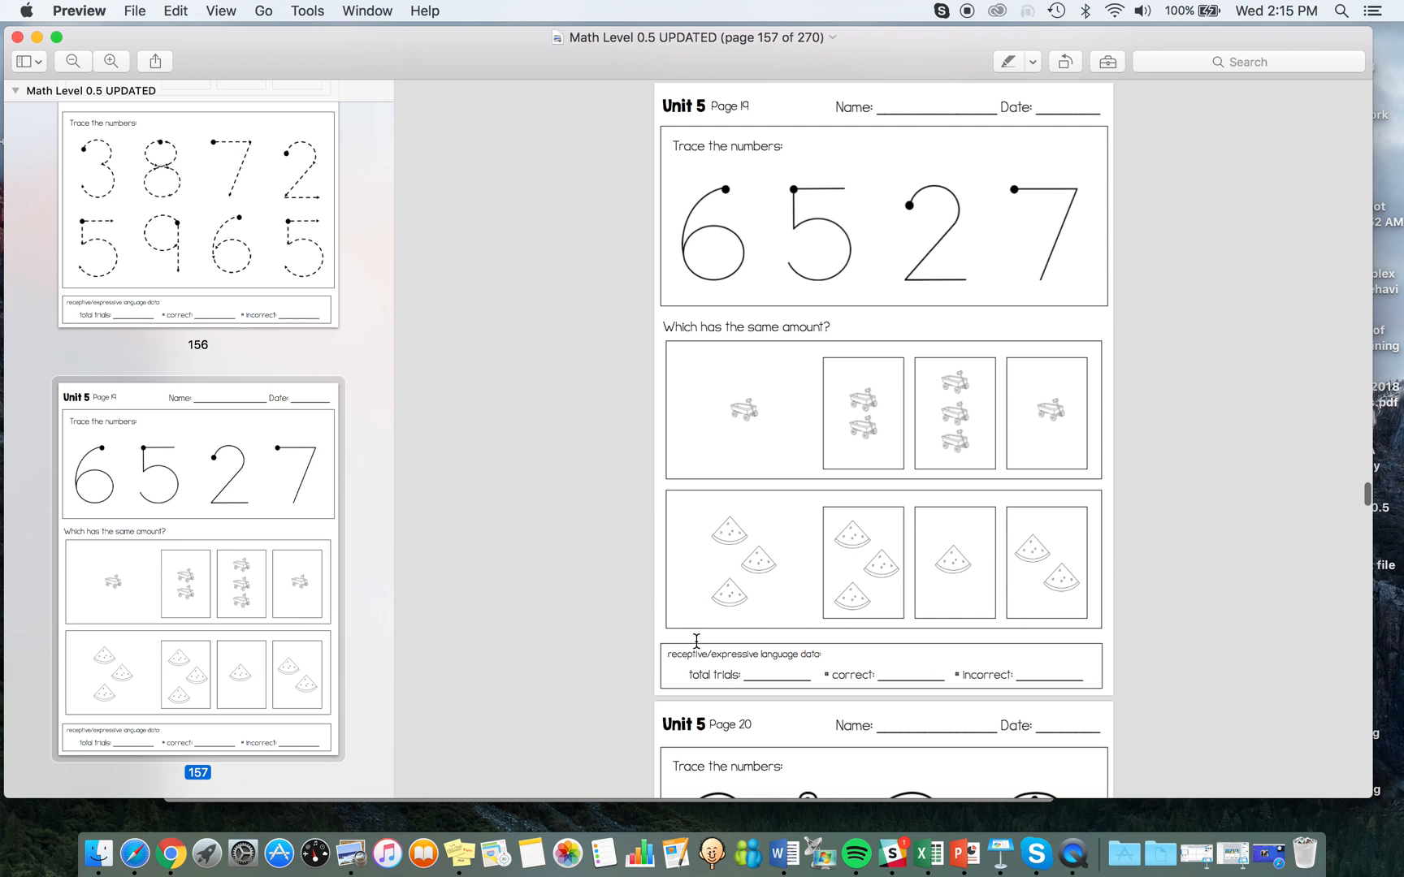
pyautogui.moveTo(381, 620)
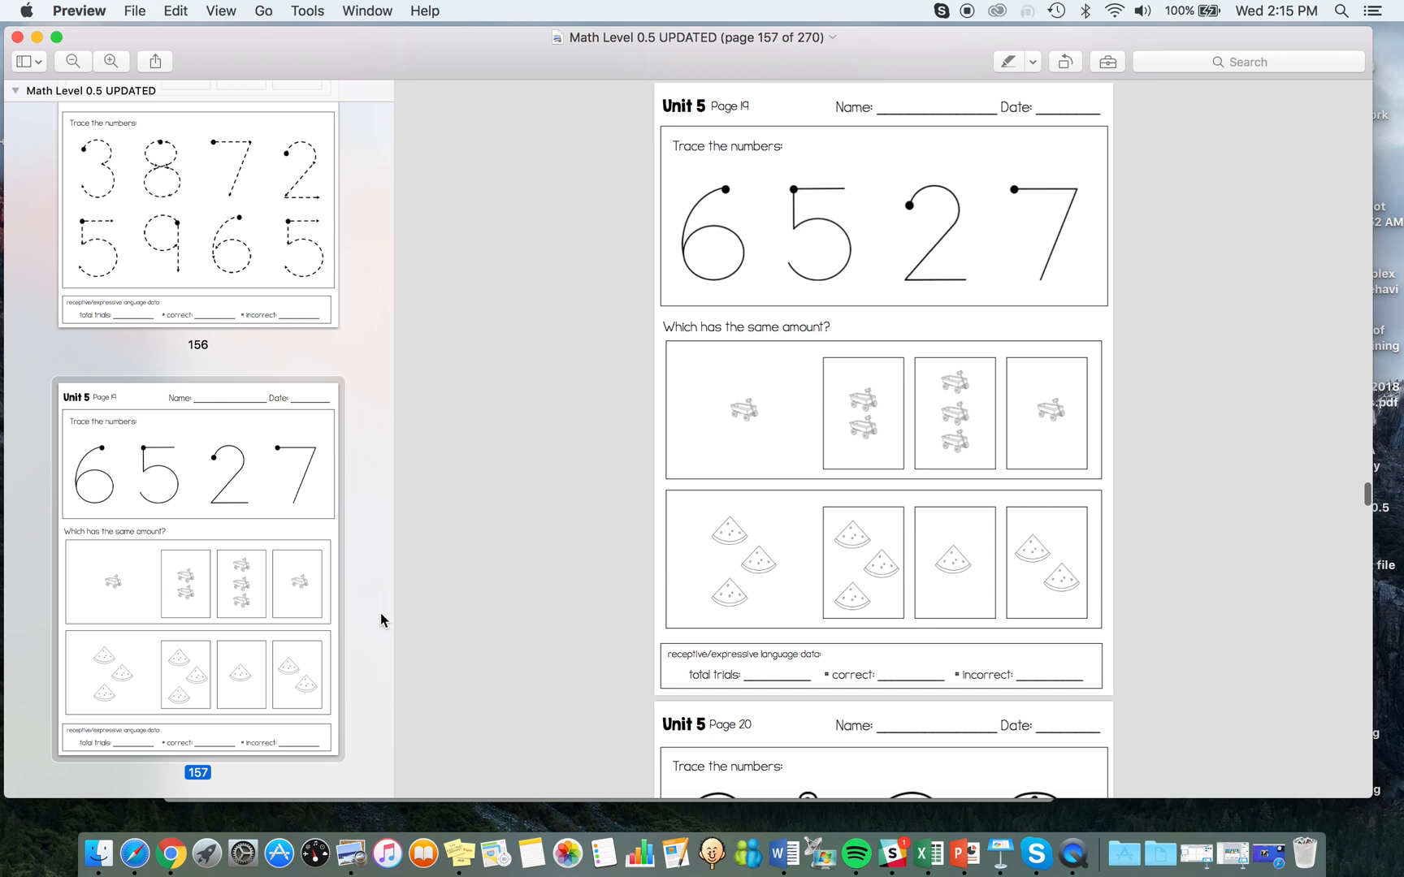
pyautogui.scroll(-3)
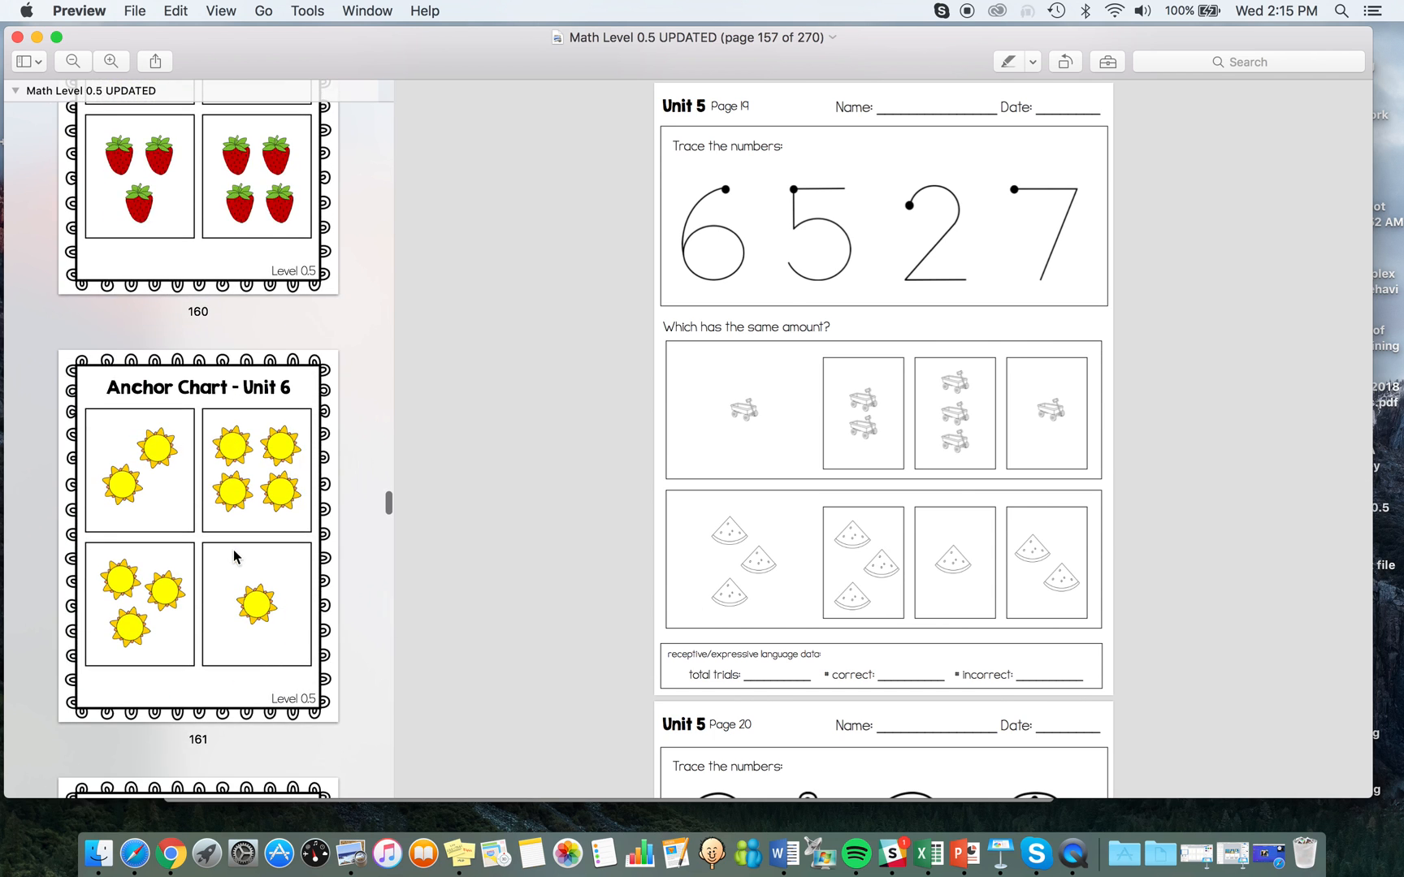
pyautogui.scroll(-3)
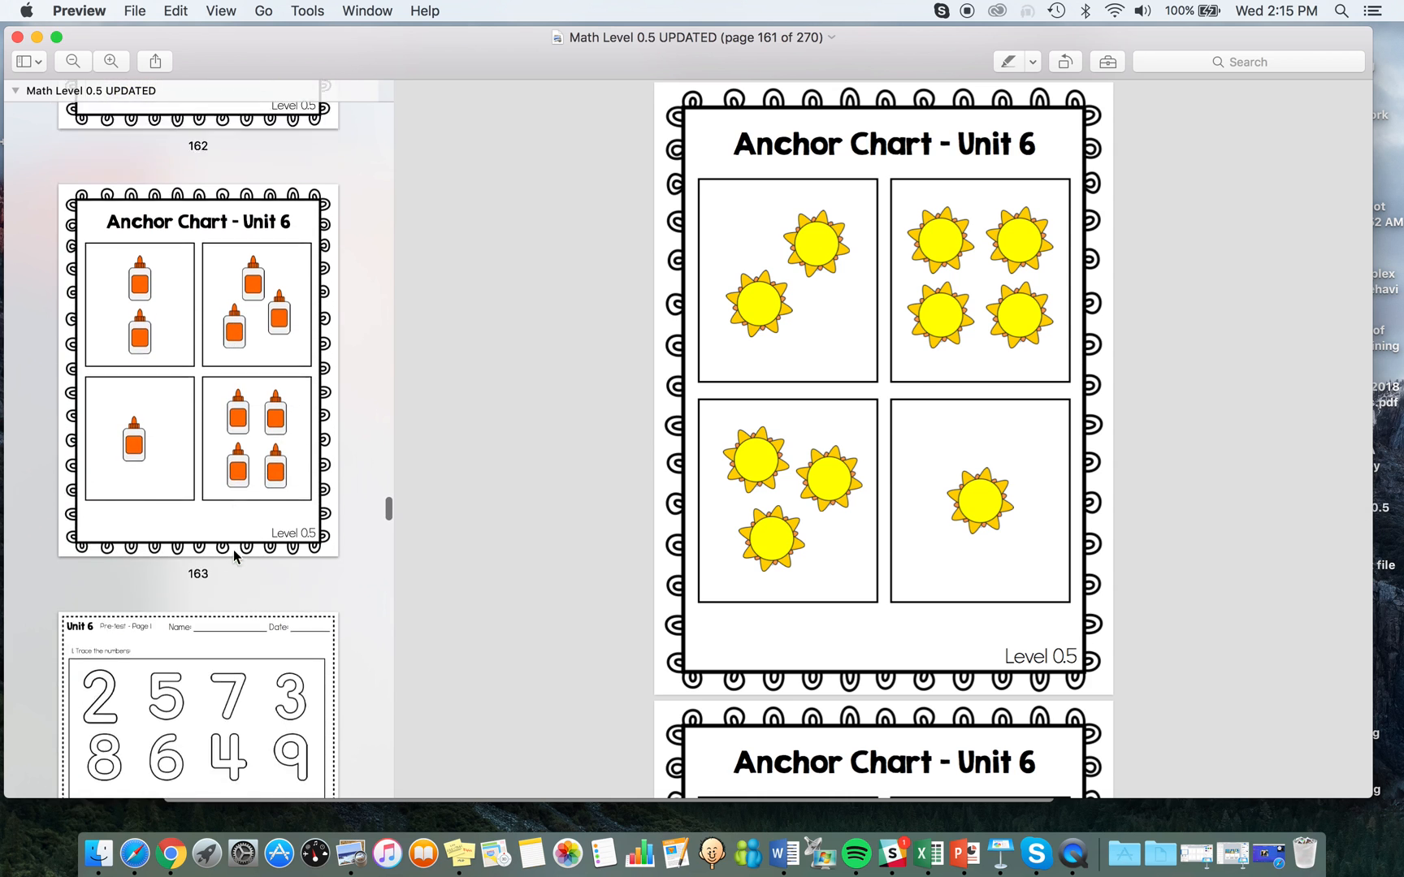
pyautogui.scroll(-3)
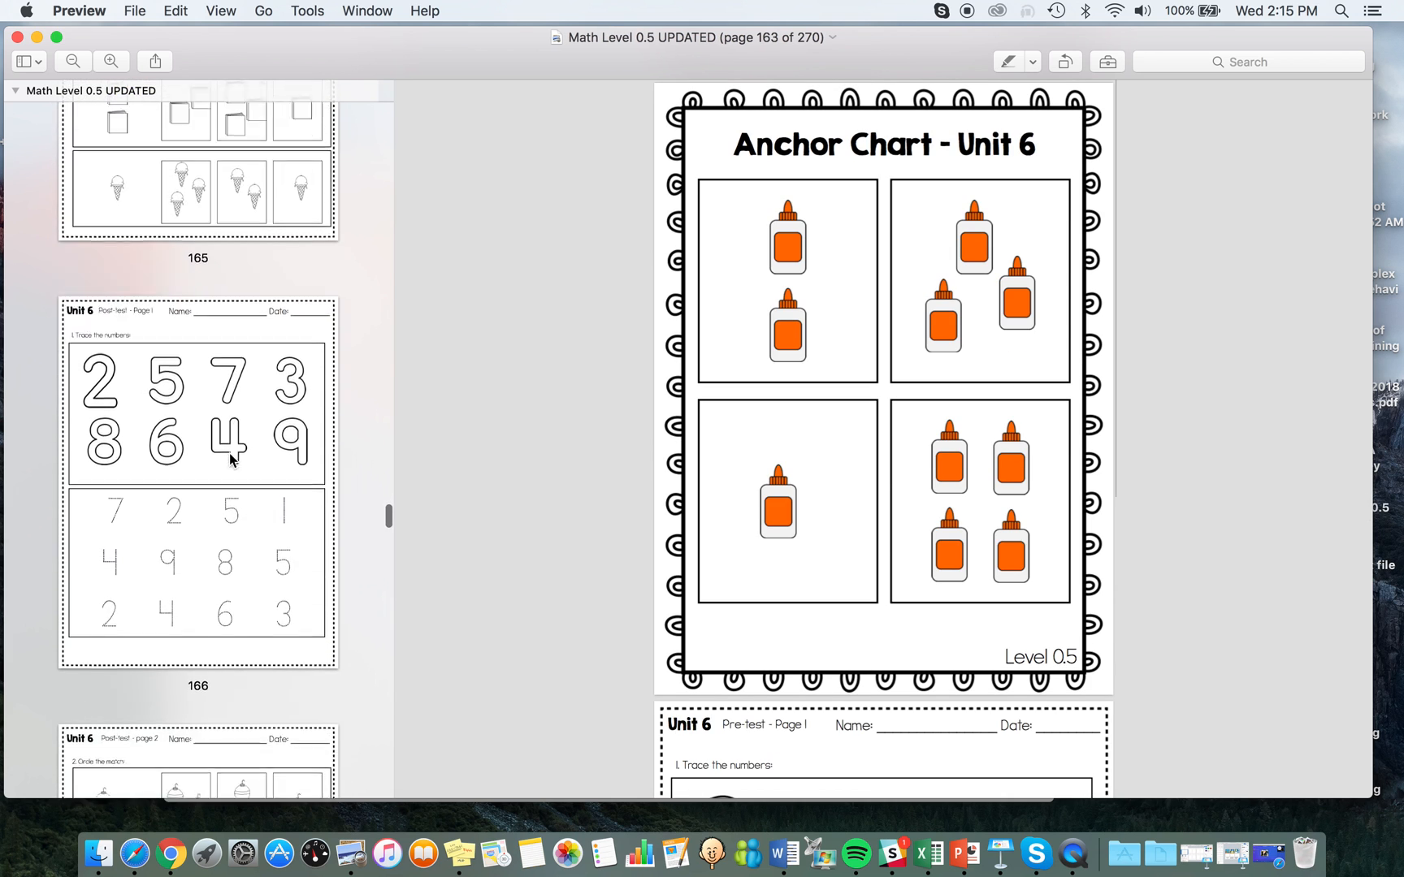
pyautogui.scroll(-3)
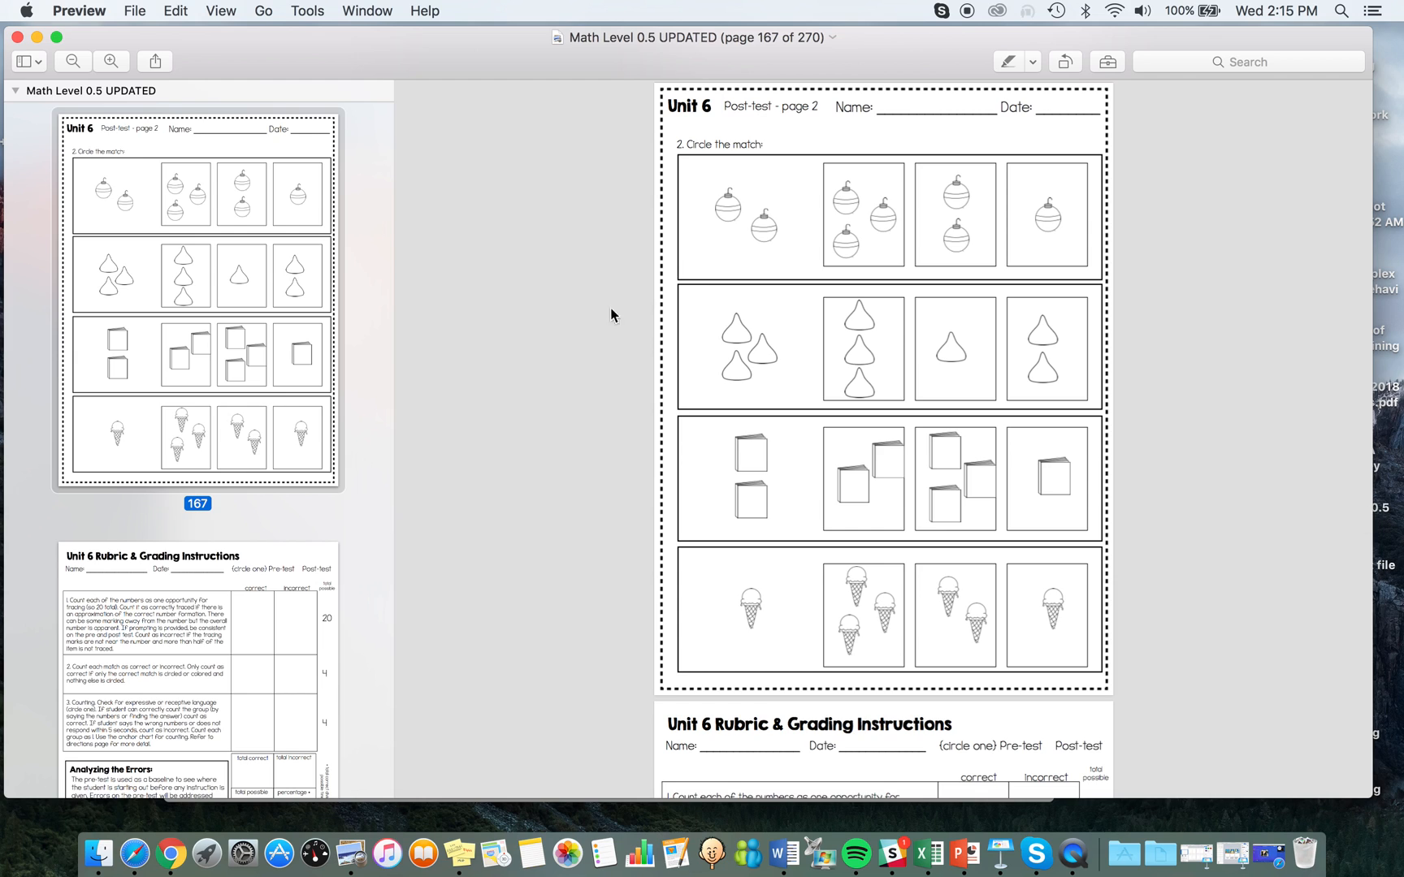
pyautogui.moveTo(926, 457)
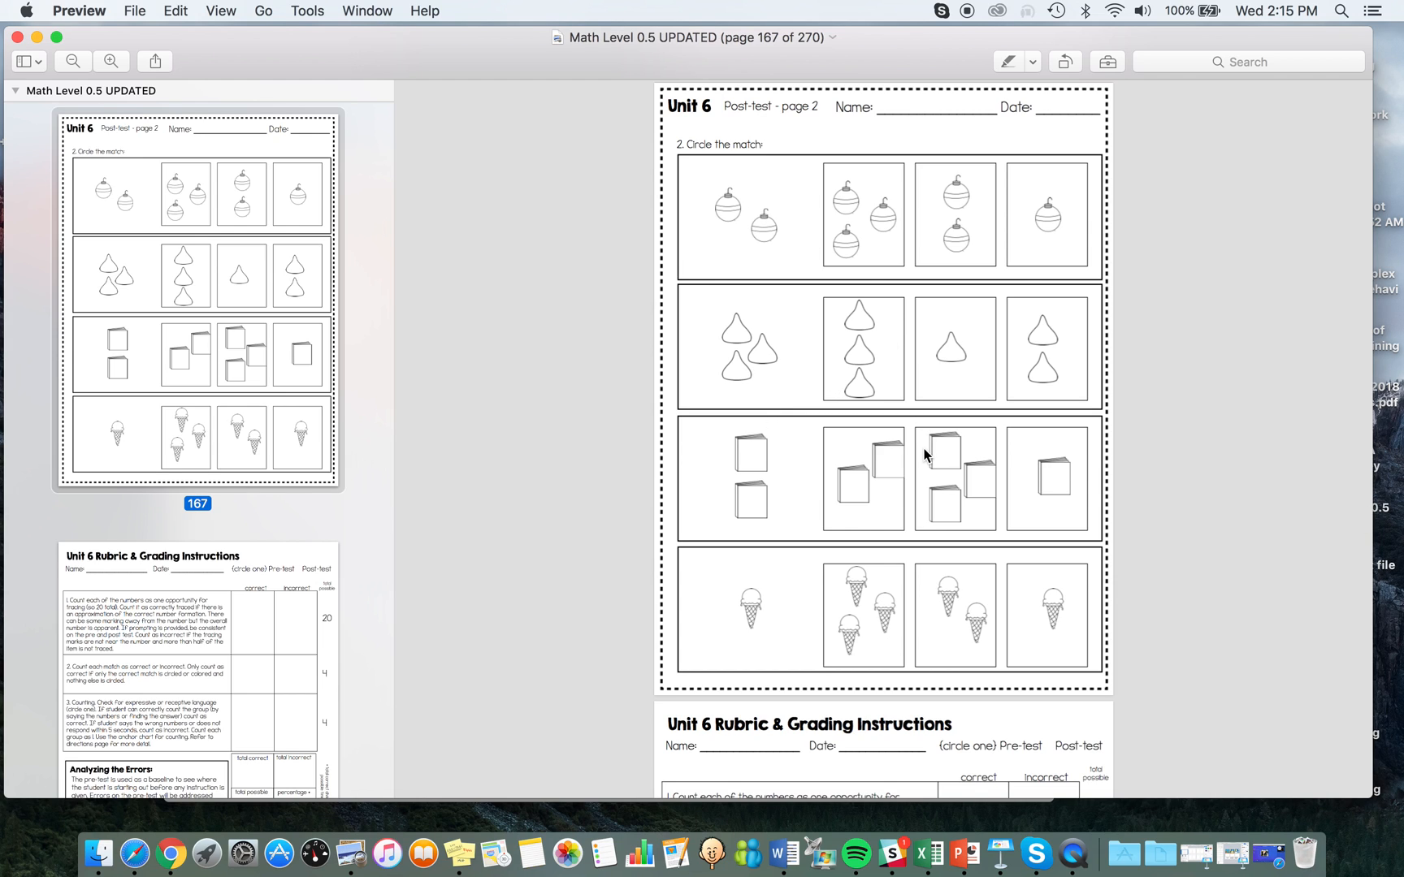
pyautogui.moveTo(765, 445)
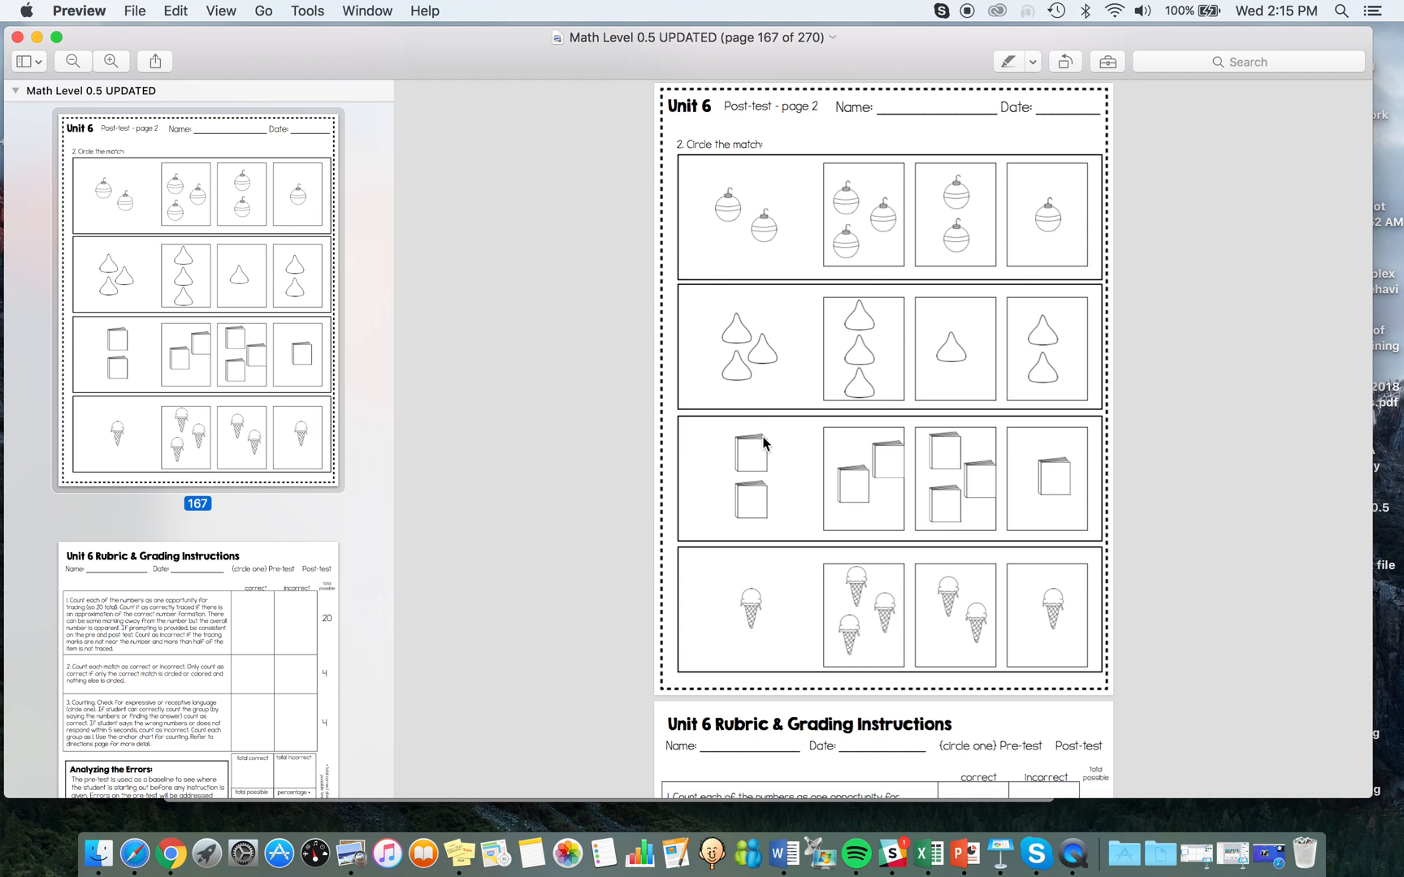
pyautogui.moveTo(842, 513)
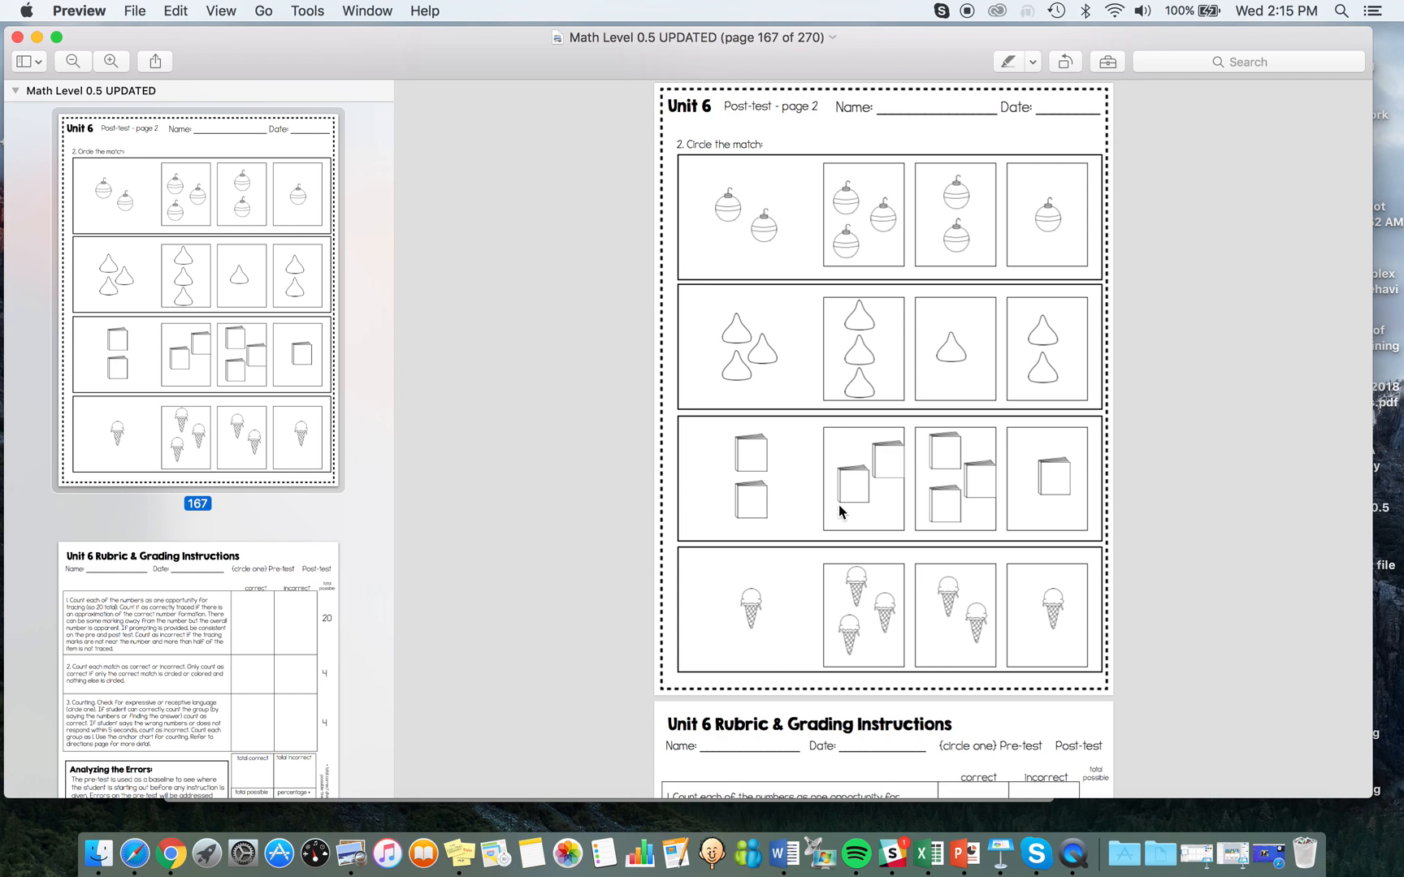
pyautogui.moveTo(186, 415)
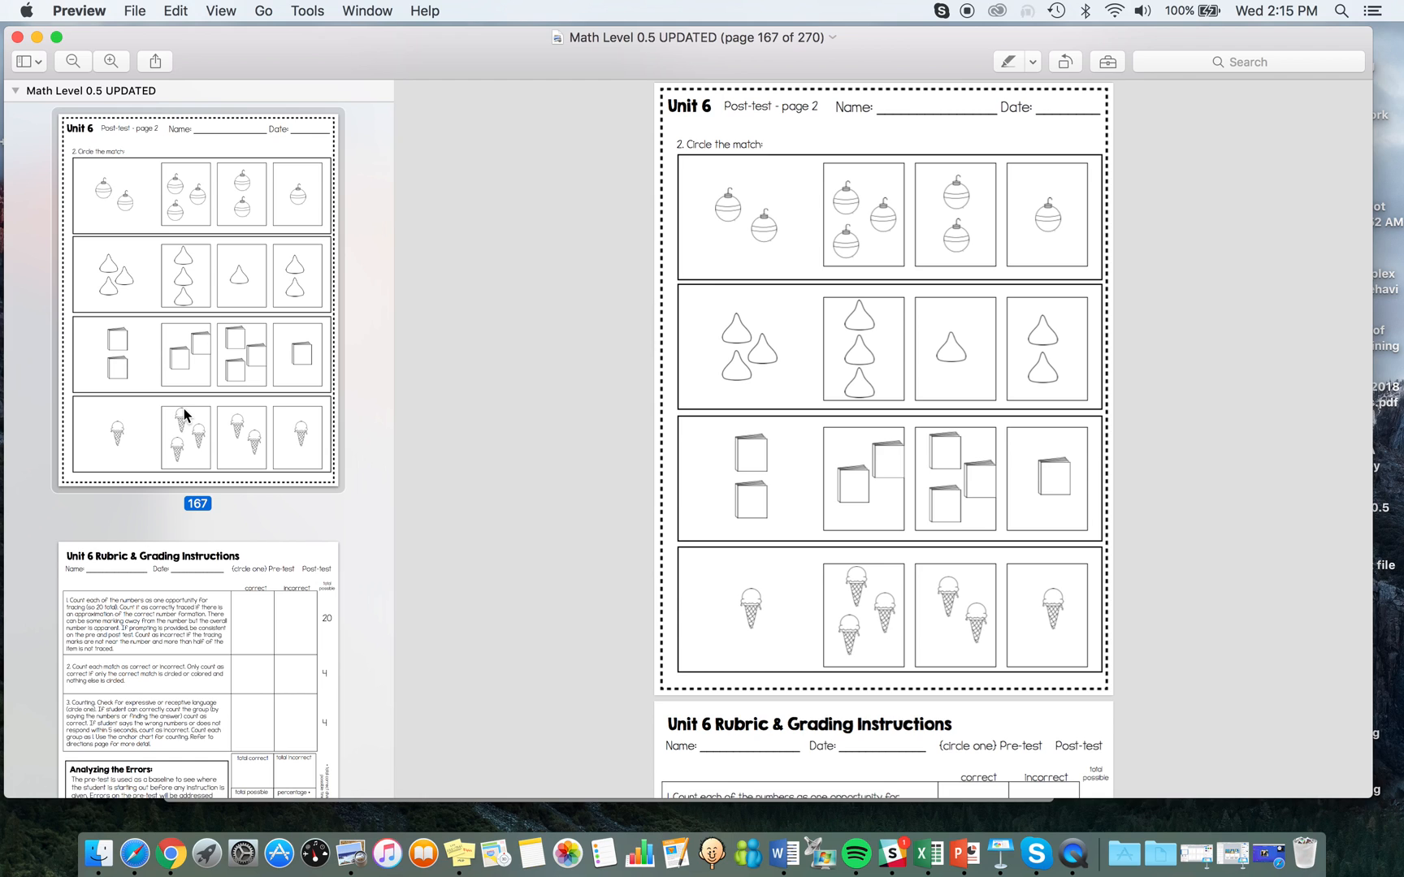
pyautogui.moveTo(565, 511)
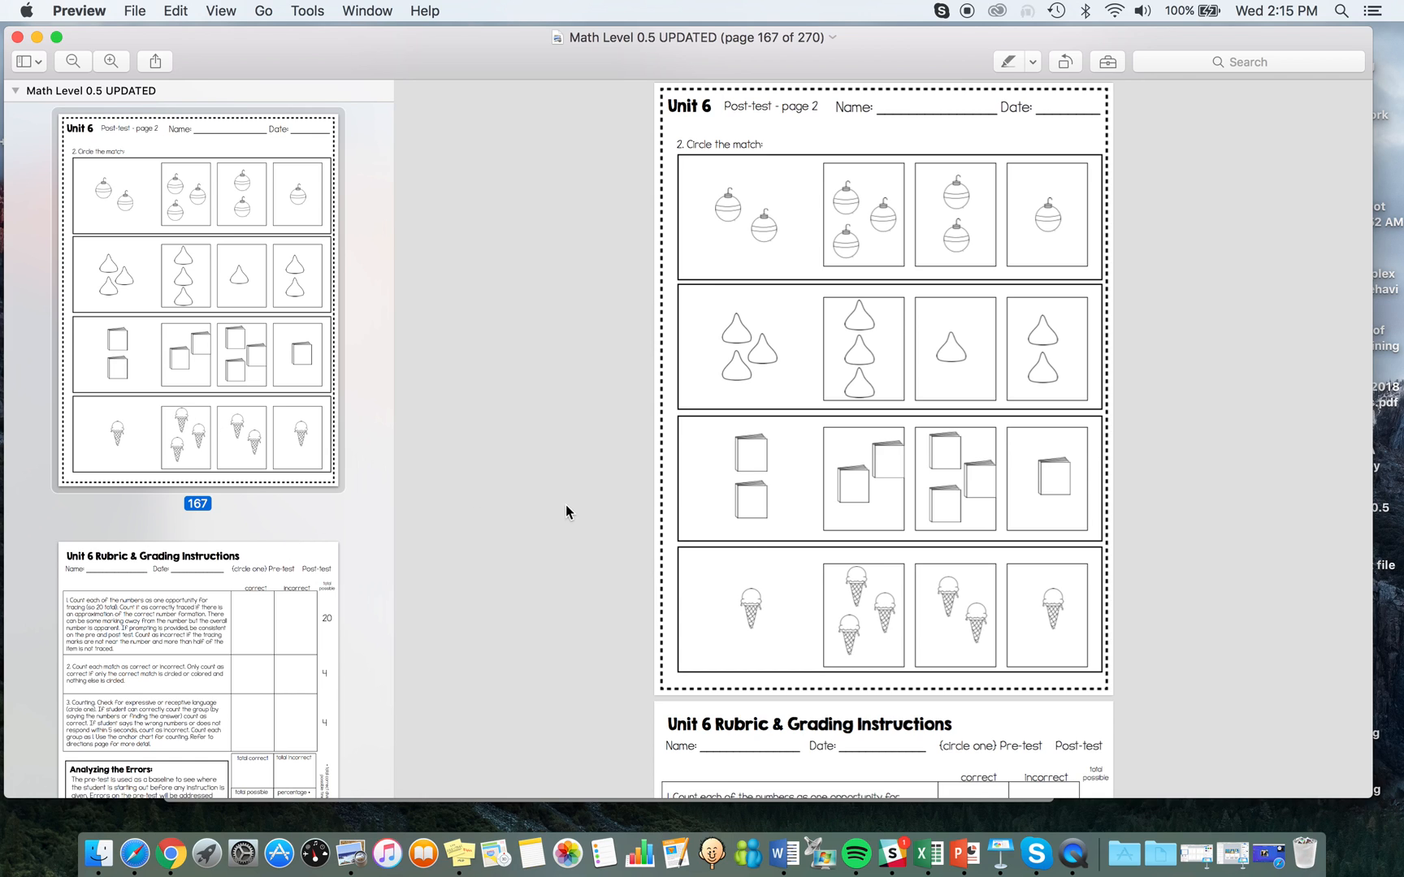
pyautogui.moveTo(935, 357)
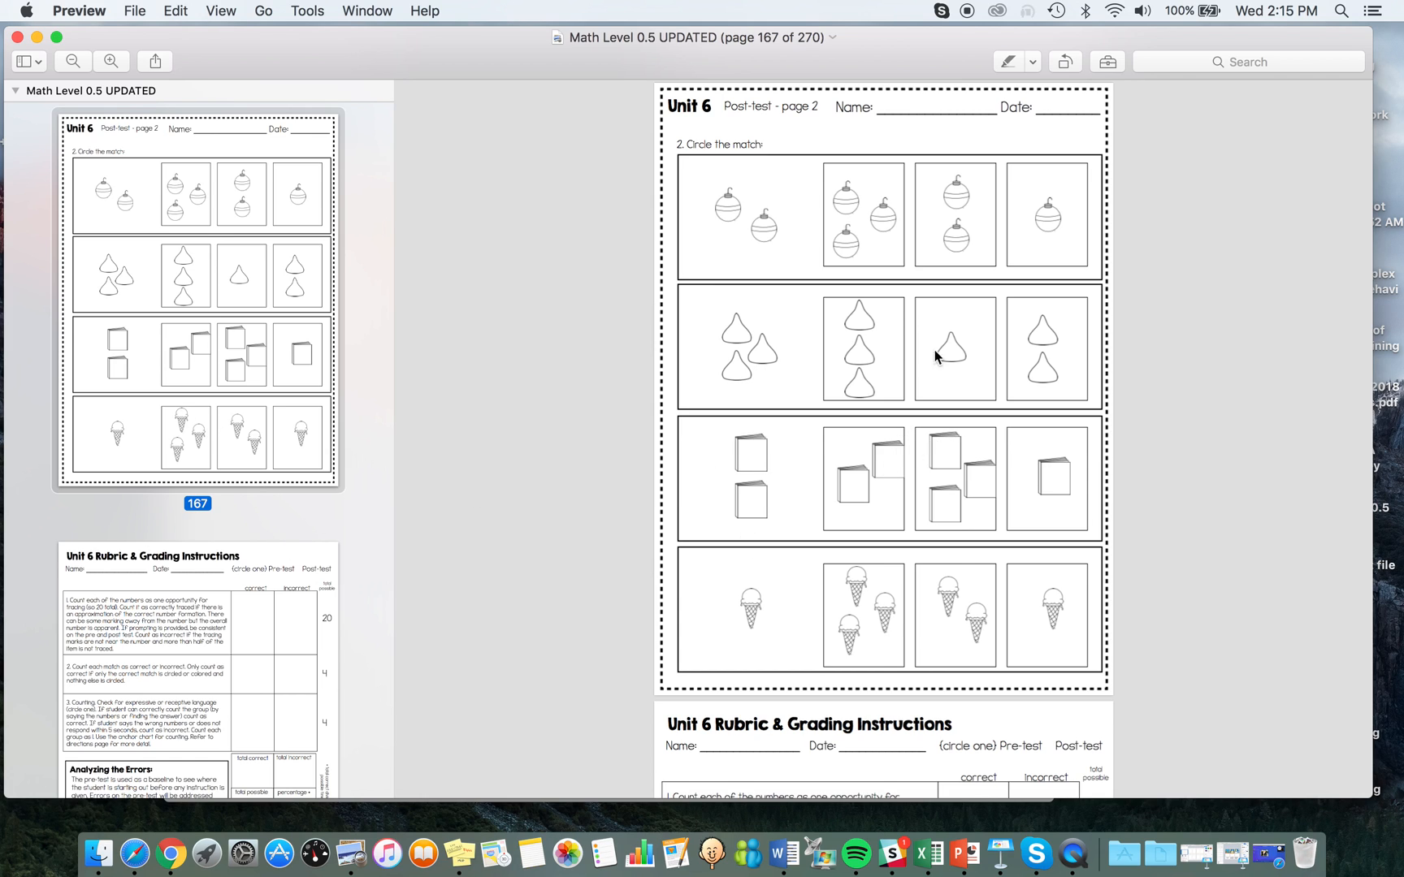
pyautogui.moveTo(842, 471)
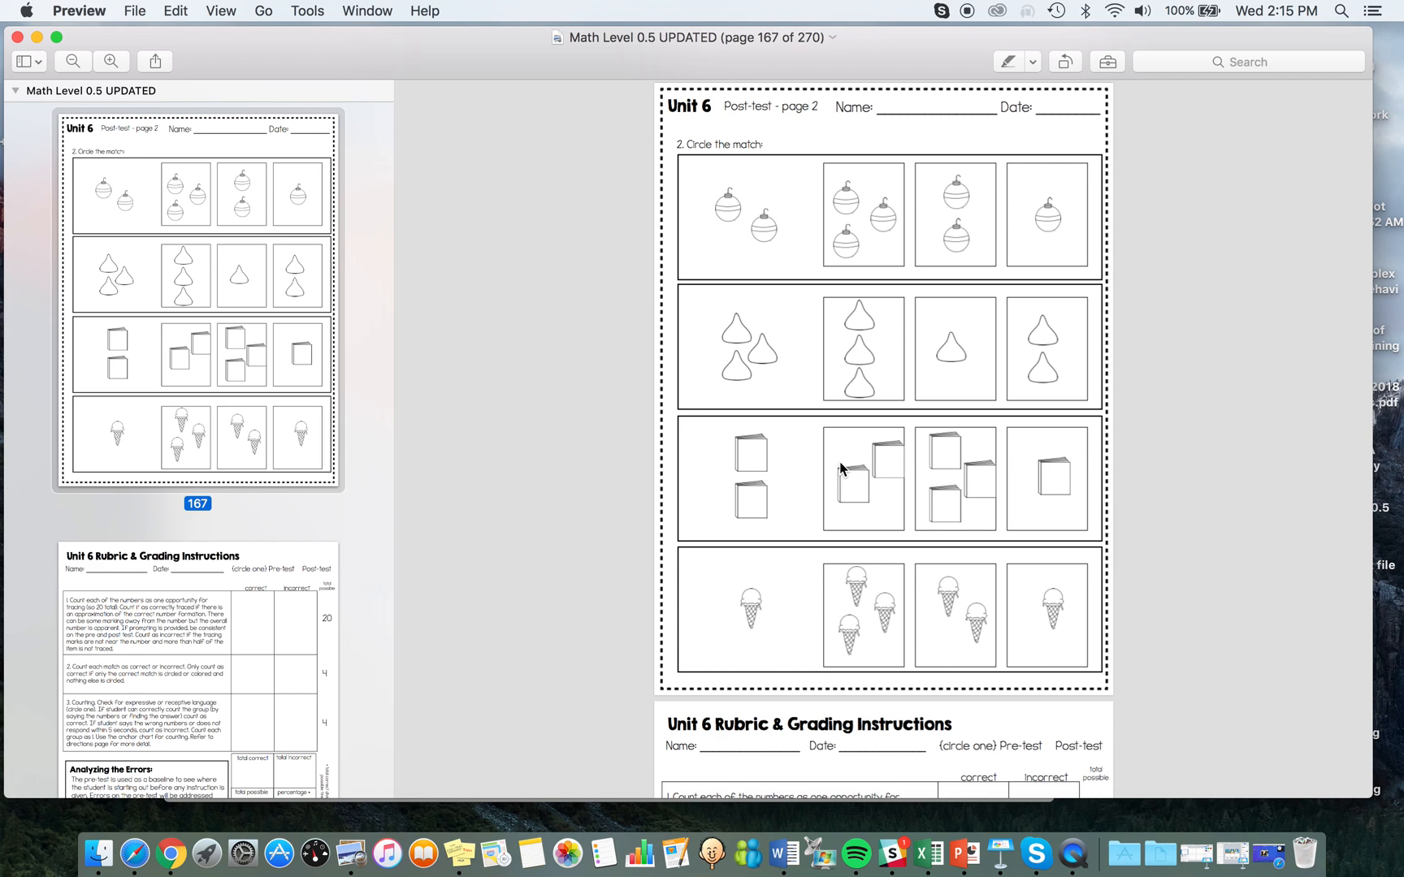
pyautogui.moveTo(875, 477)
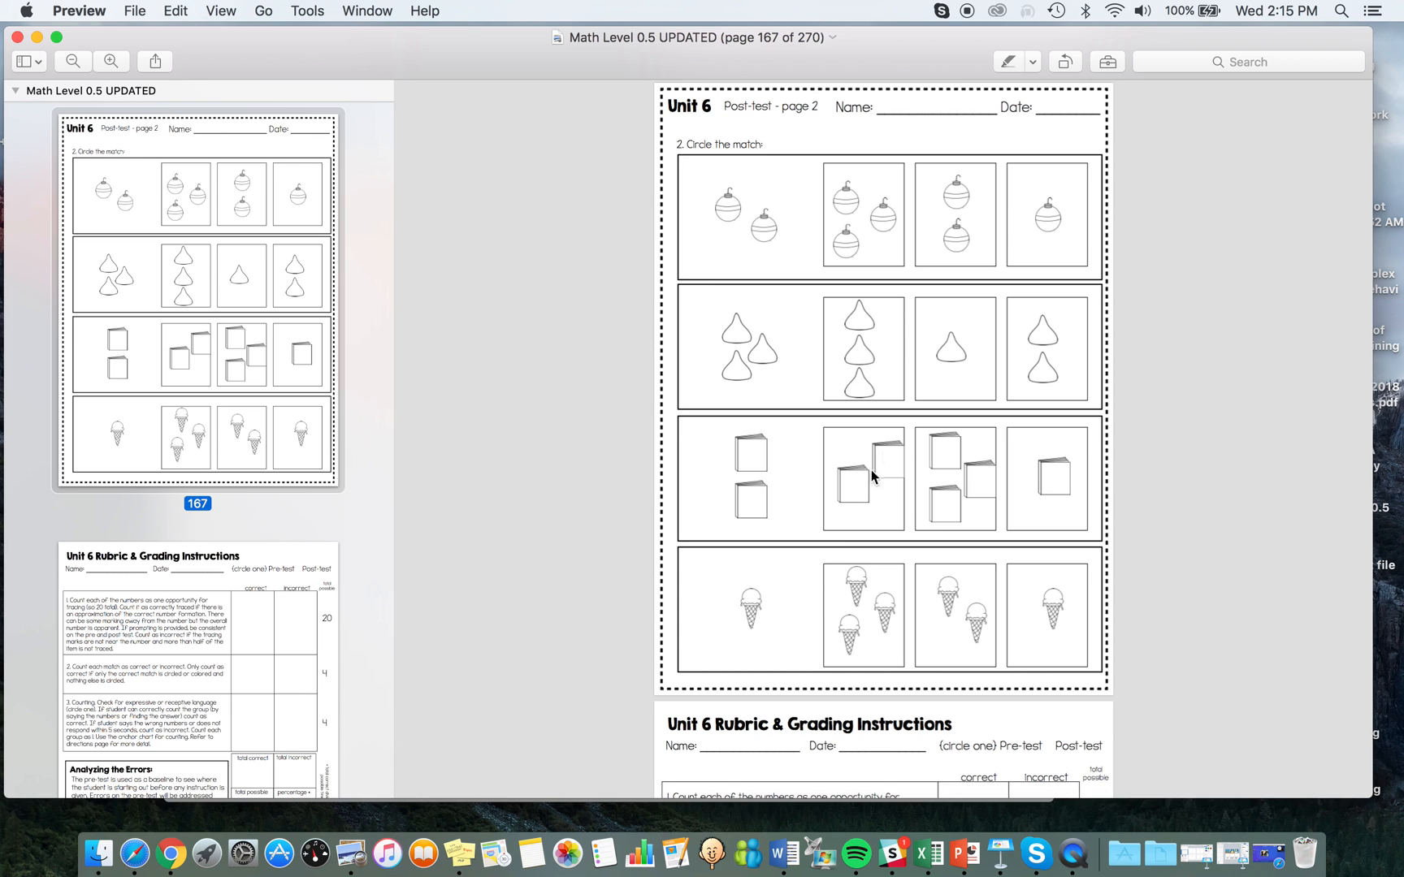
pyautogui.moveTo(767, 315)
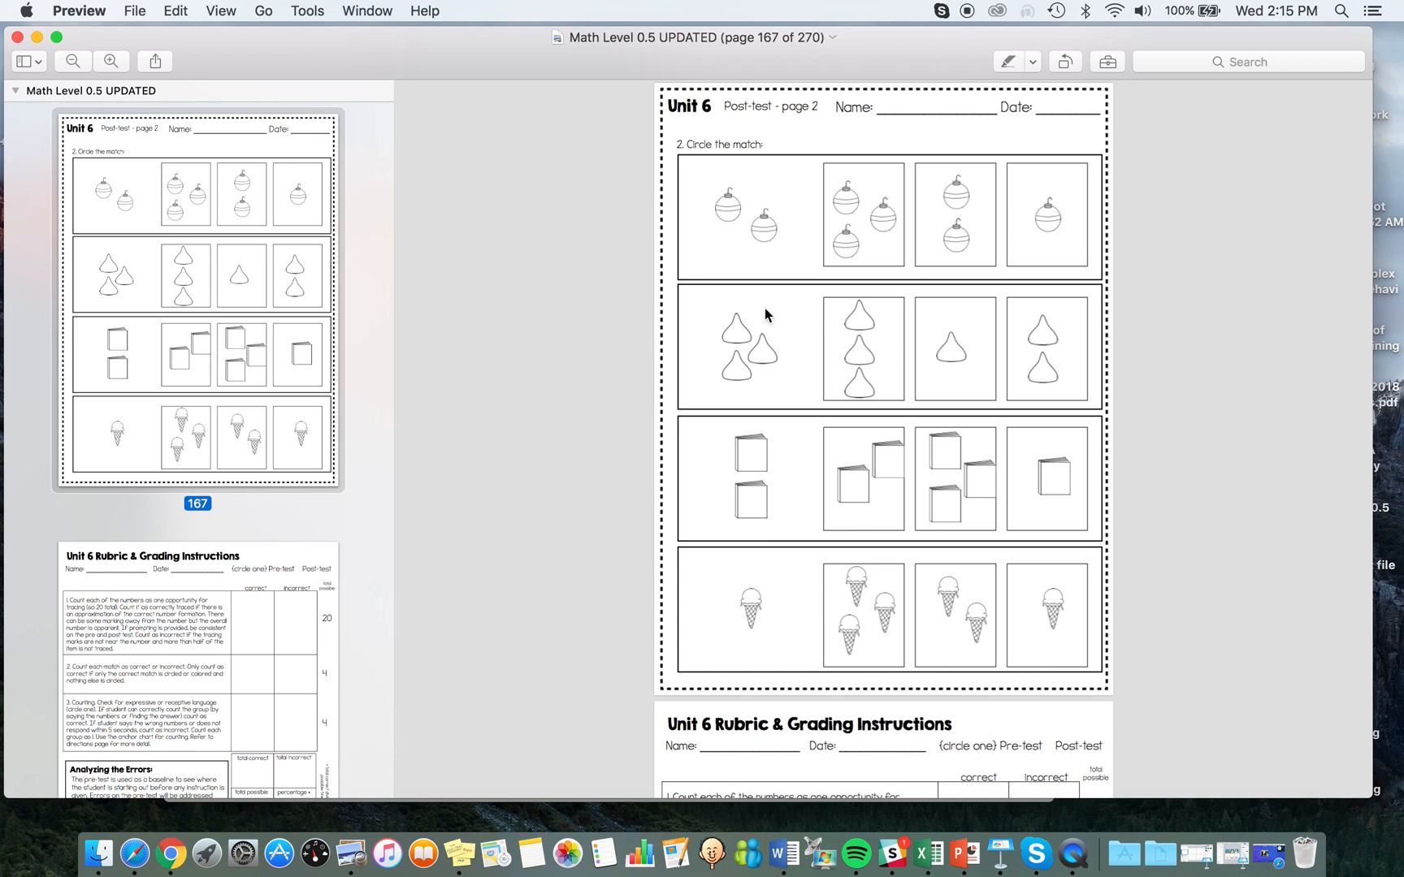
pyautogui.moveTo(766, 217)
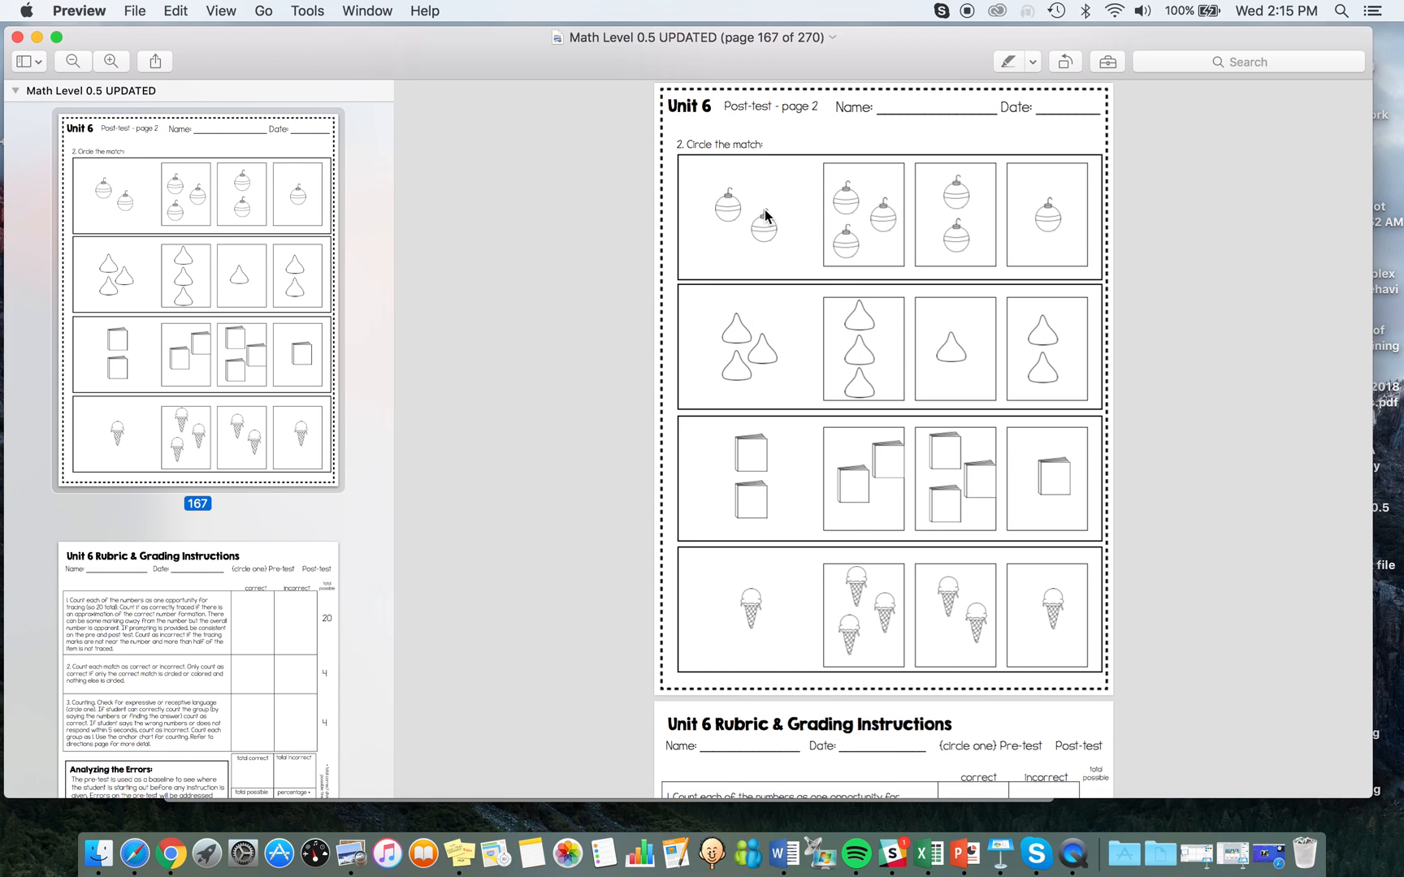
pyautogui.scroll(-3)
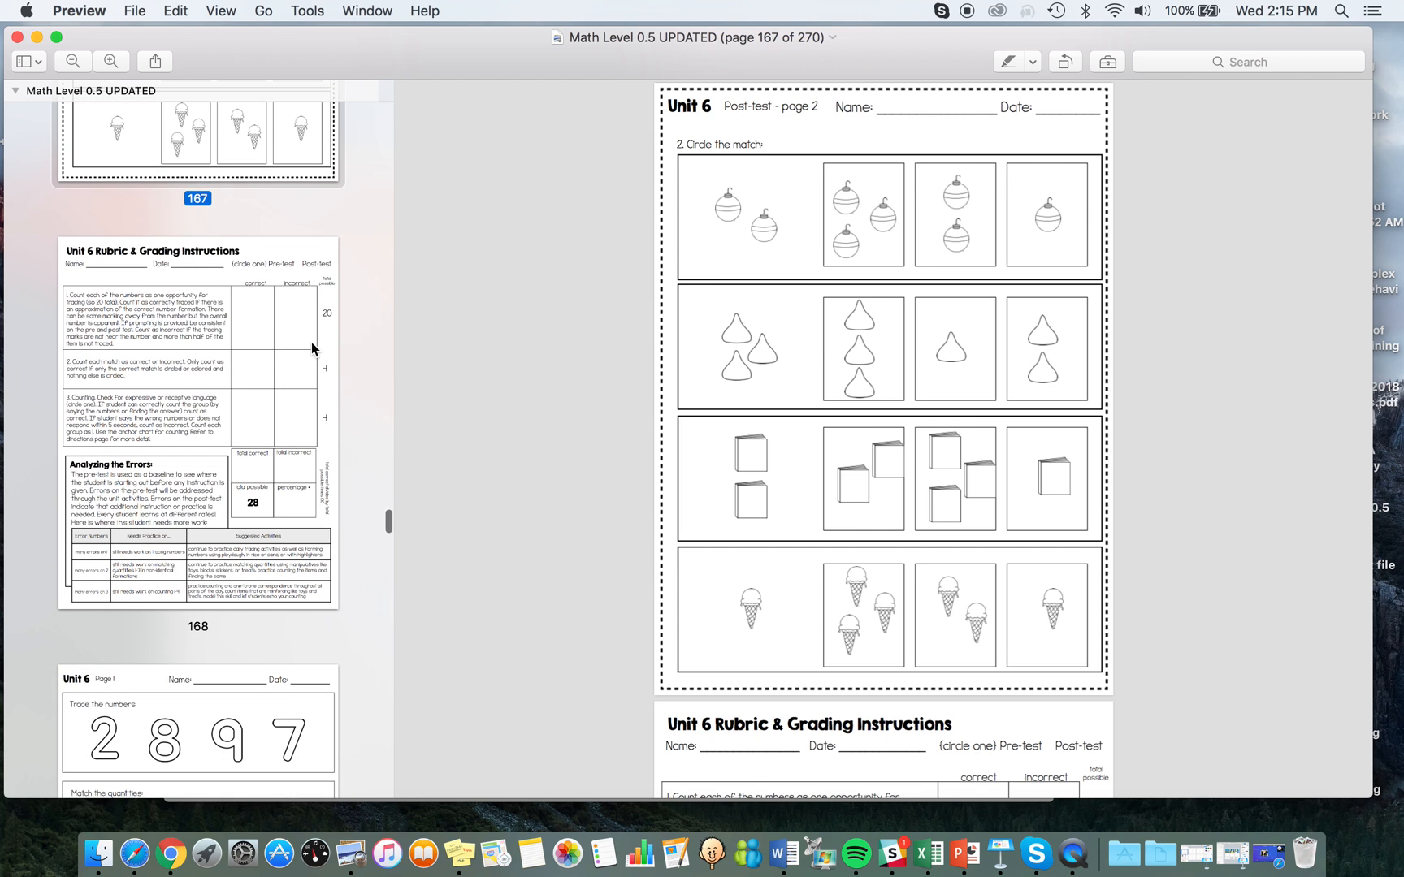
pyautogui.scroll(-3)
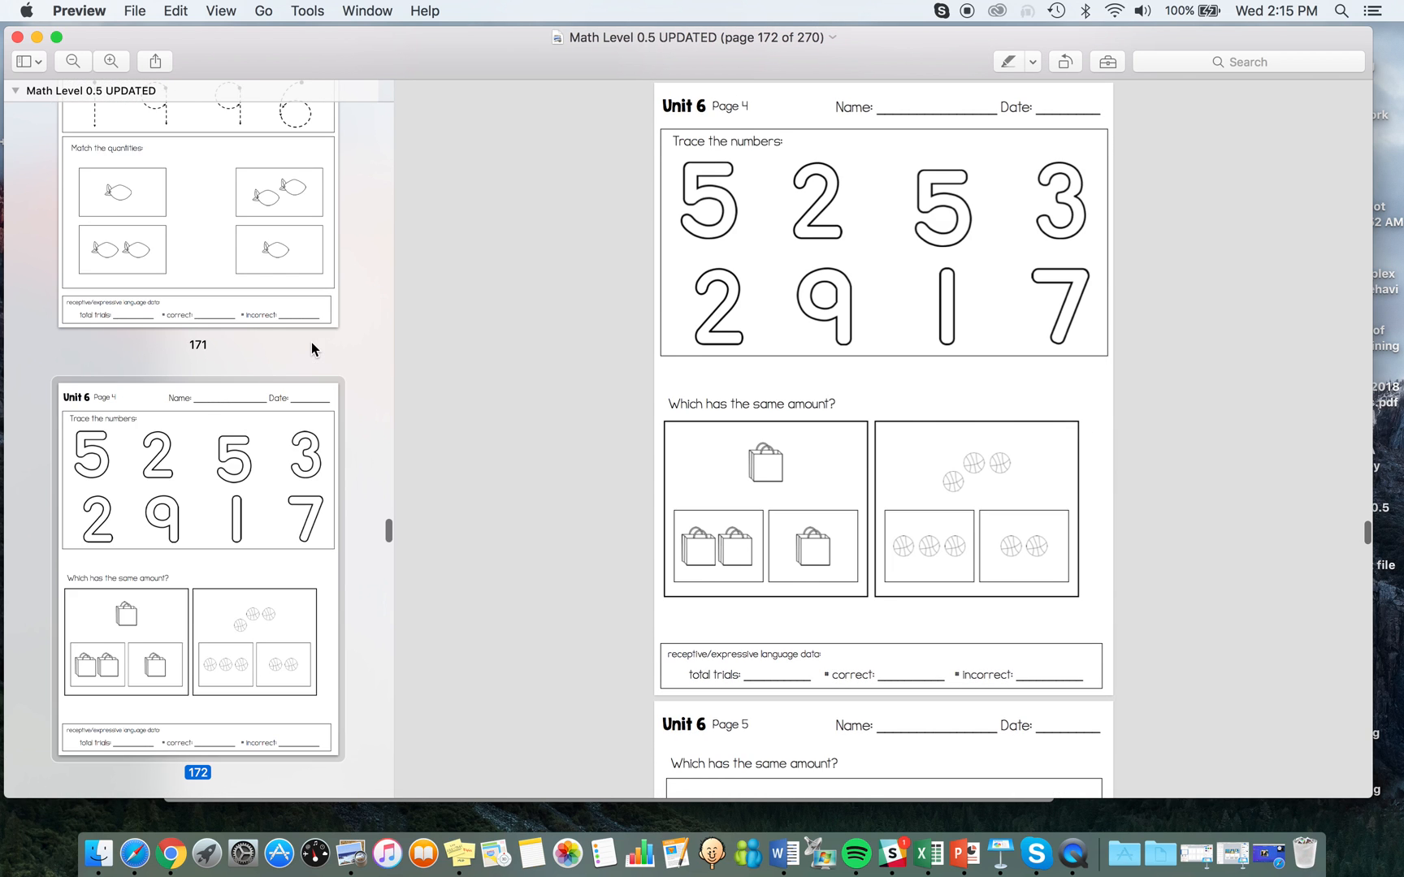
pyautogui.scroll(-3)
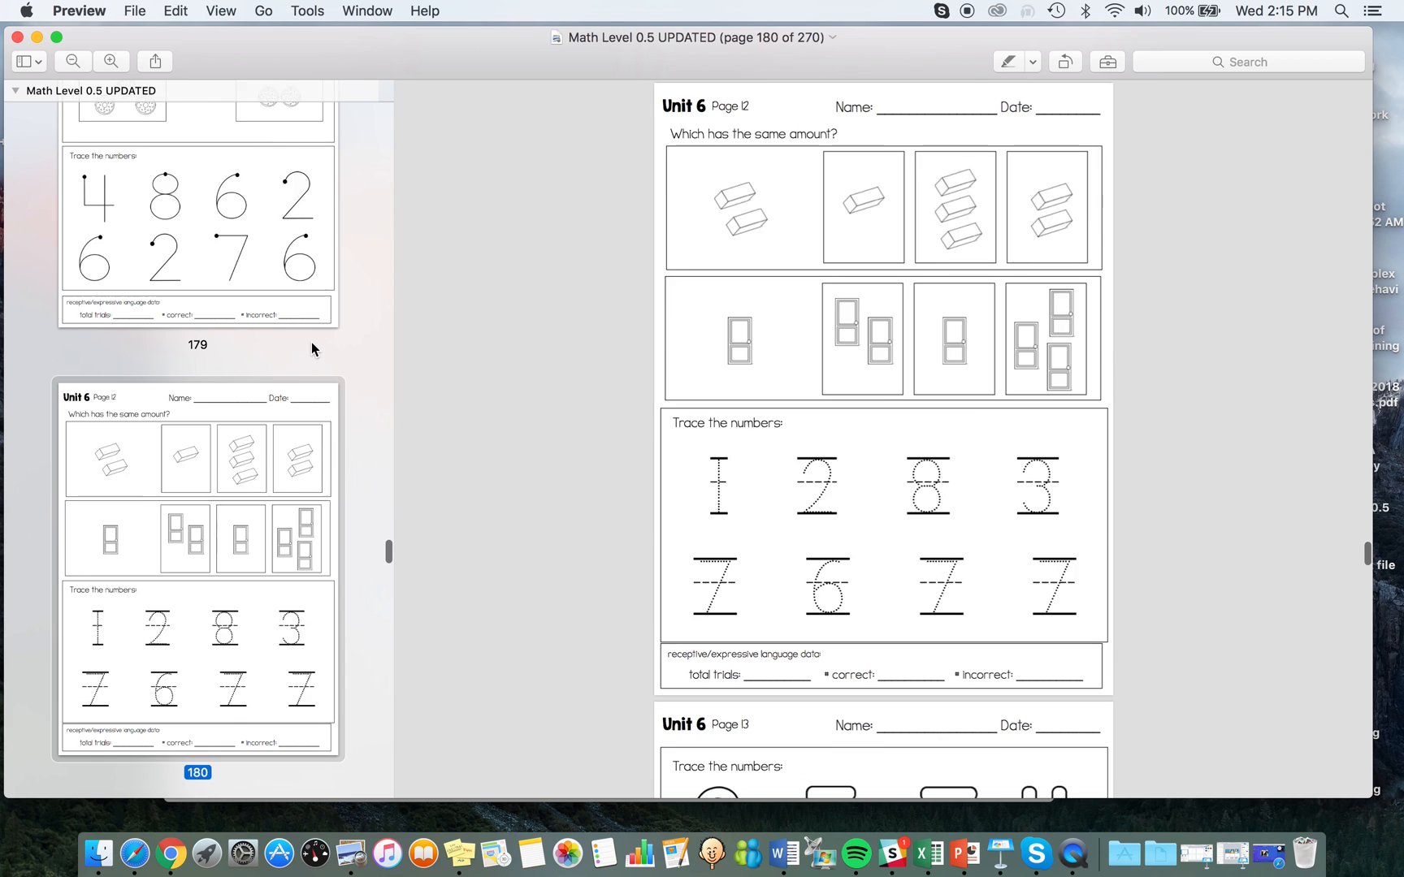
pyautogui.scroll(-3)
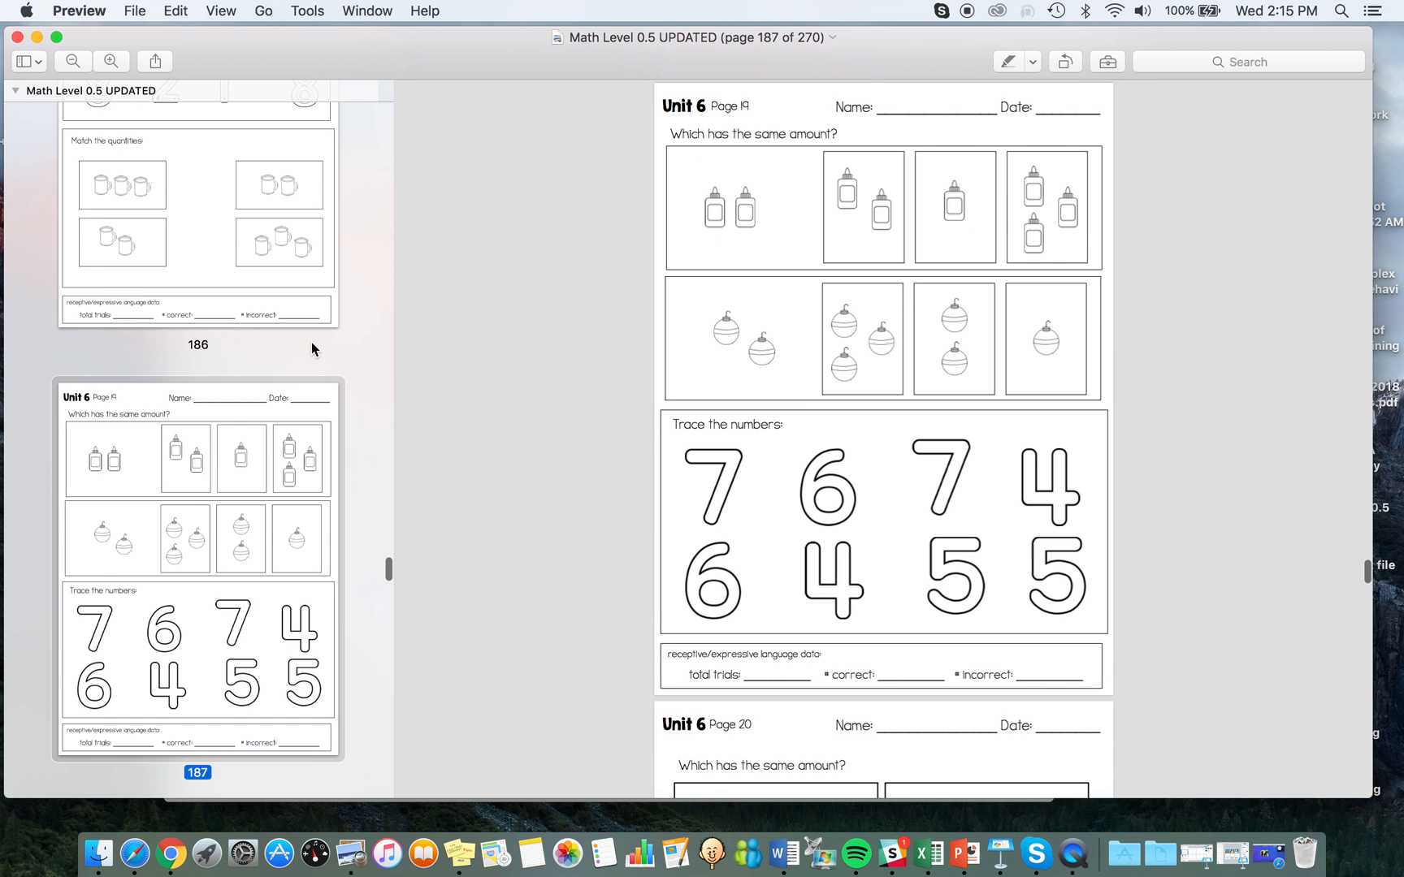
pyautogui.scroll(-3)
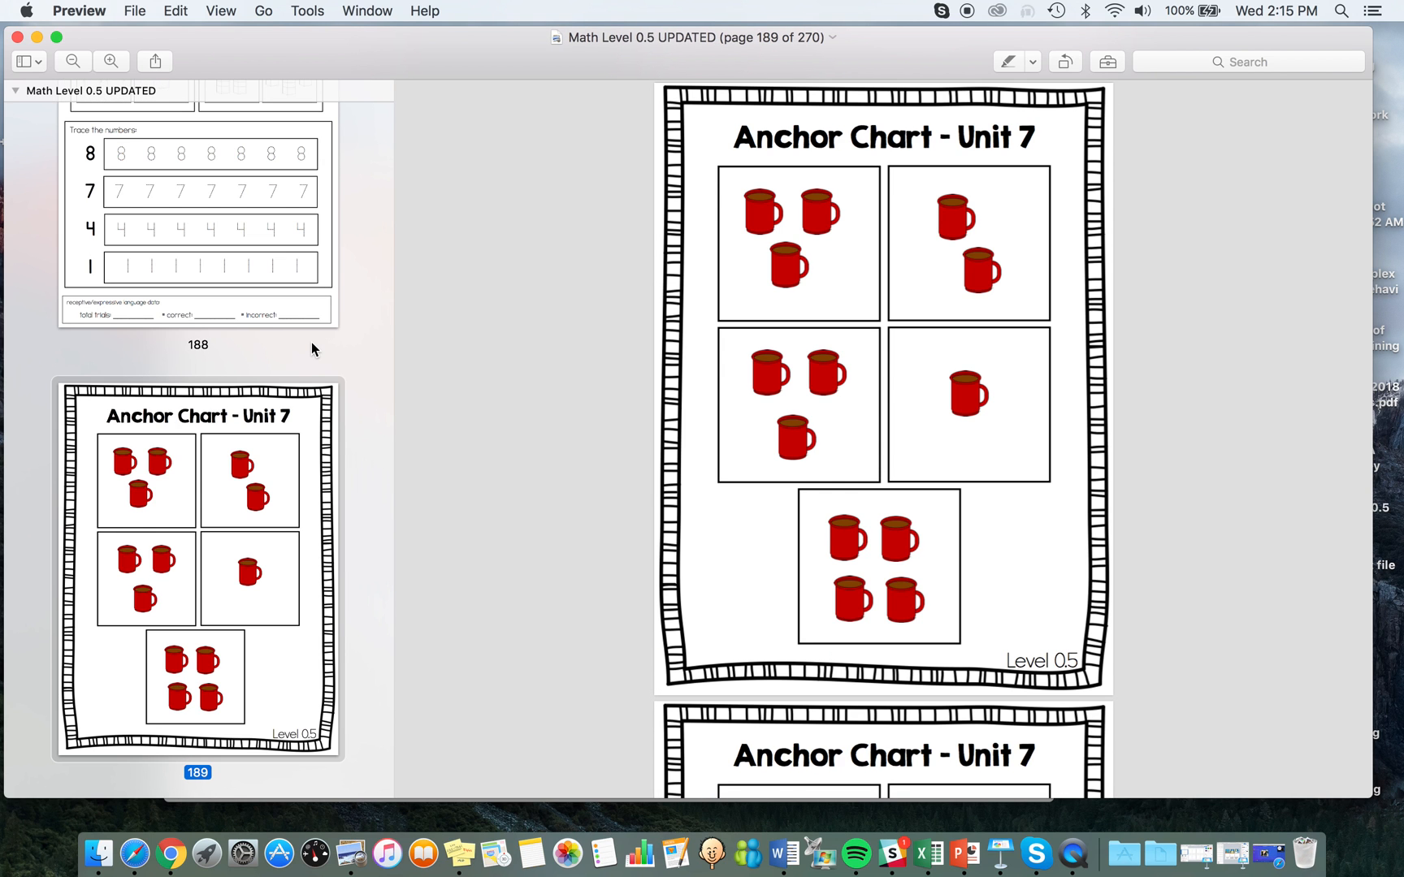
pyautogui.scroll(-3)
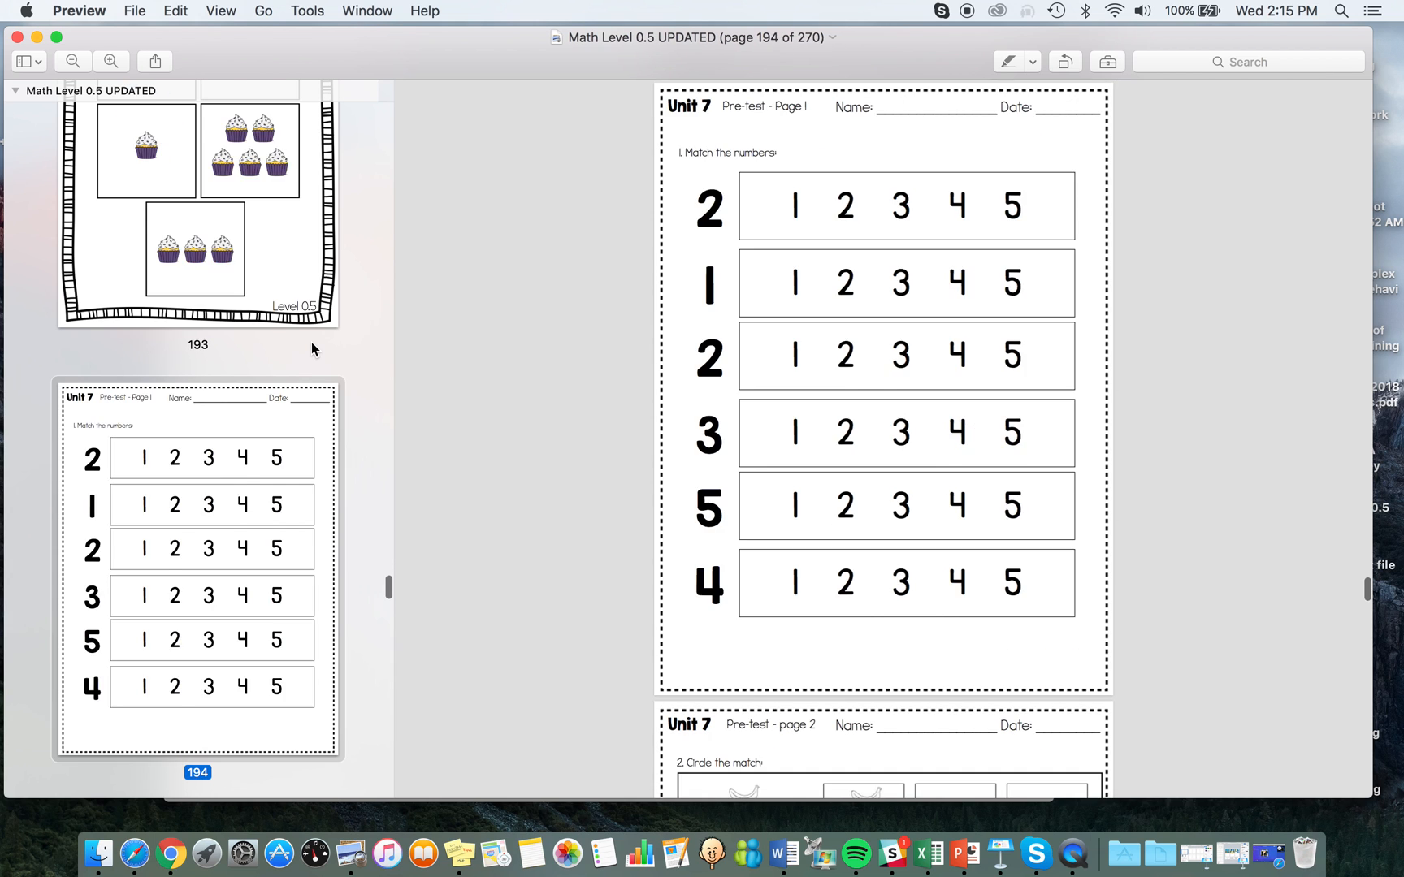
pyautogui.scroll(-3)
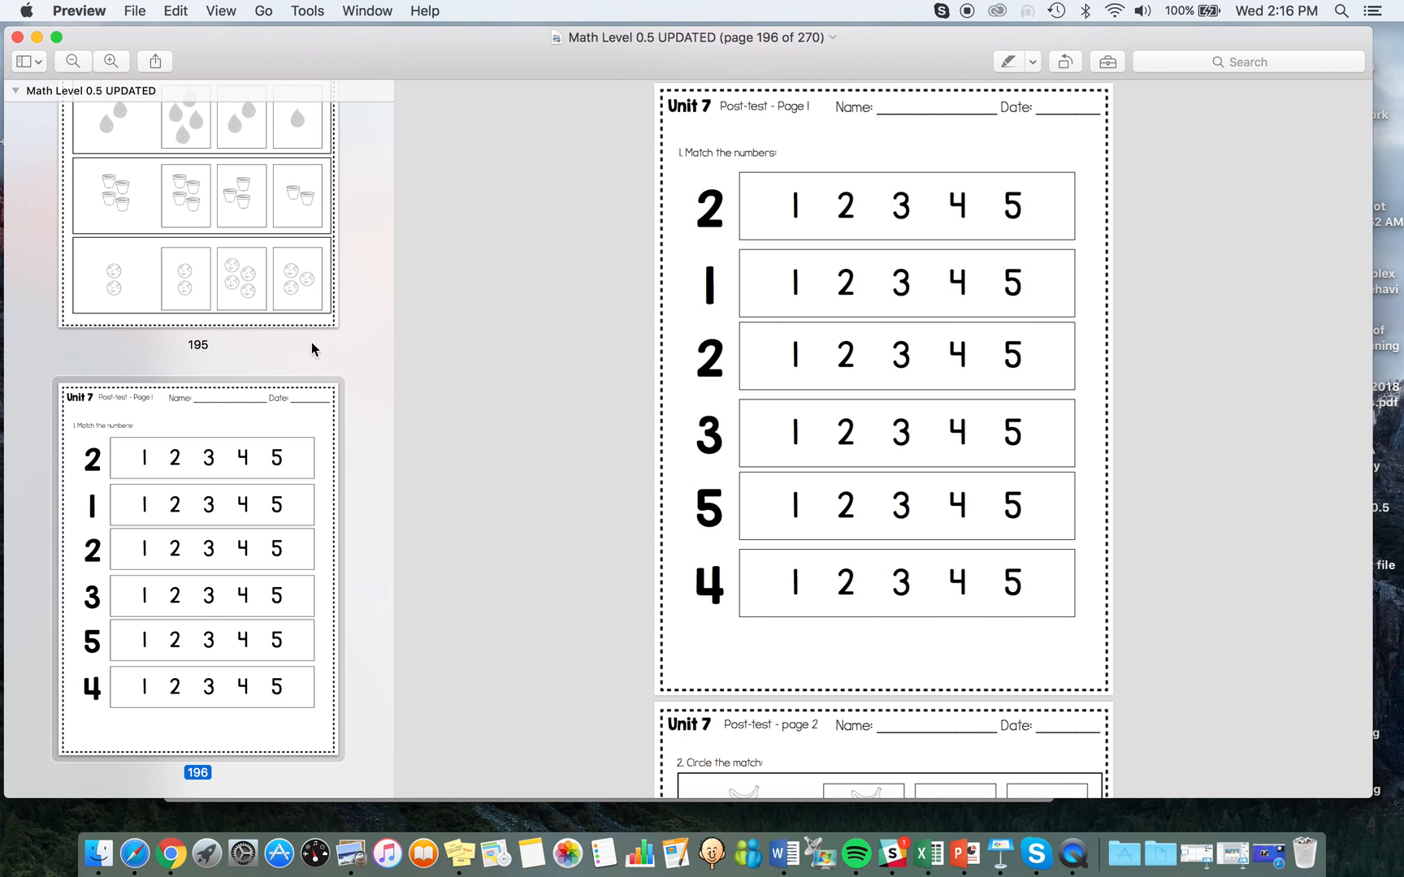
pyautogui.scroll(-3)
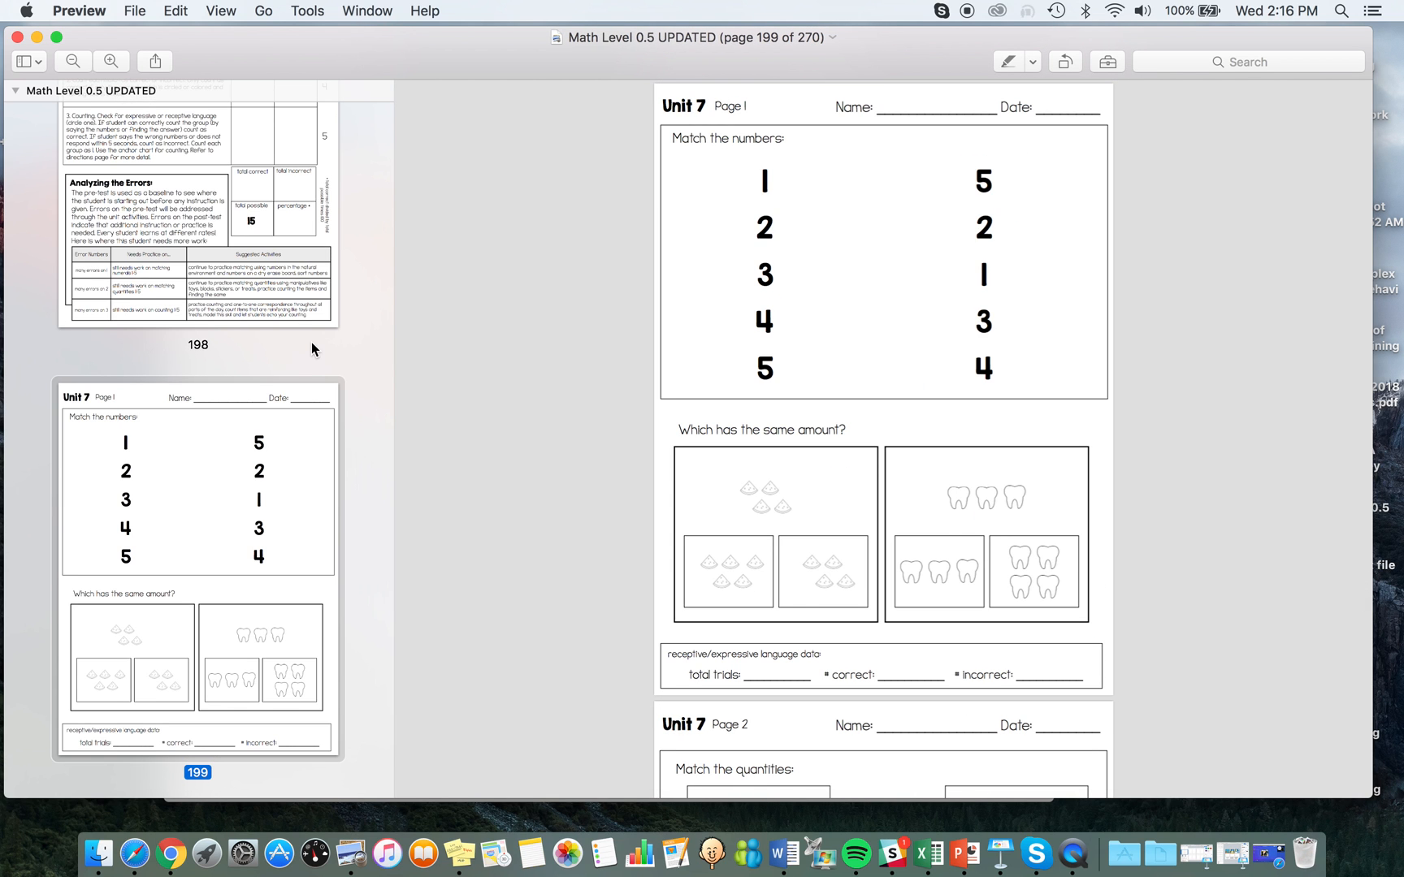
pyautogui.scroll(-3)
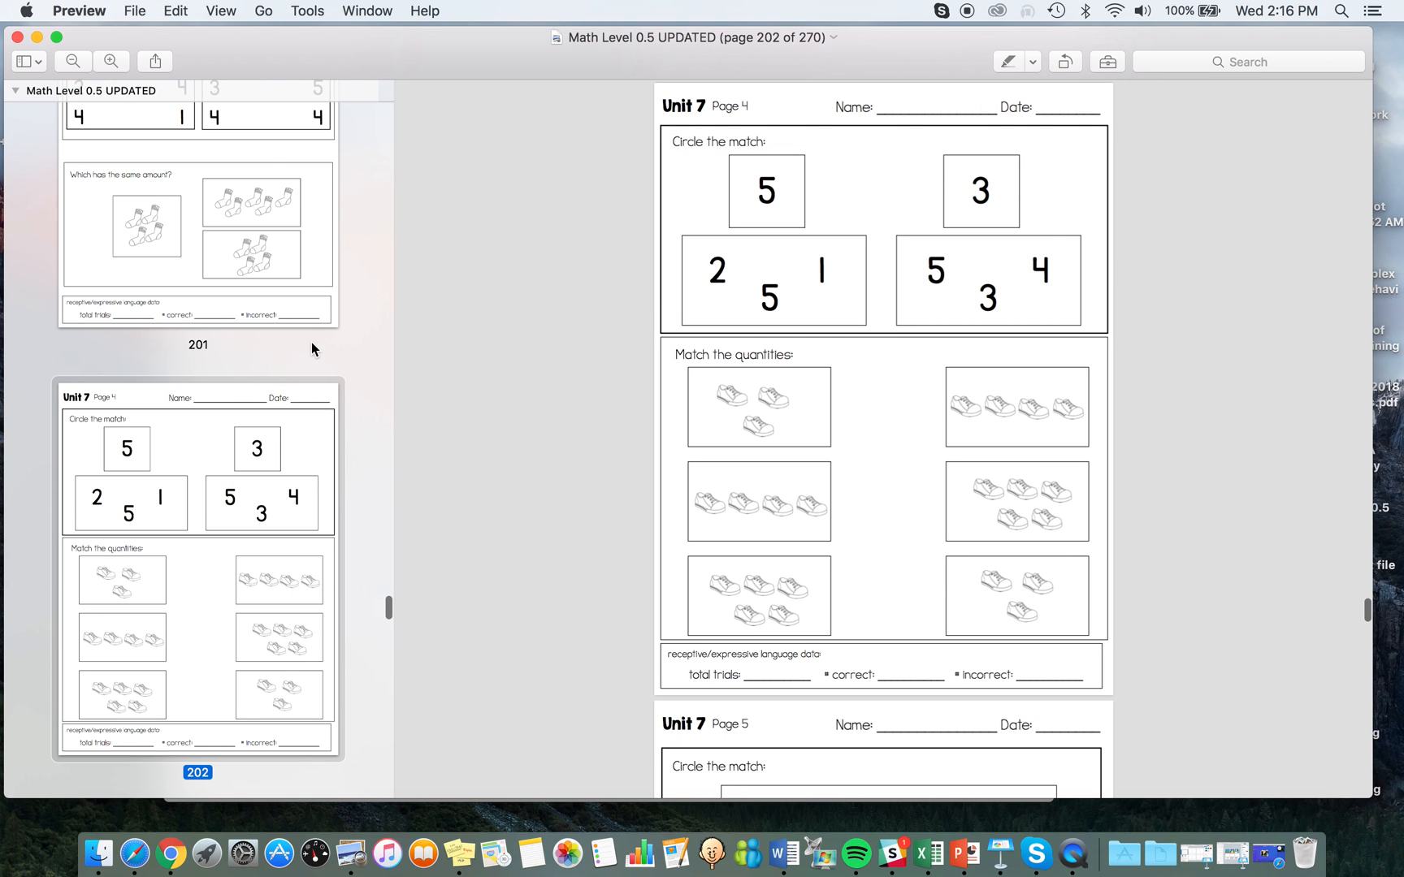
pyautogui.scroll(-3)
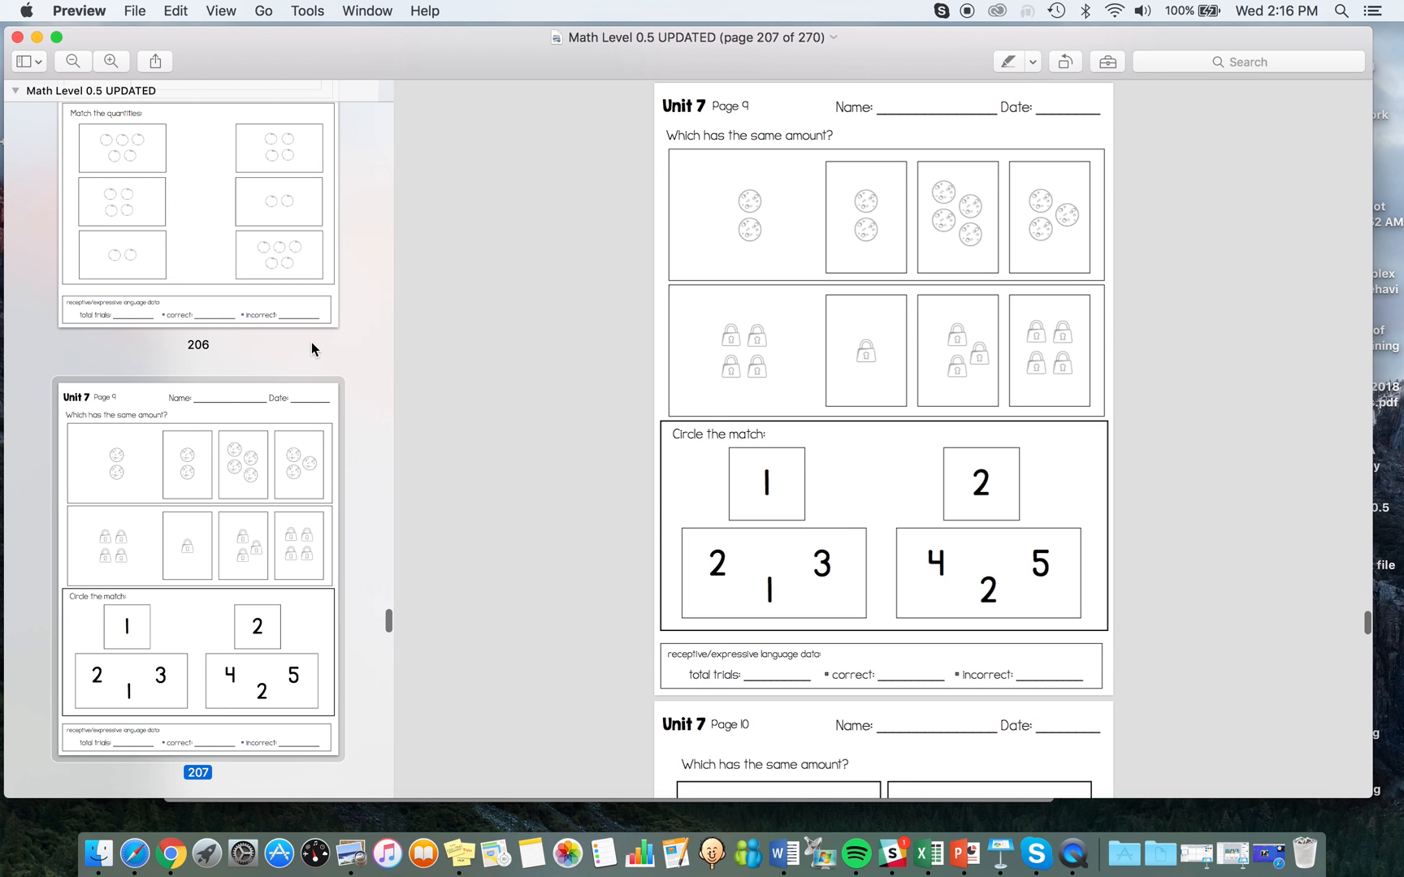
pyautogui.scroll(-3)
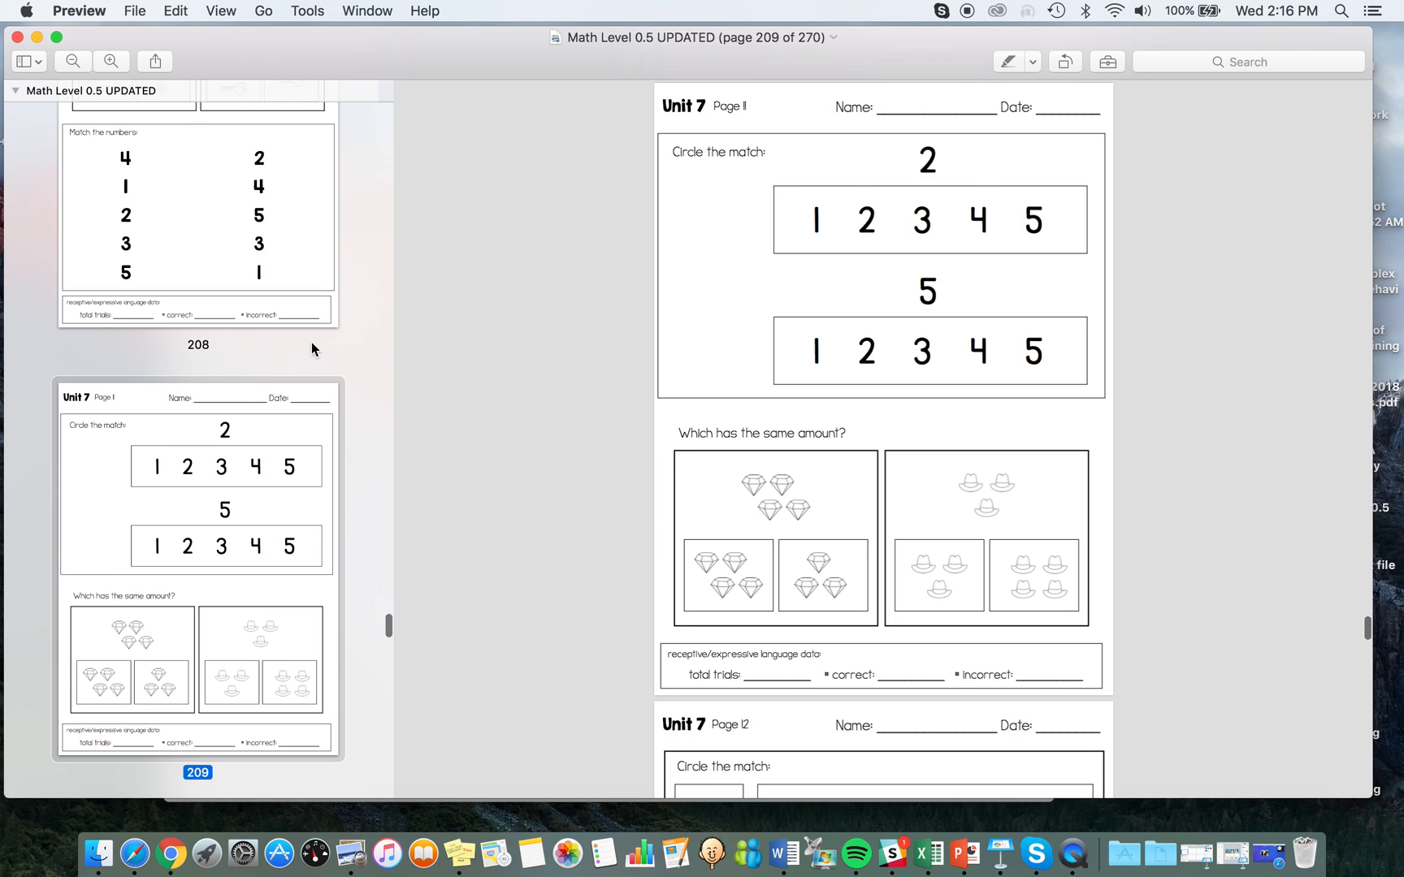
pyautogui.scroll(-3)
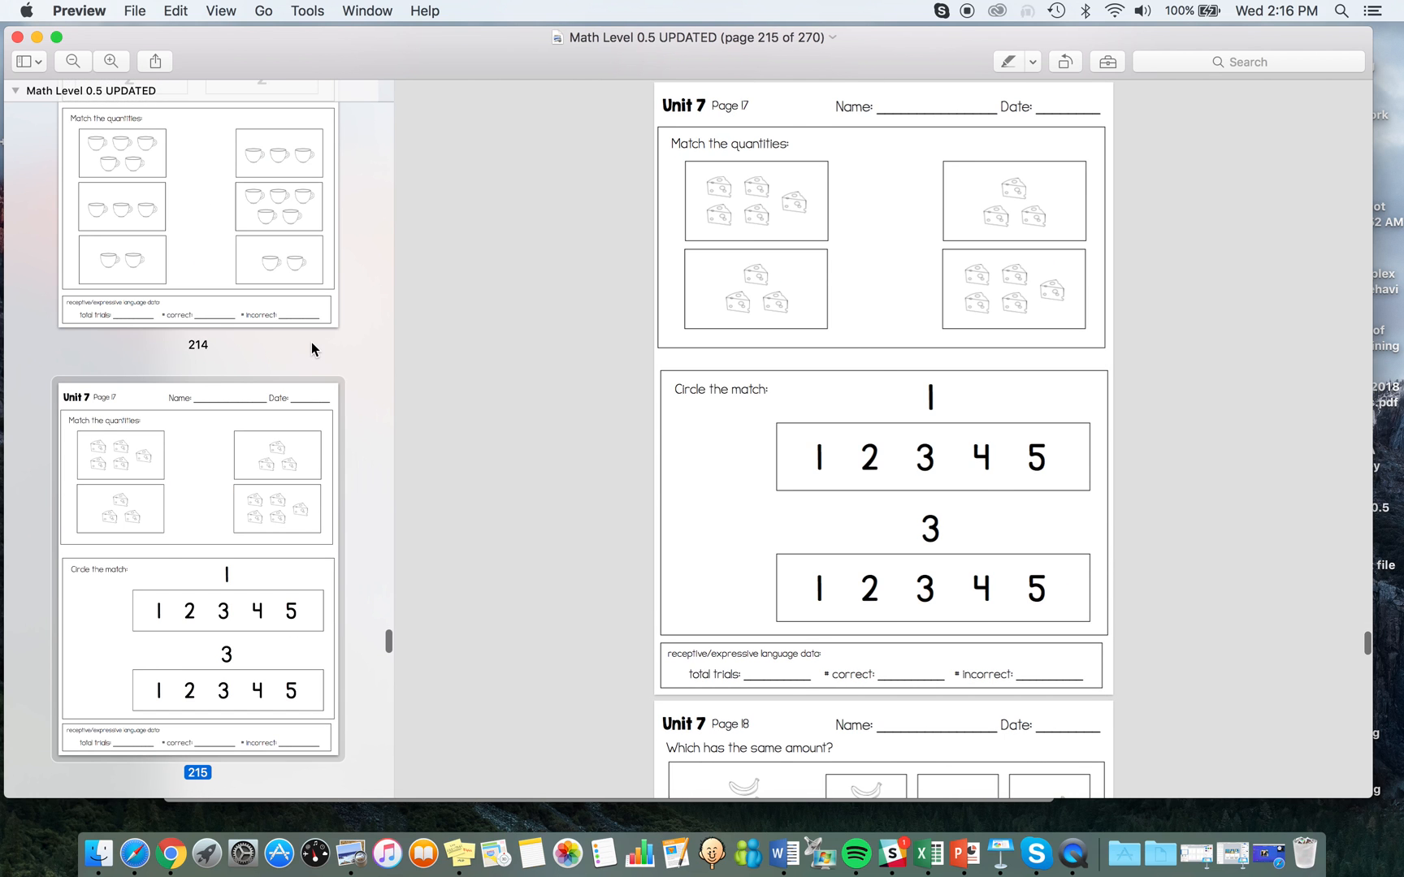
pyautogui.scroll(-3)
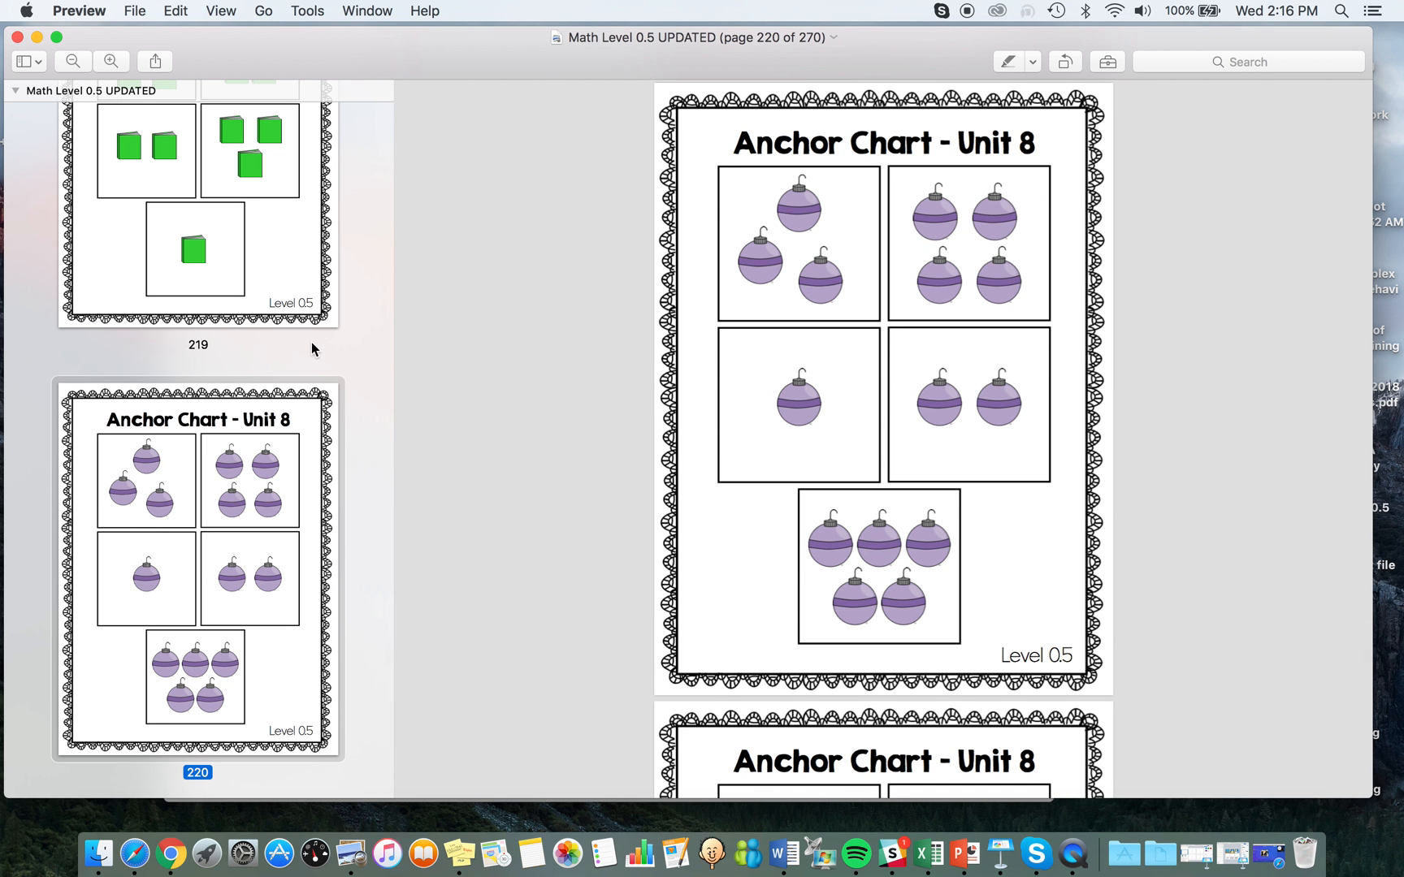
pyautogui.scroll(-3)
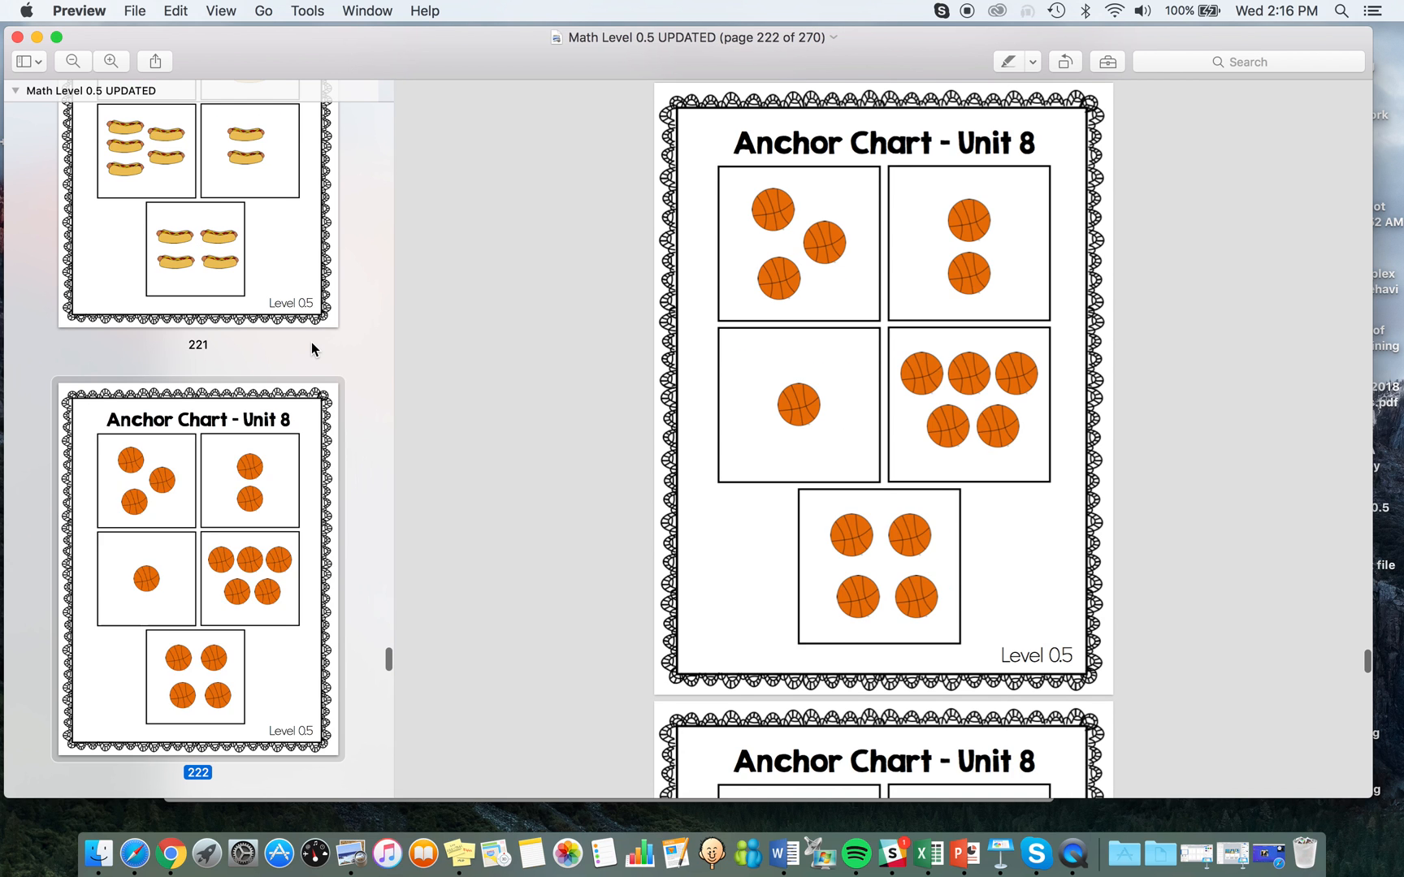
pyautogui.scroll(-3)
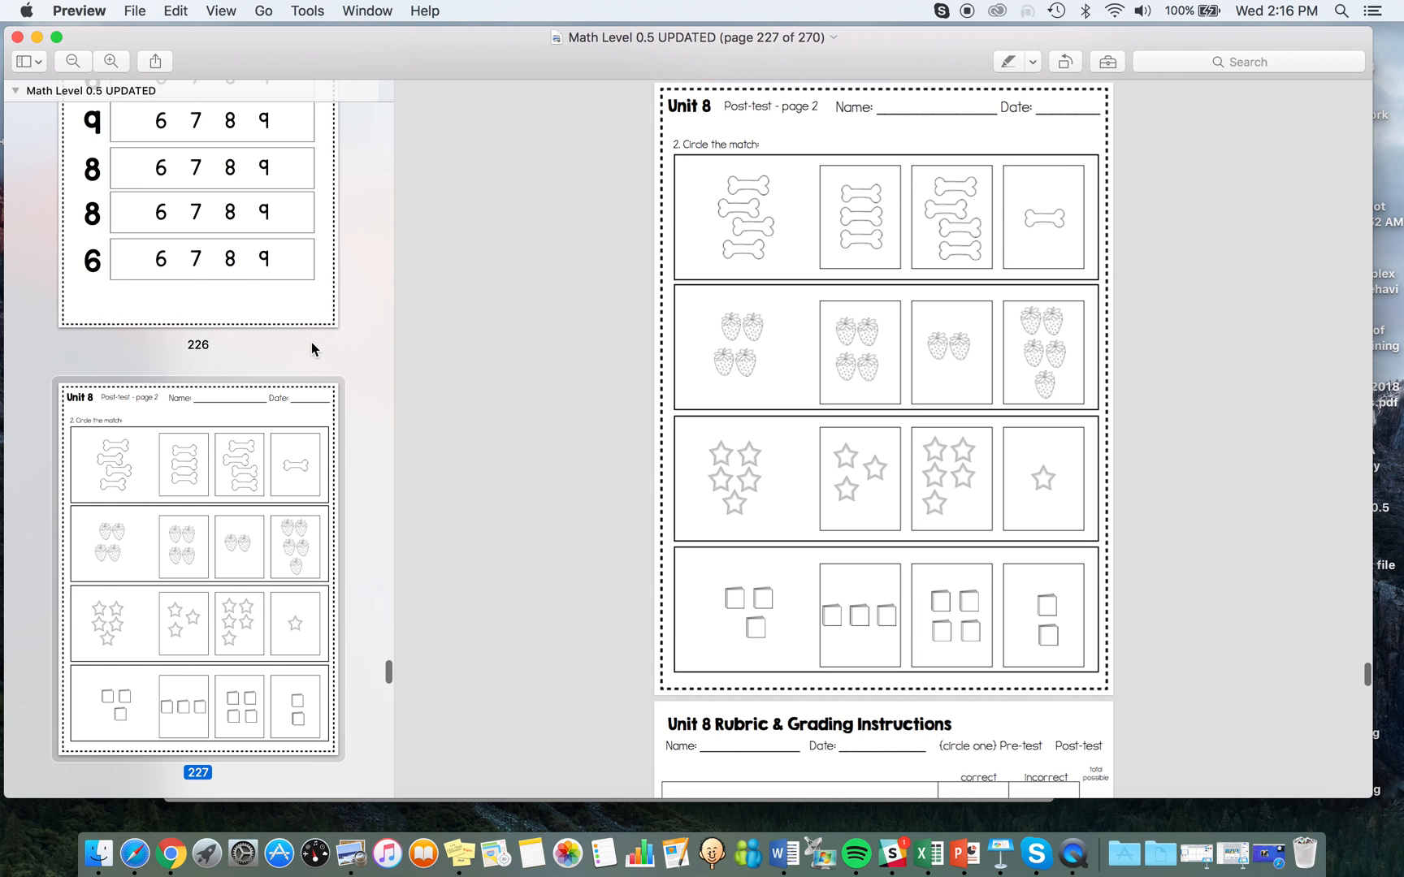
pyautogui.scroll(-3)
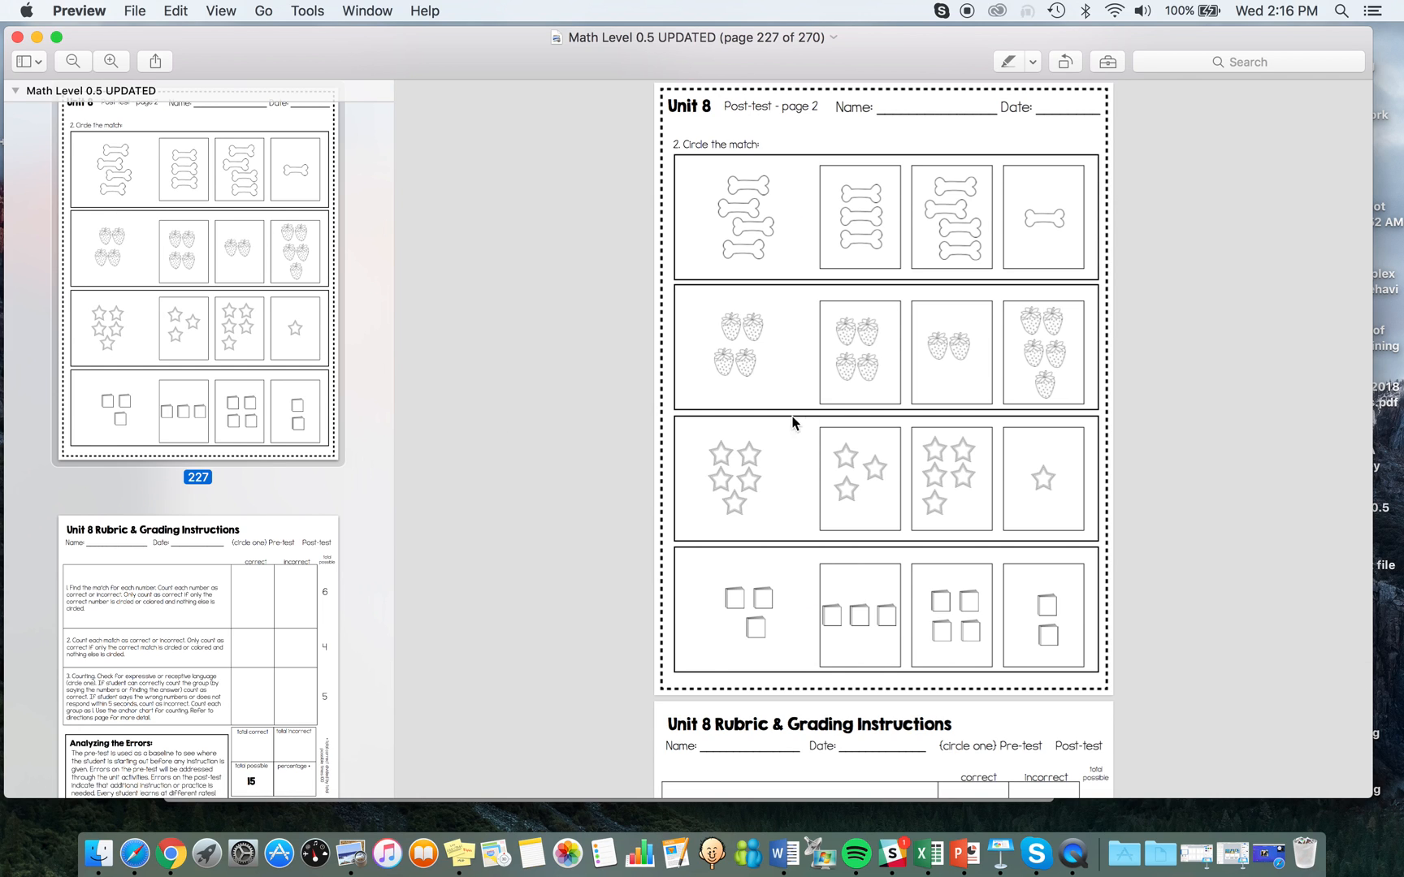
pyautogui.moveTo(378, 454)
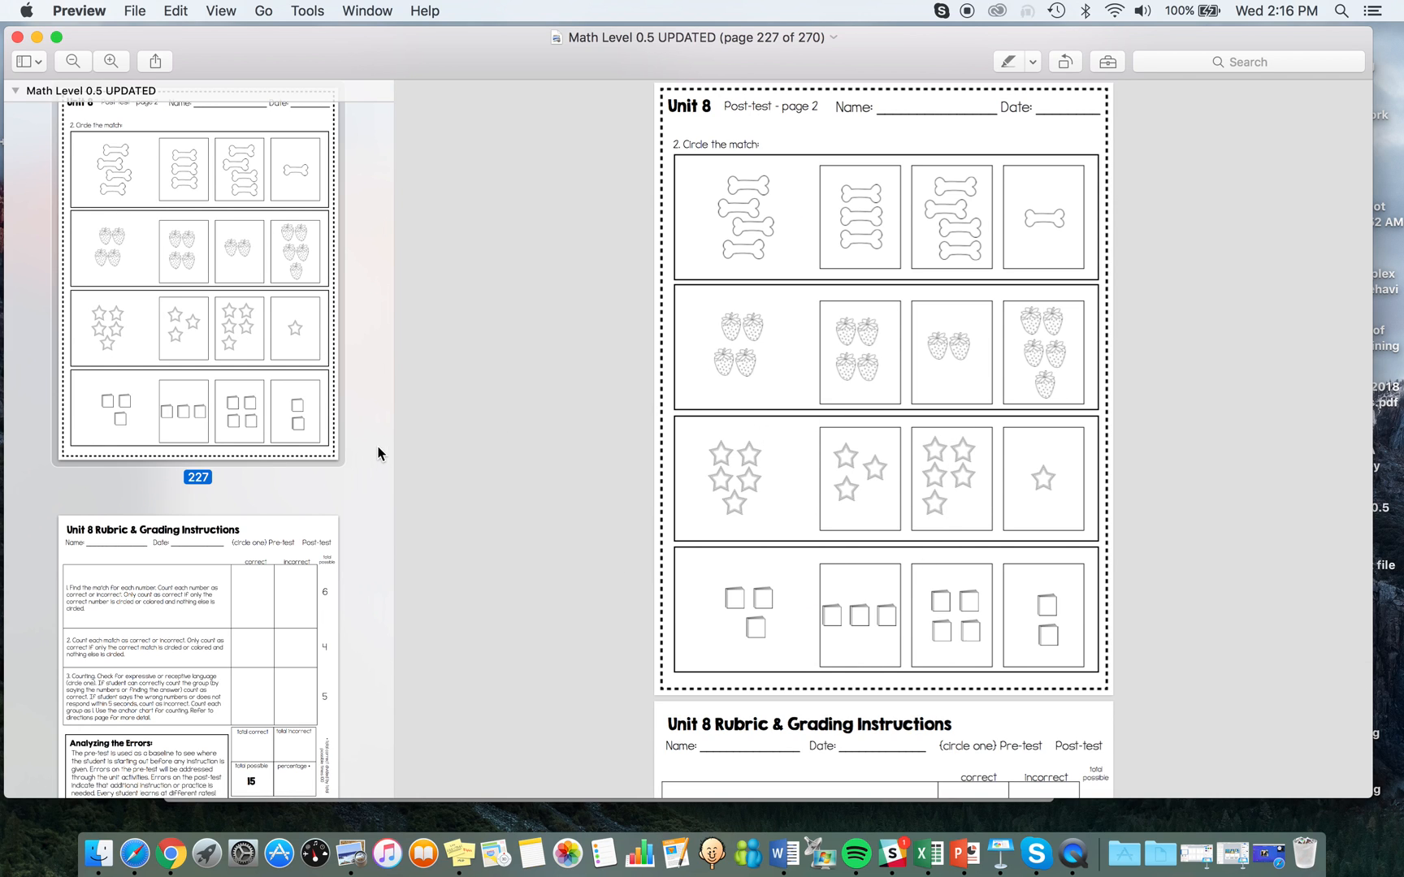
pyautogui.scroll(-3)
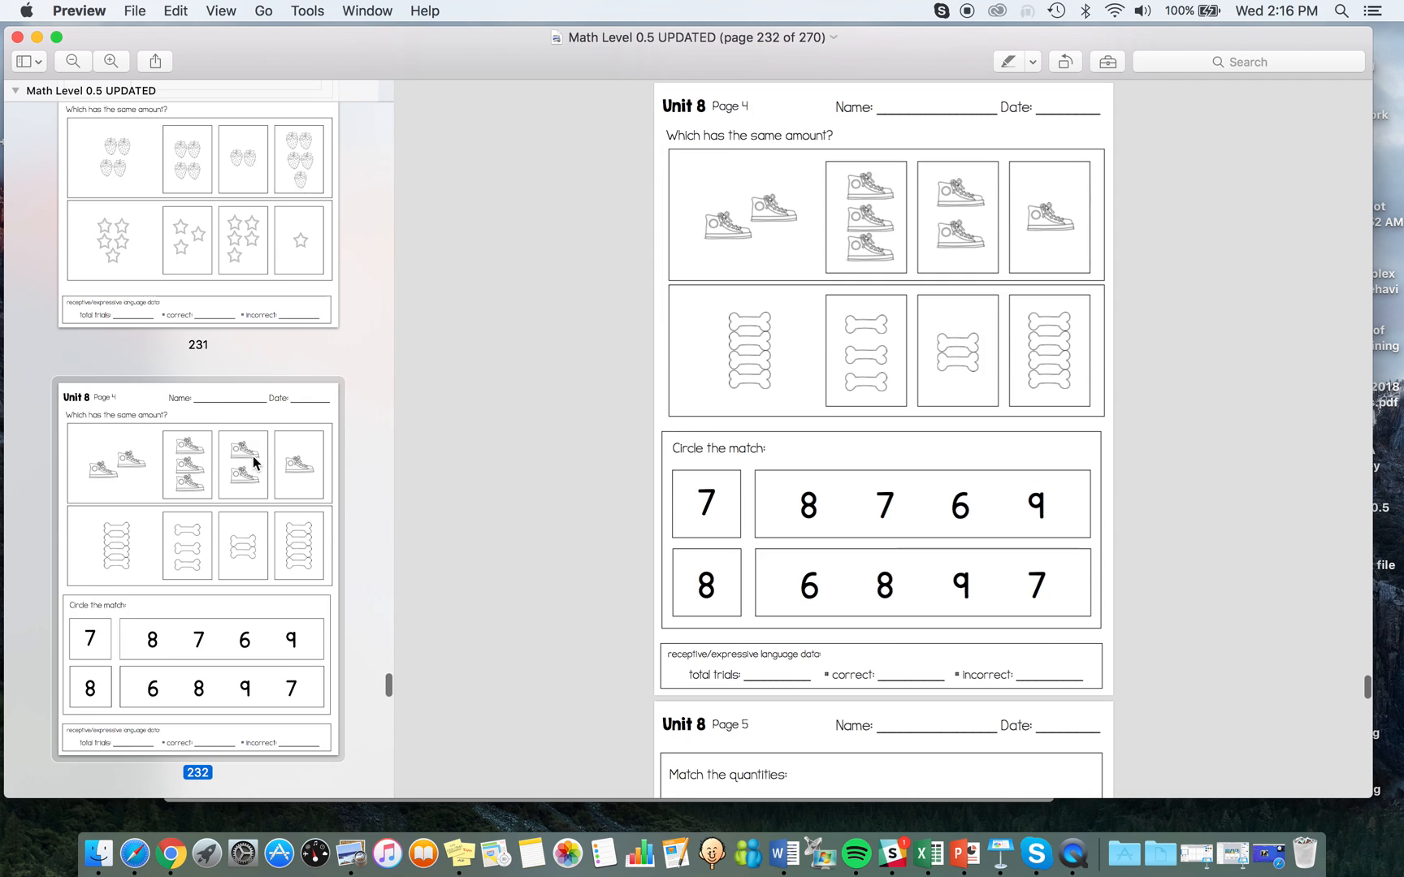
pyautogui.scroll(-3)
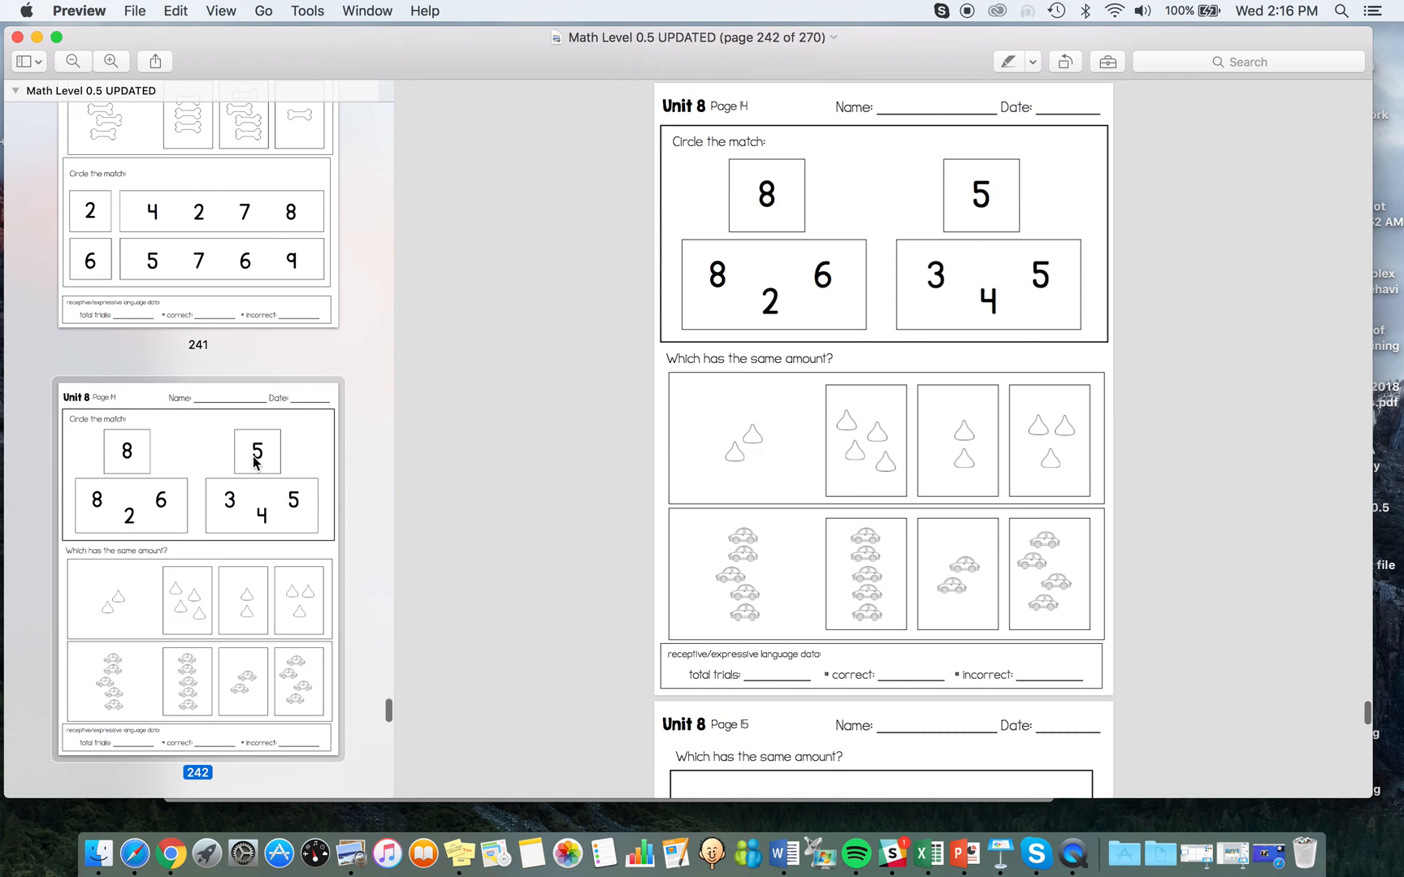
pyautogui.scroll(-3)
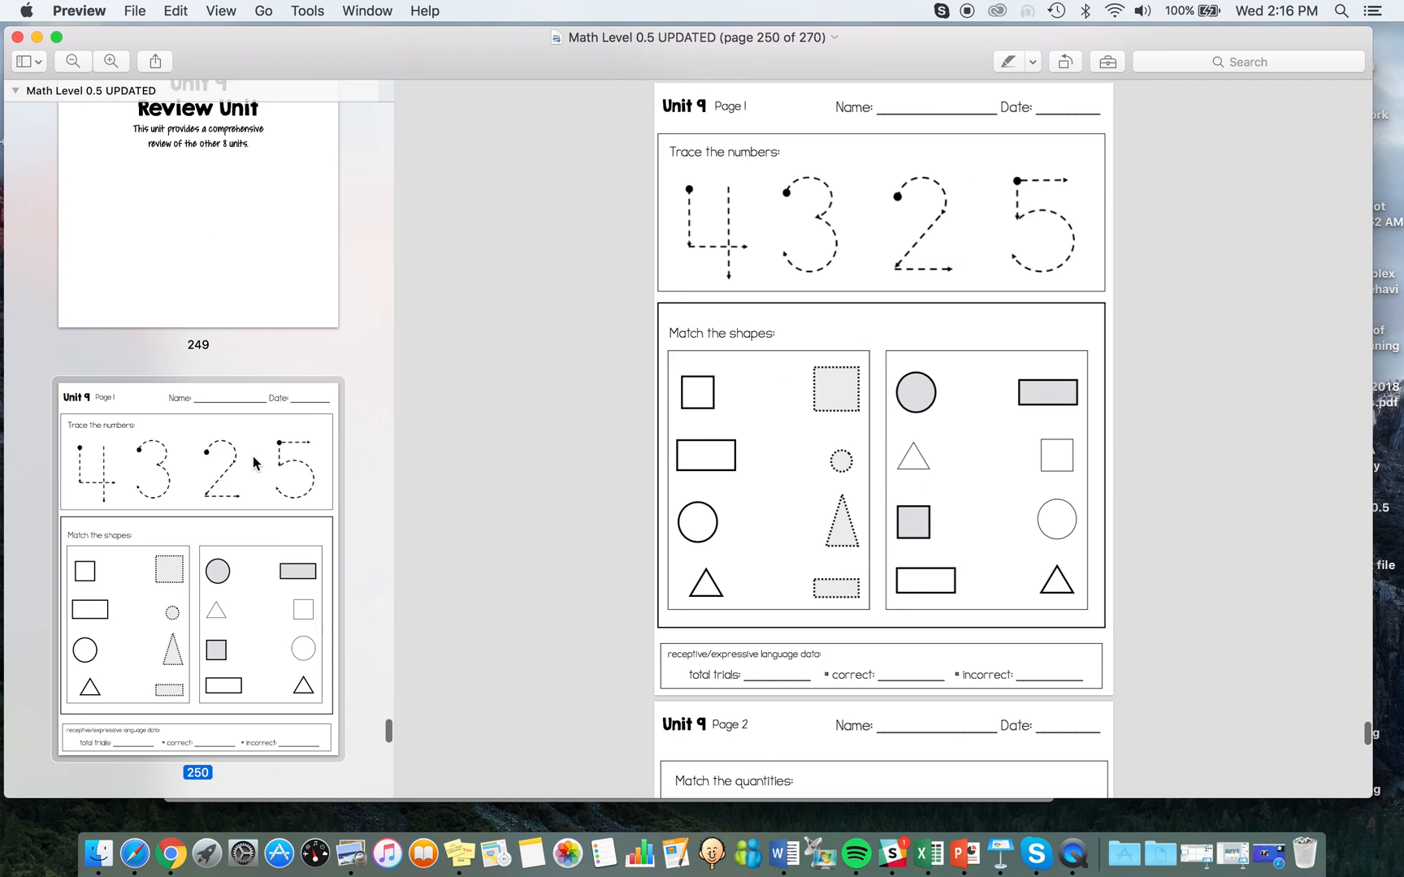
pyautogui.scroll(-3)
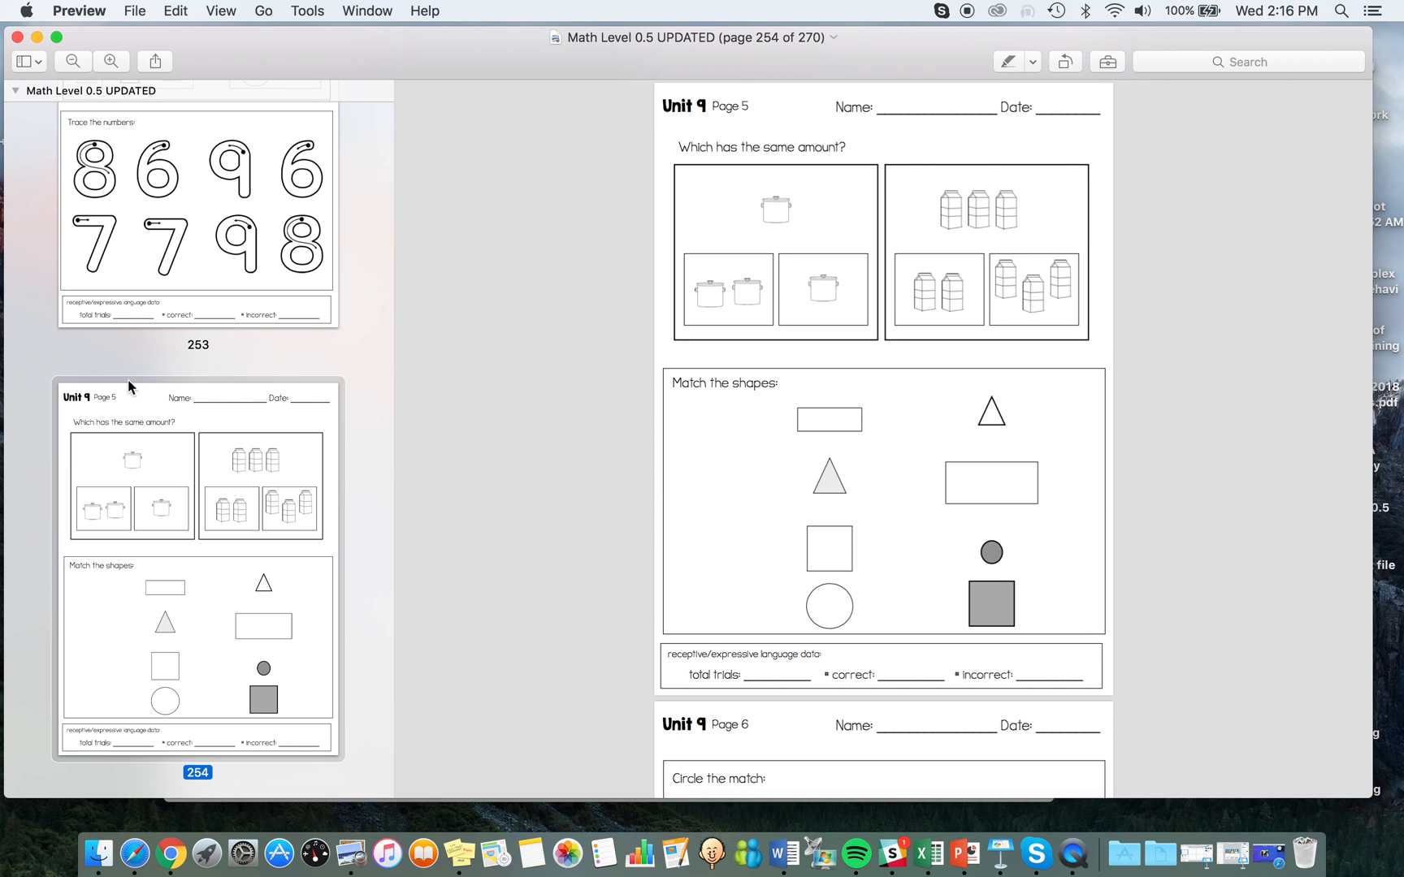
pyautogui.scroll(-3)
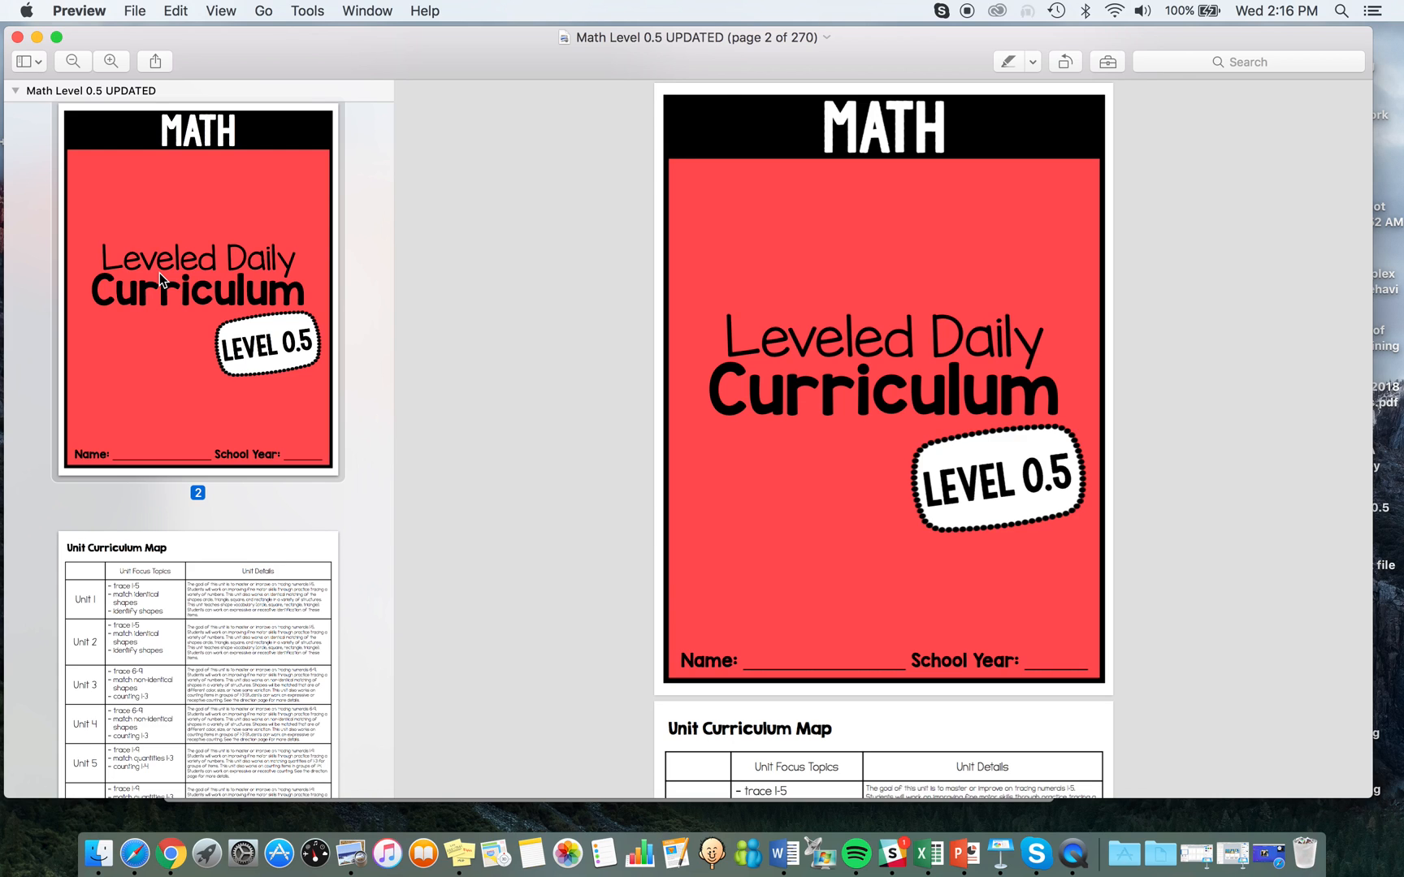
pyautogui.moveTo(851, 235)
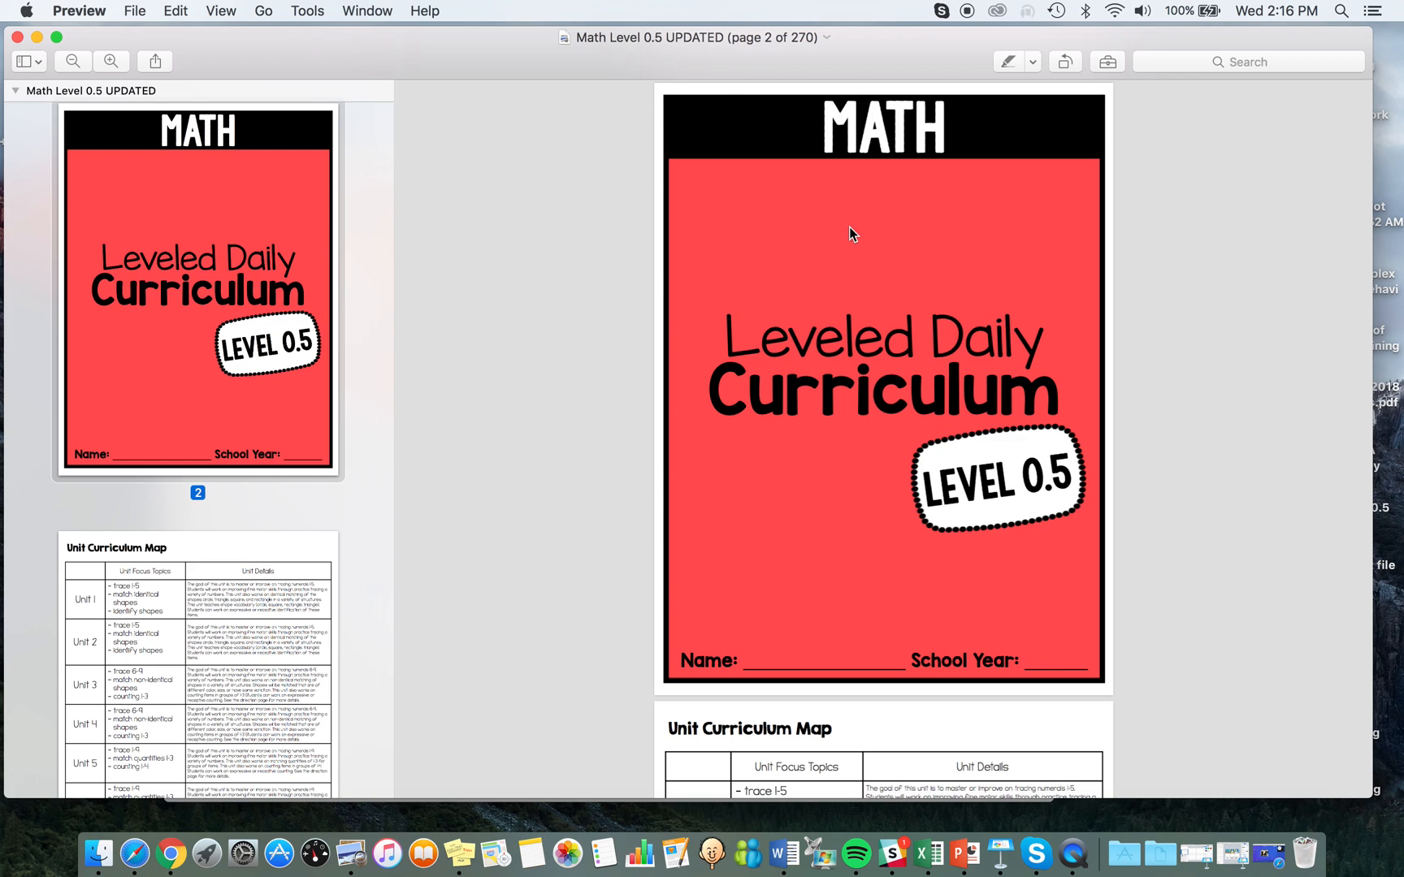
pyautogui.moveTo(951, 18)
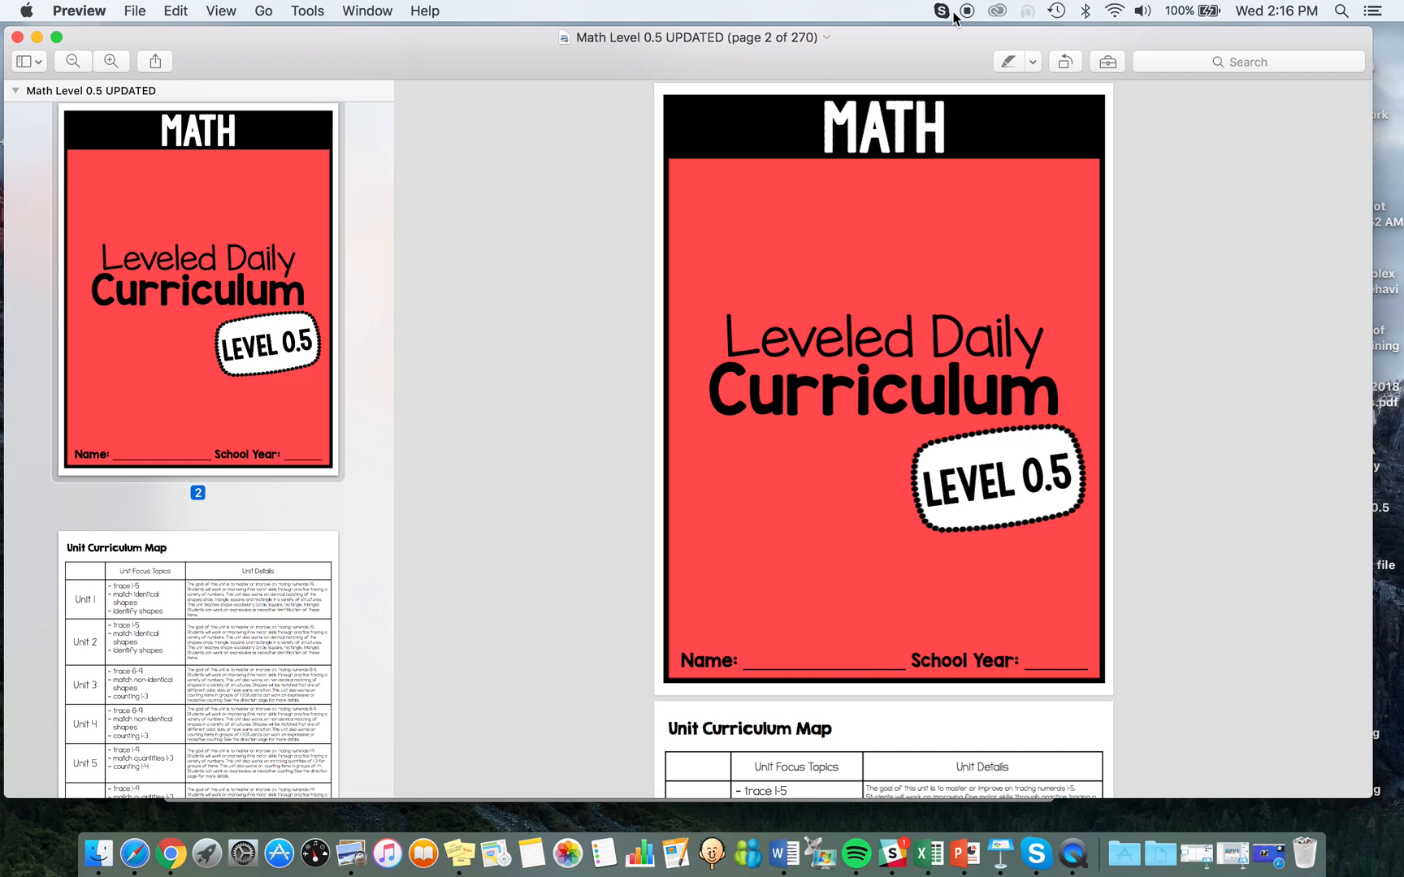
pyautogui.moveTo(975, 16)
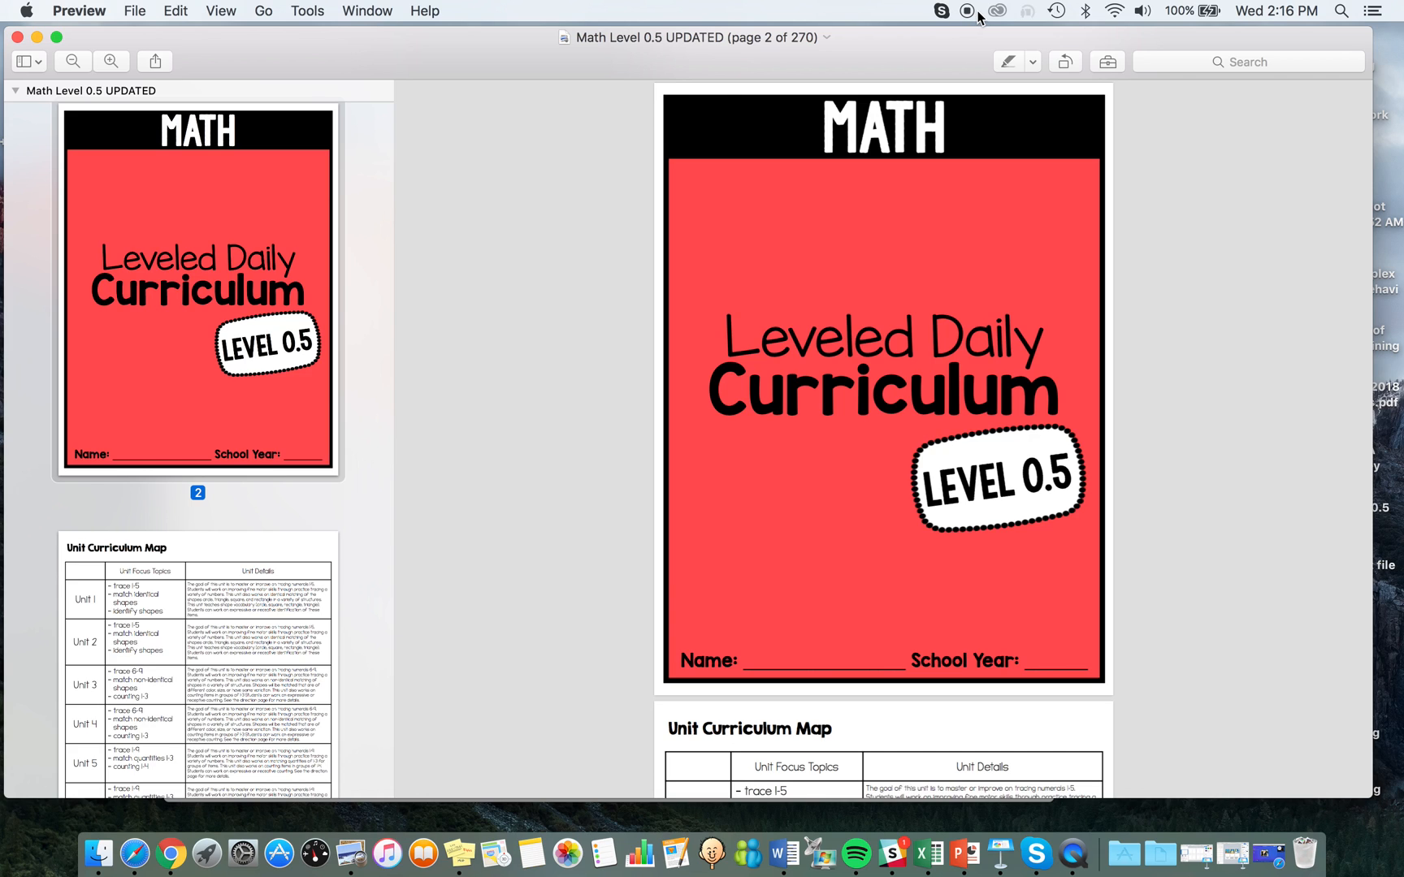